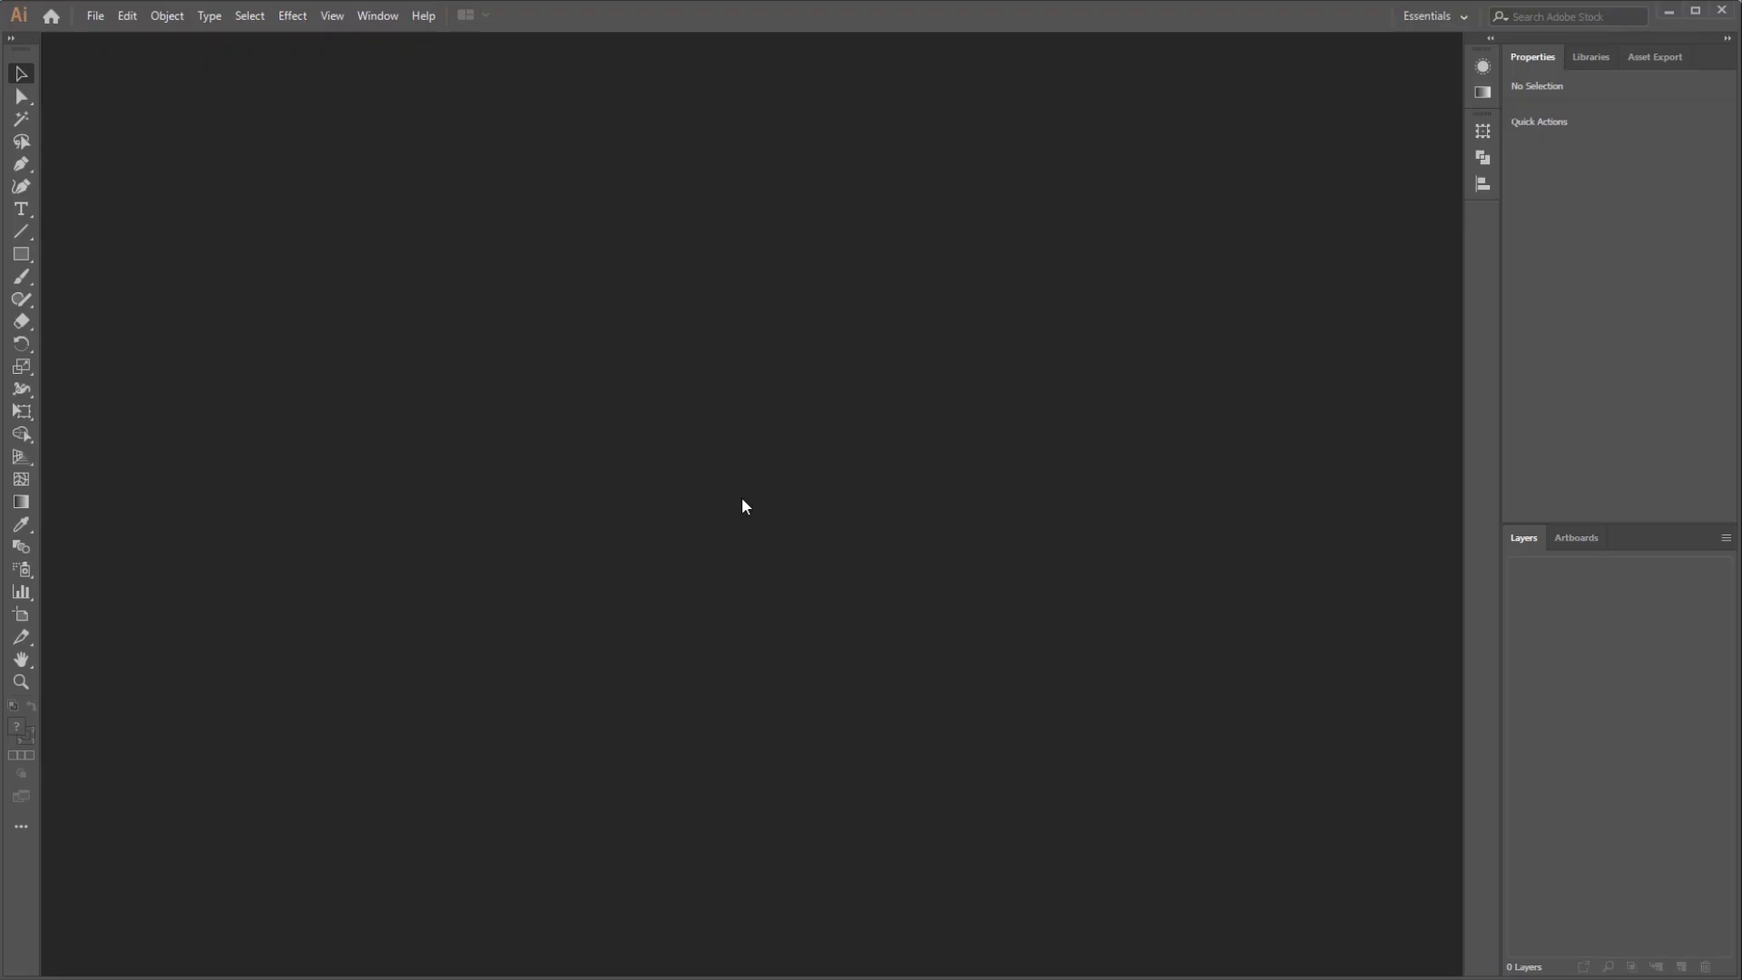
pyautogui.moveTo(209, 110)
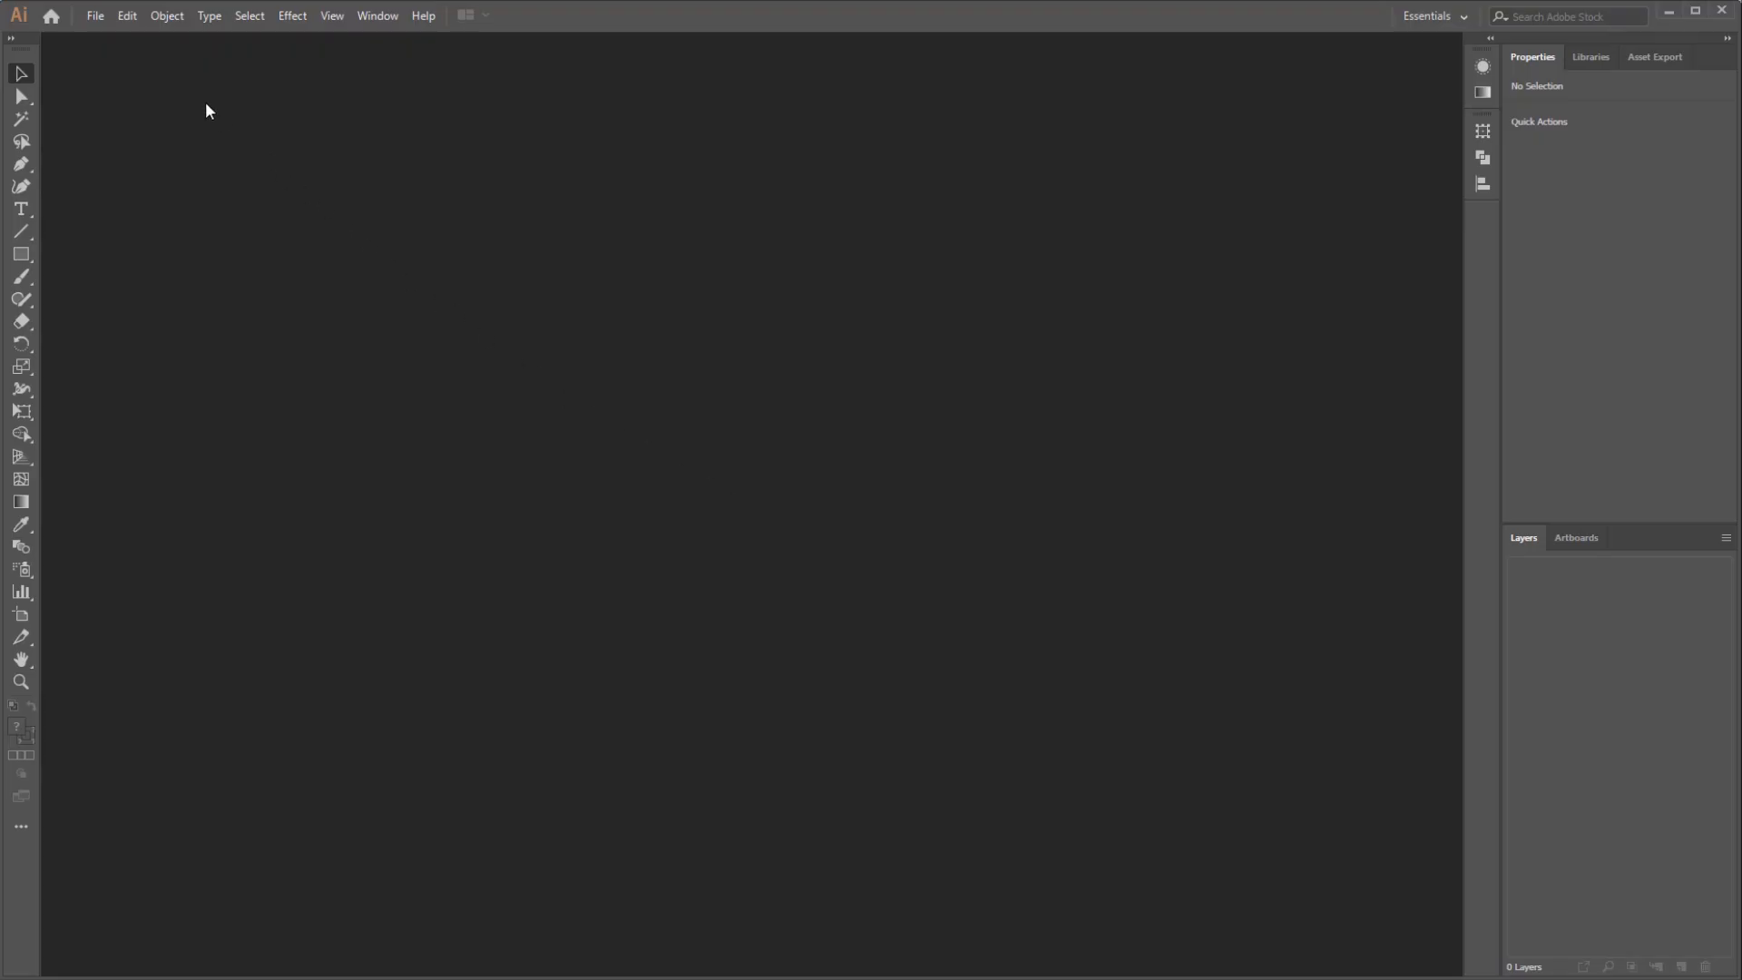
# Create a new document named 'wave' at 1280×720 px, keeping pixels as units
pyautogui.click(94, 15)
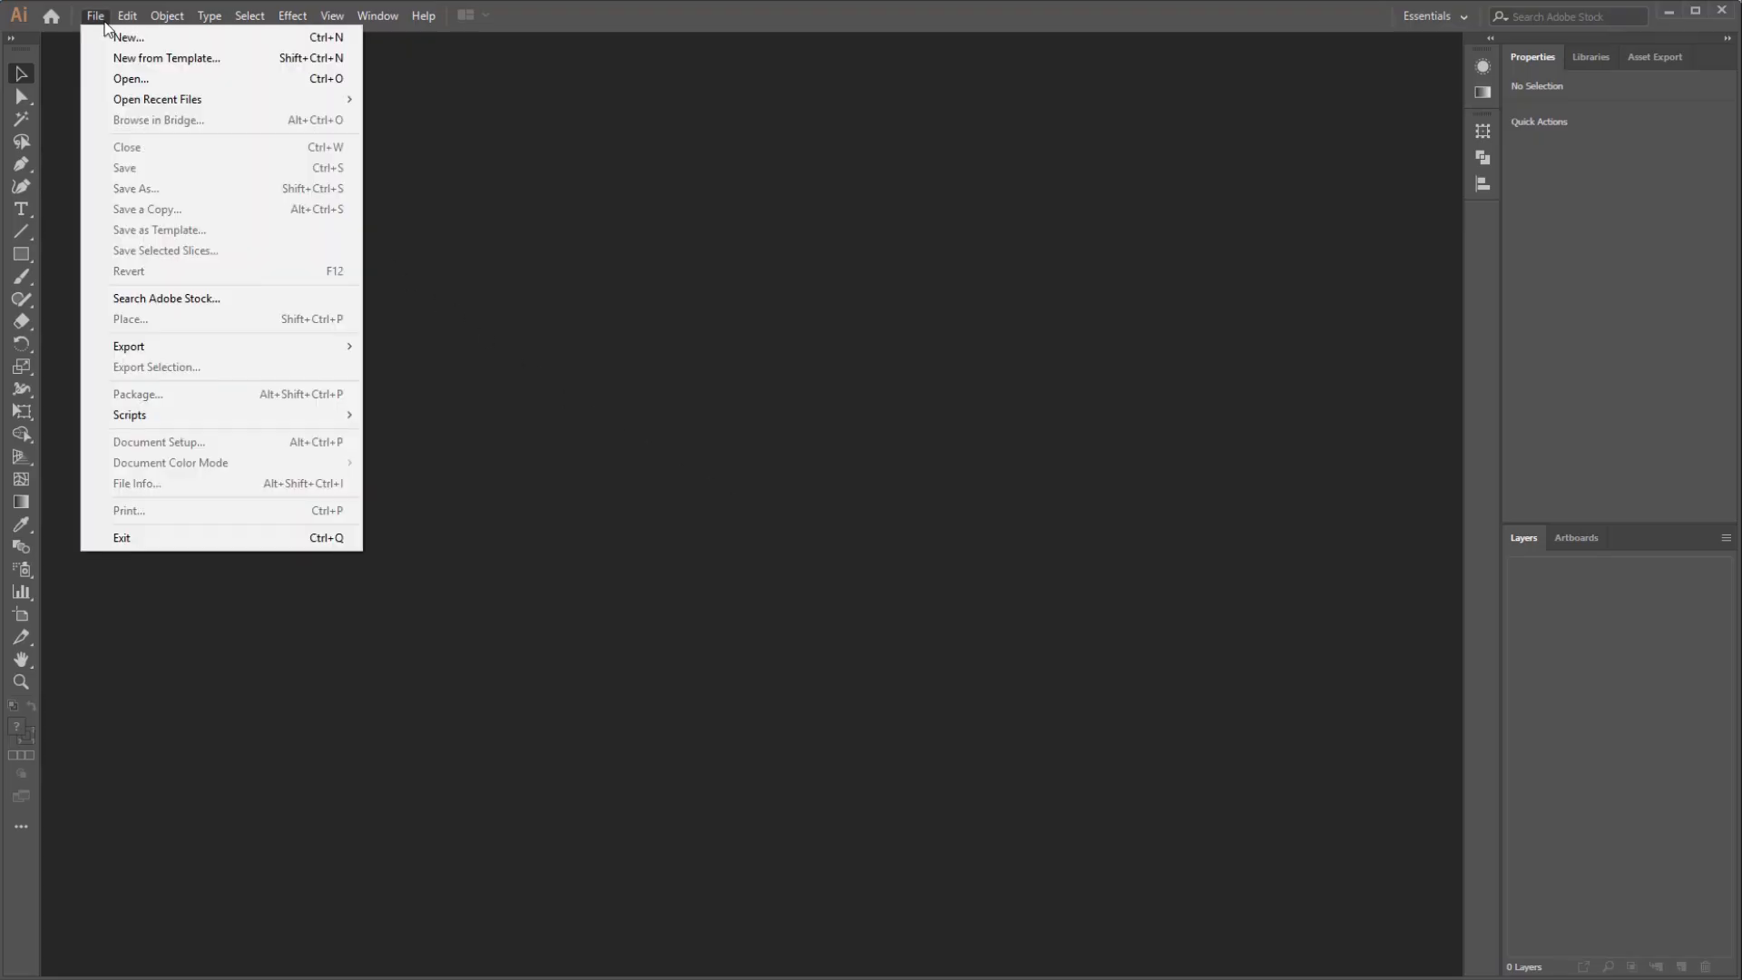
pyautogui.moveTo(128, 36)
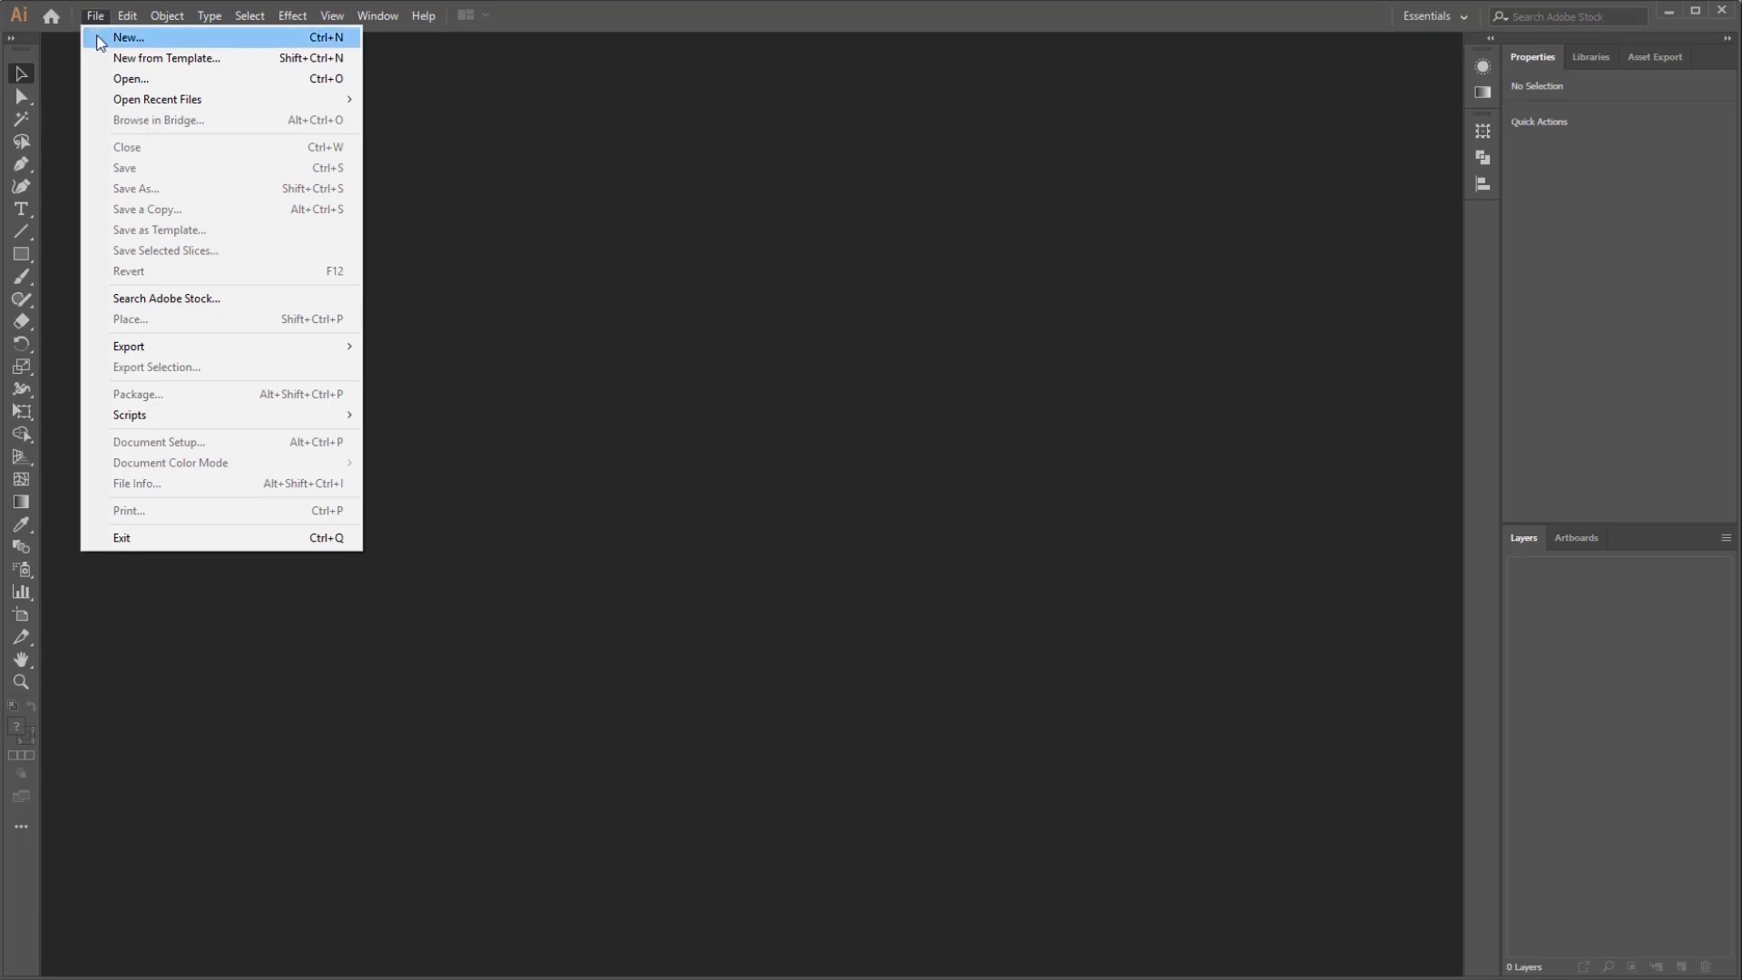
pyautogui.click(128, 37)
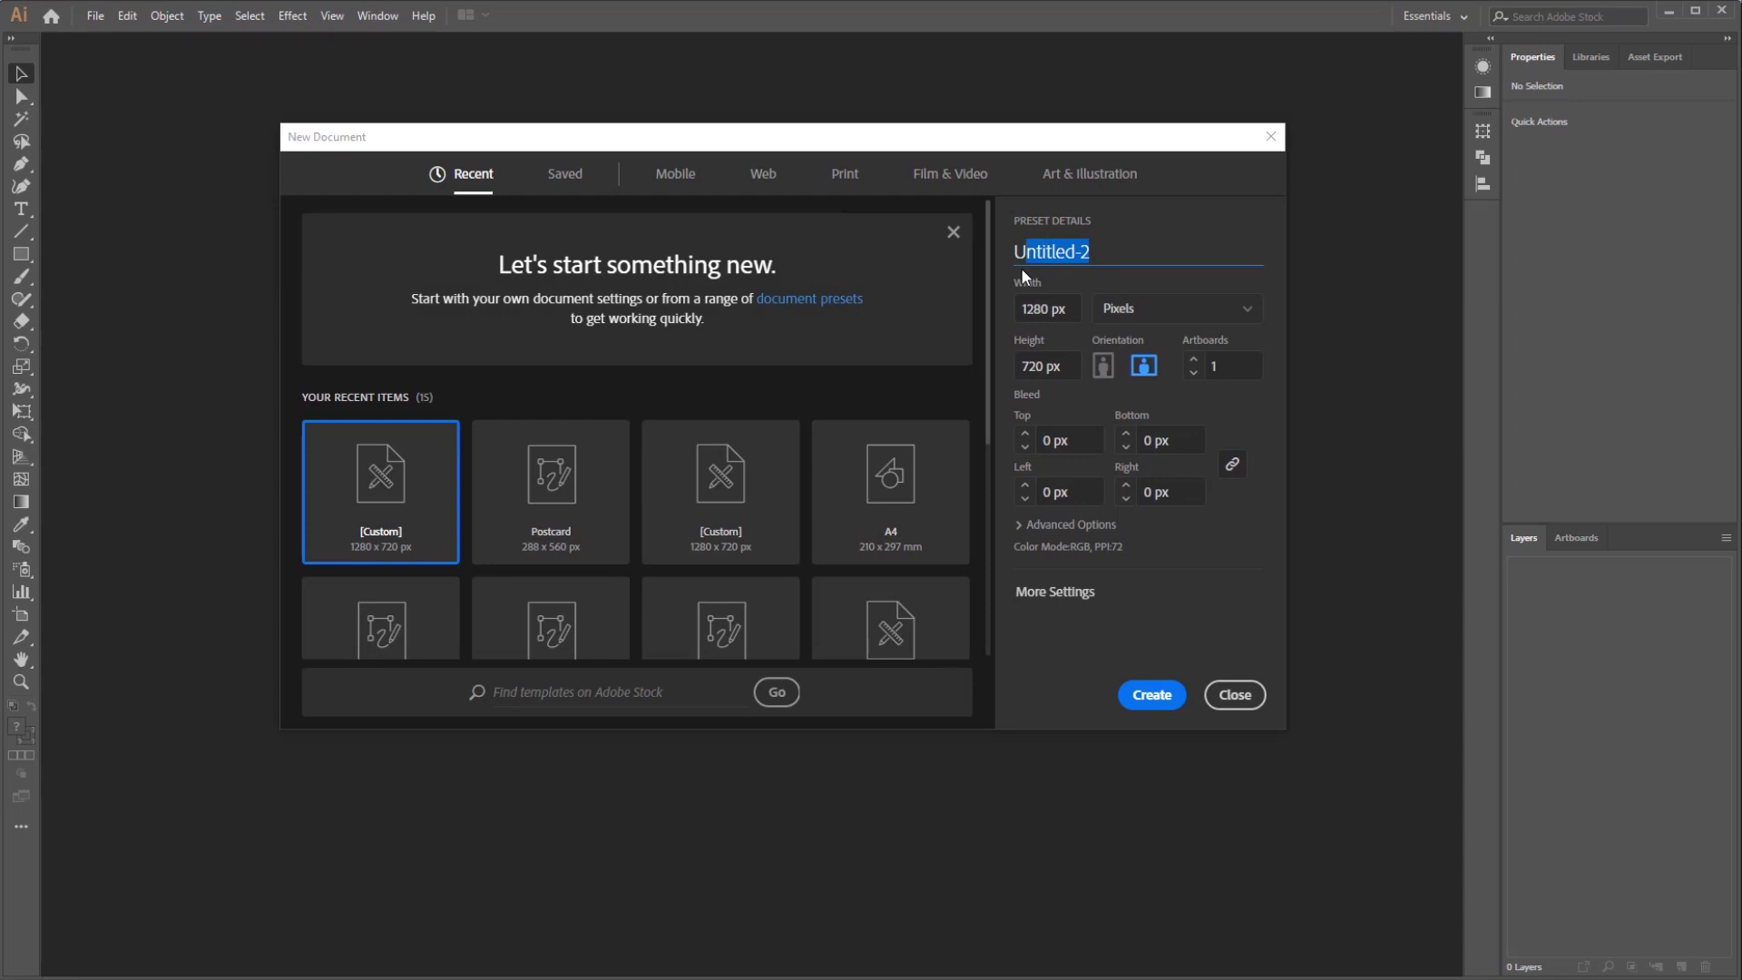
pyautogui.write('wave')
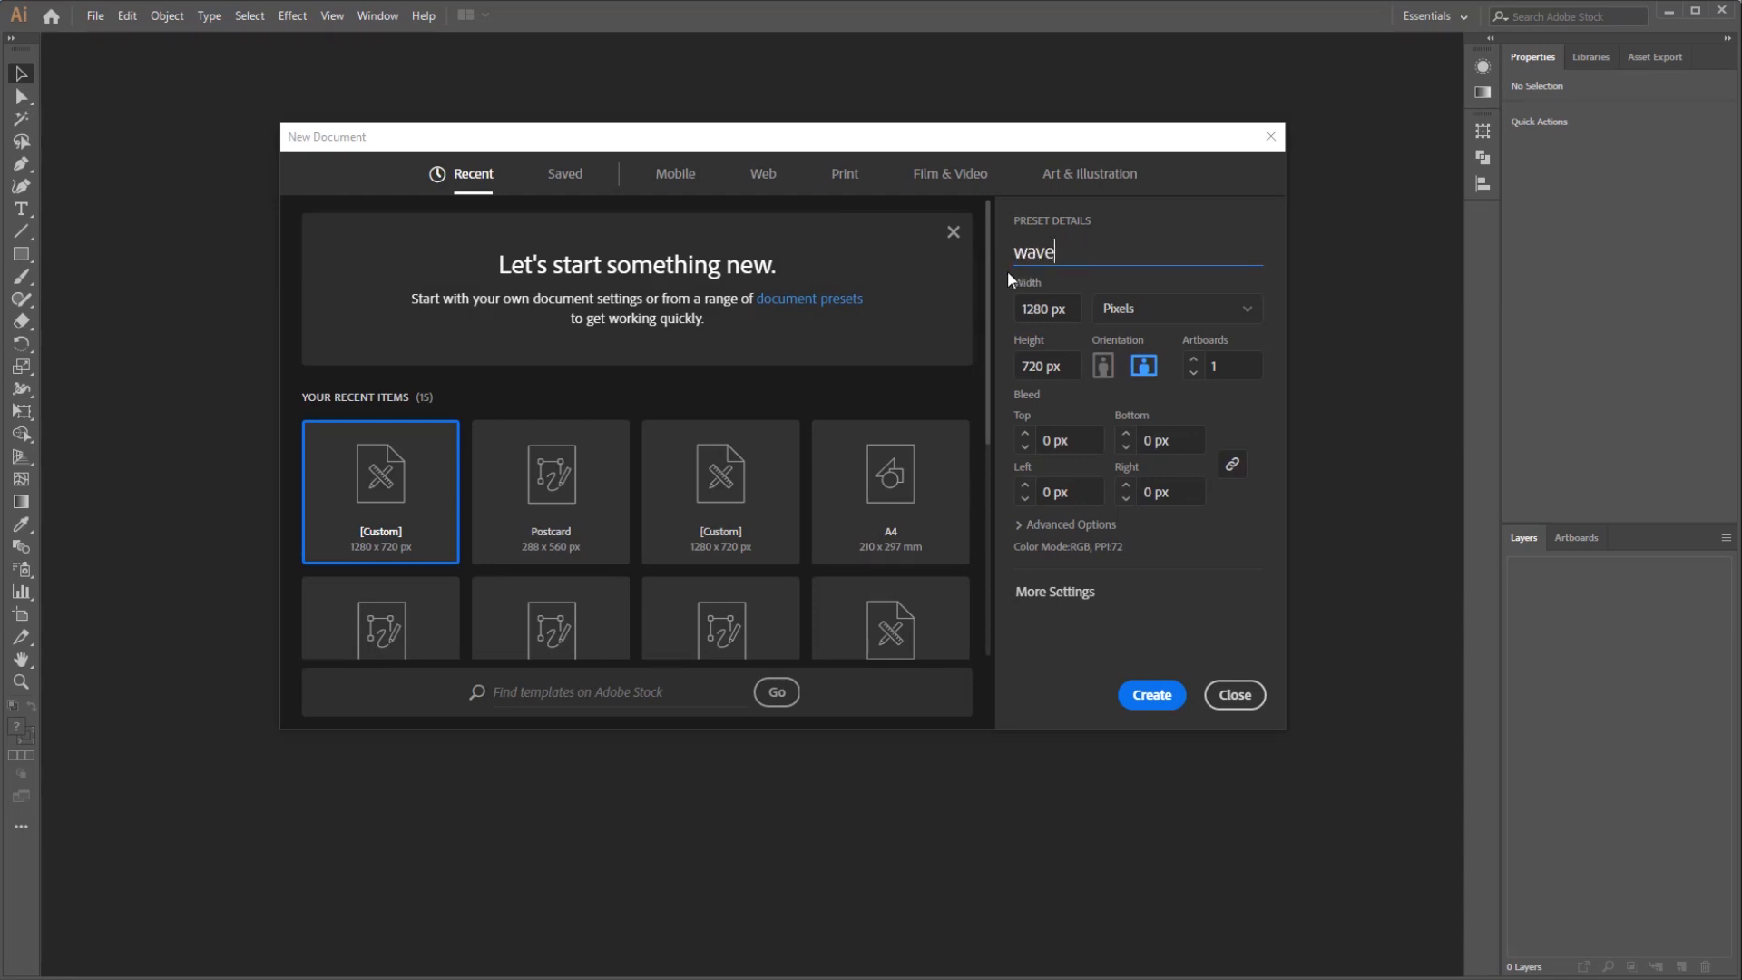
pyautogui.click(1174, 308)
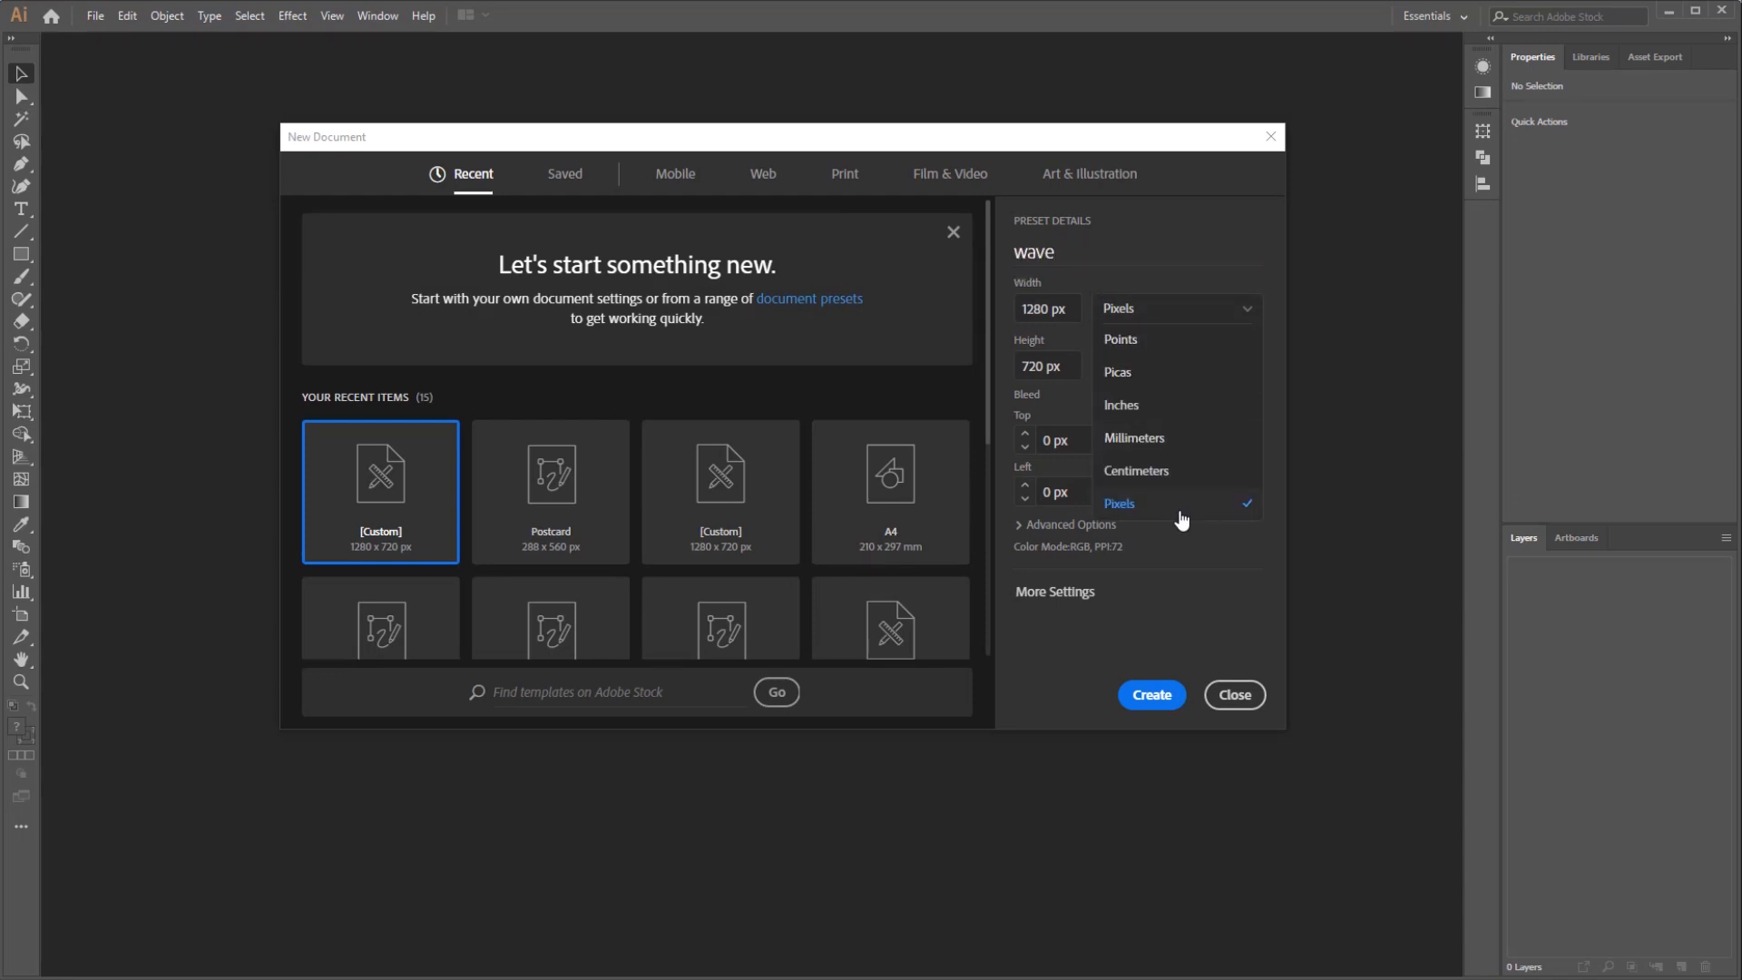
pyautogui.click(1119, 503)
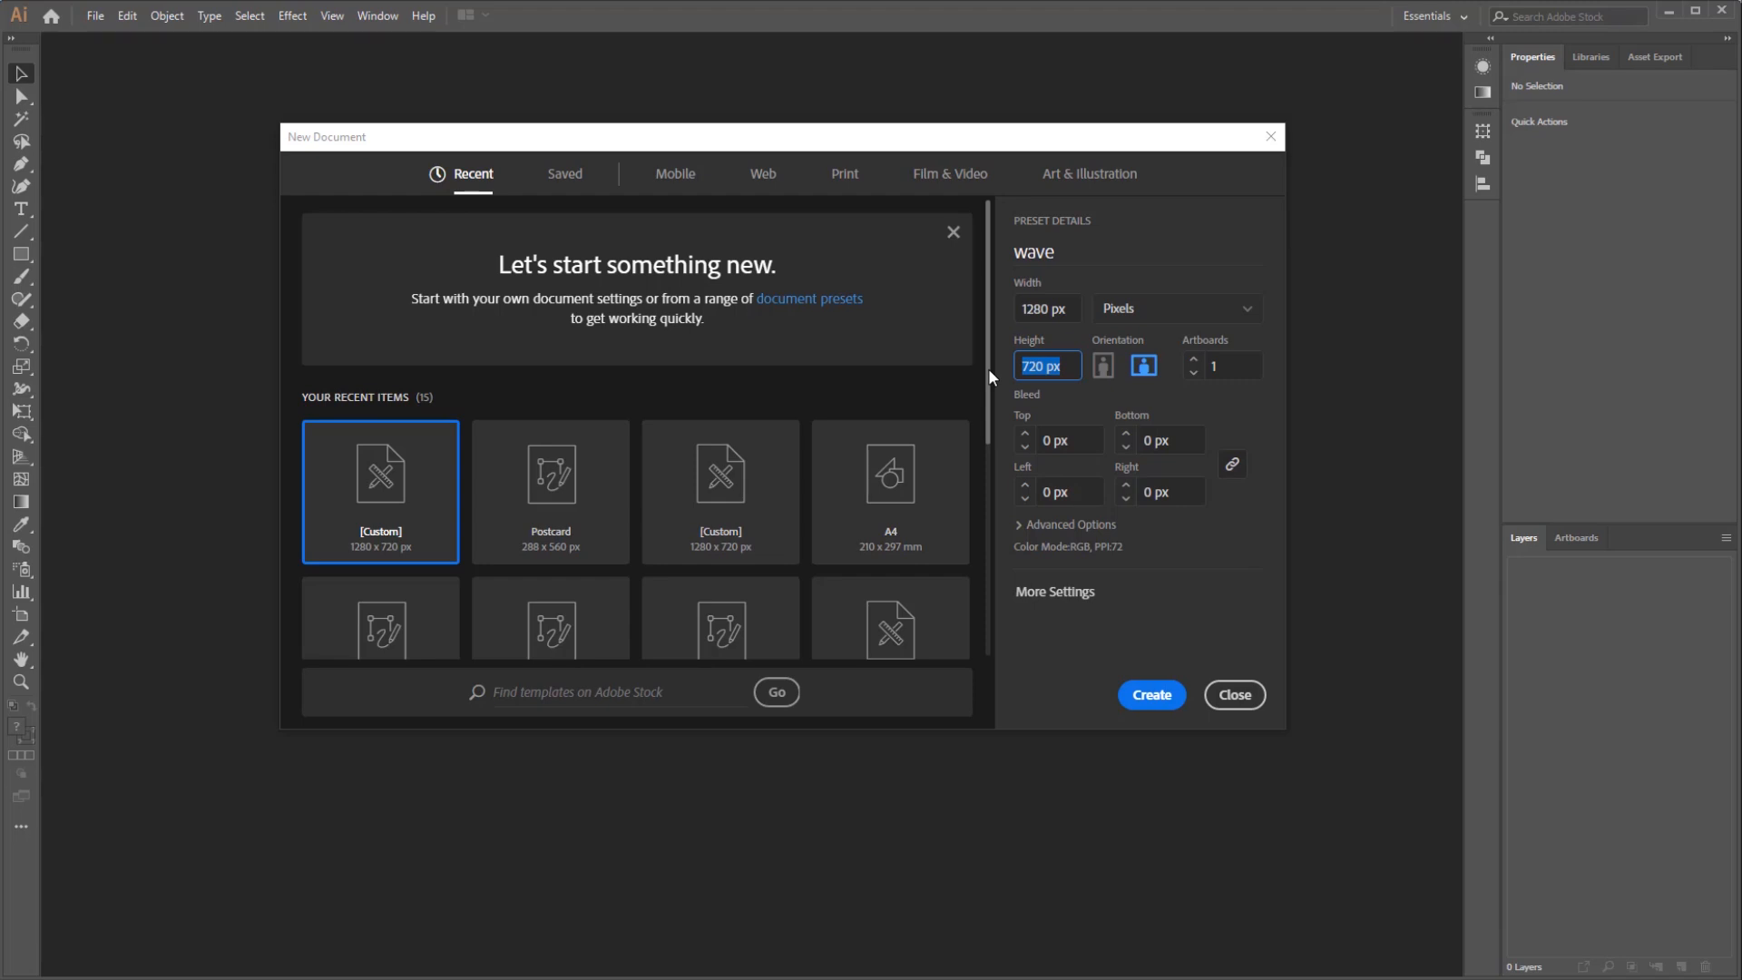
pyautogui.click(1151, 694)
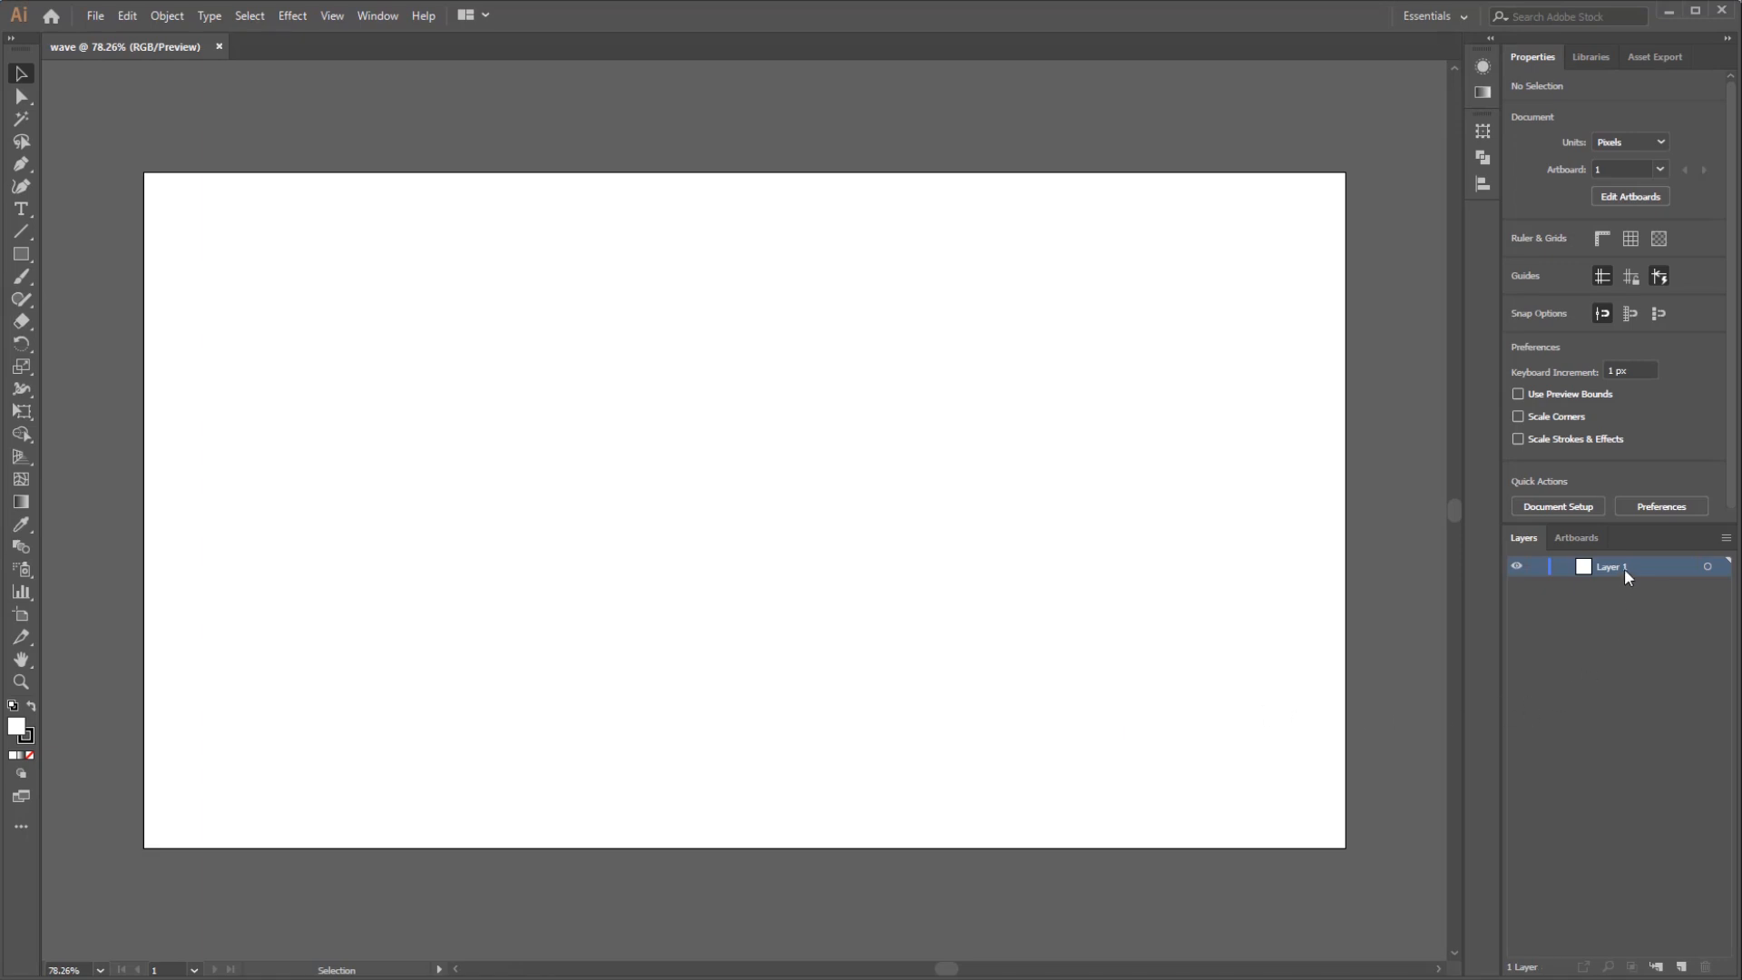
pyautogui.moveTo(1655, 792)
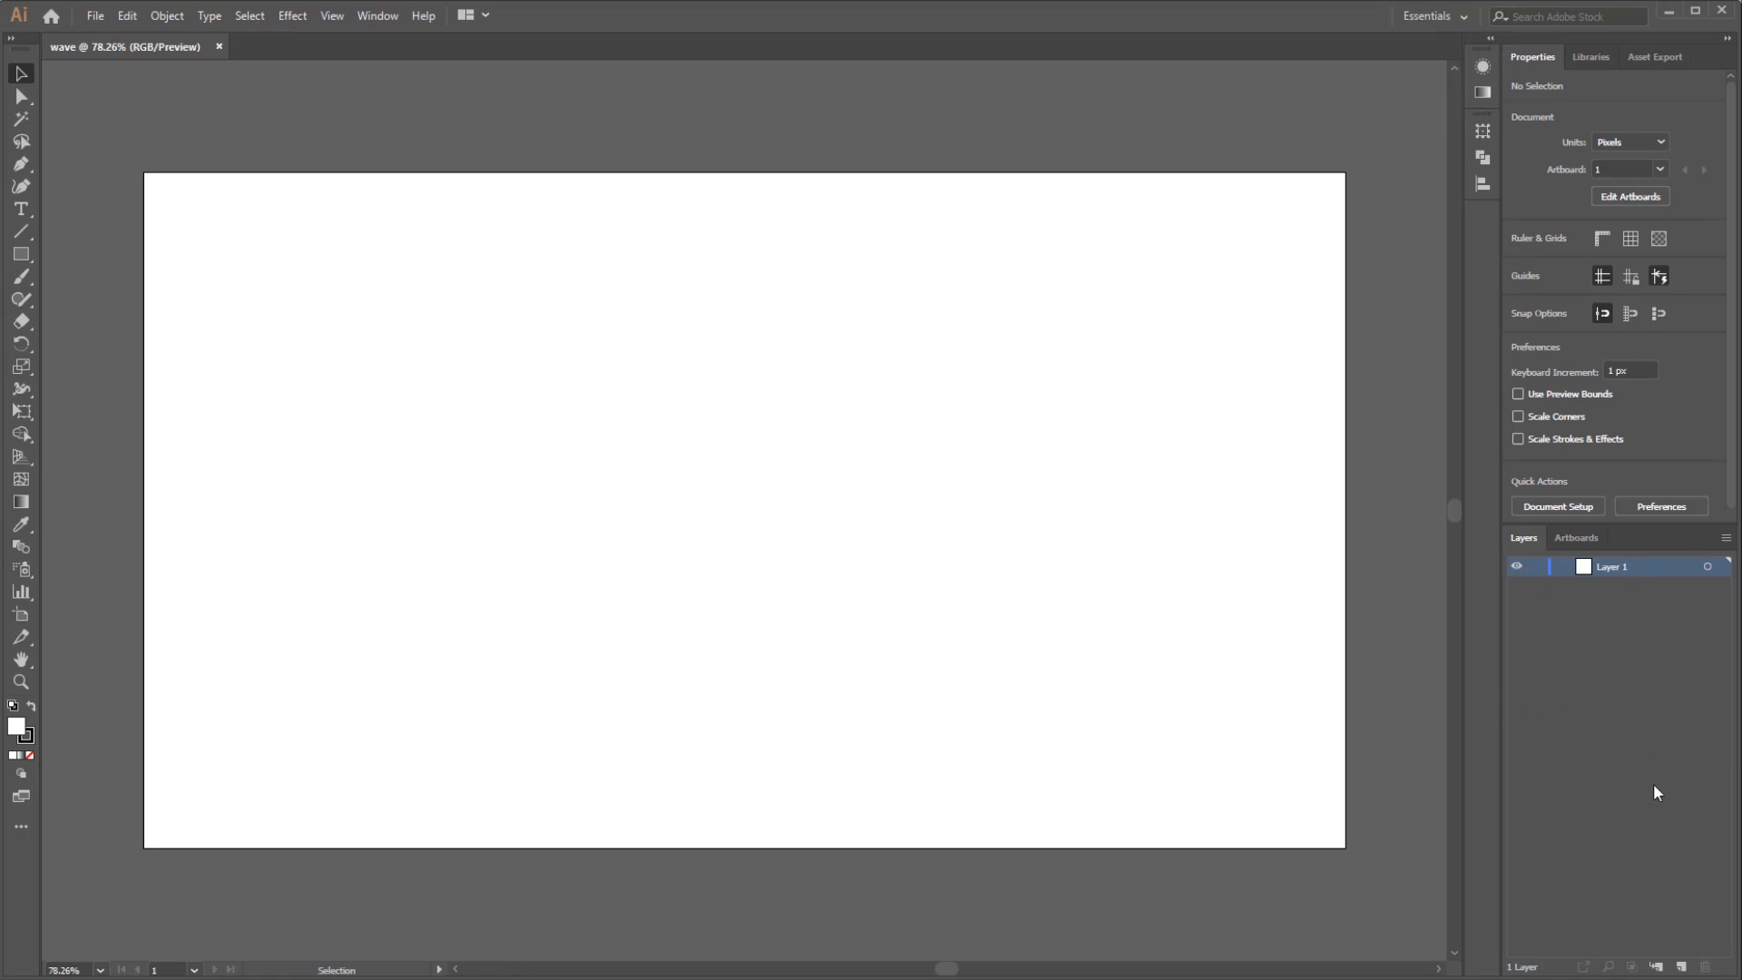
# Add a second layer, name the layers background and design, and select background
pyautogui.click(1689, 967)
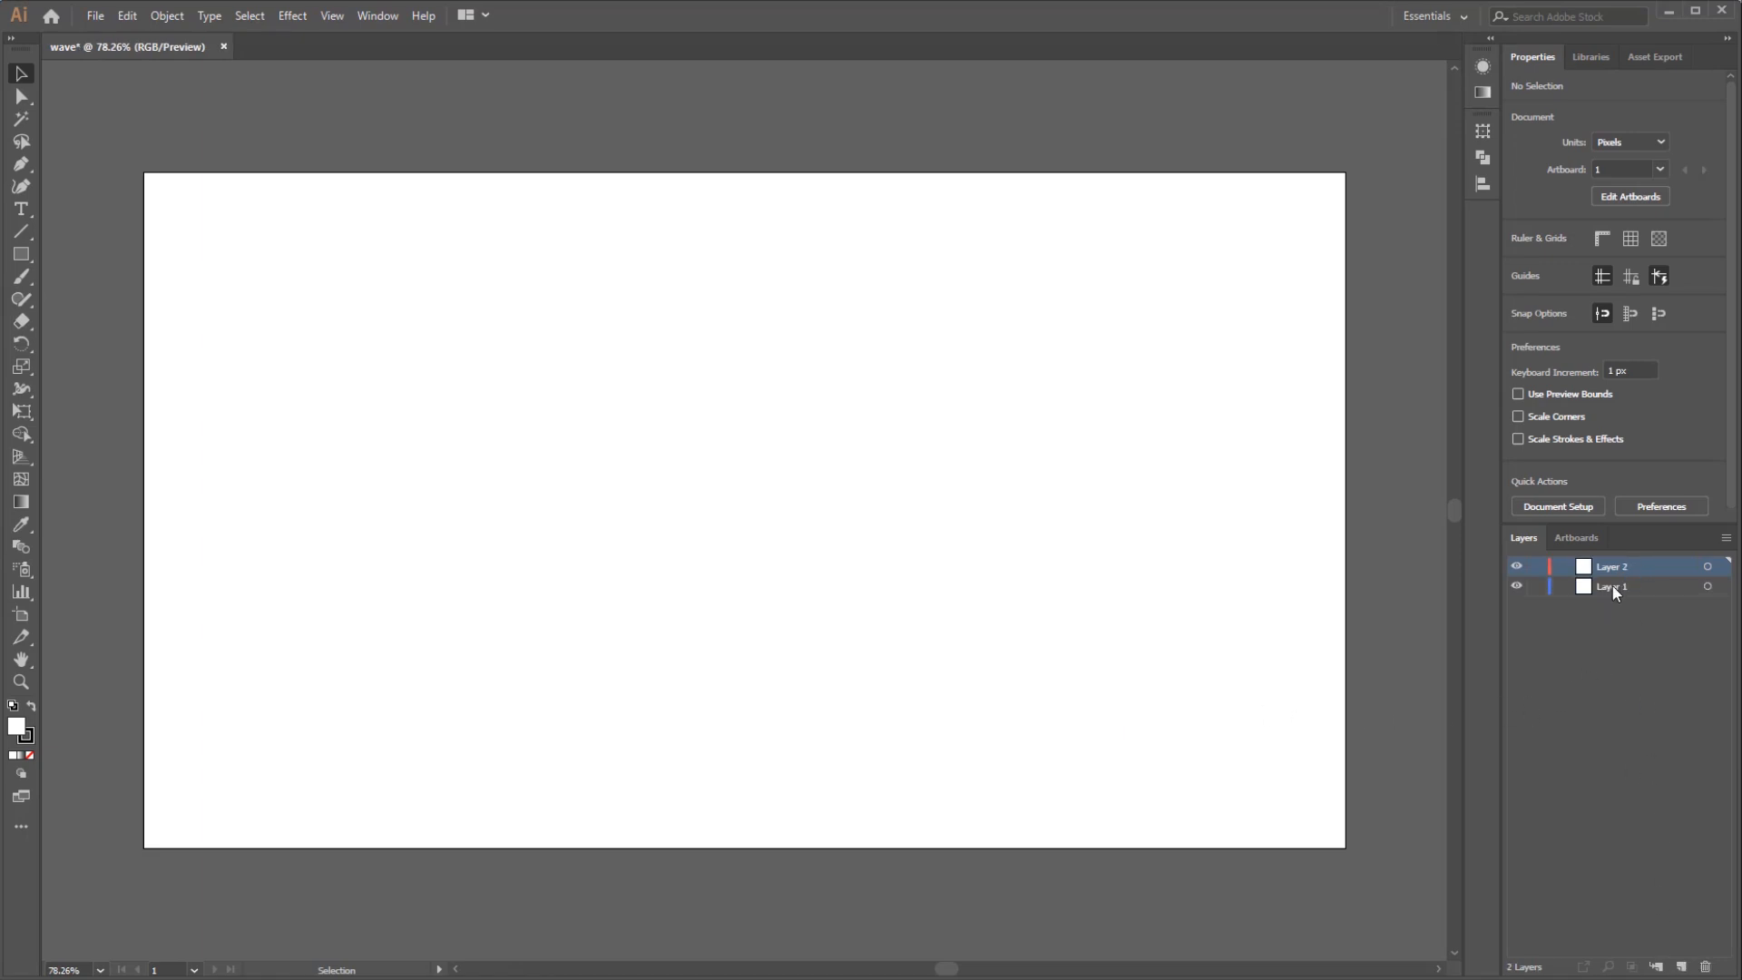
pyautogui.doubleClick(1612, 585)
pyautogui.write('backgroun')
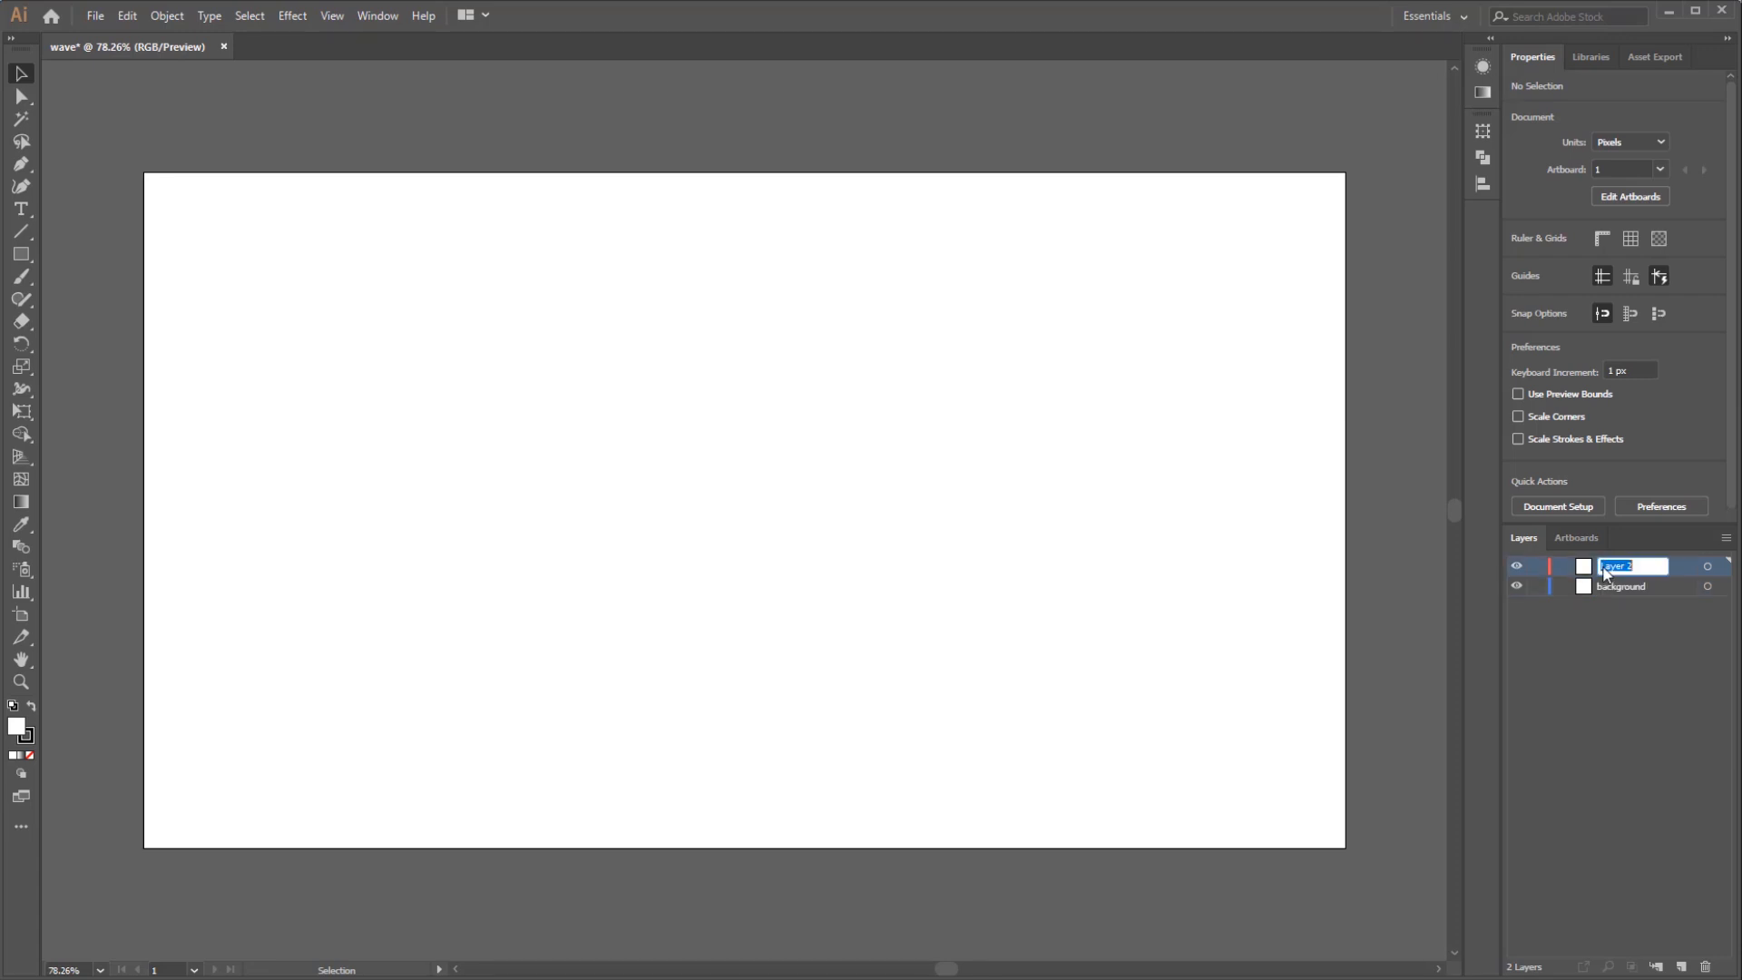
pyautogui.write('design')
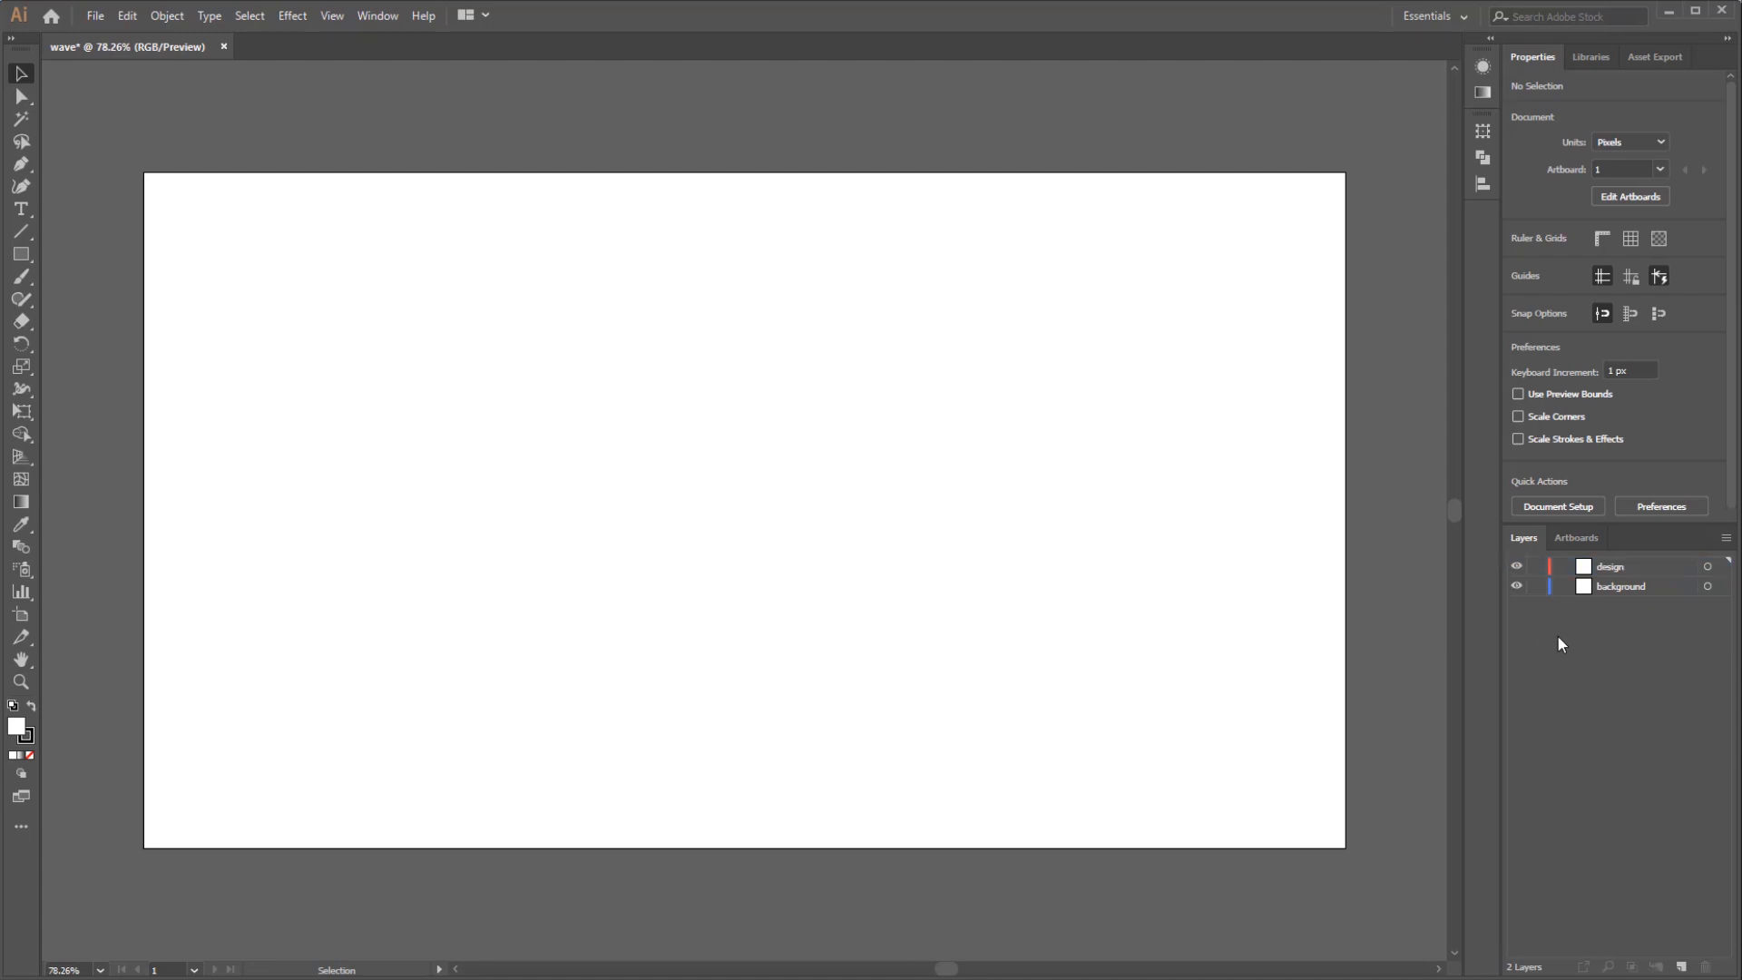
pyautogui.moveTo(669, 287)
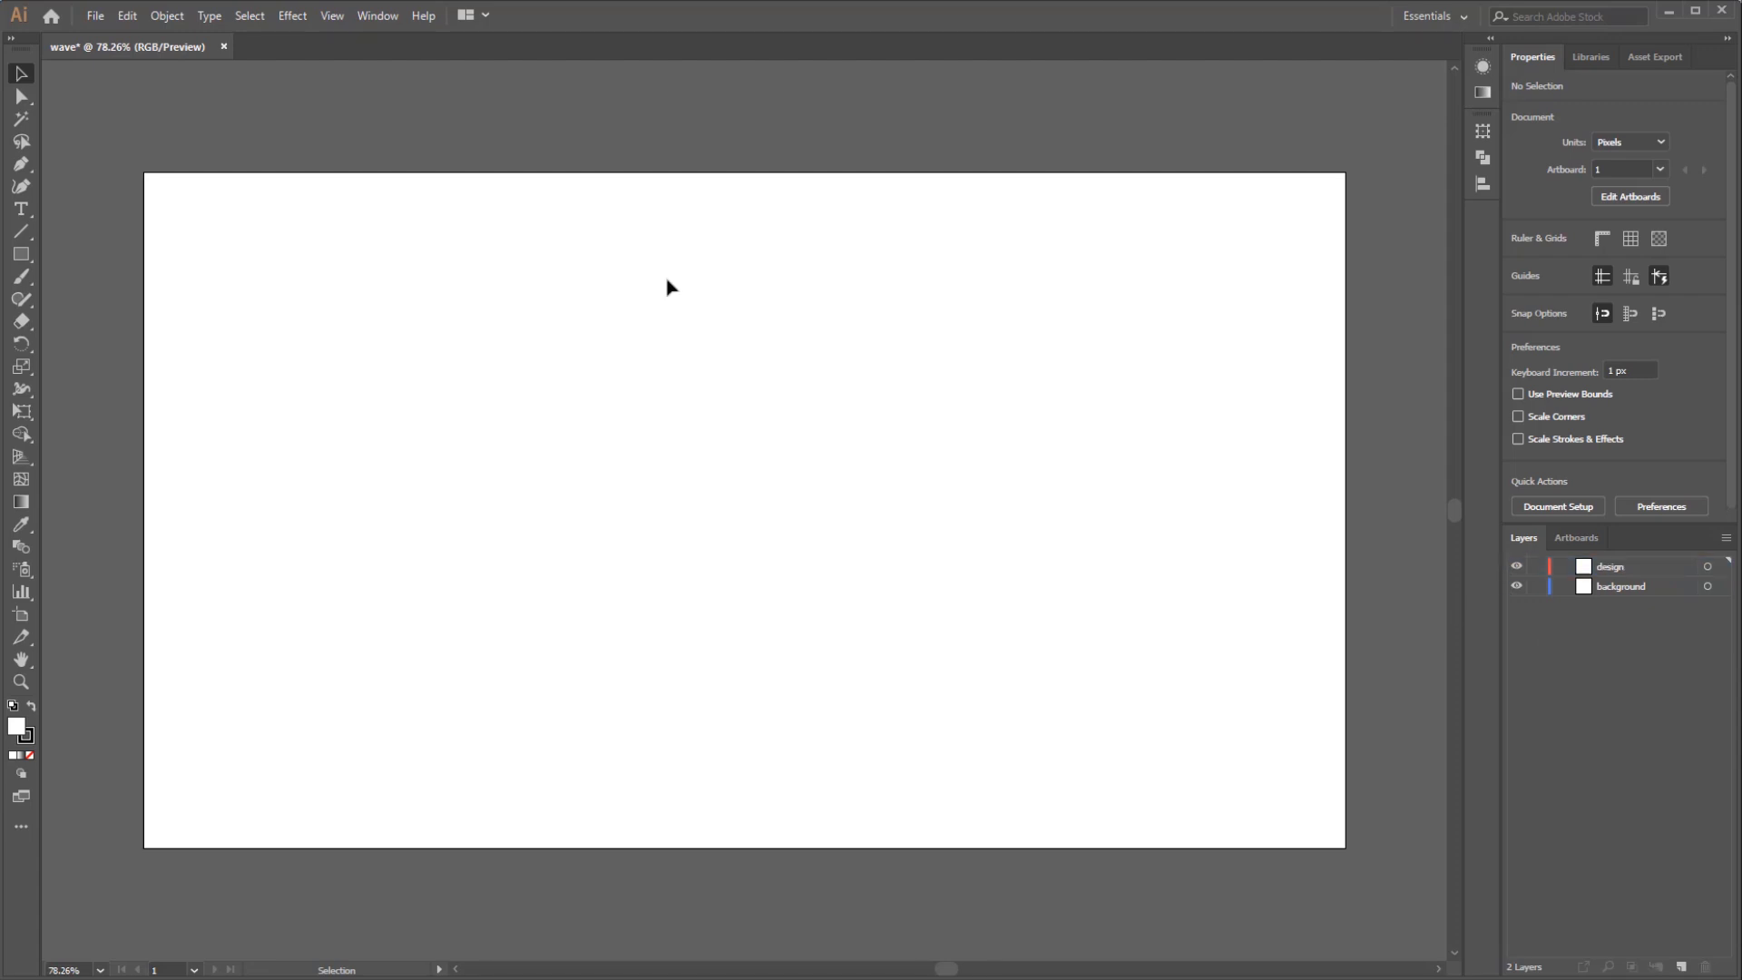
pyautogui.click(378, 16)
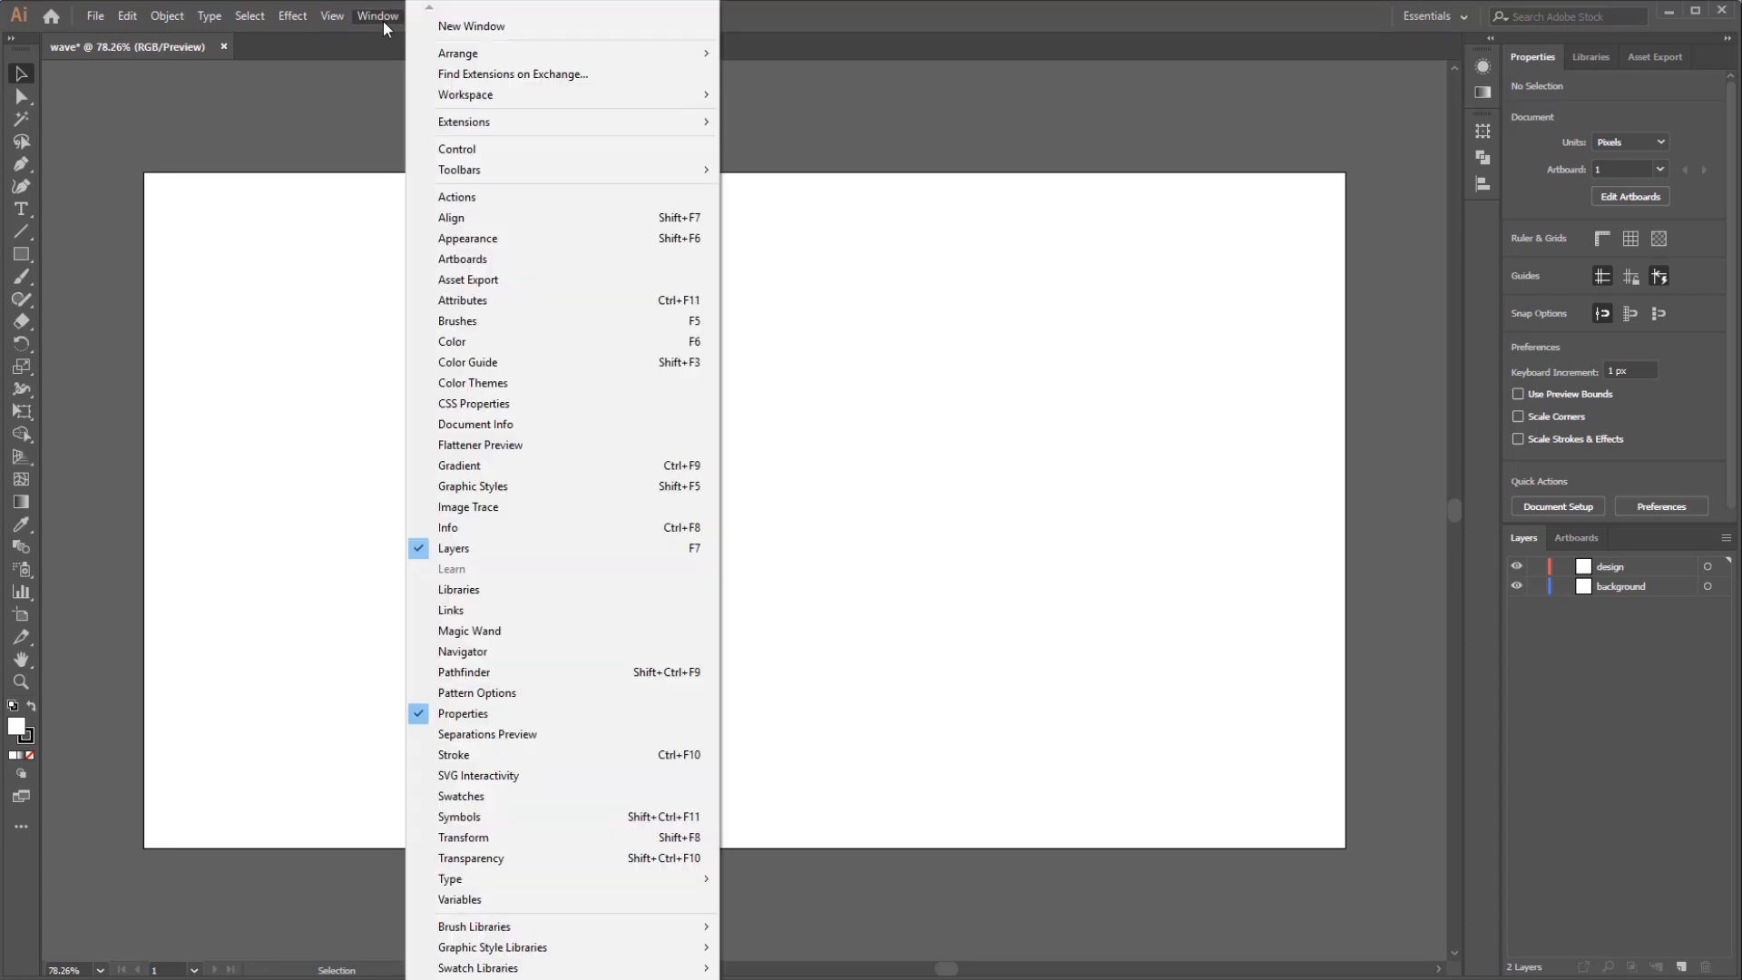
pyautogui.moveTo(618, 555)
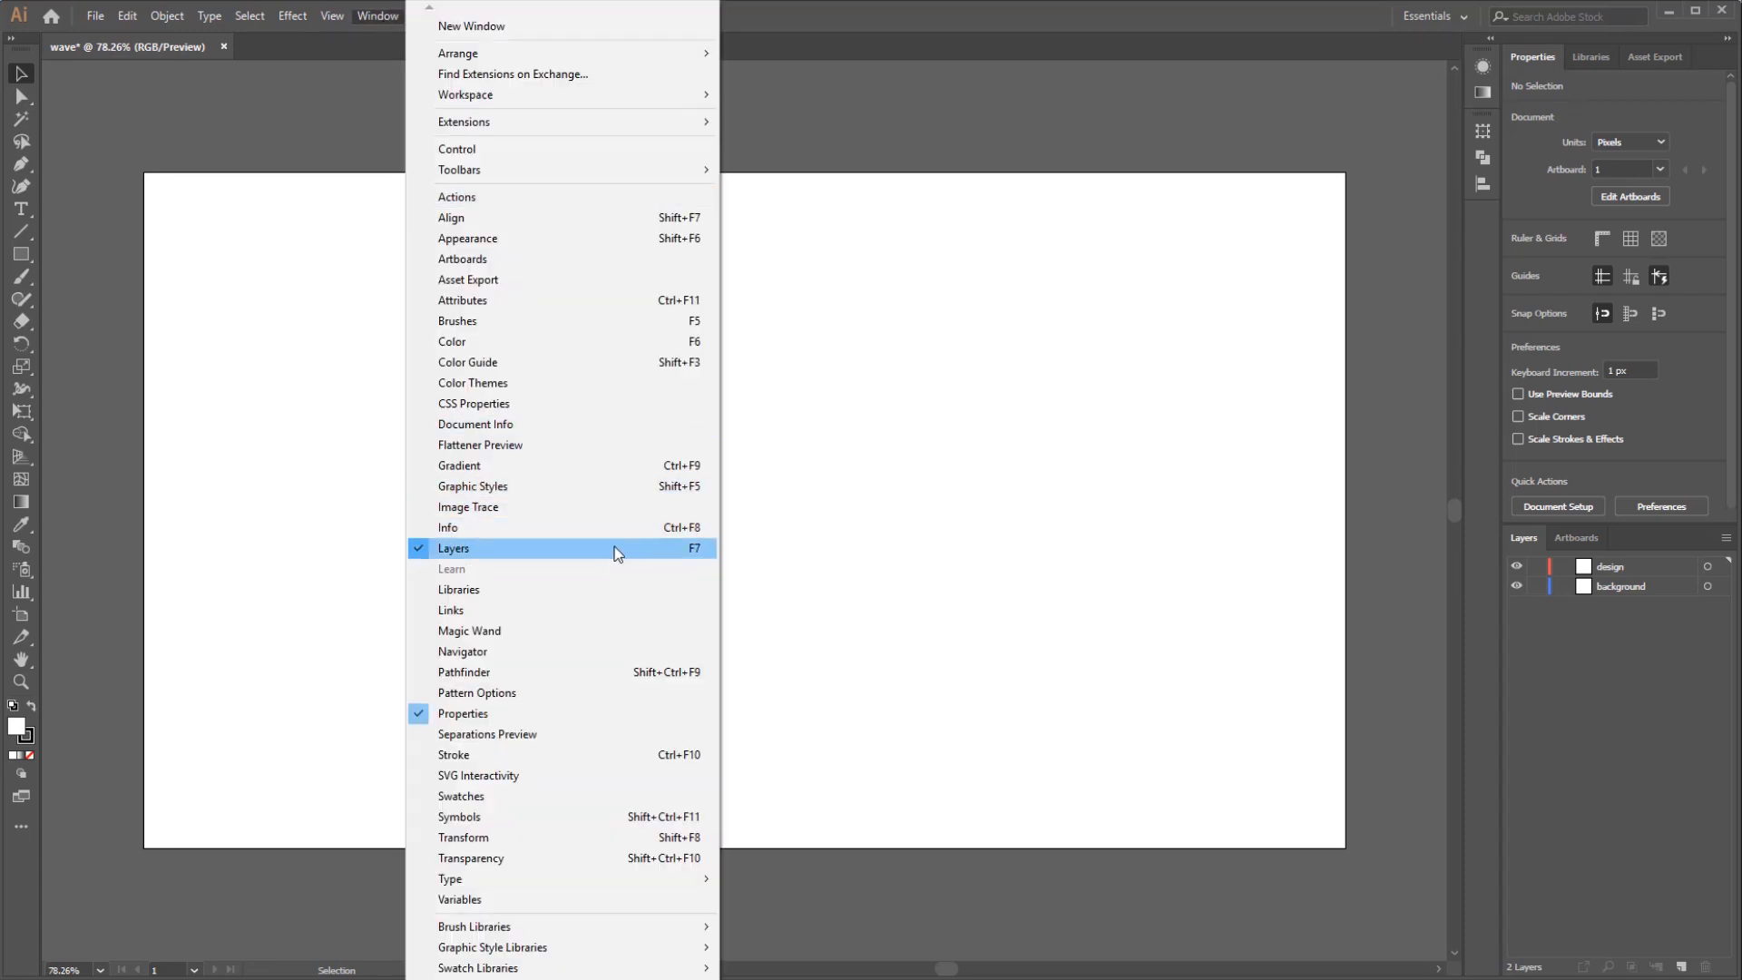
pyautogui.moveTo(771, 553)
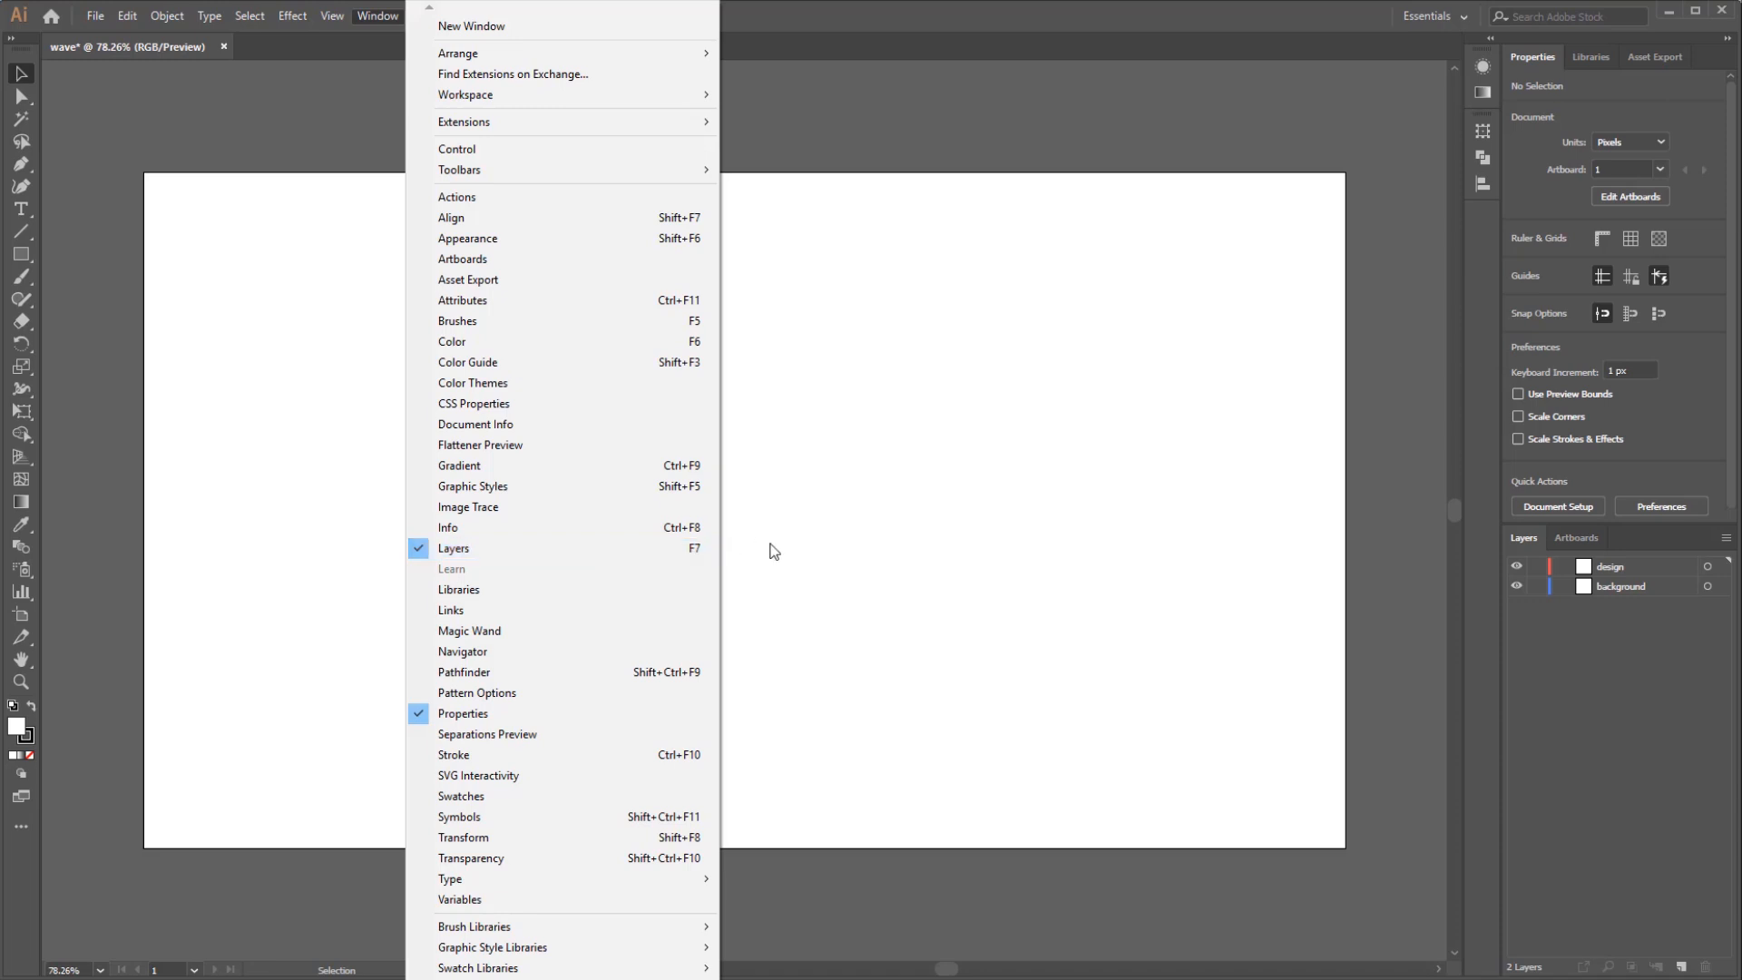
pyautogui.click(773, 551)
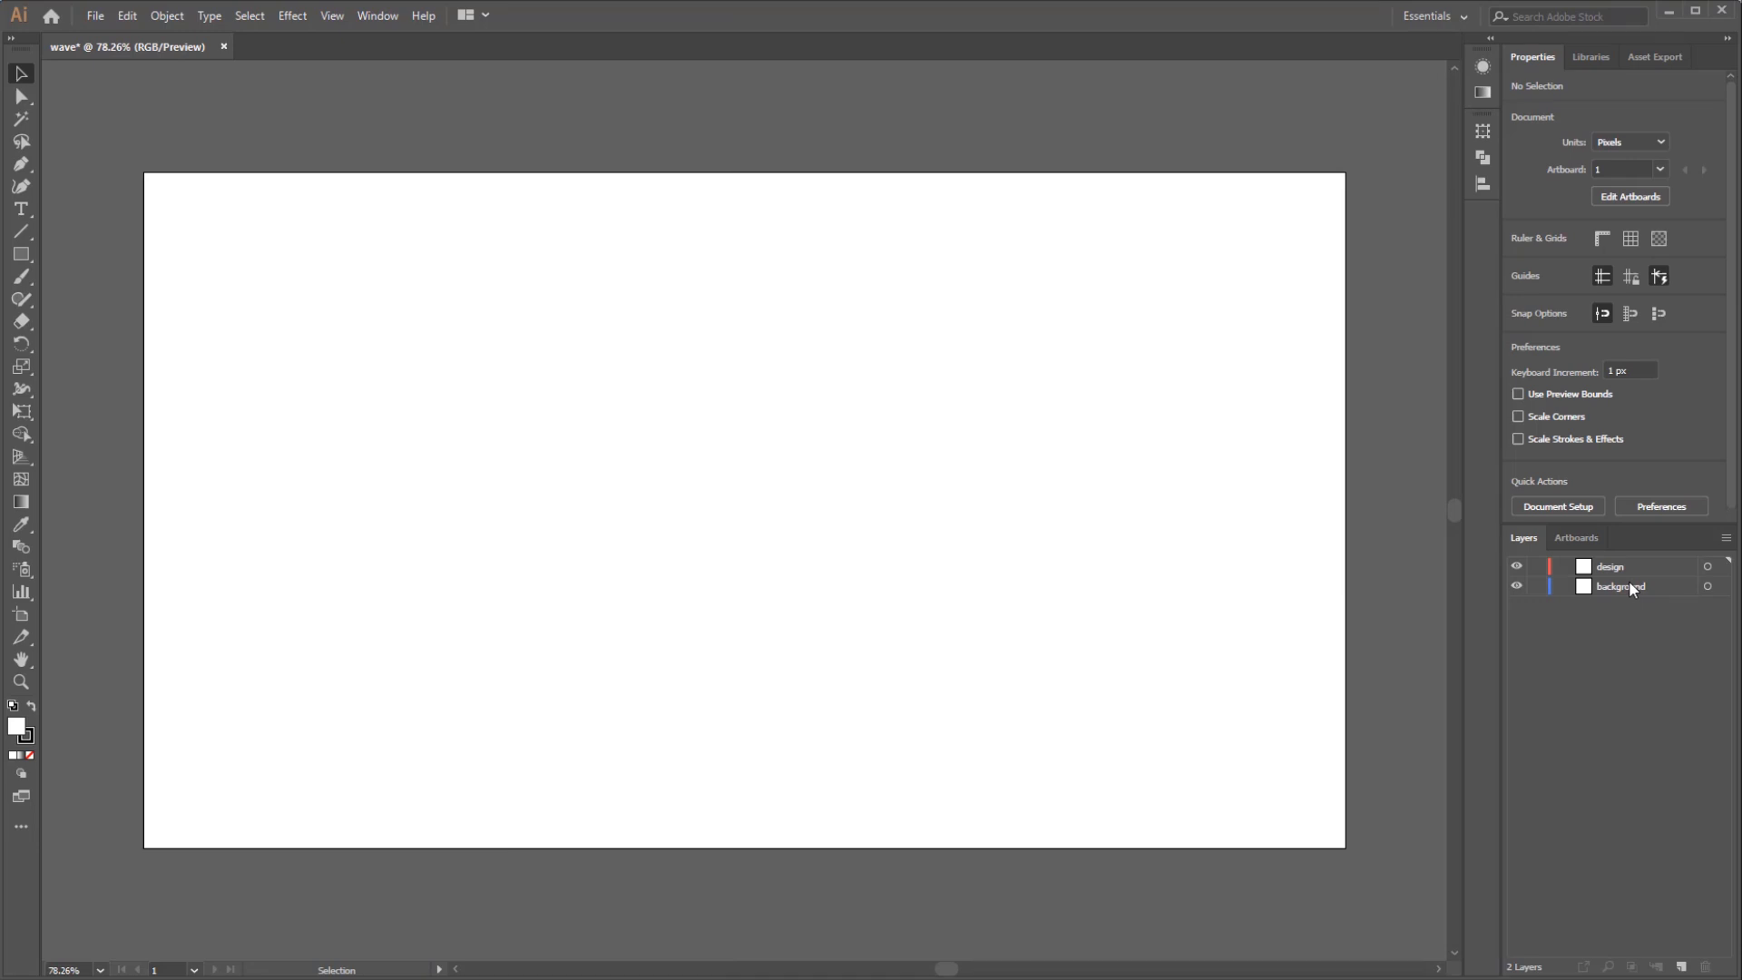
pyautogui.click(1623, 585)
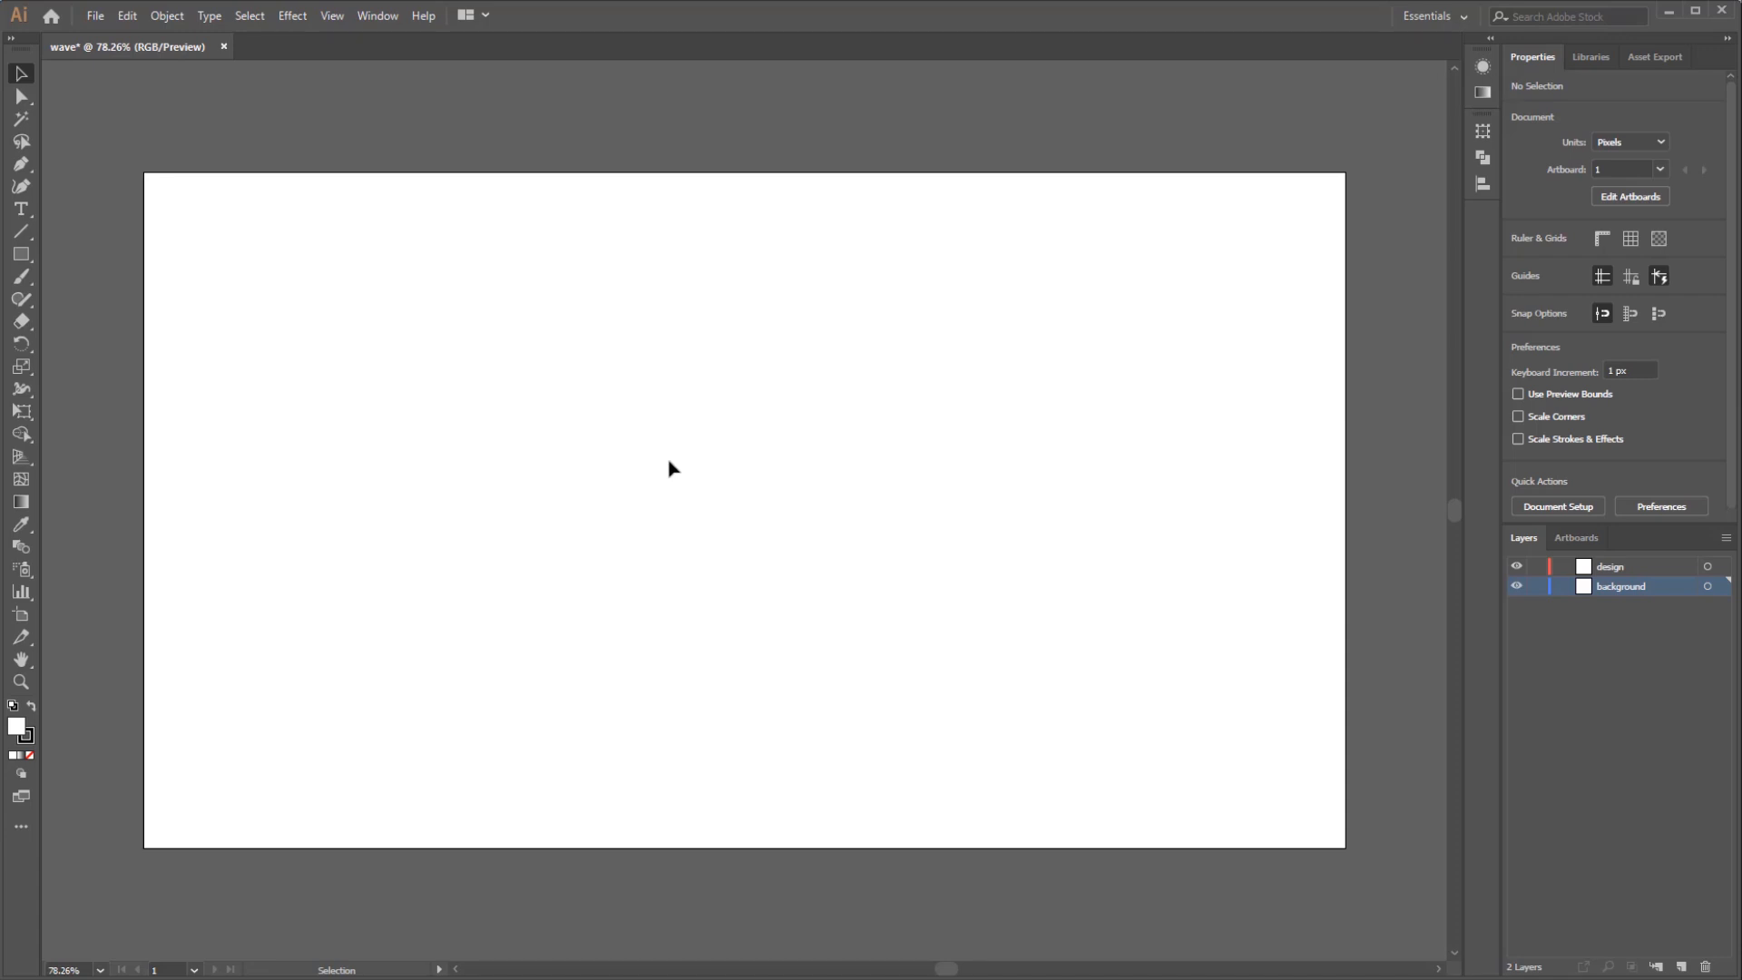
pyautogui.moveTo(20, 254)
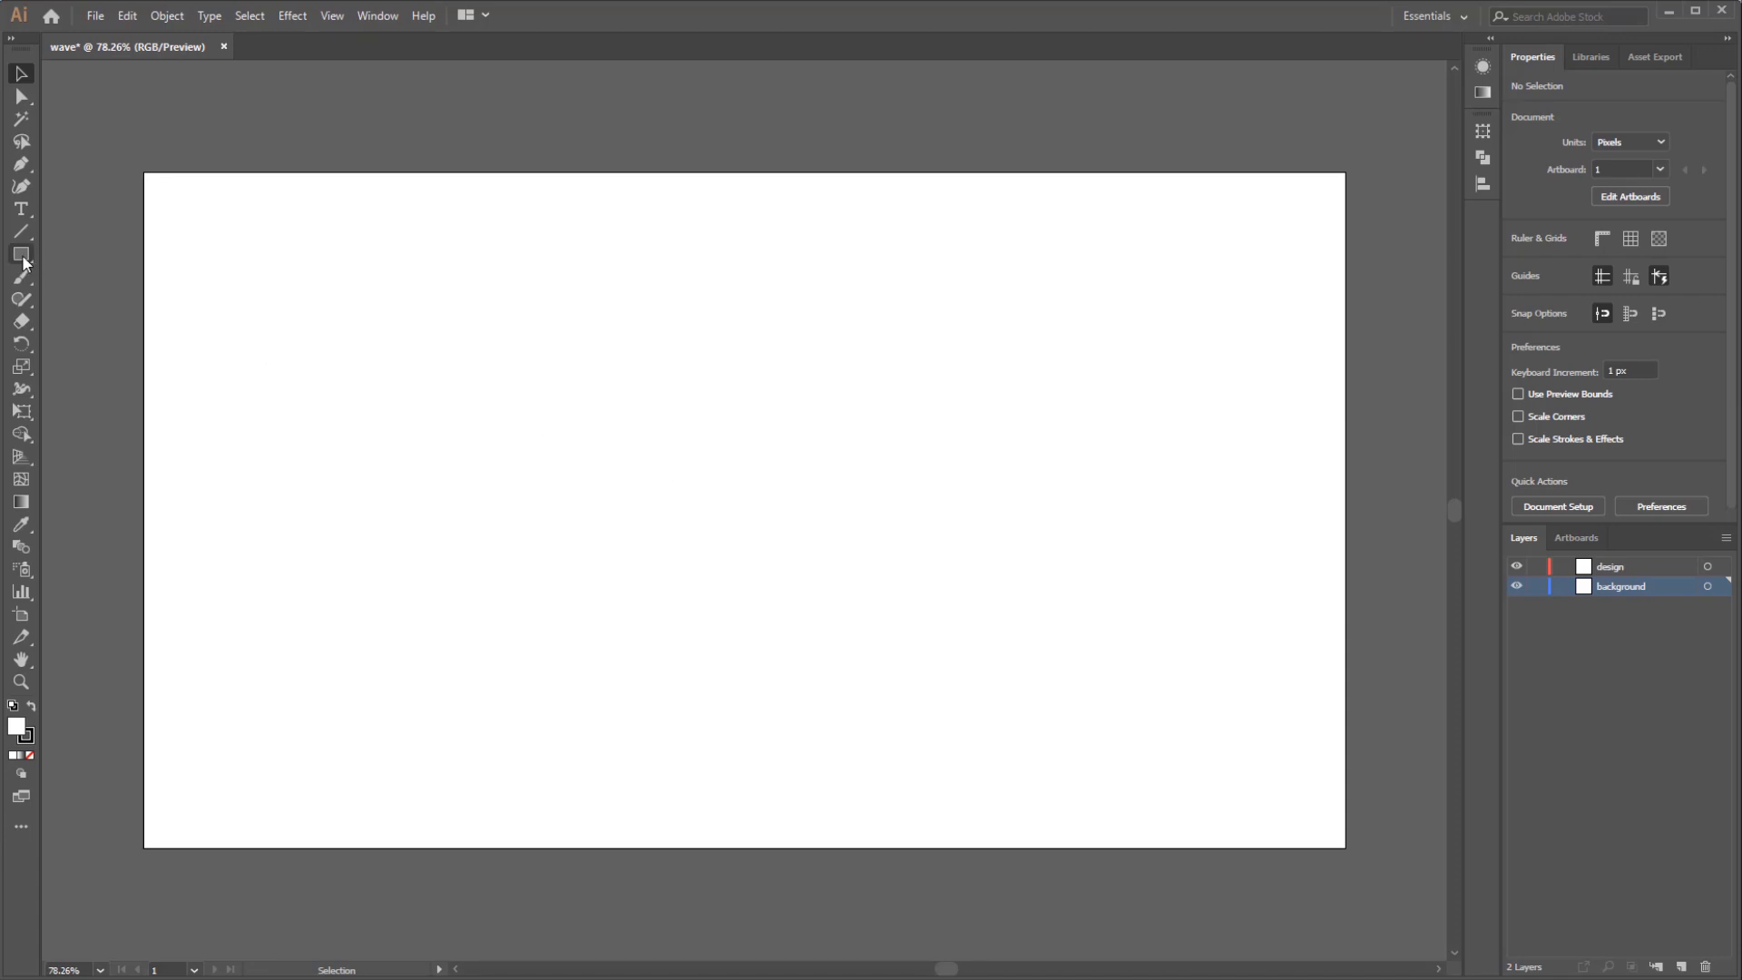
# Set up a stroke-less white rectangle covering the 1280×720 px artboard
pyautogui.click(20, 254)
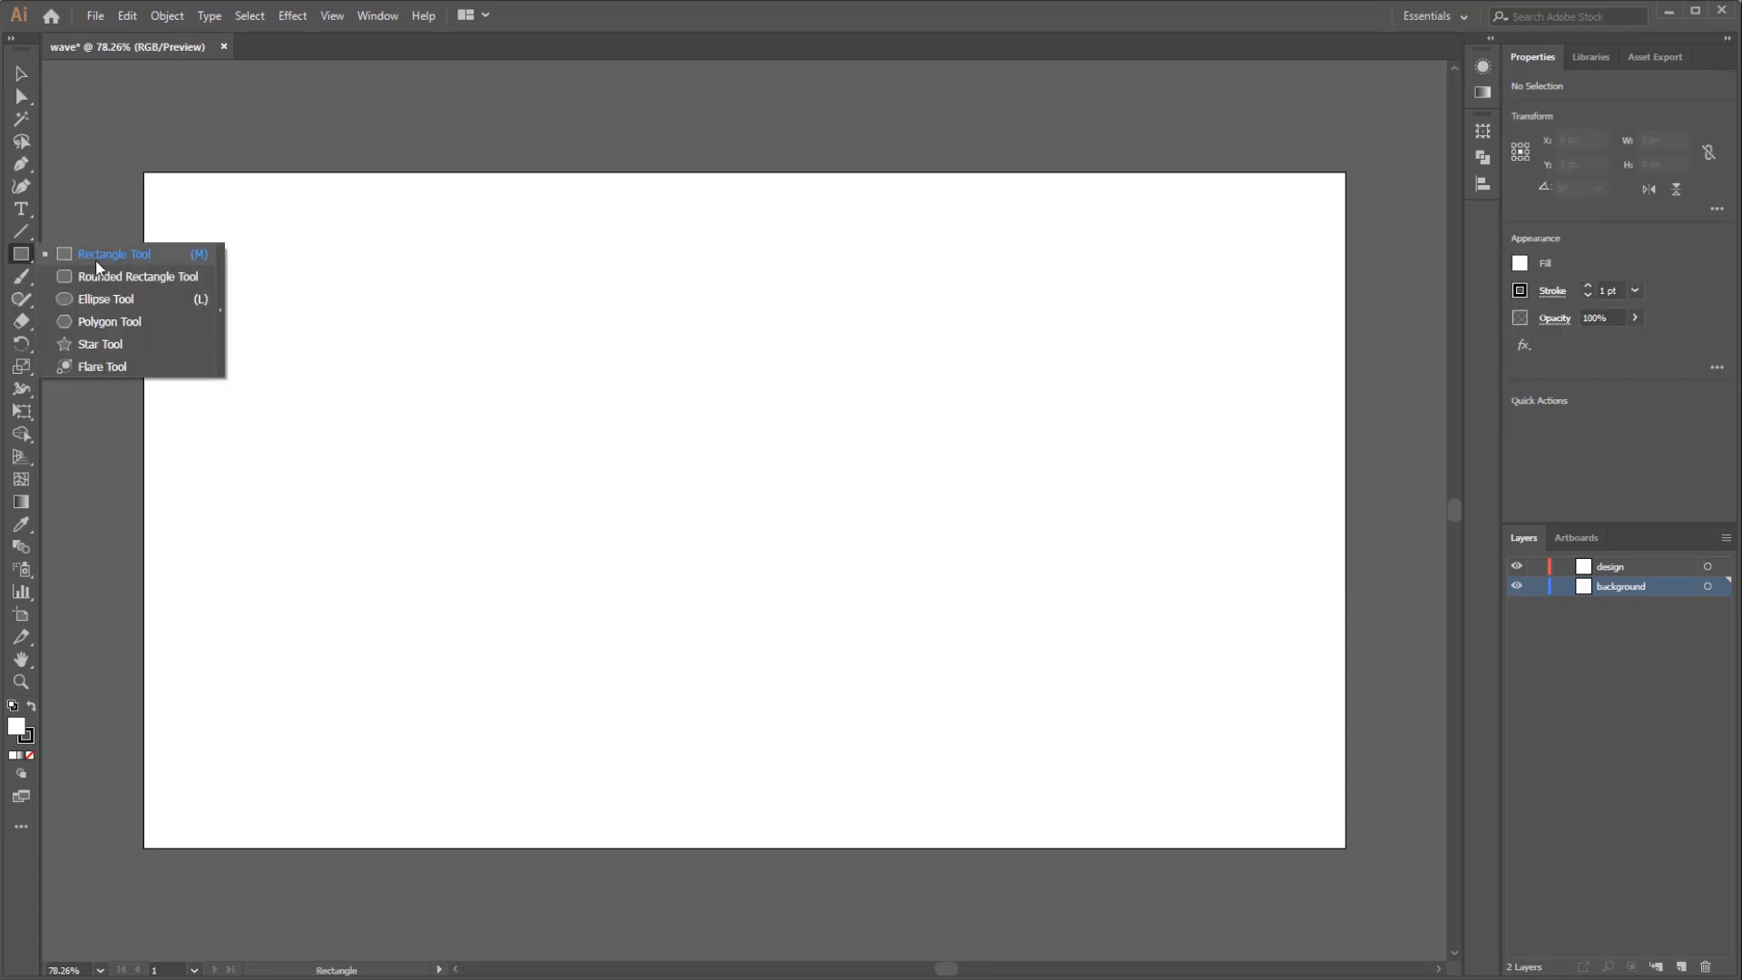
pyautogui.moveTo(24, 258)
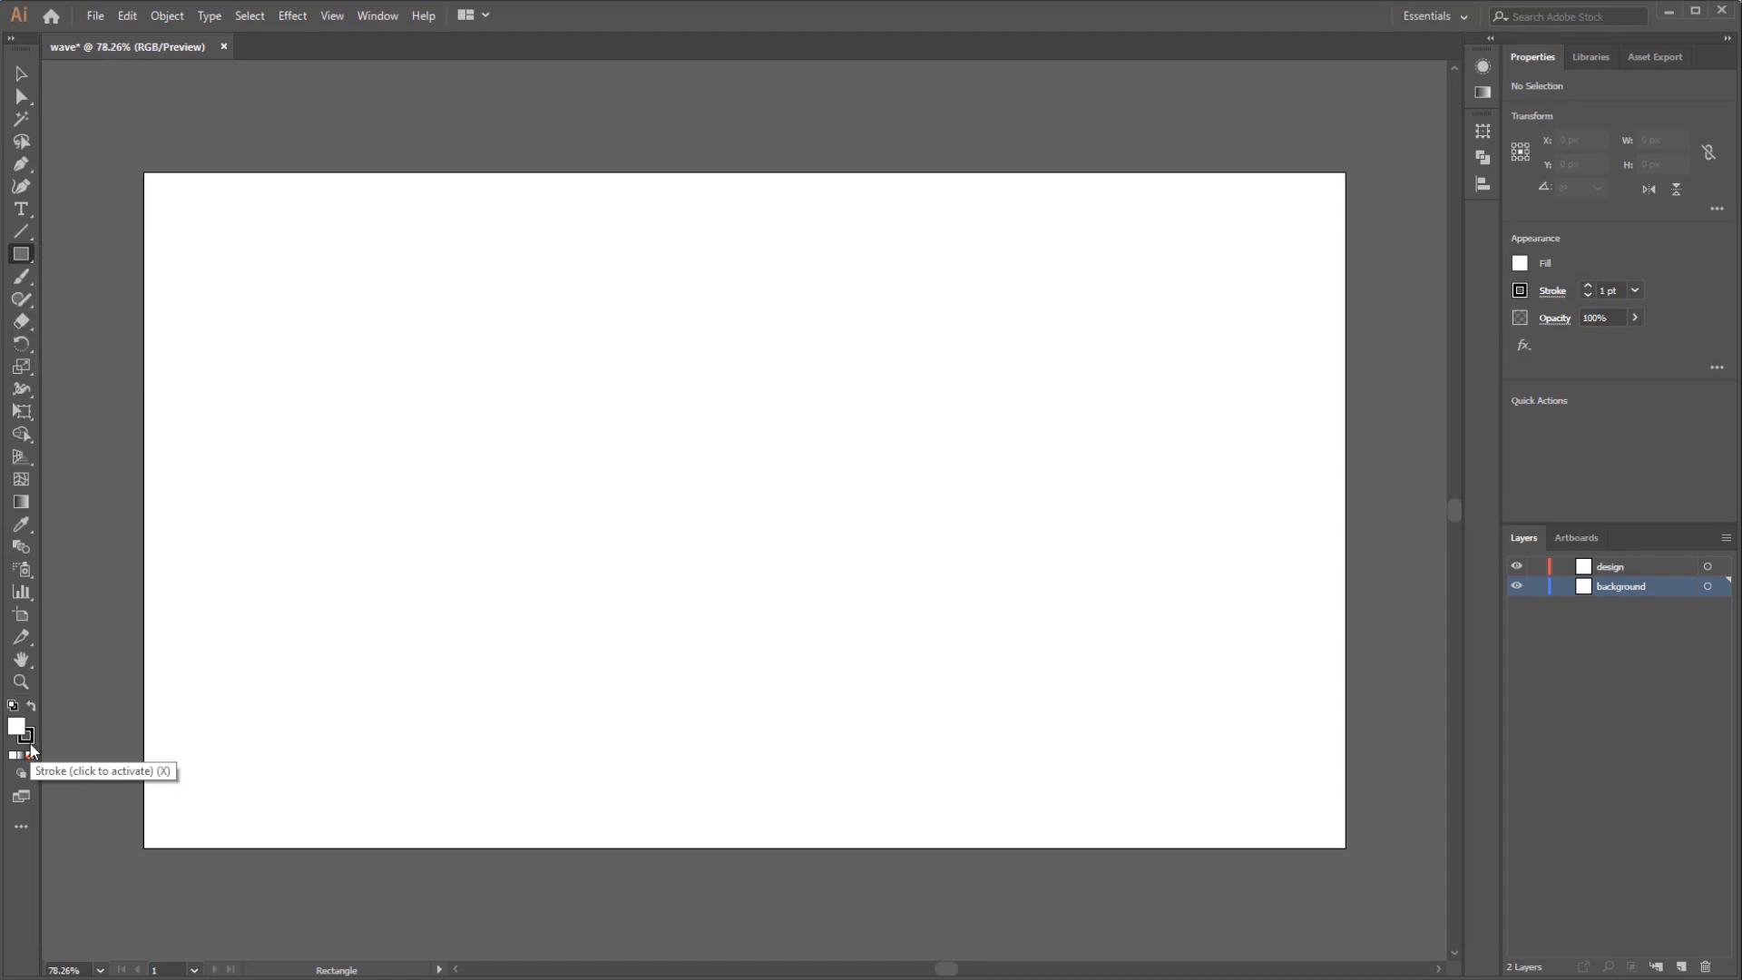
pyautogui.click(19, 736)
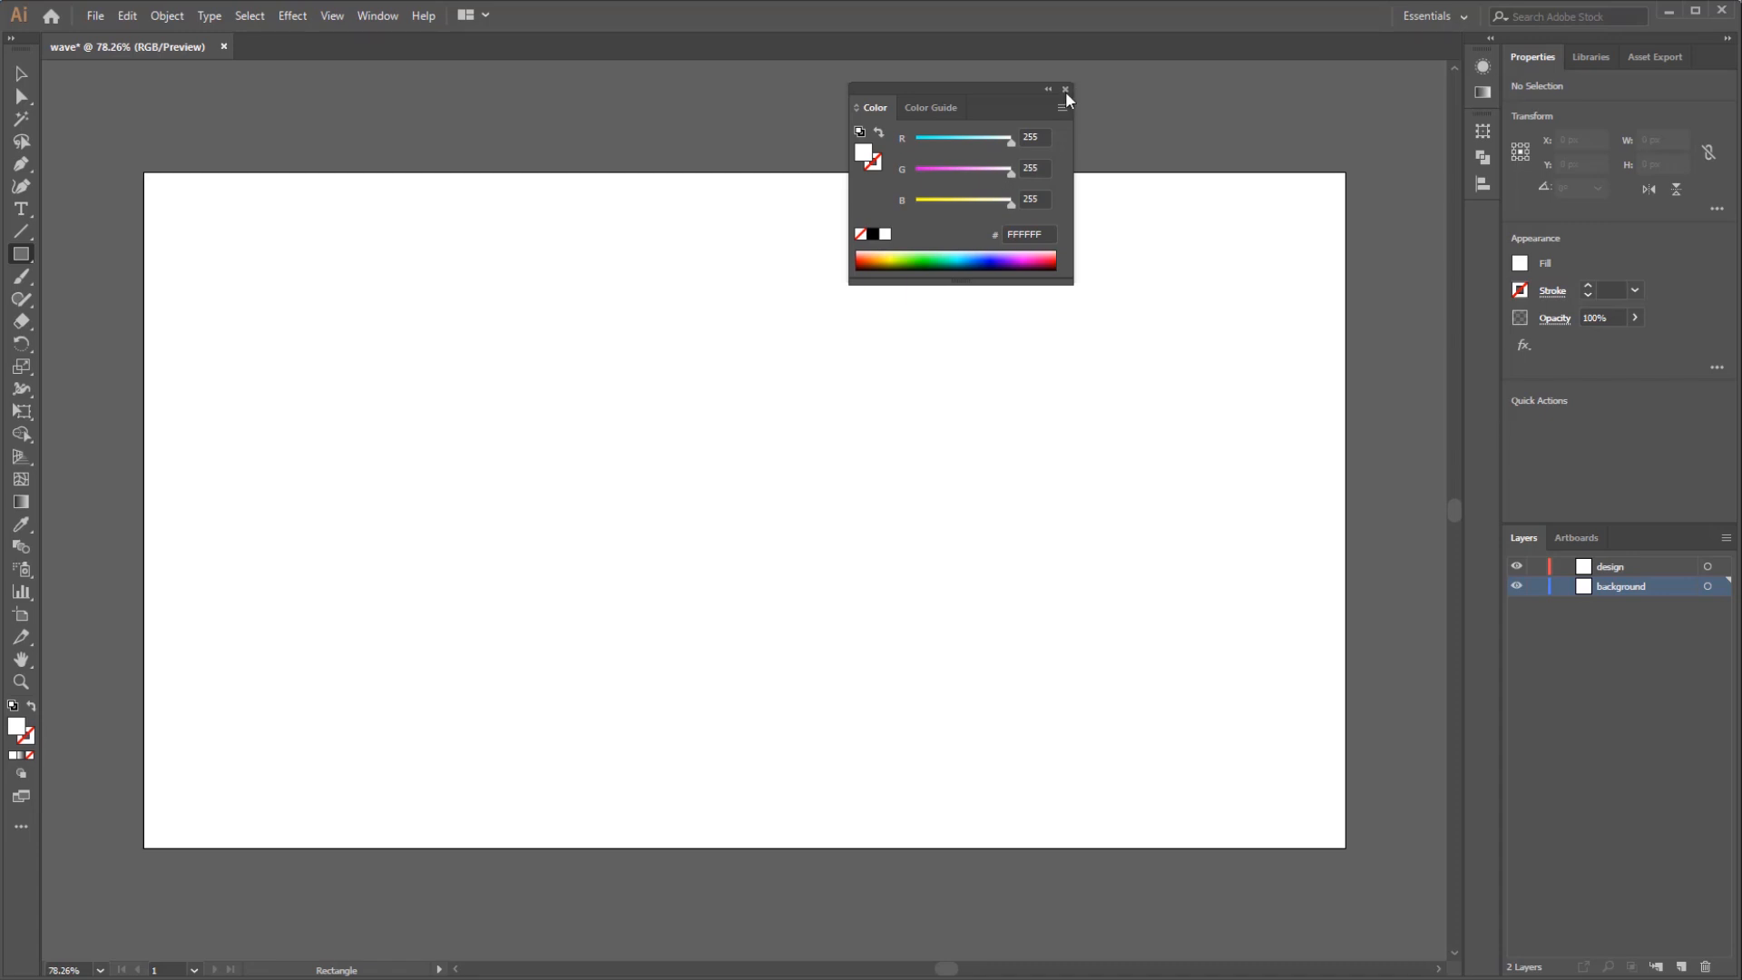
pyautogui.click(1065, 89)
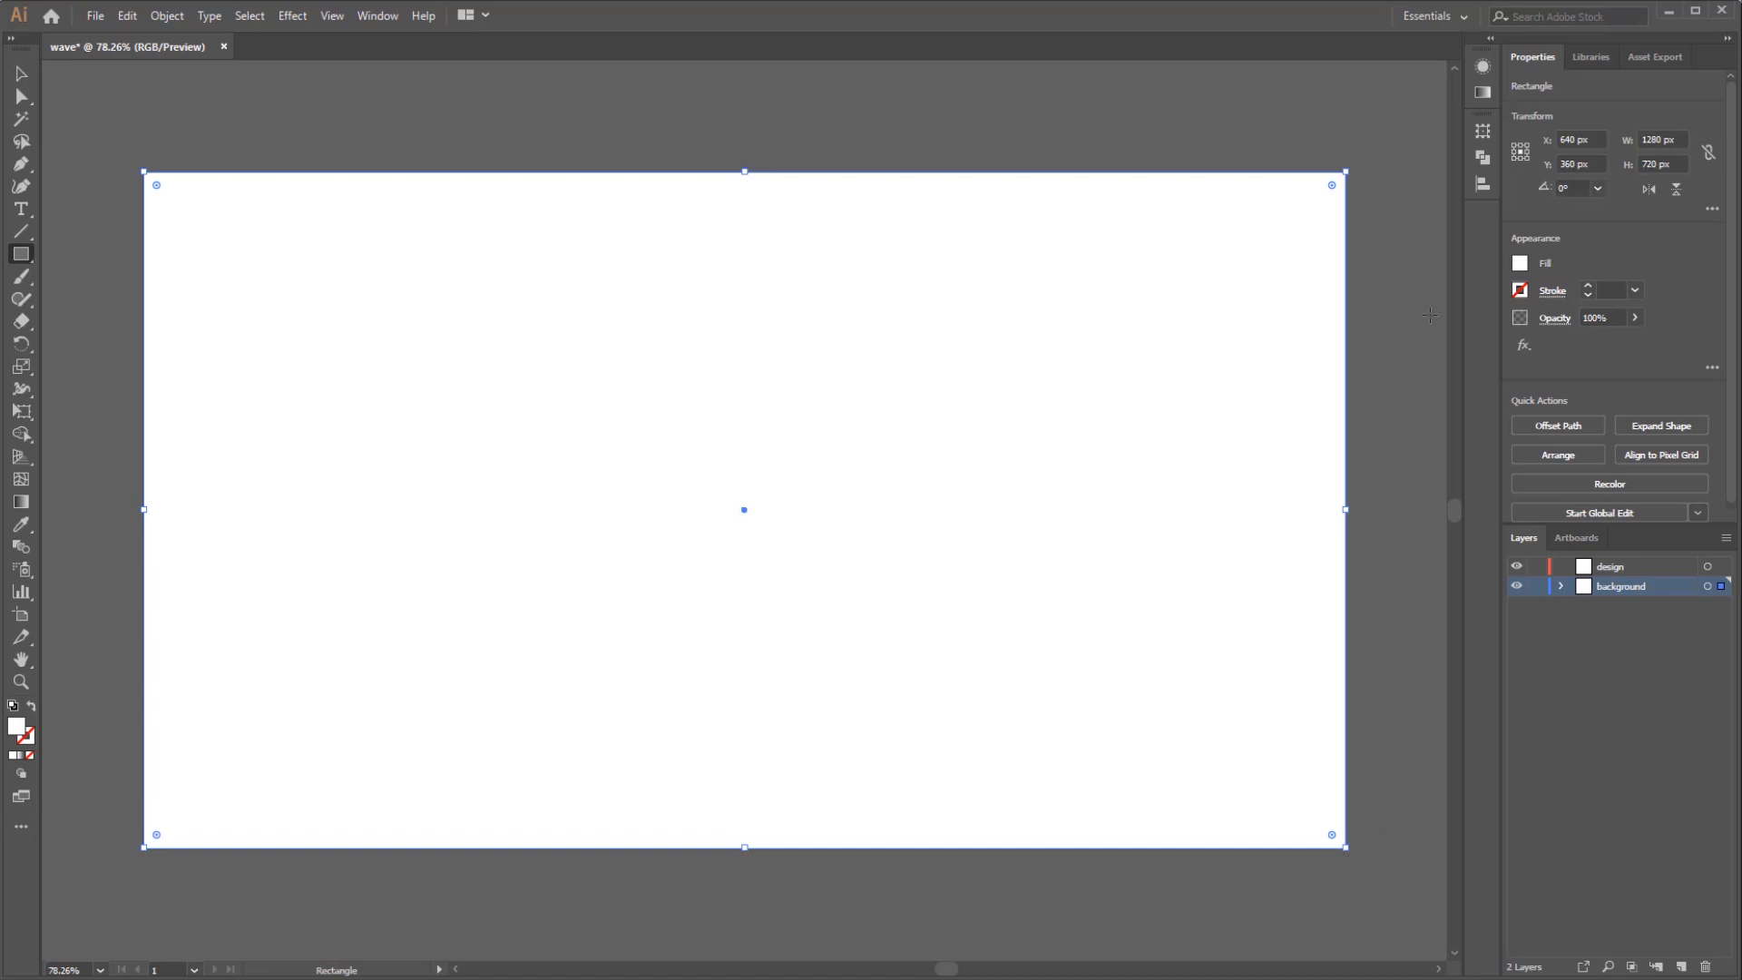
pyautogui.click(1482, 94)
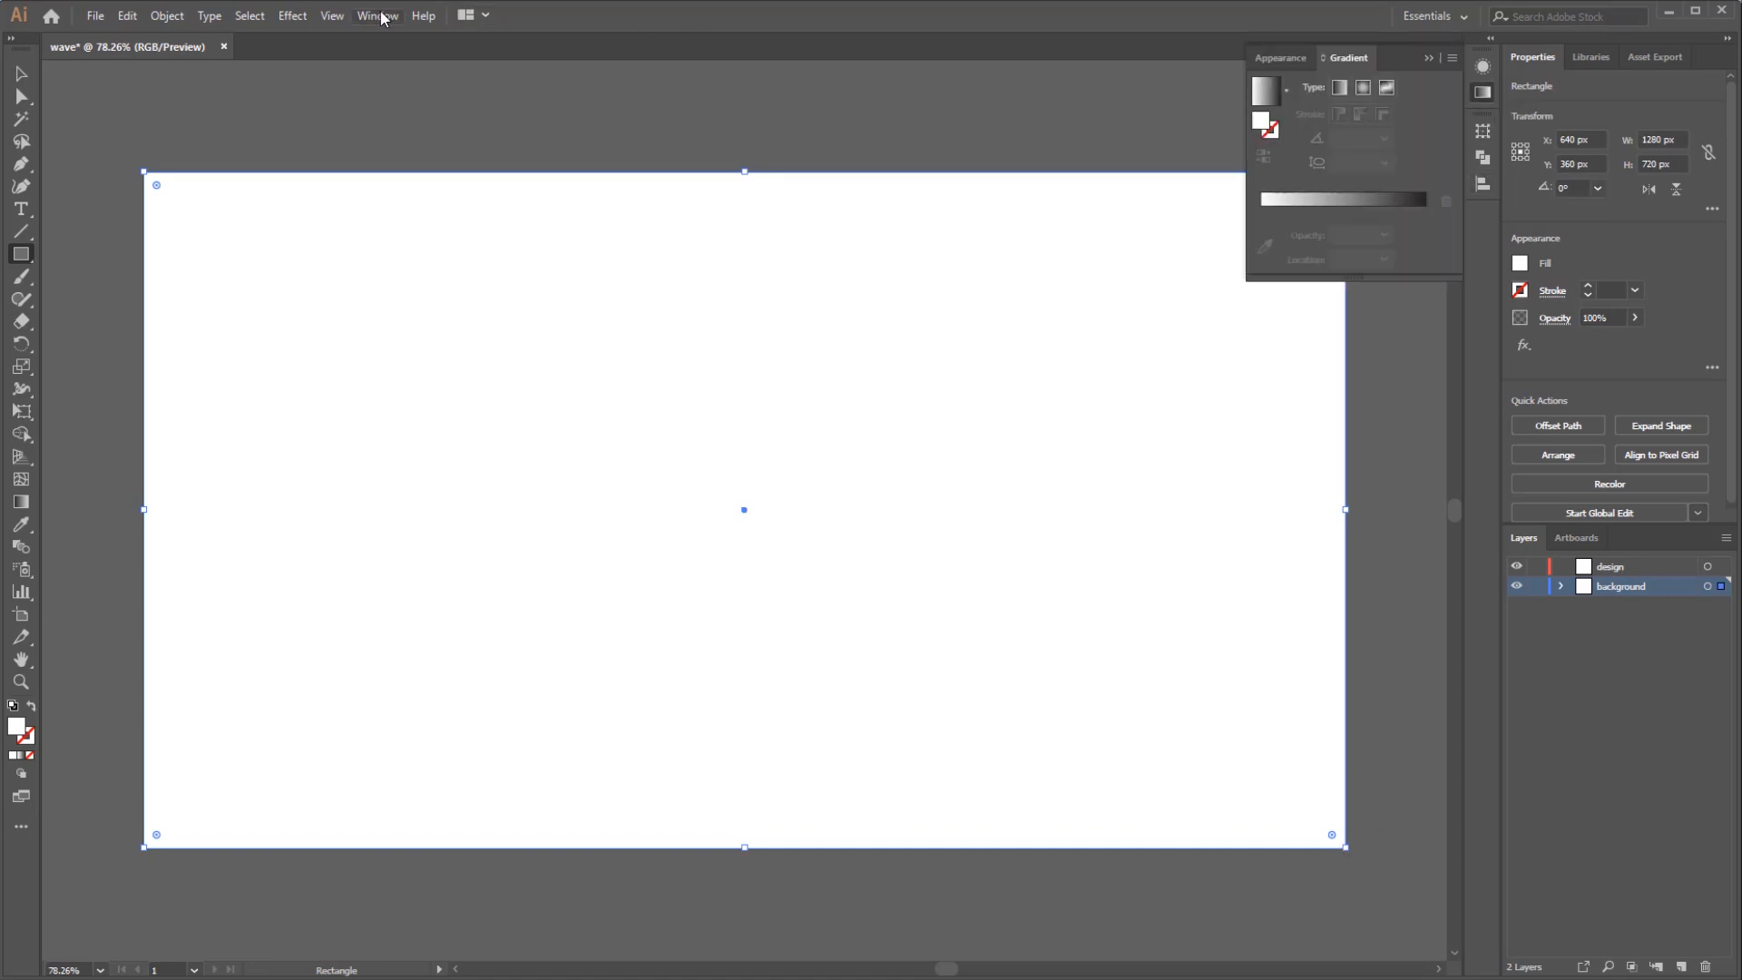
# Fill the background rectangle with a white-to-black linear gradient from the Gradient panel
pyautogui.click(377, 15)
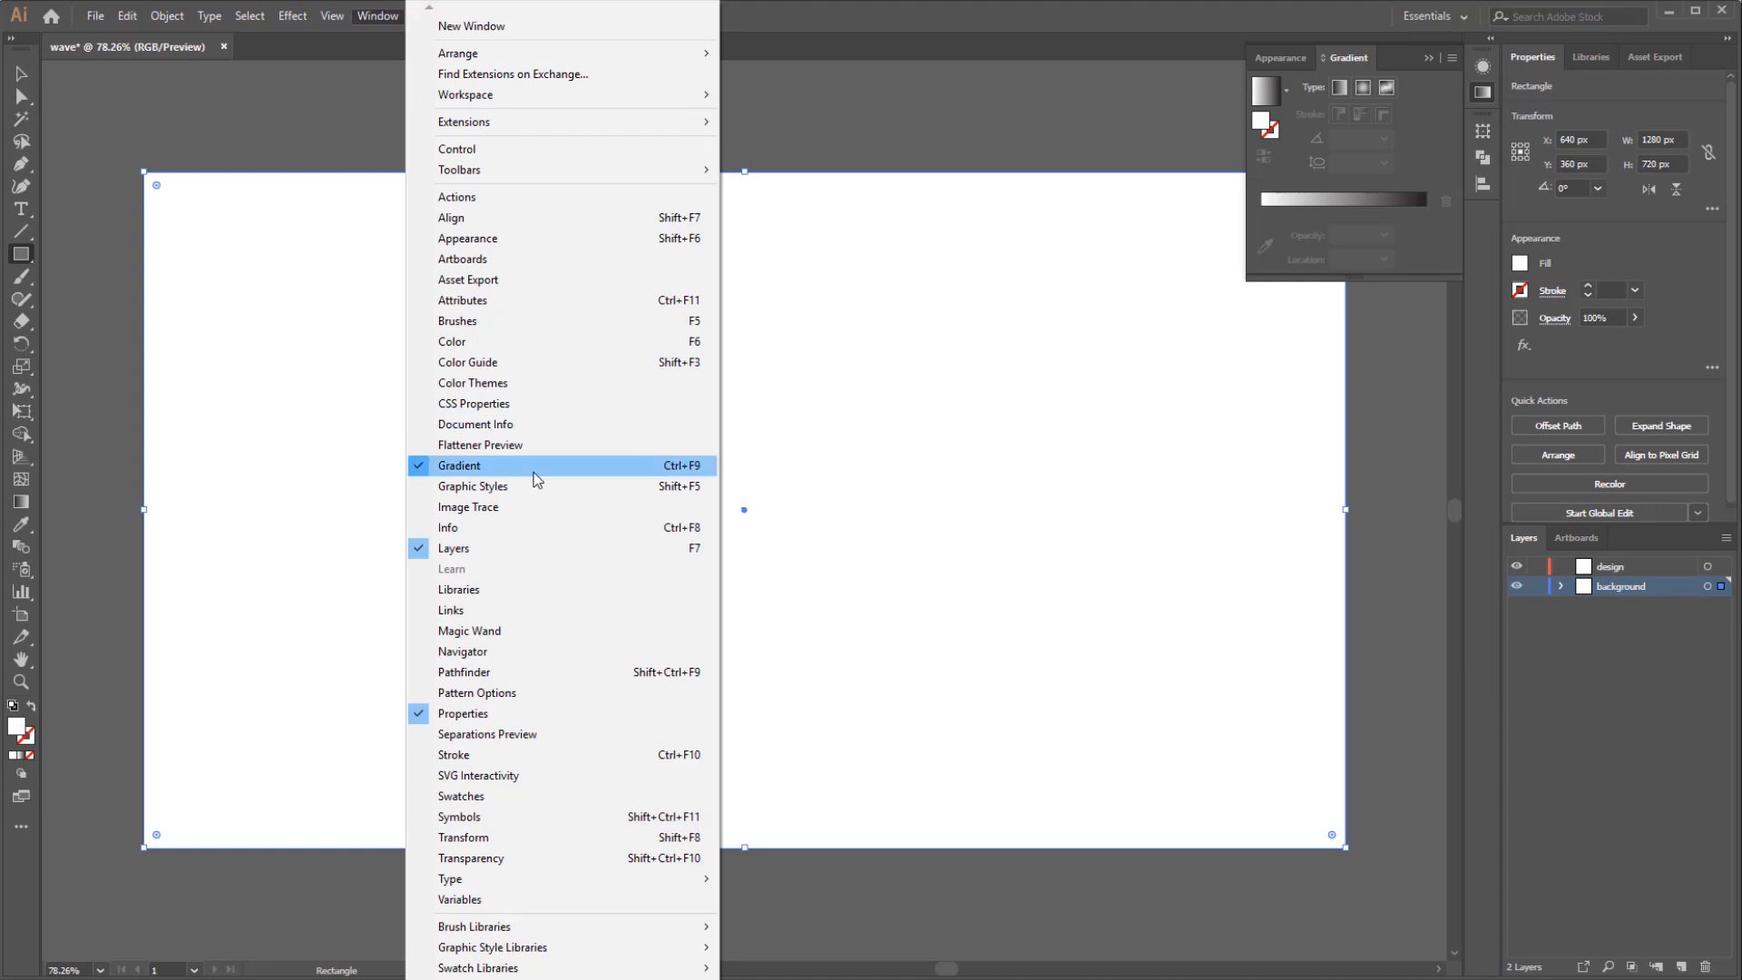
pyautogui.click(460, 465)
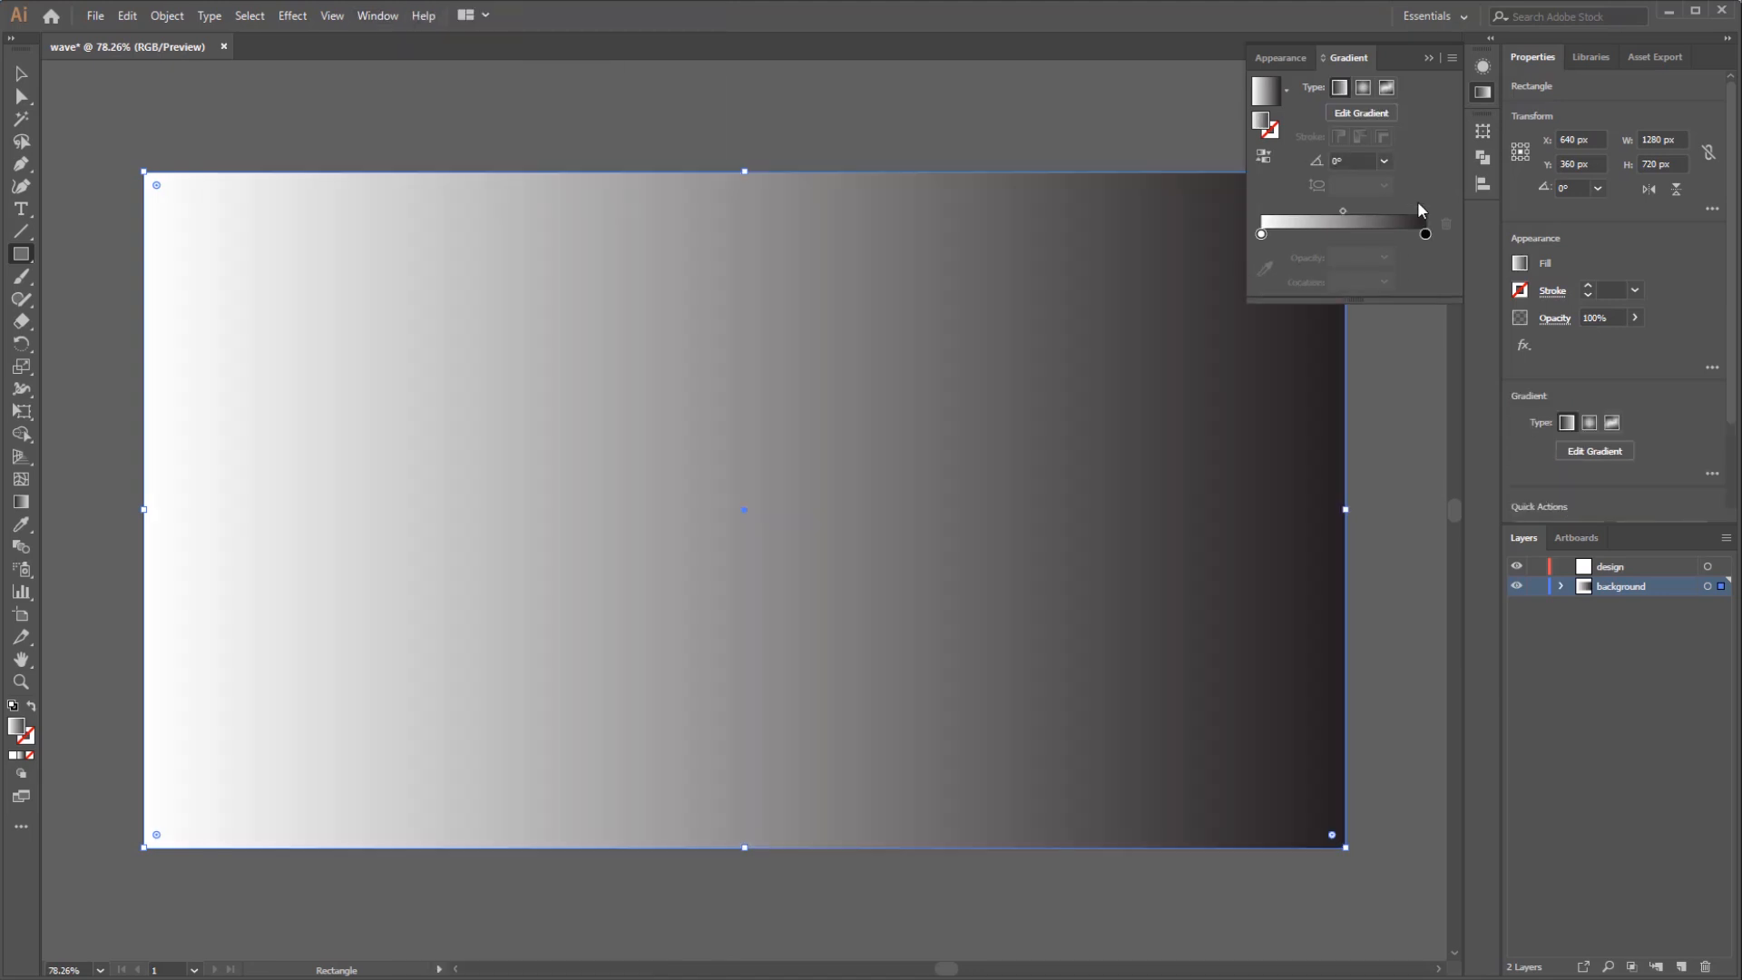
pyautogui.click(1425, 234)
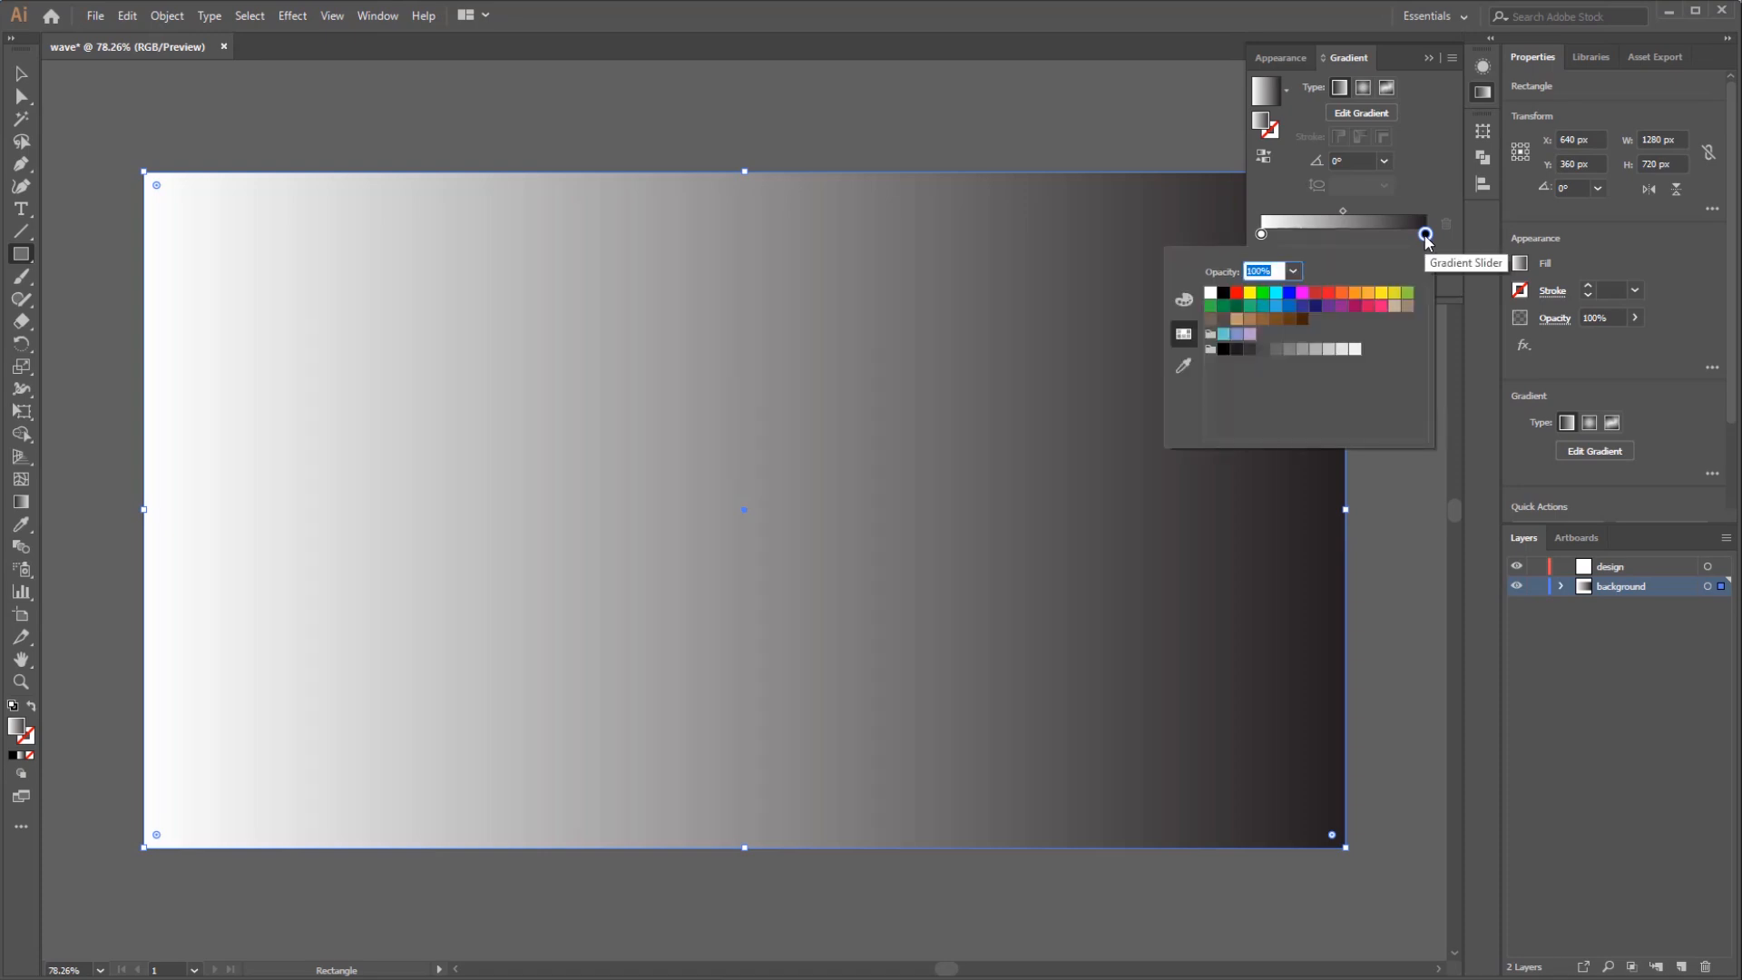
pyautogui.moveTo(1389, 344)
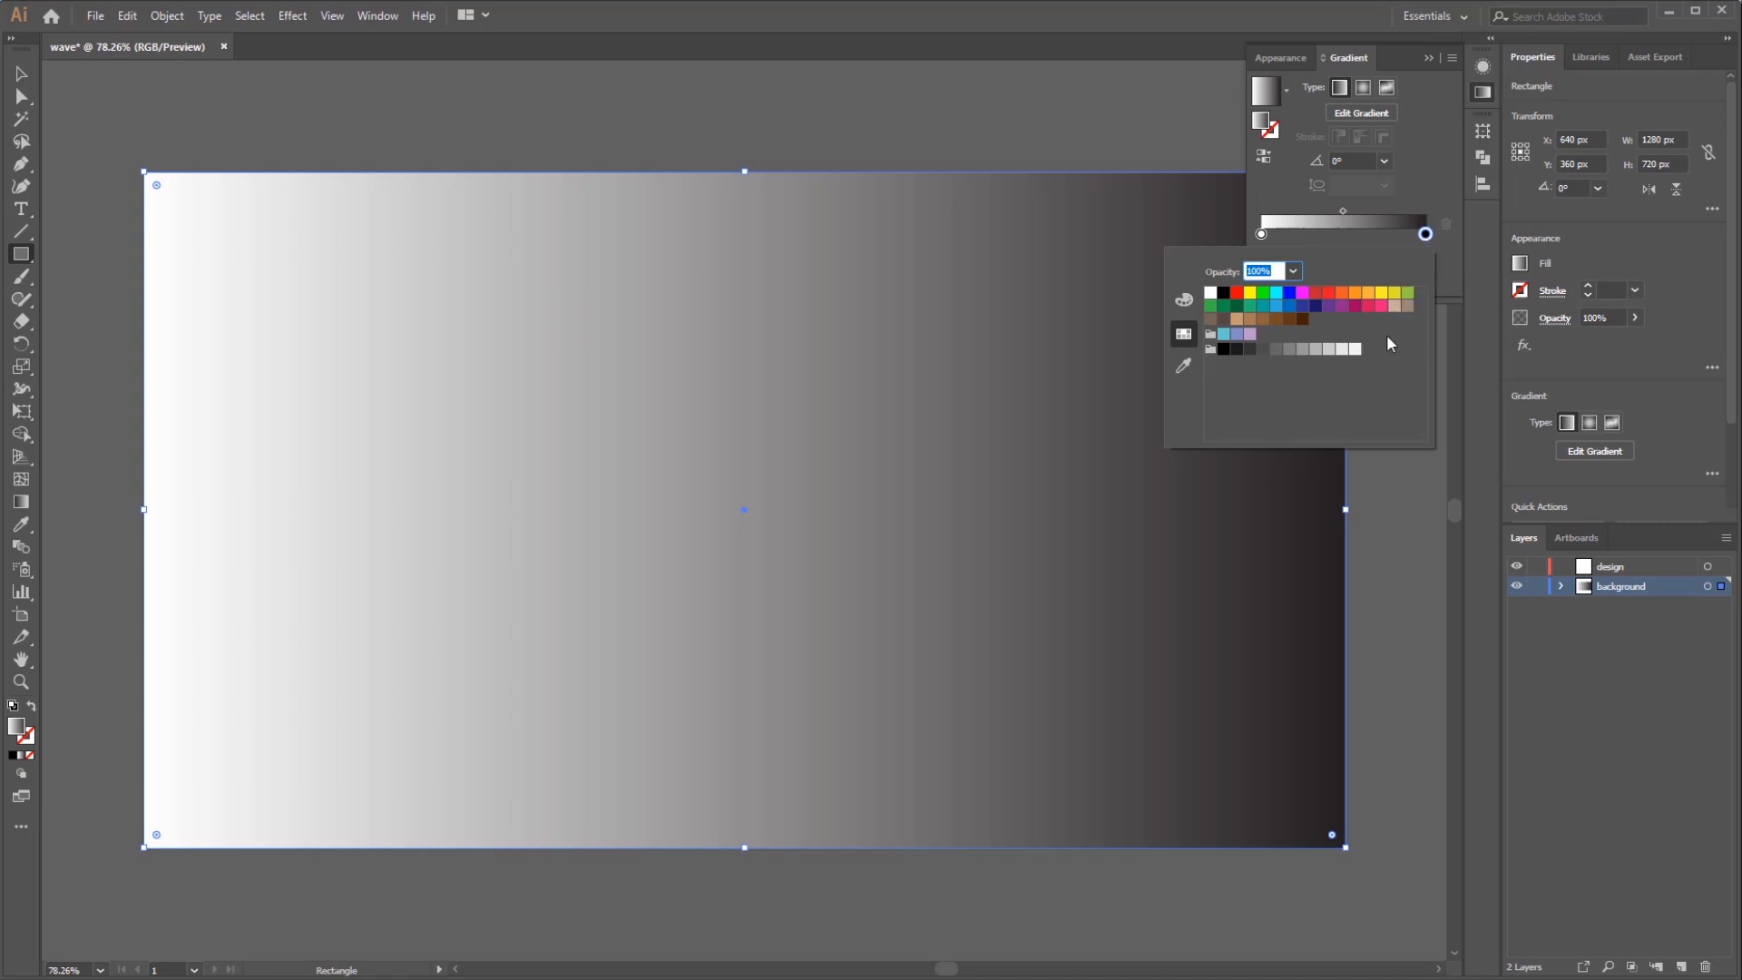
pyautogui.moveTo(1211, 323)
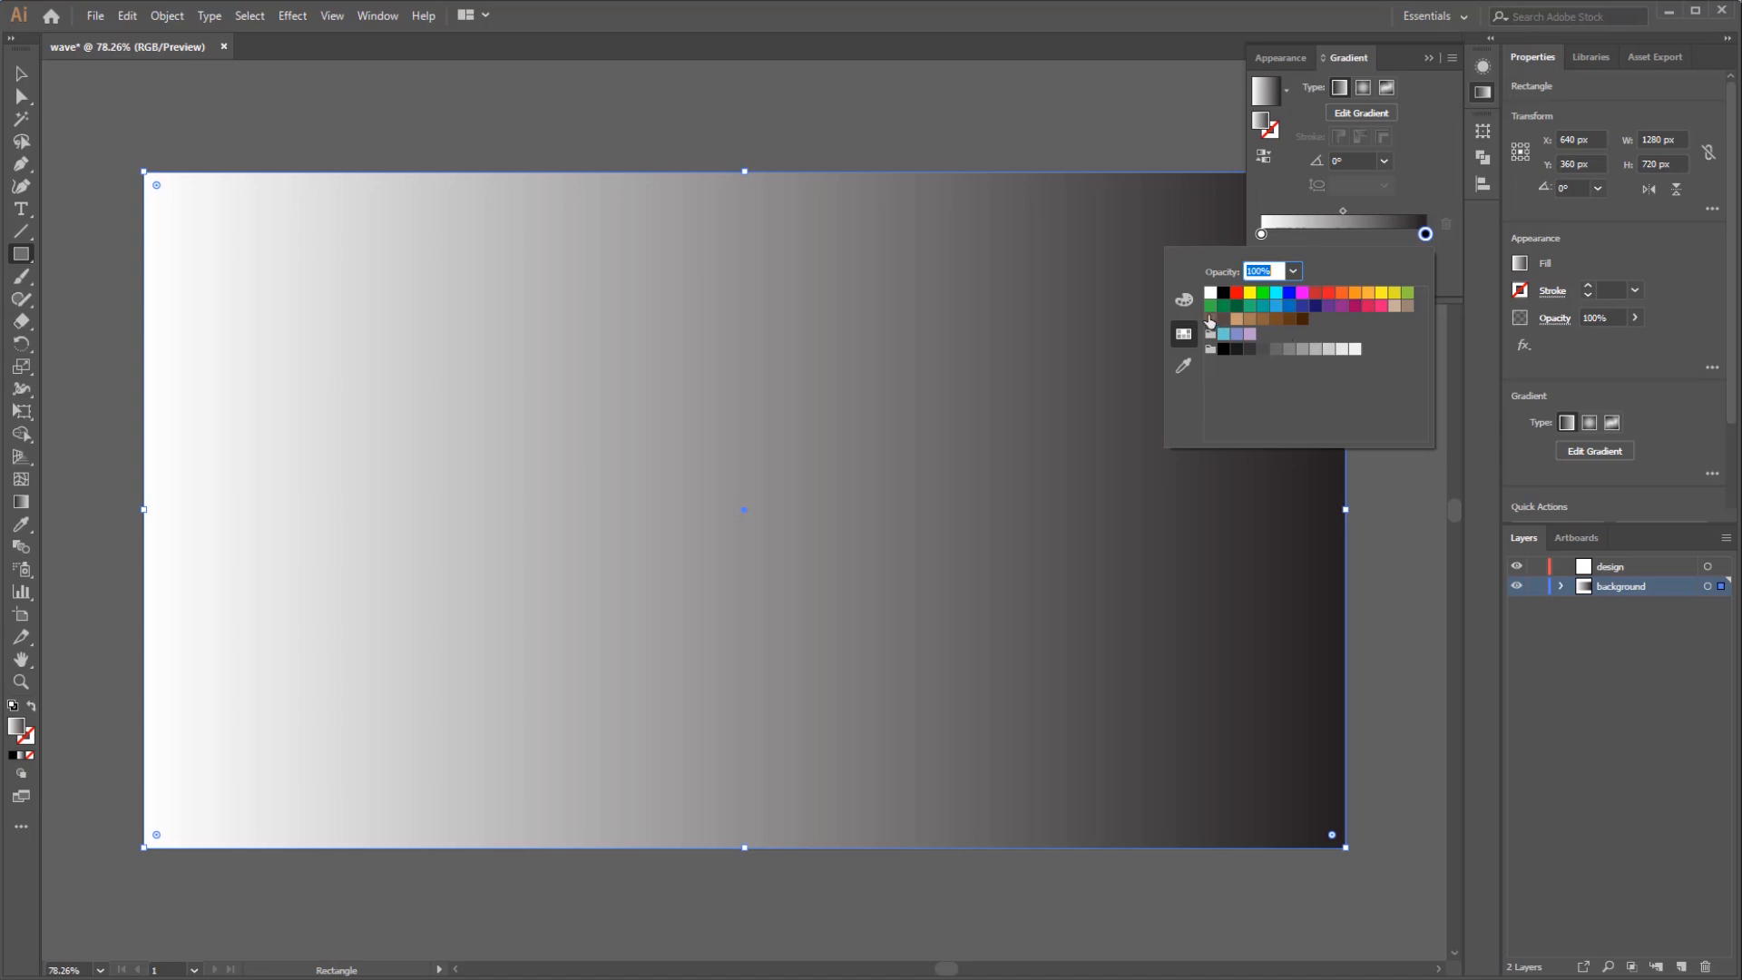
pyautogui.moveTo(1184, 300)
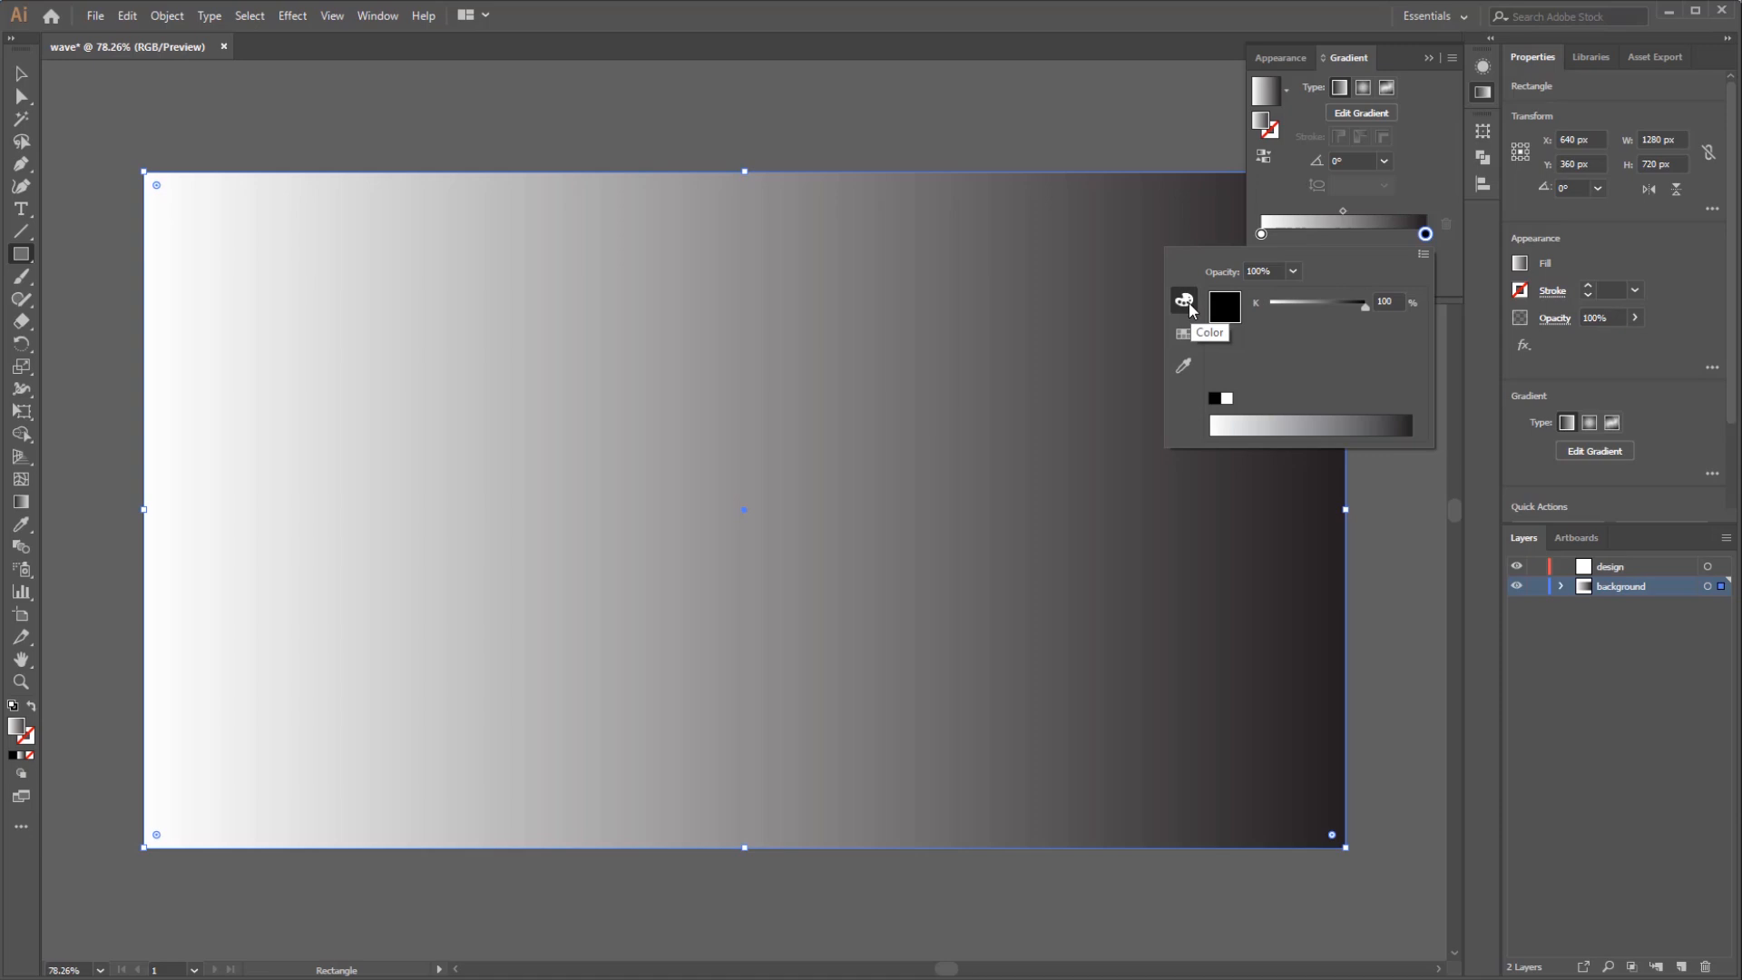
pyautogui.moveTo(1209, 326)
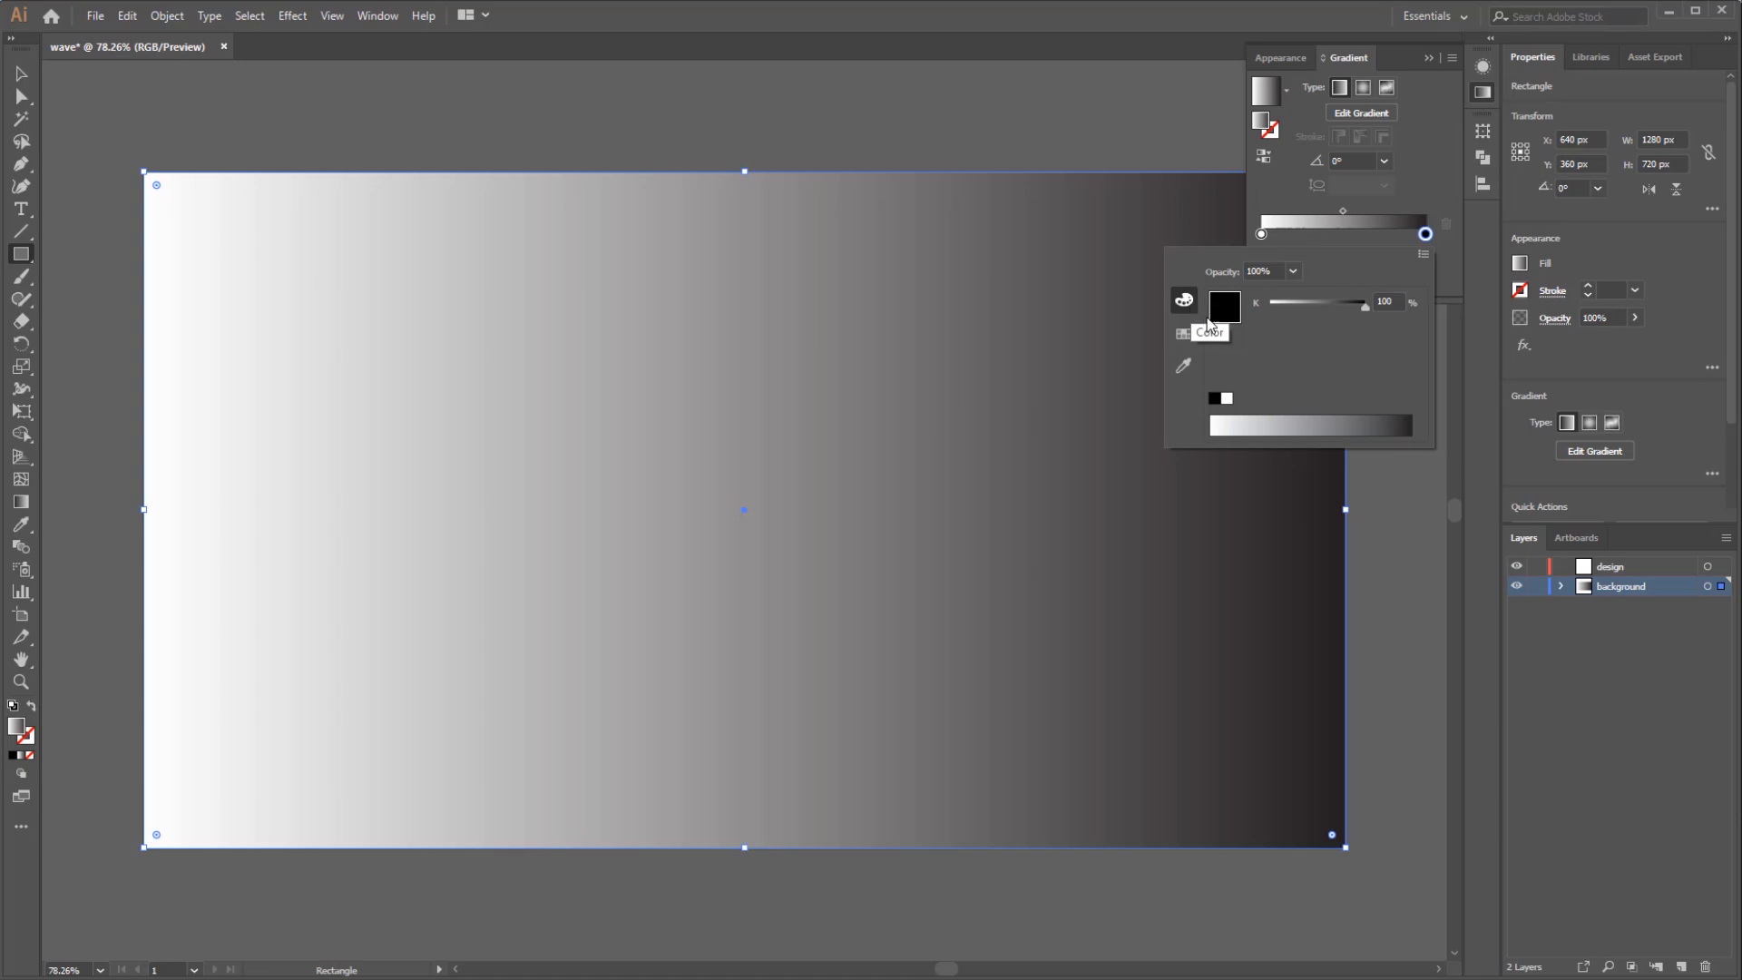
pyautogui.moveTo(1296, 342)
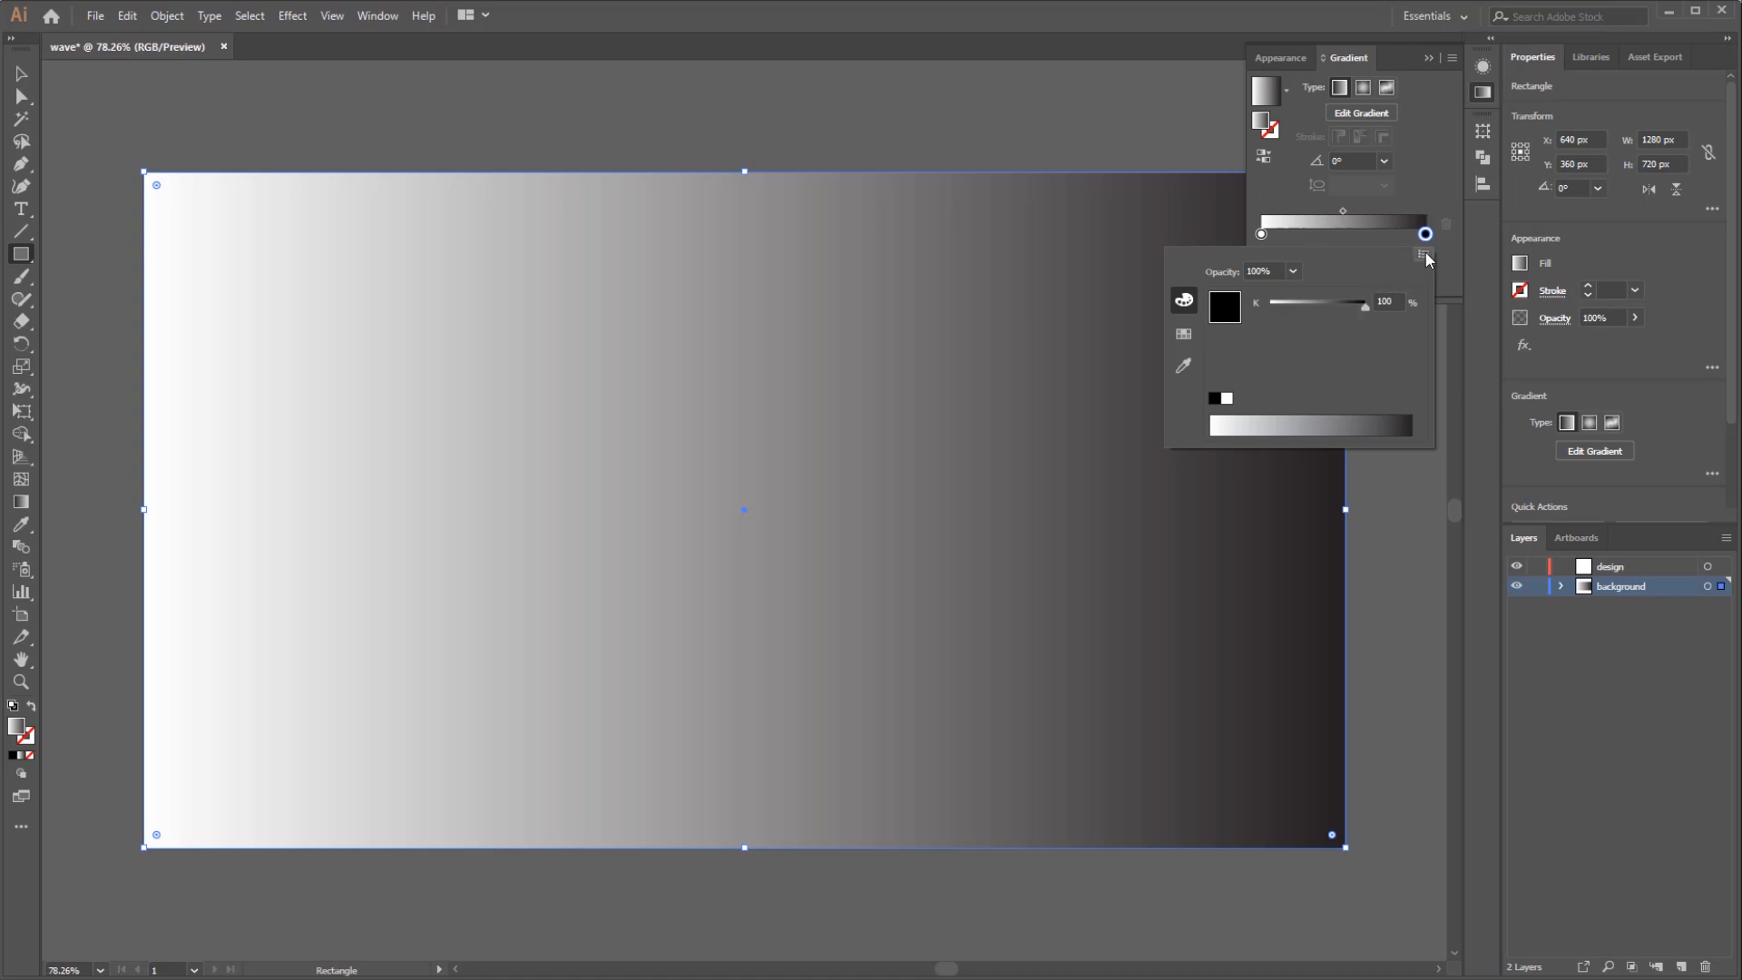
# Show the colour-mode options for the black gradient stop
pyautogui.click(1425, 257)
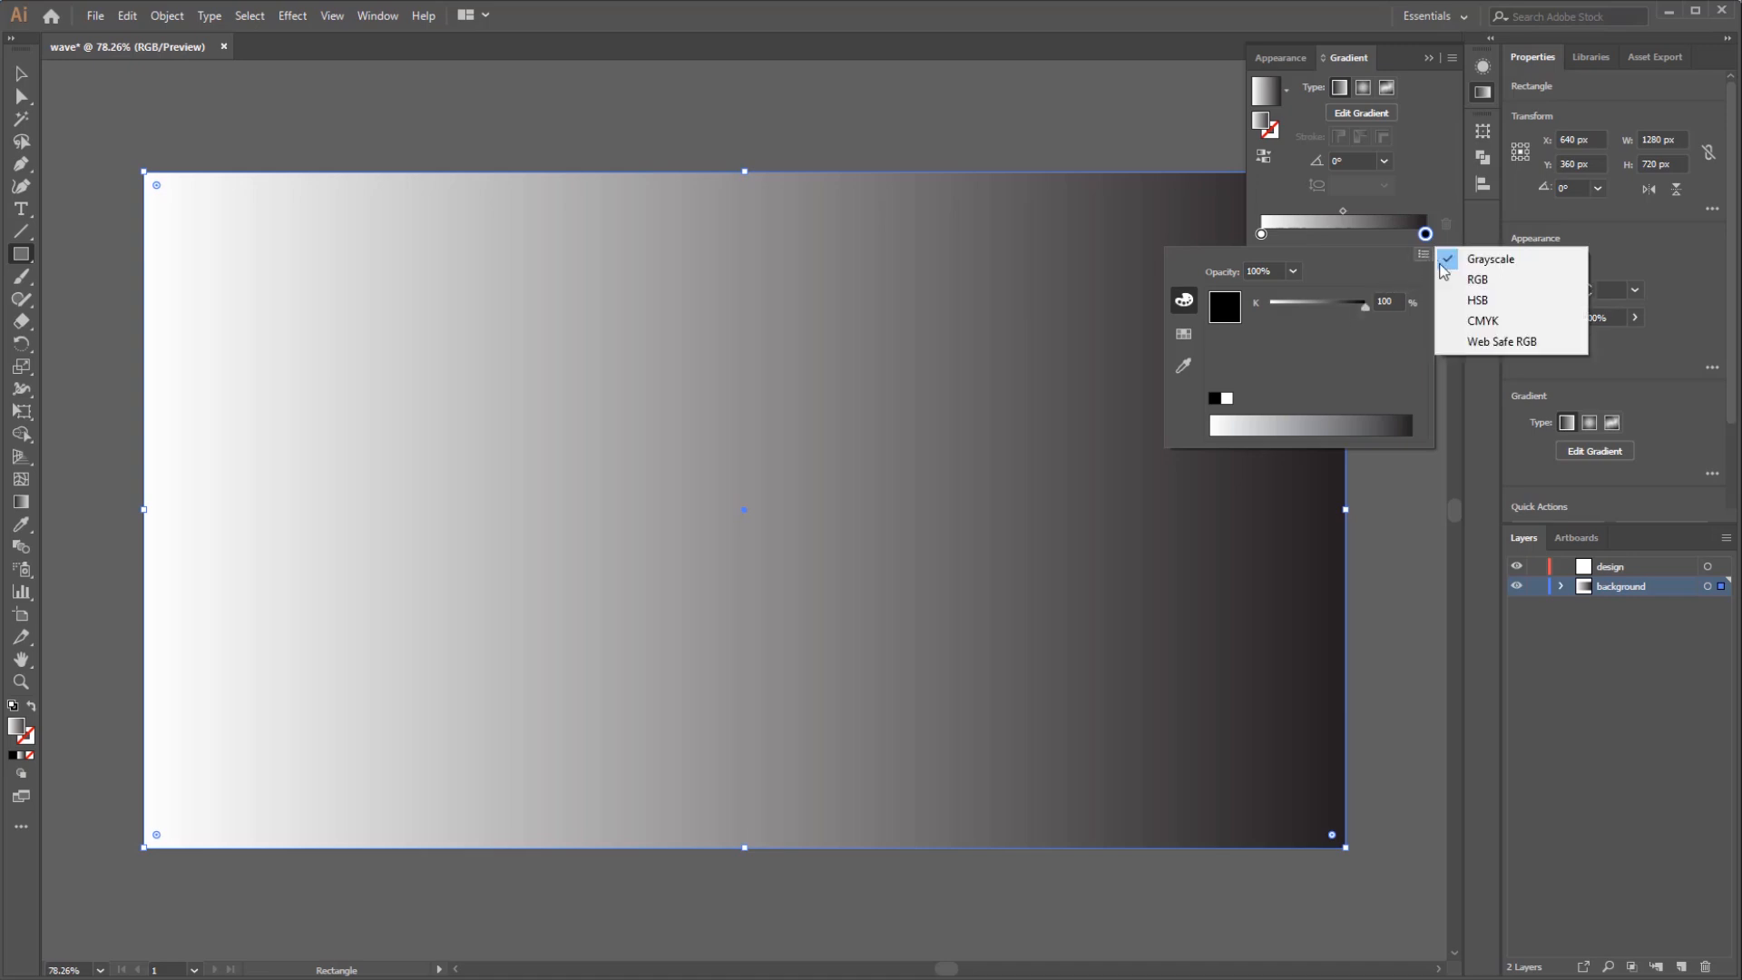
pyautogui.moveTo(1478, 300)
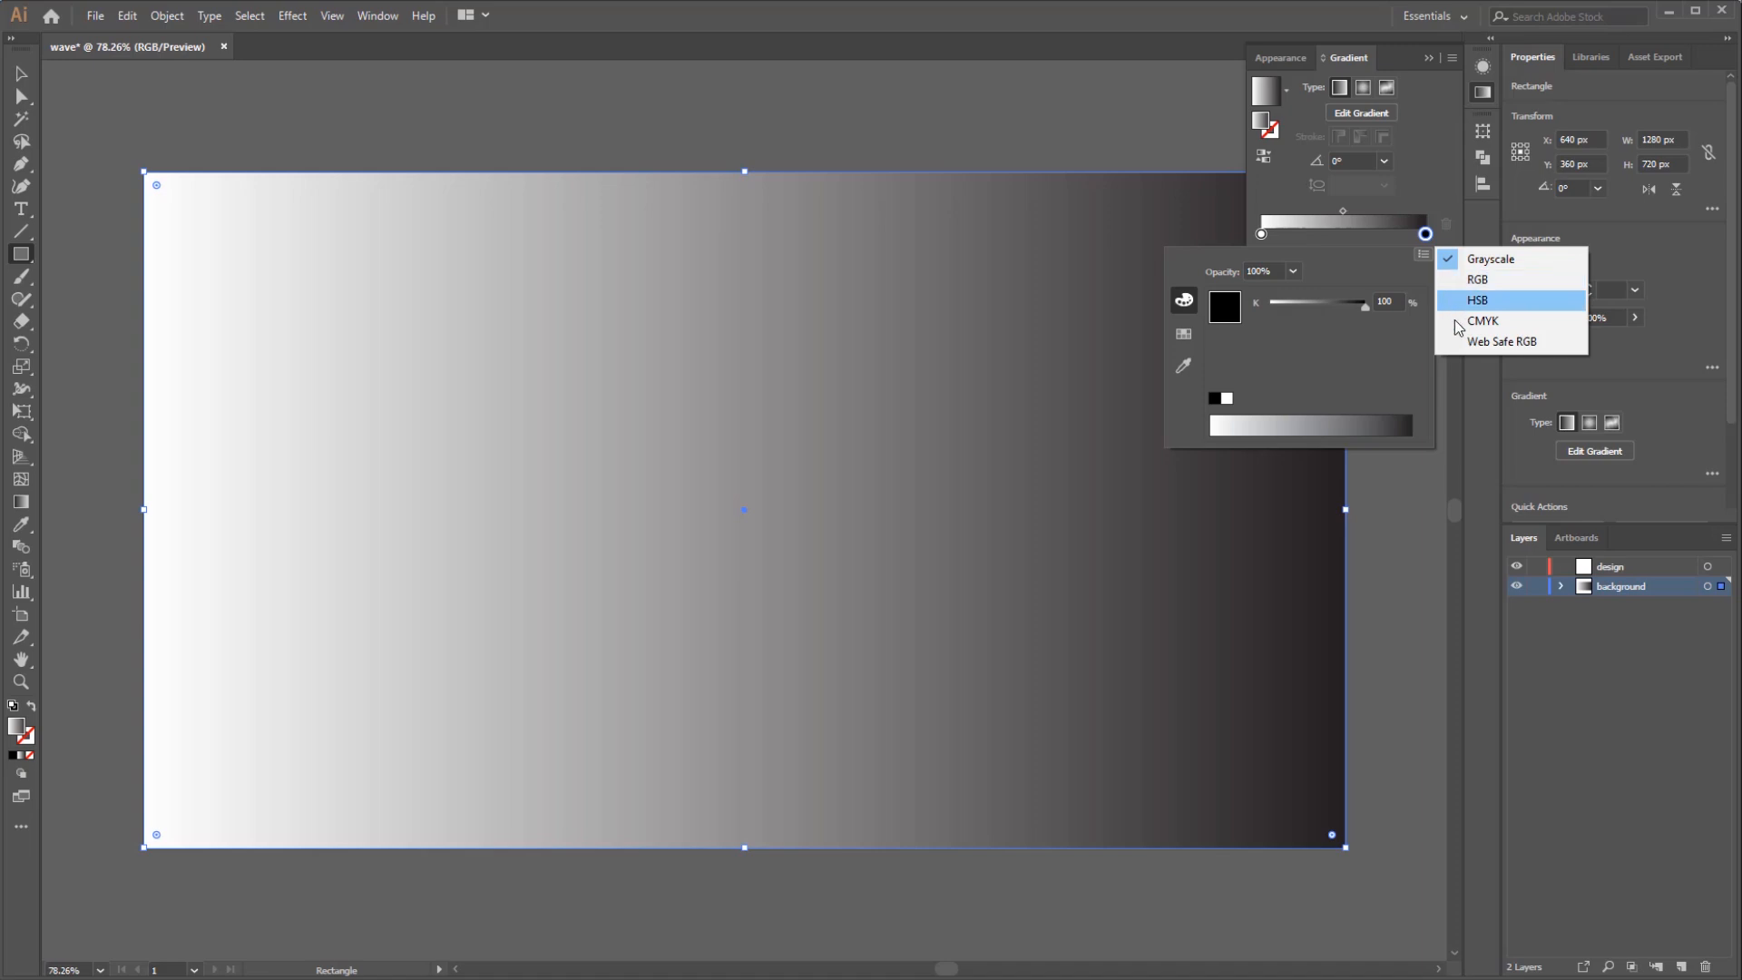
pyautogui.moveTo(1459, 345)
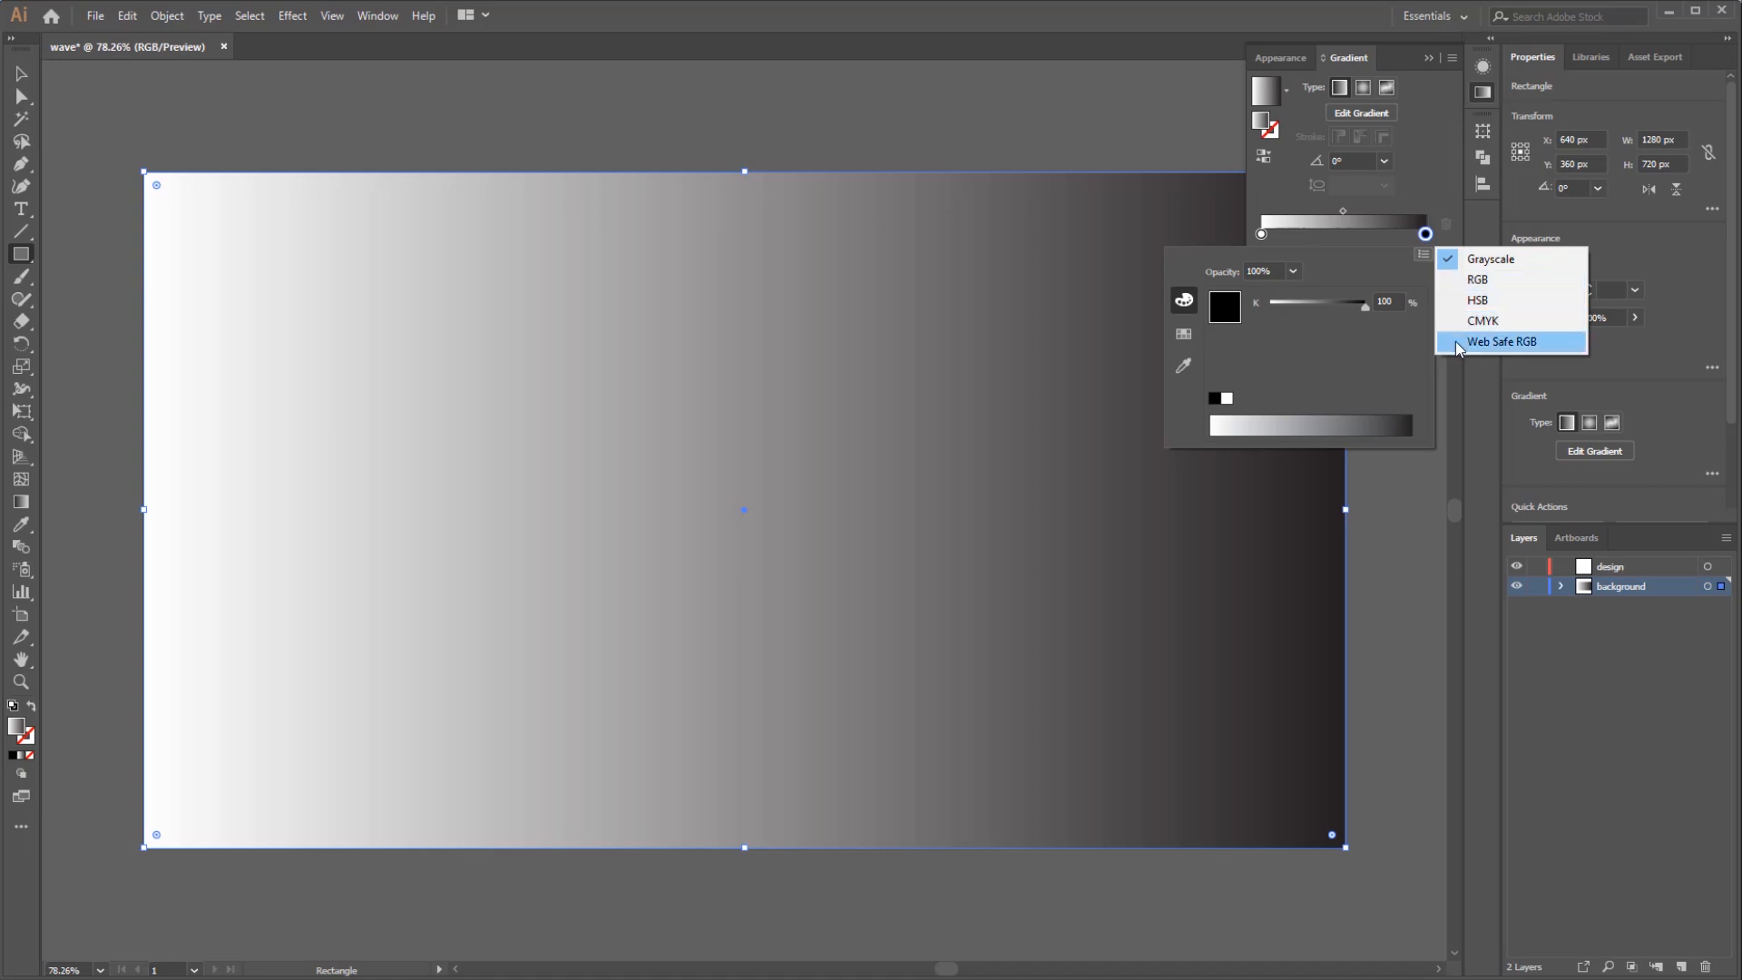
pyautogui.moveTo(1469, 283)
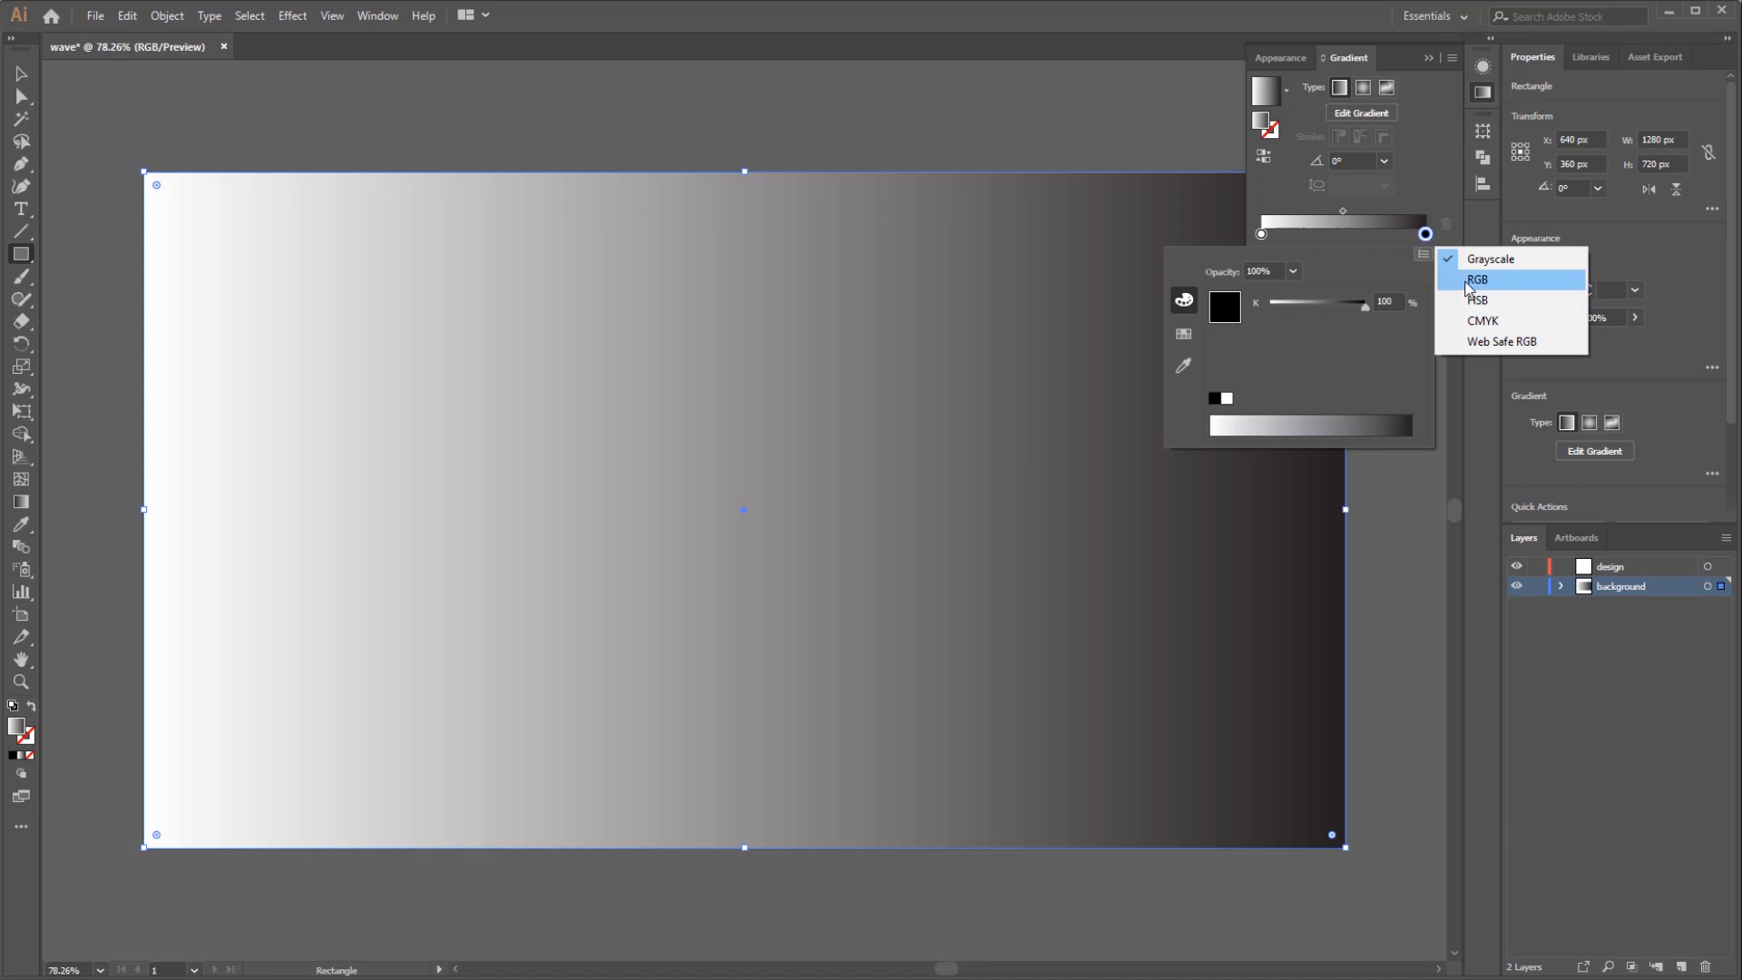
# Switch the gradient stops to RGB and enter dark blue and purple values
pyautogui.click(1479, 279)
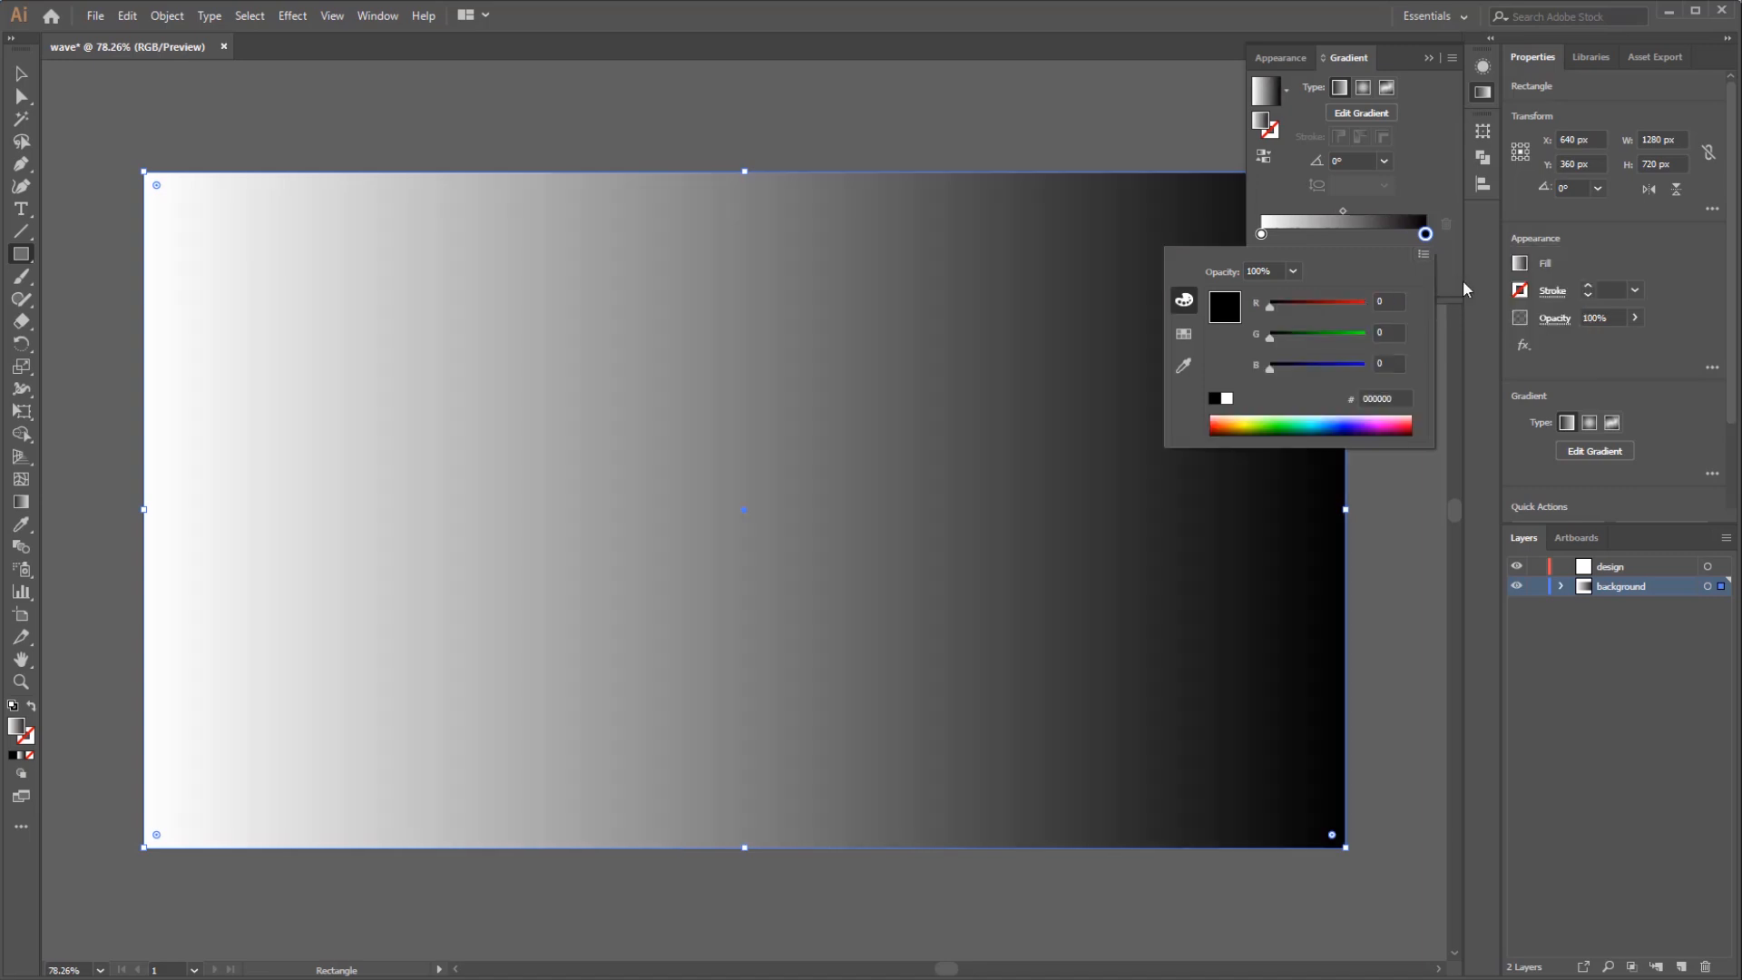
pyautogui.tripleClick(1386, 301)
pyautogui.write('43')
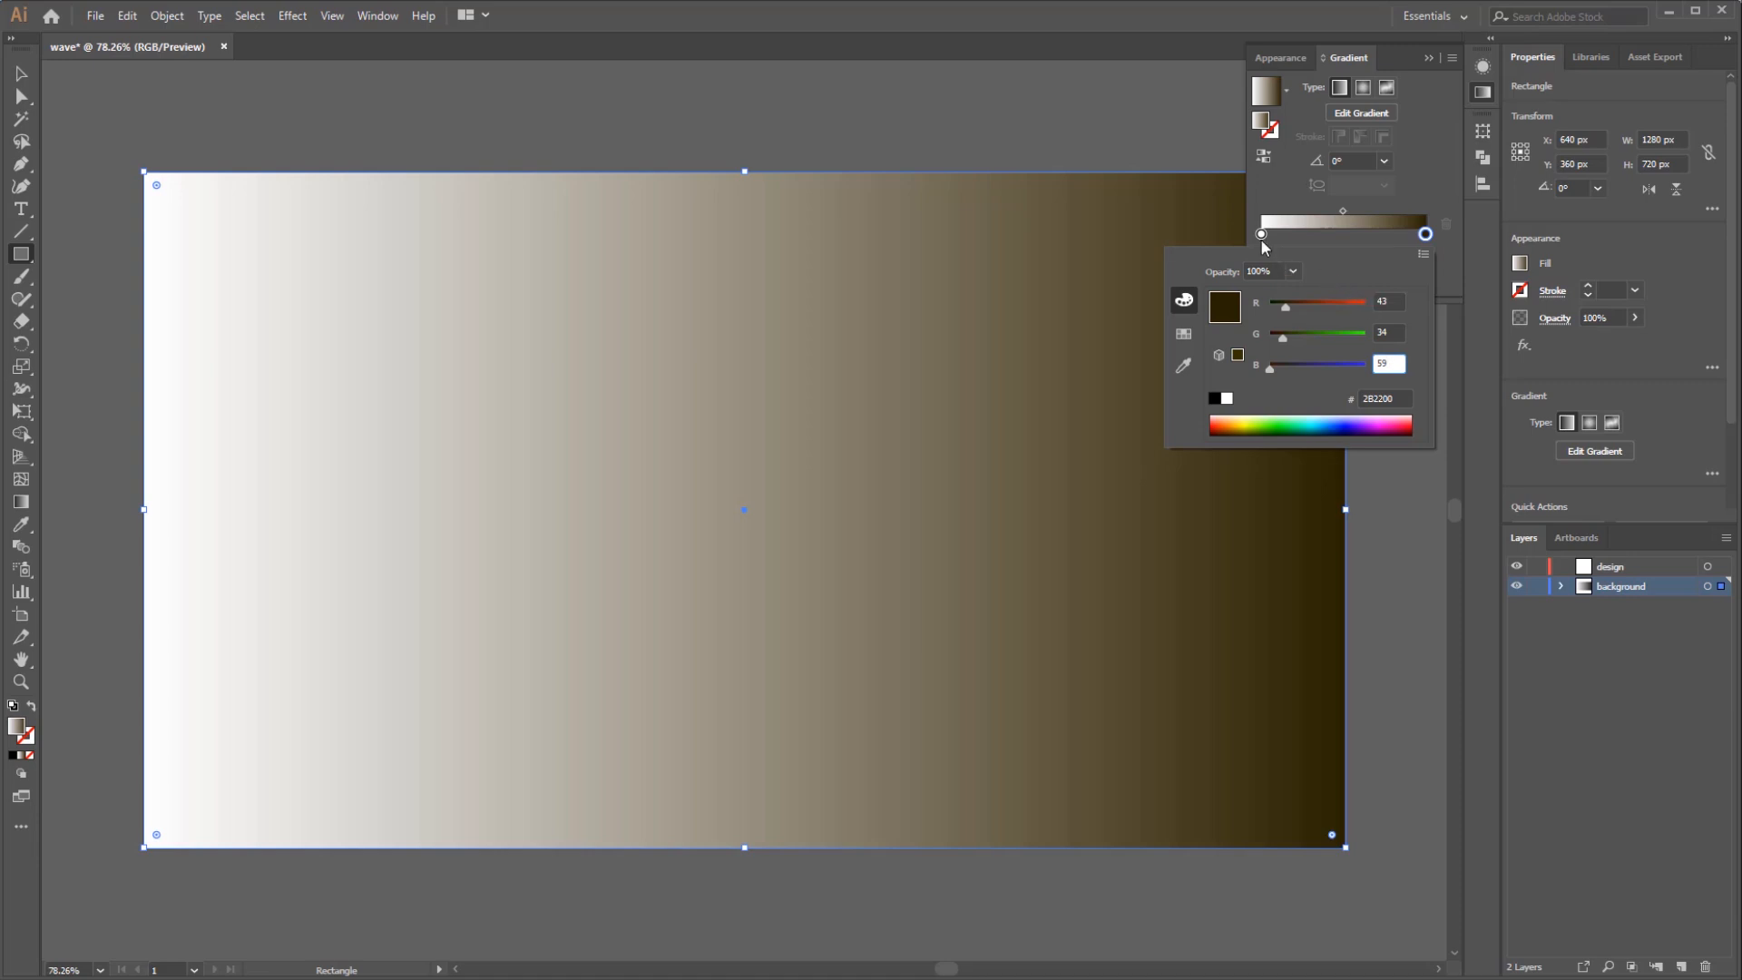
pyautogui.click(1261, 233)
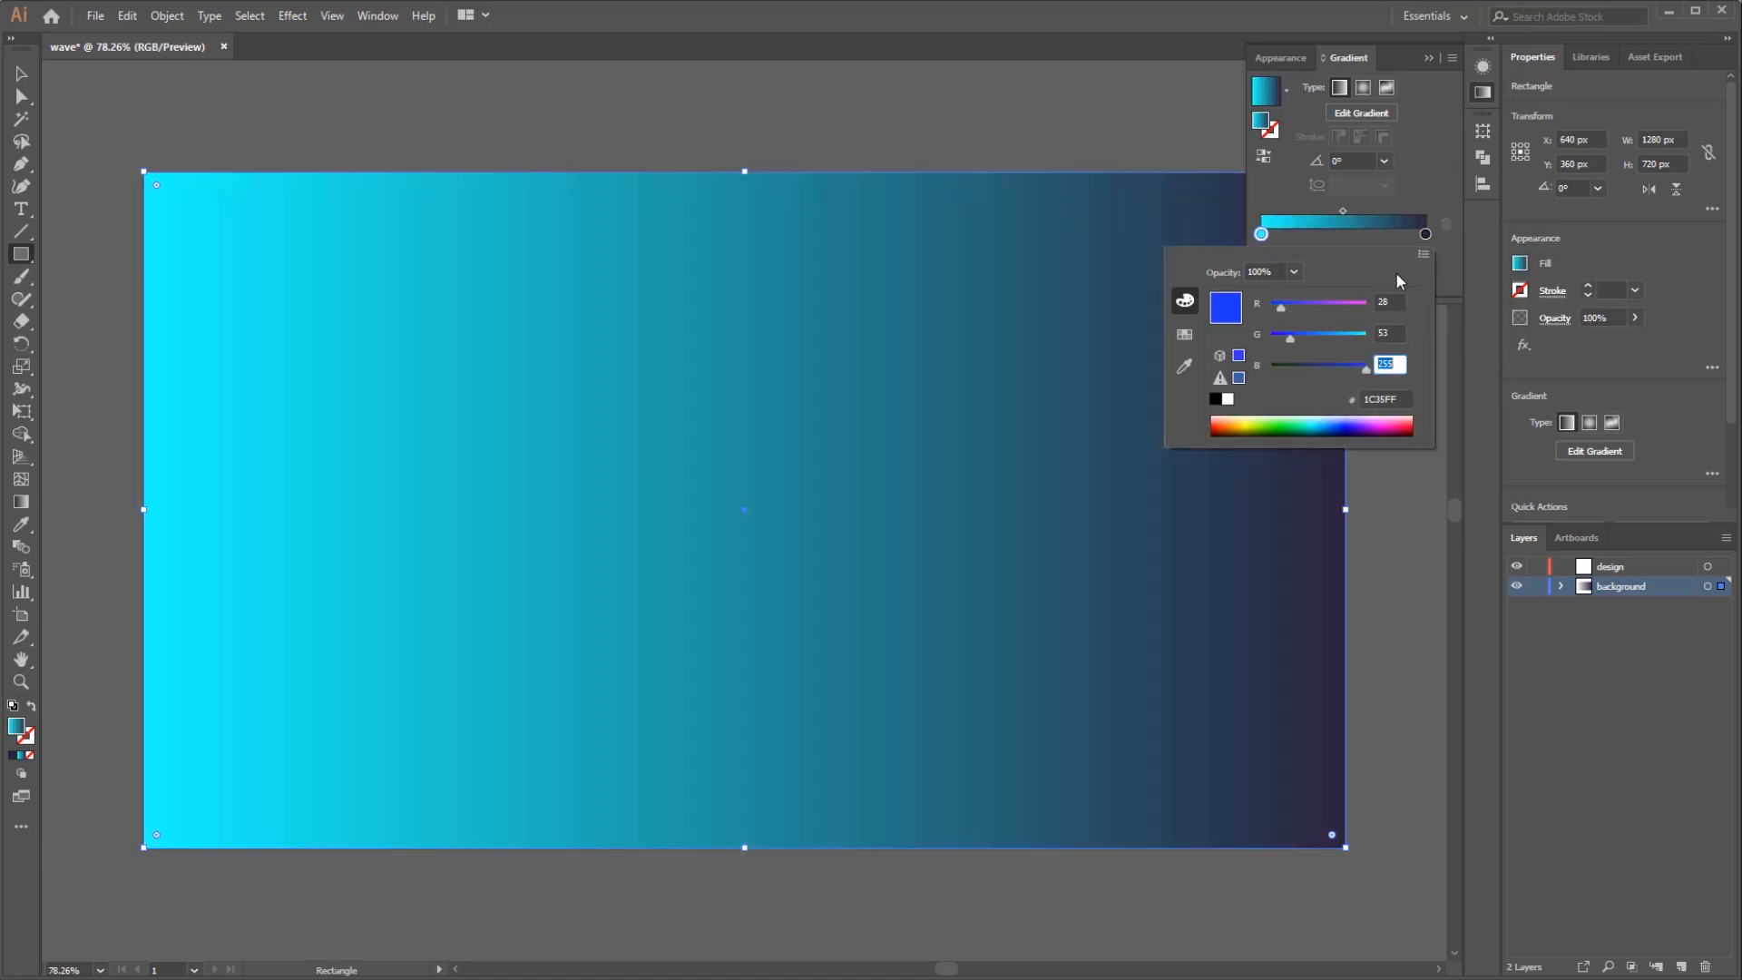
pyautogui.write('83')
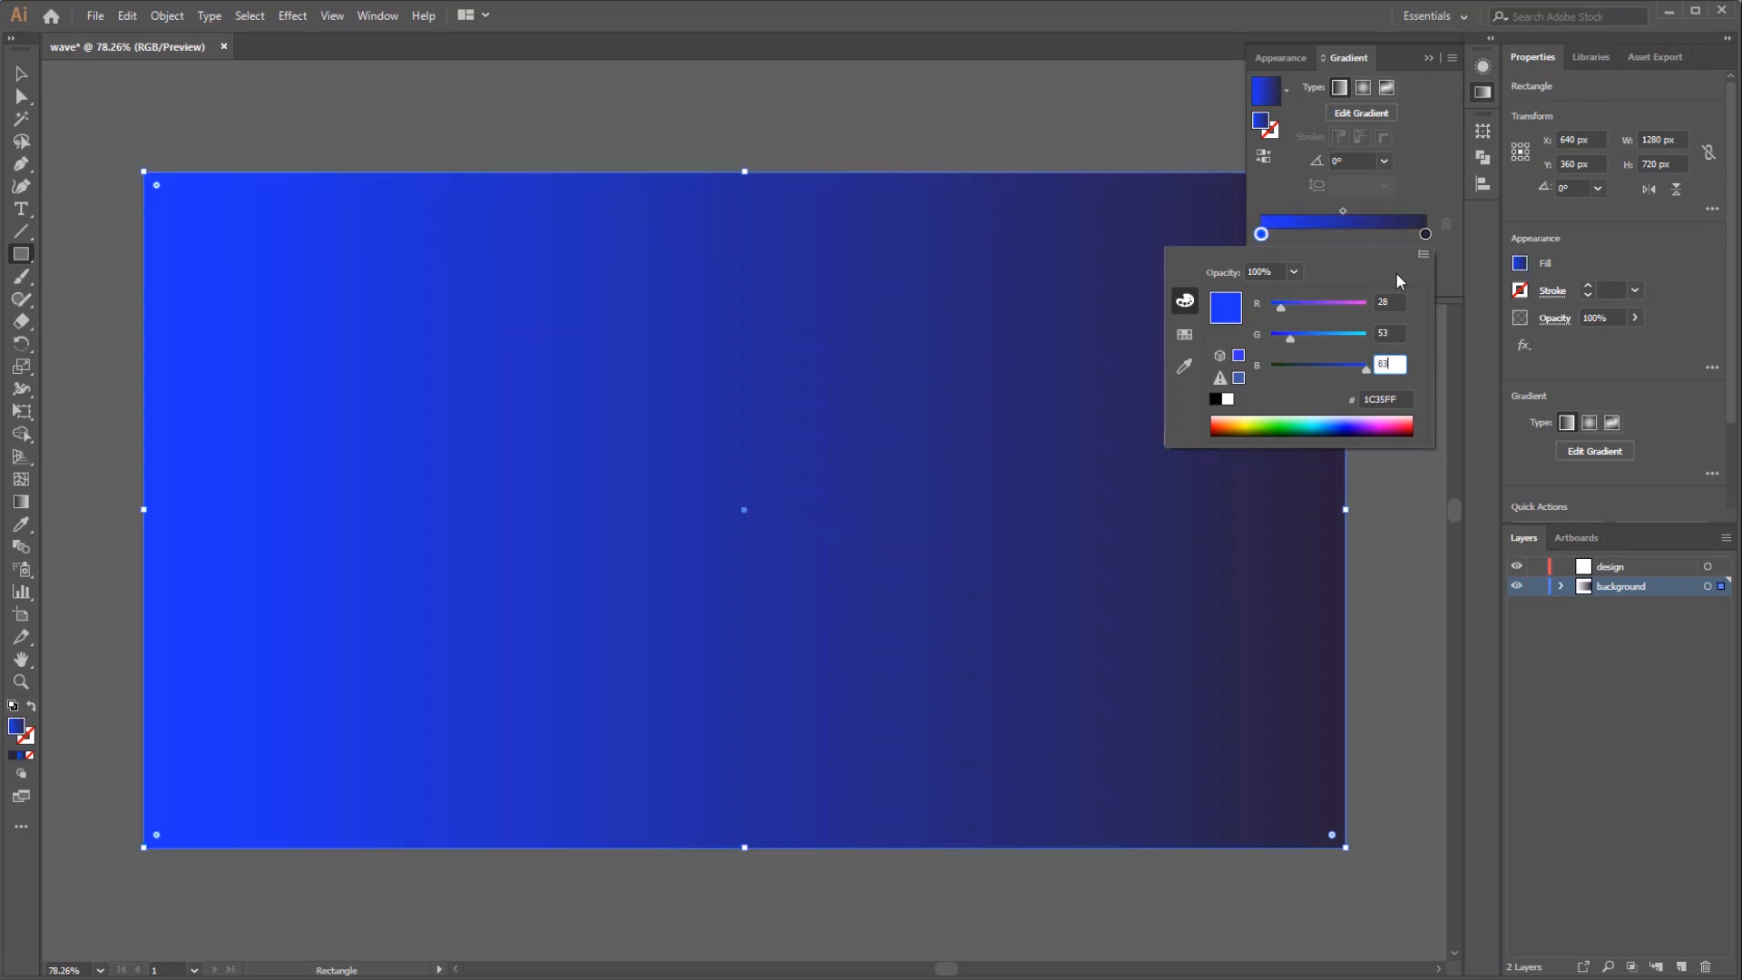
pyautogui.click(1361, 87)
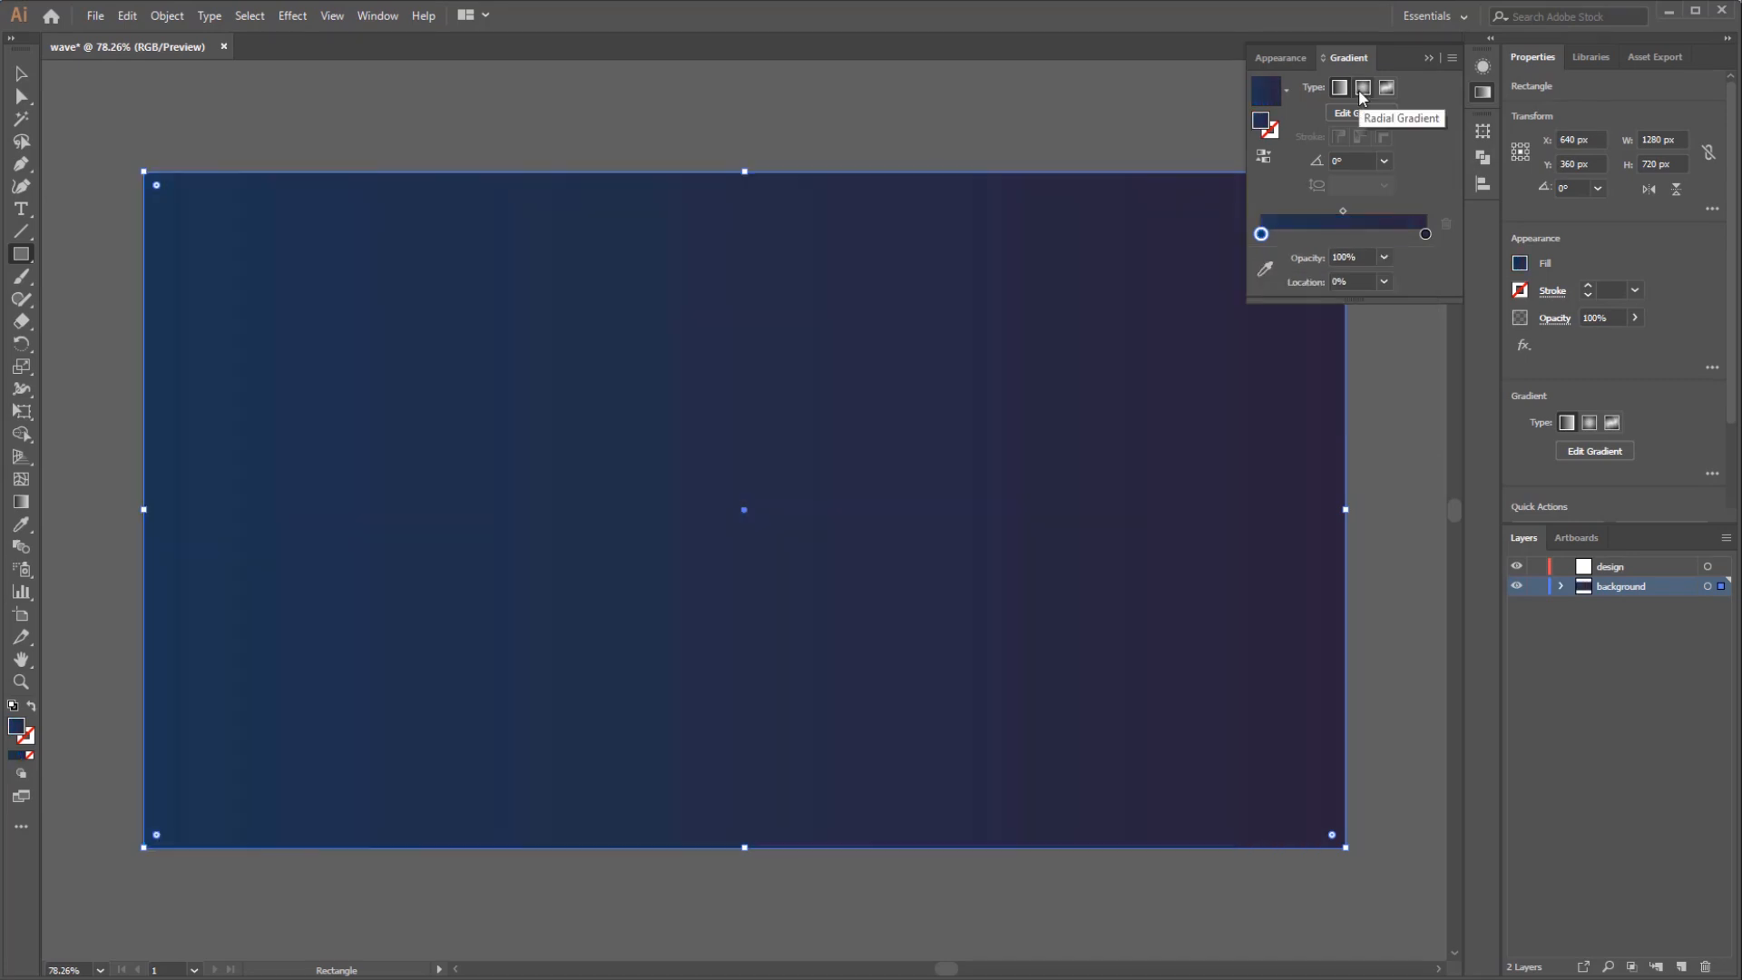
# Make the gradient radial and close the Gradient panel
pyautogui.click(1363, 88)
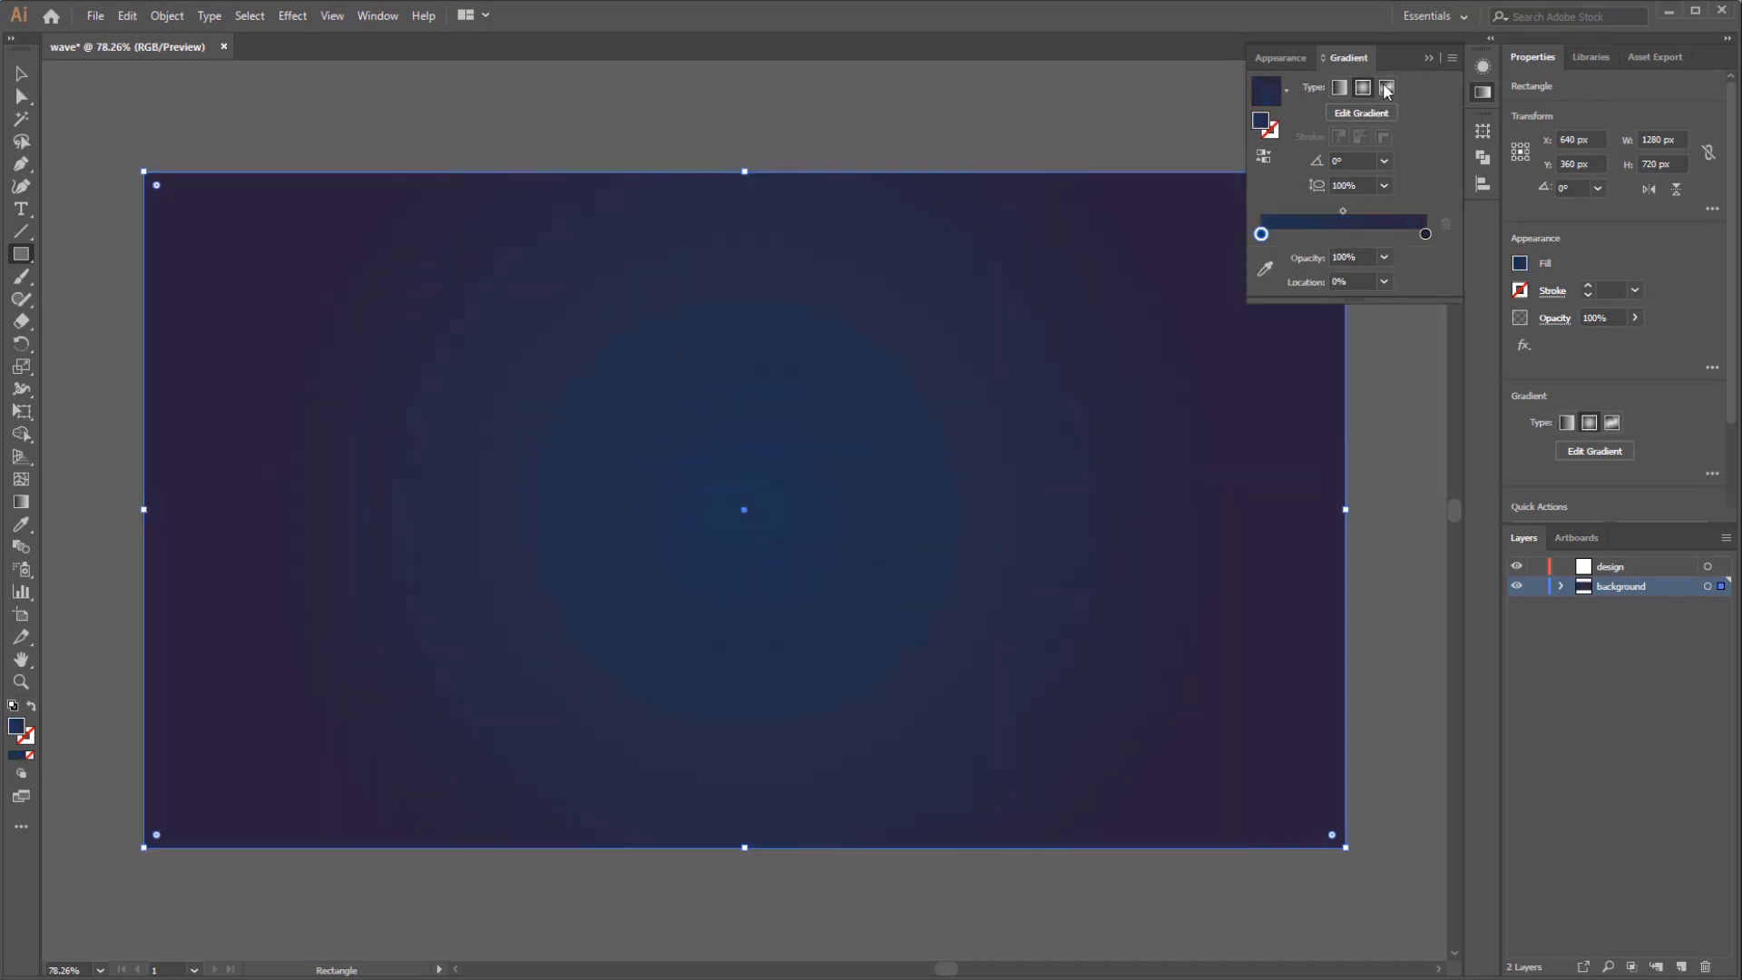
pyautogui.click(1429, 56)
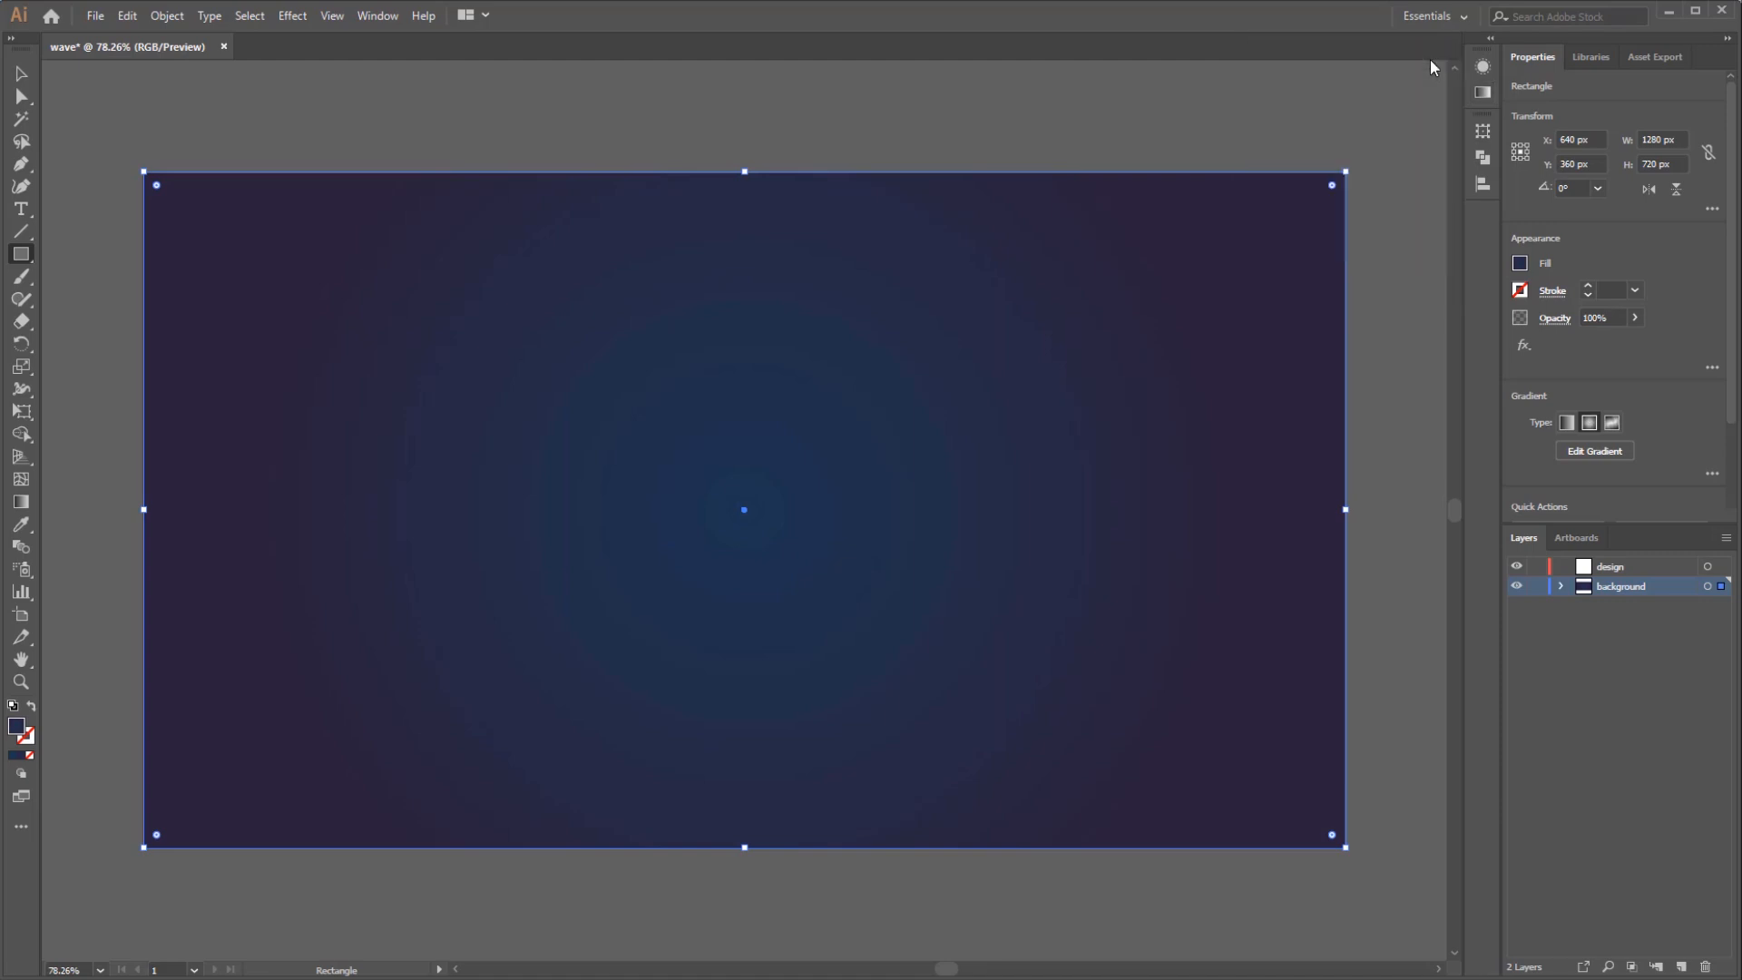
pyautogui.moveTo(744, 520)
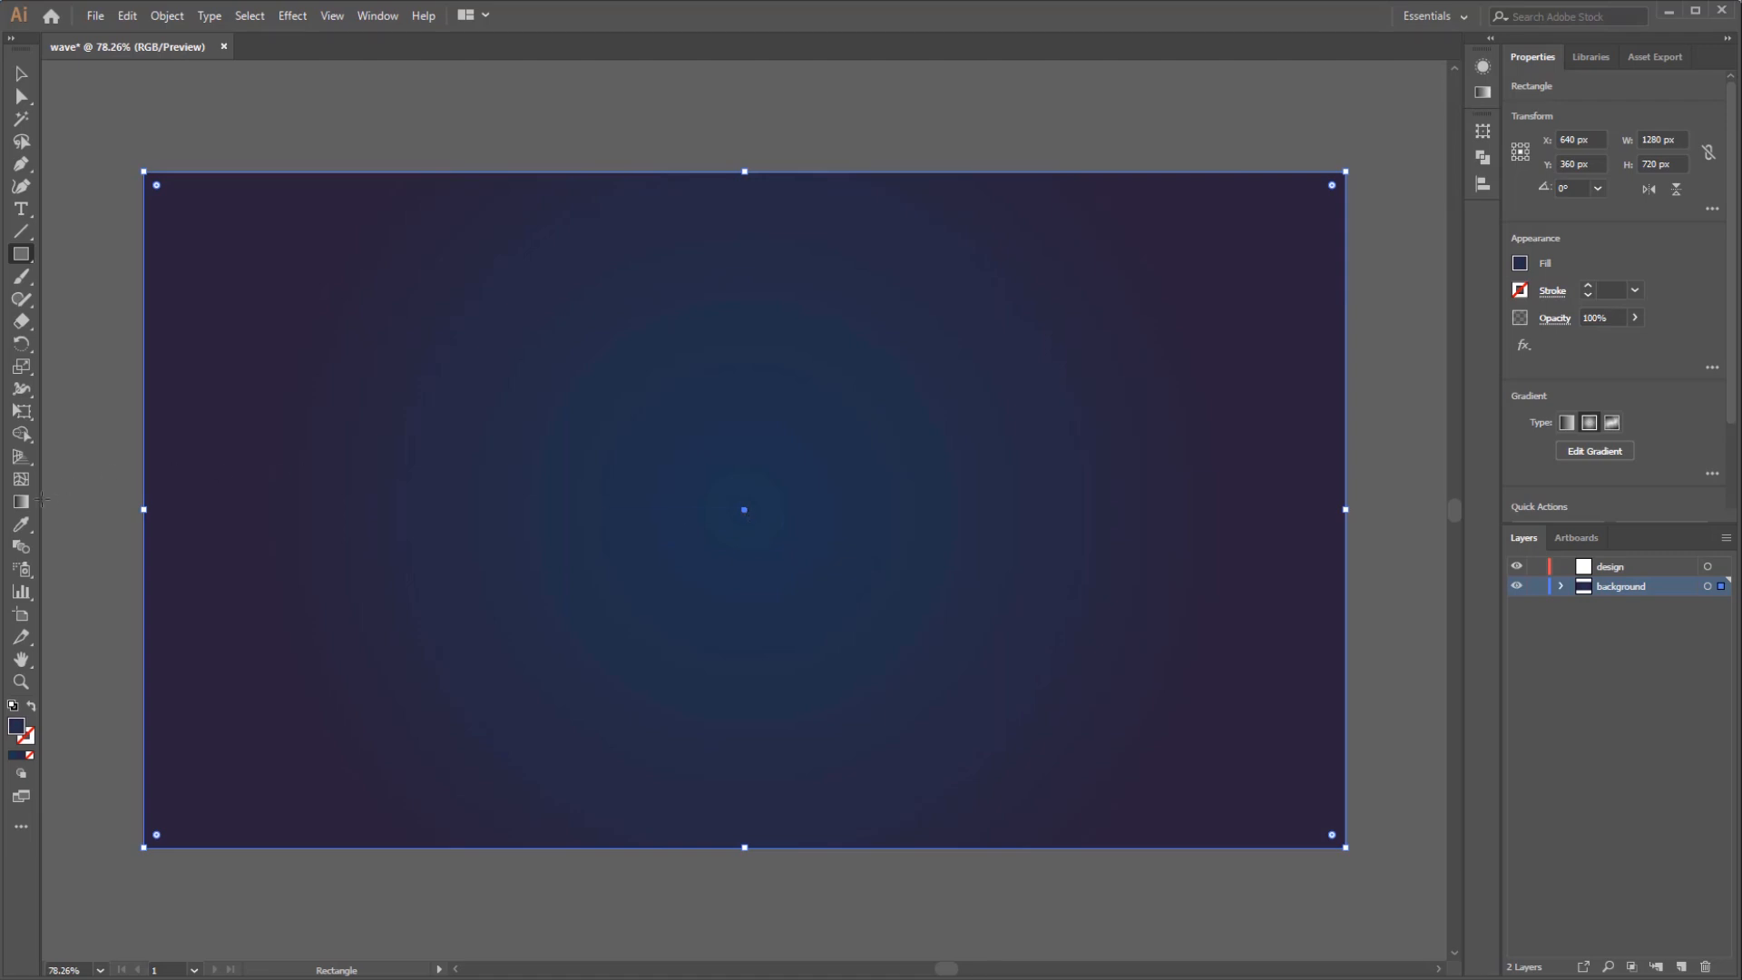
pyautogui.click(20, 504)
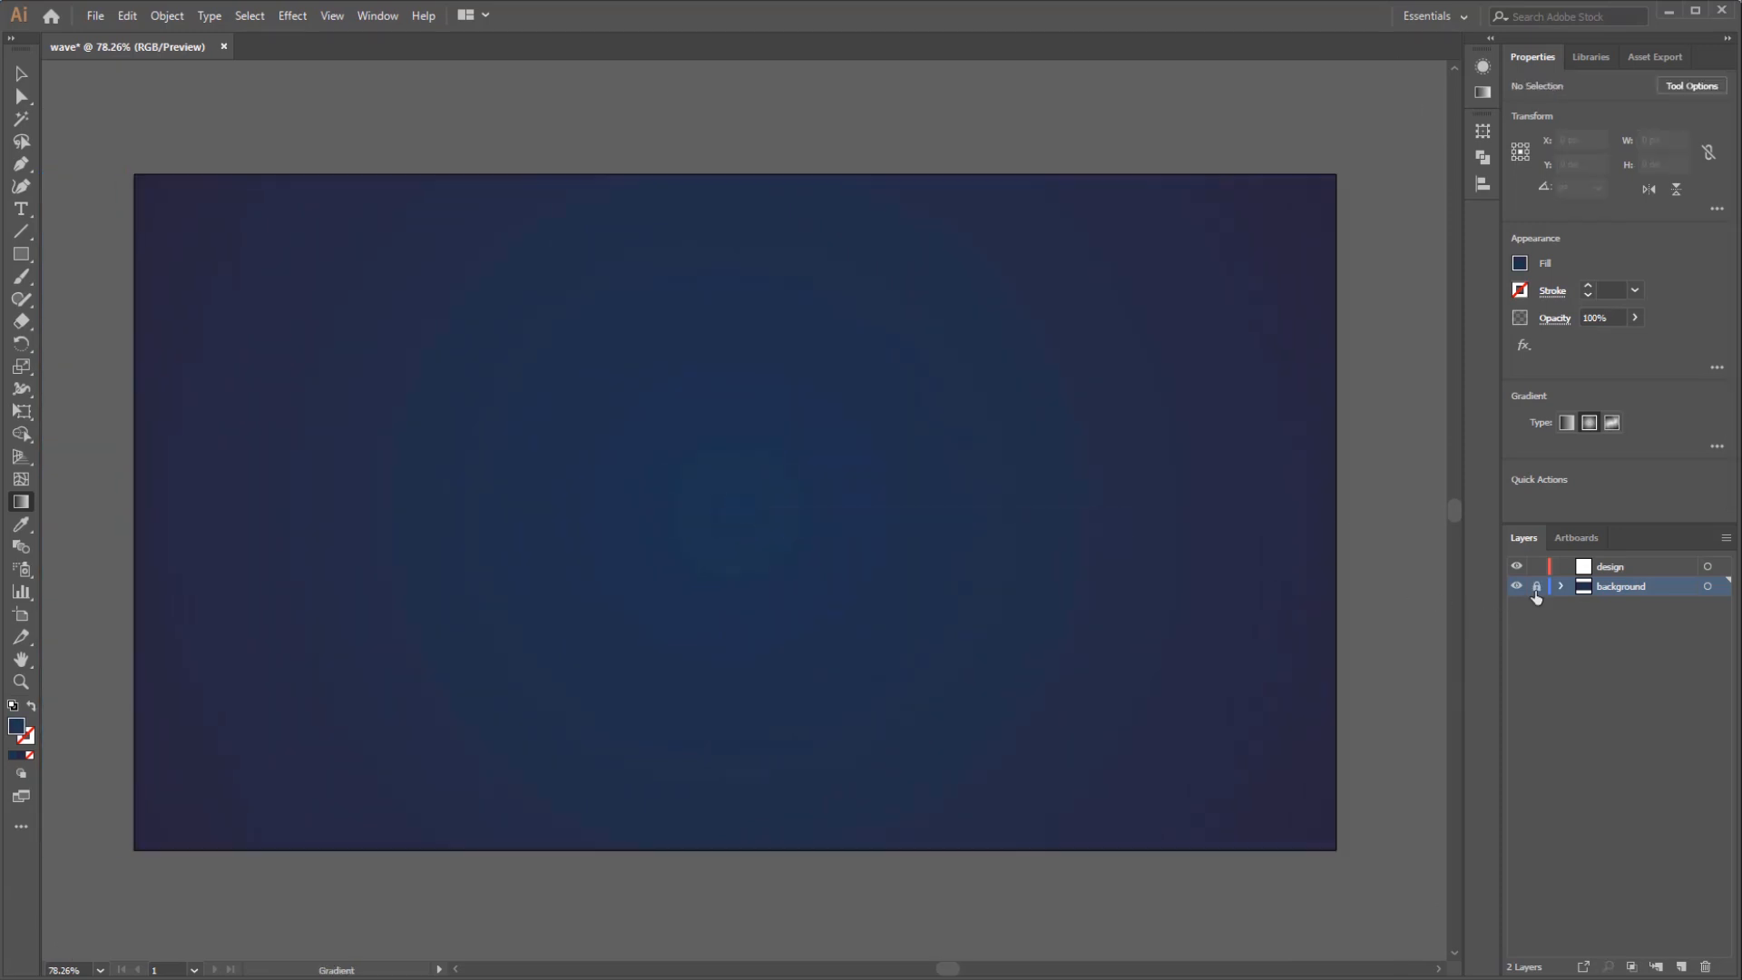
# Lock the background layer and make design the active layer
pyautogui.click(1536, 586)
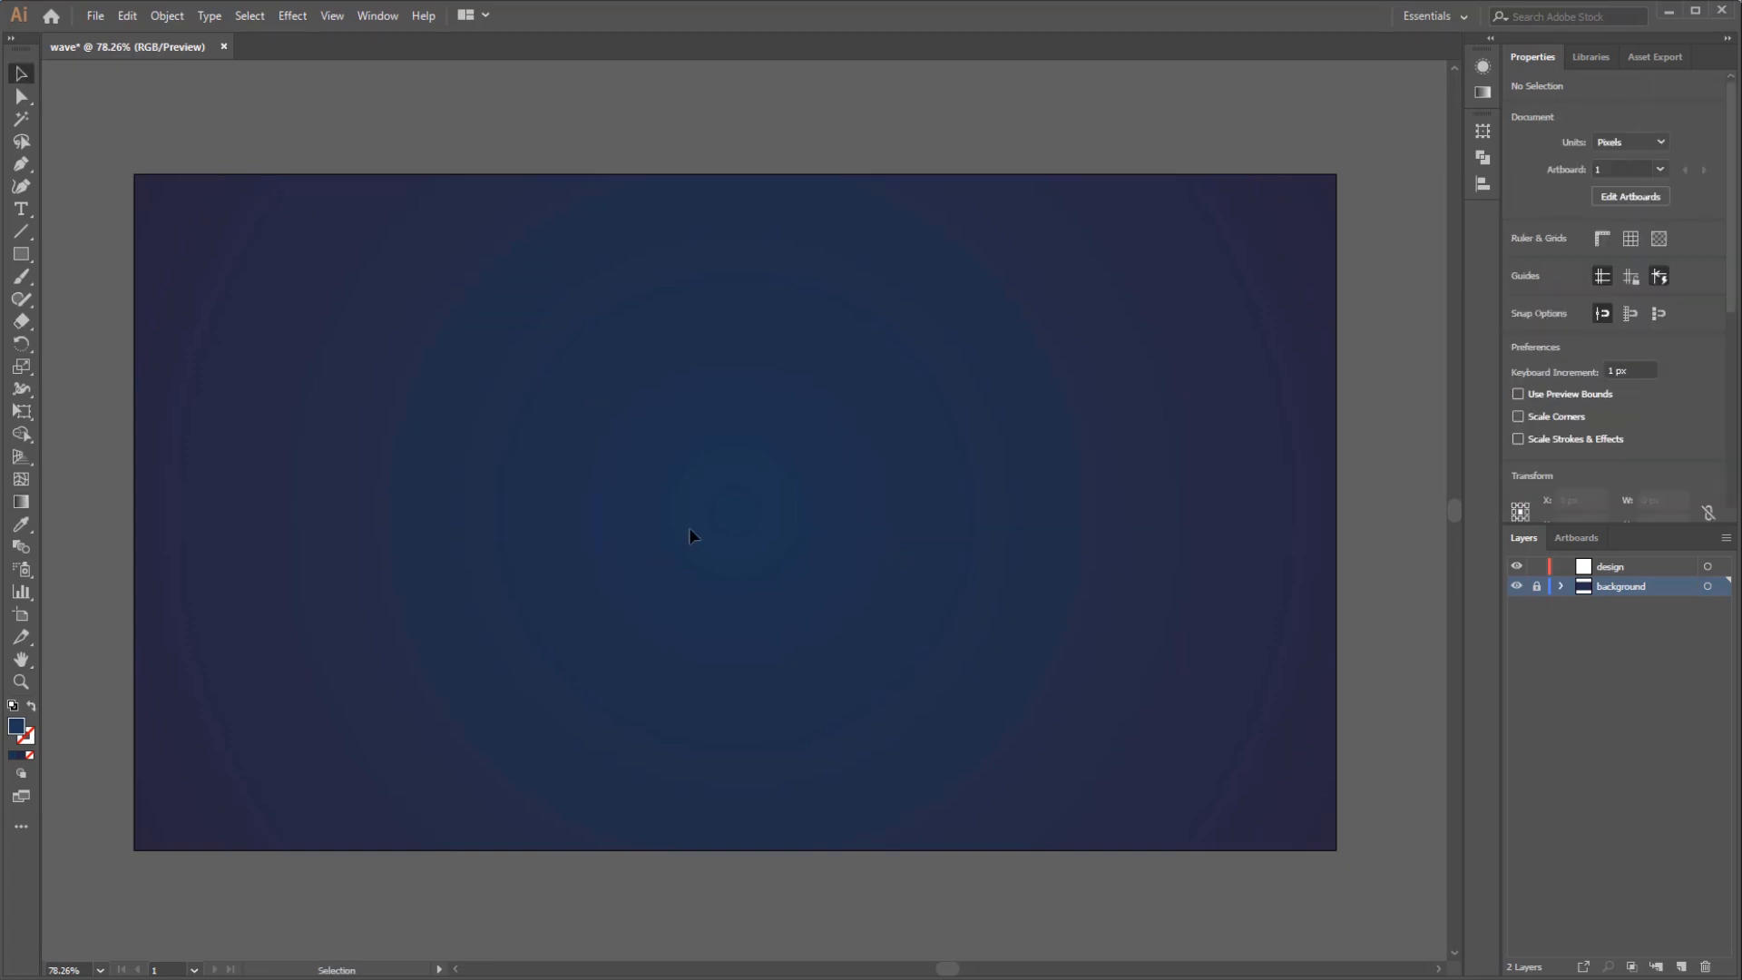
pyautogui.moveTo(1645, 580)
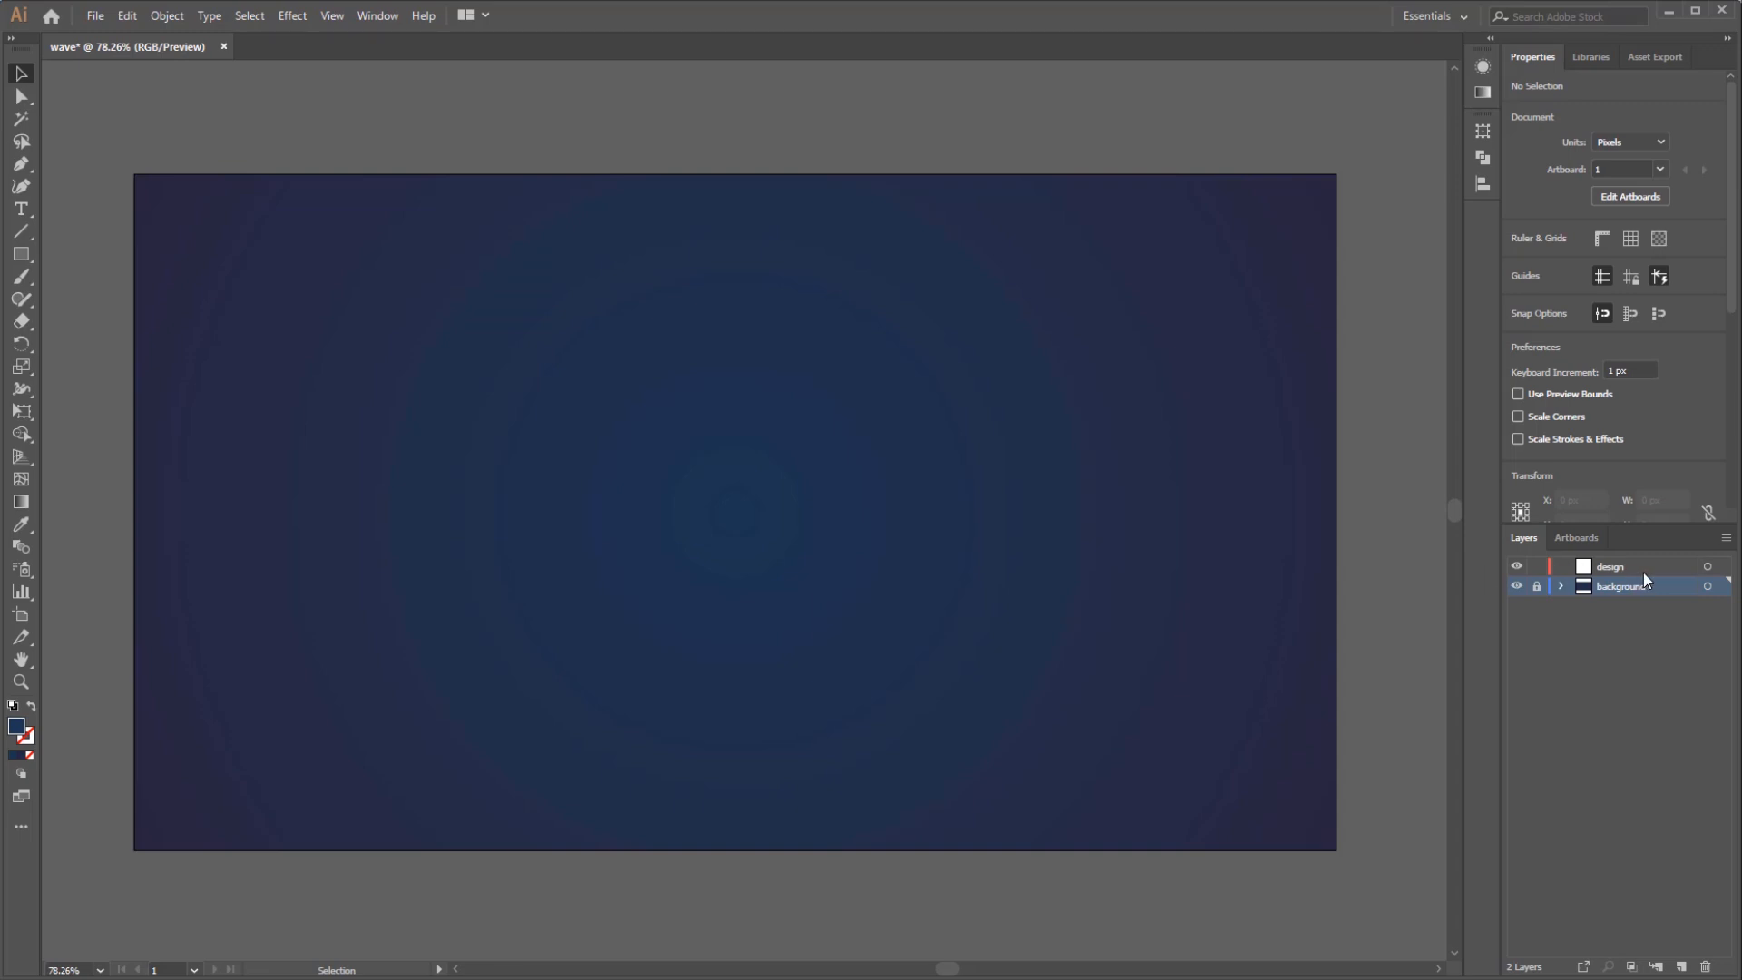
pyautogui.click(1610, 566)
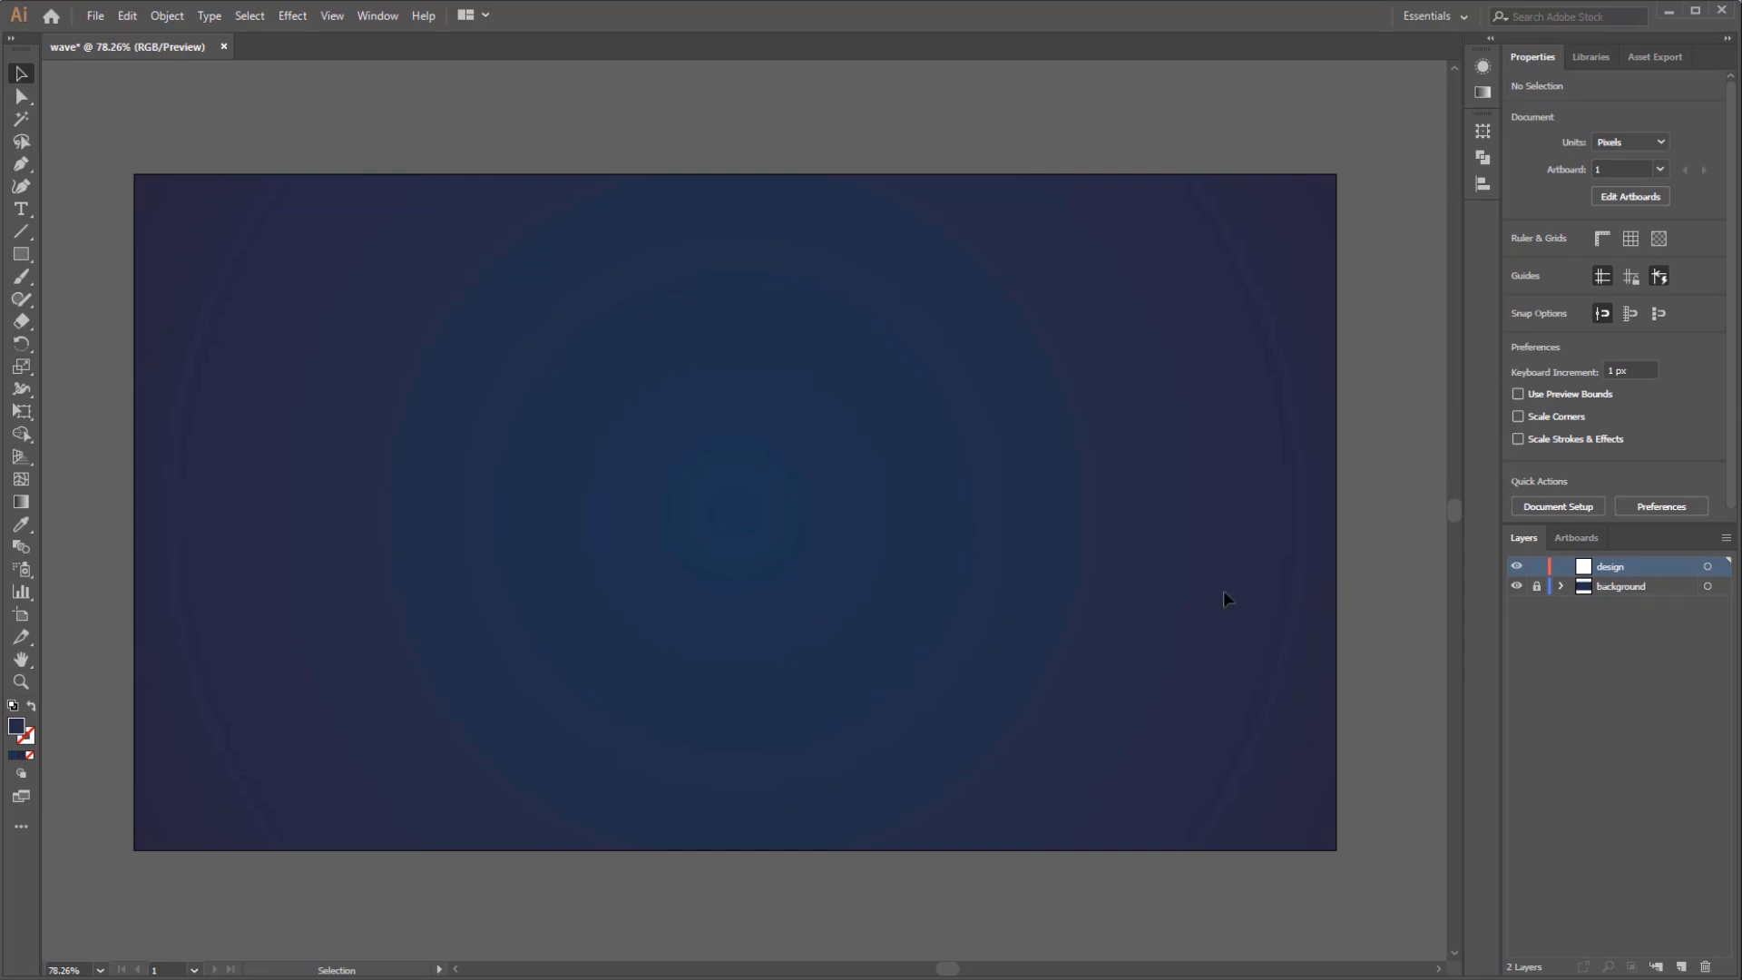
pyautogui.moveTo(22, 233)
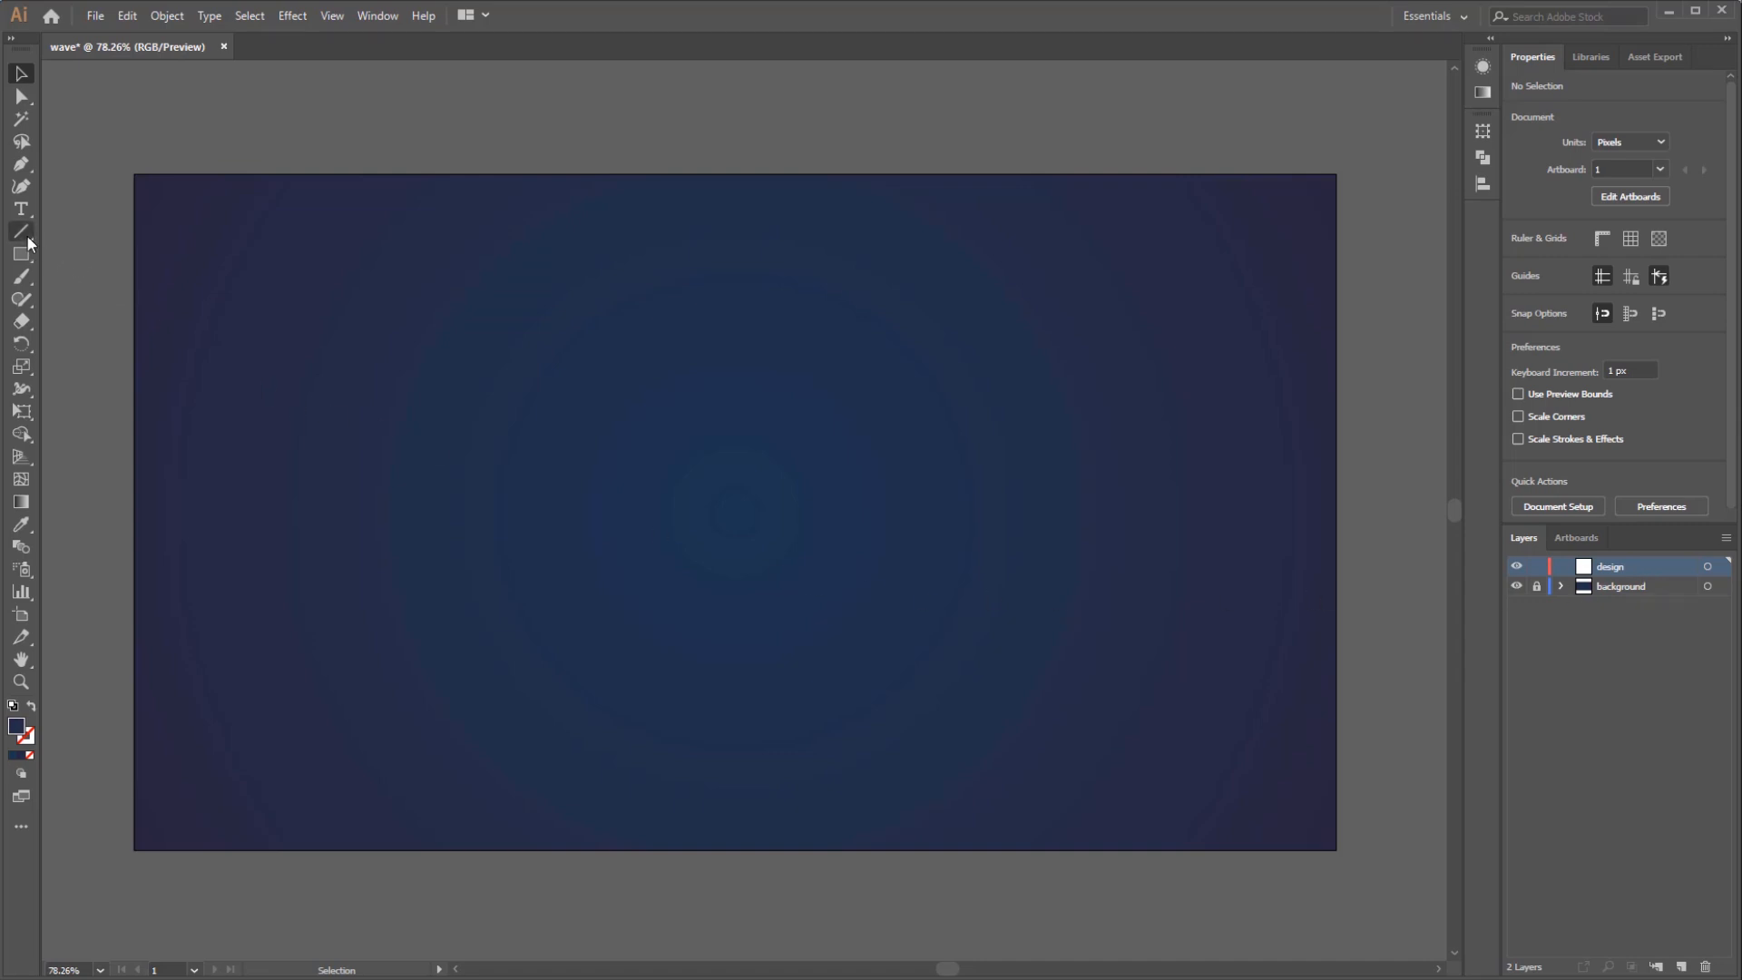
# Draw a white, no-fill straight line across the top edge of the artboard
pyautogui.click(20, 232)
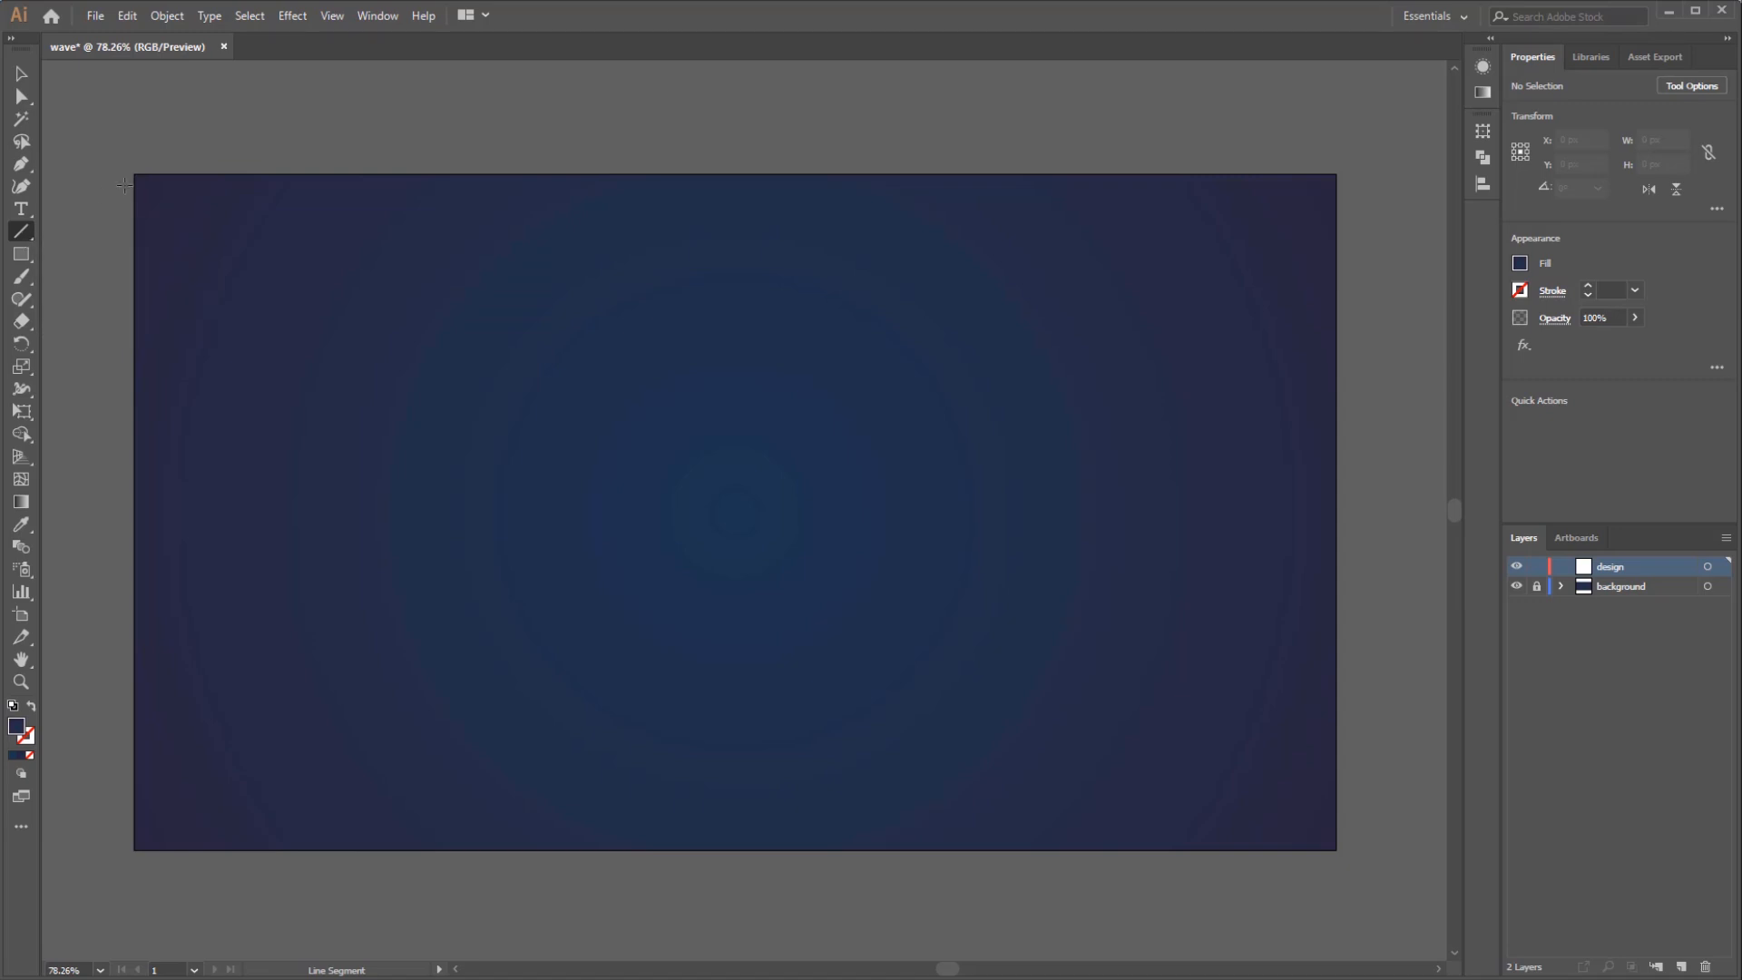
pyautogui.moveTo(15, 233)
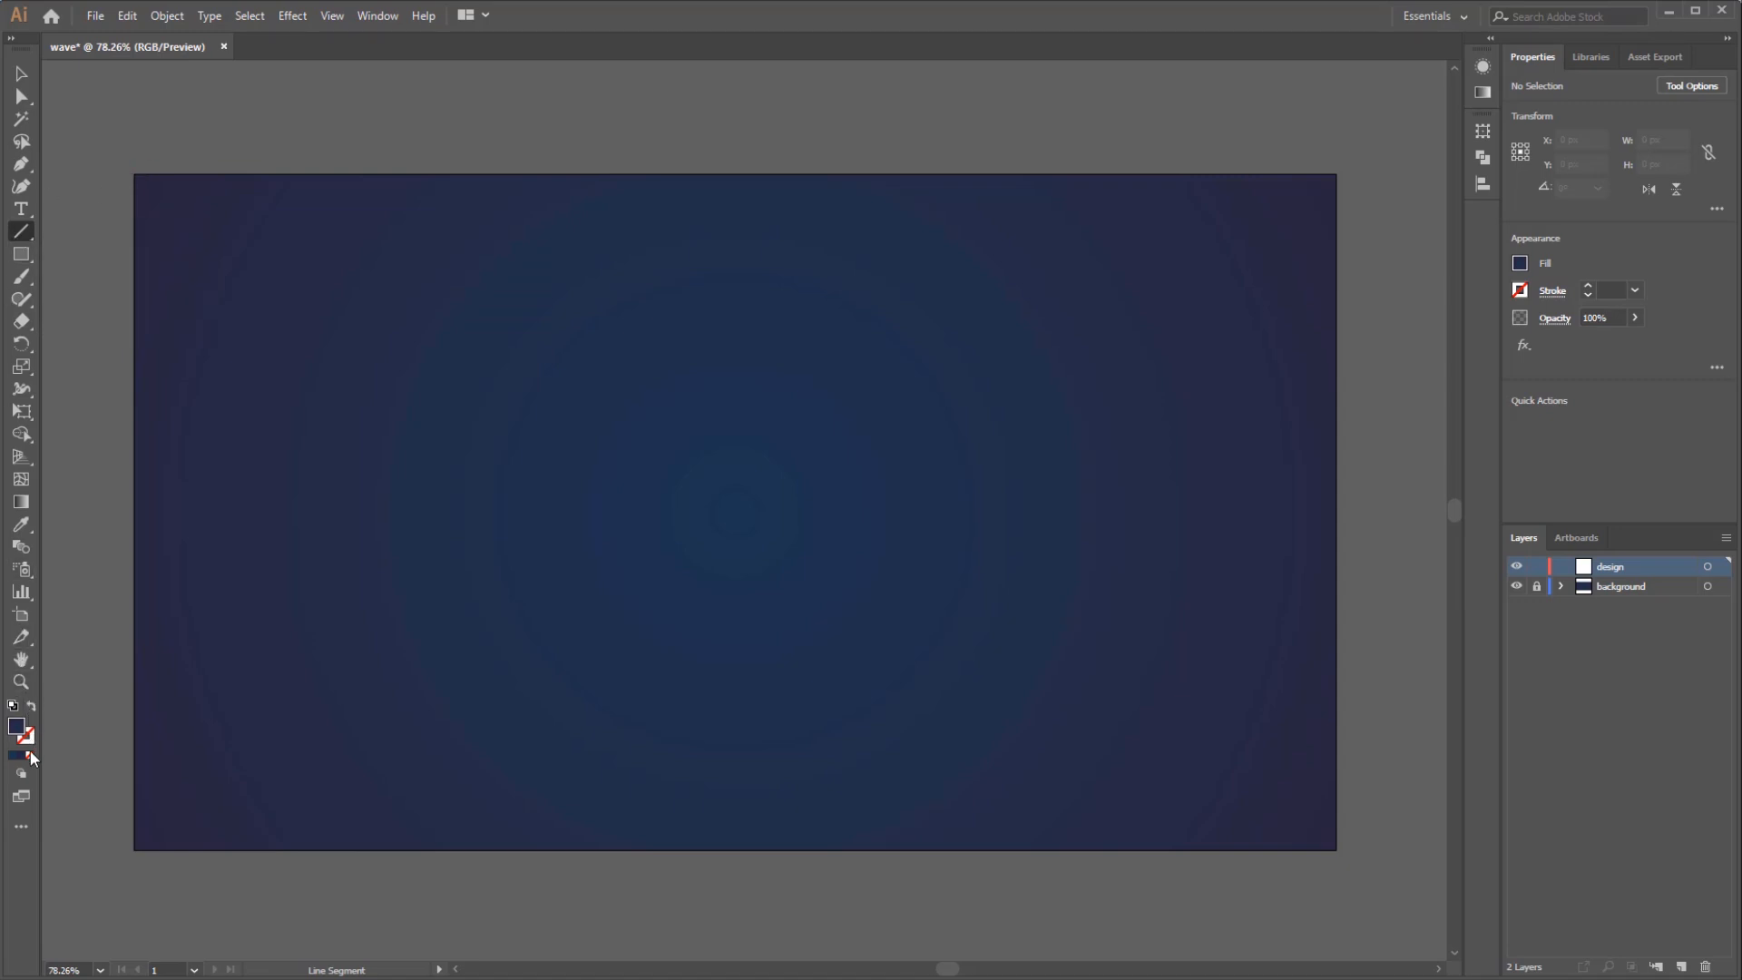
pyautogui.click(29, 756)
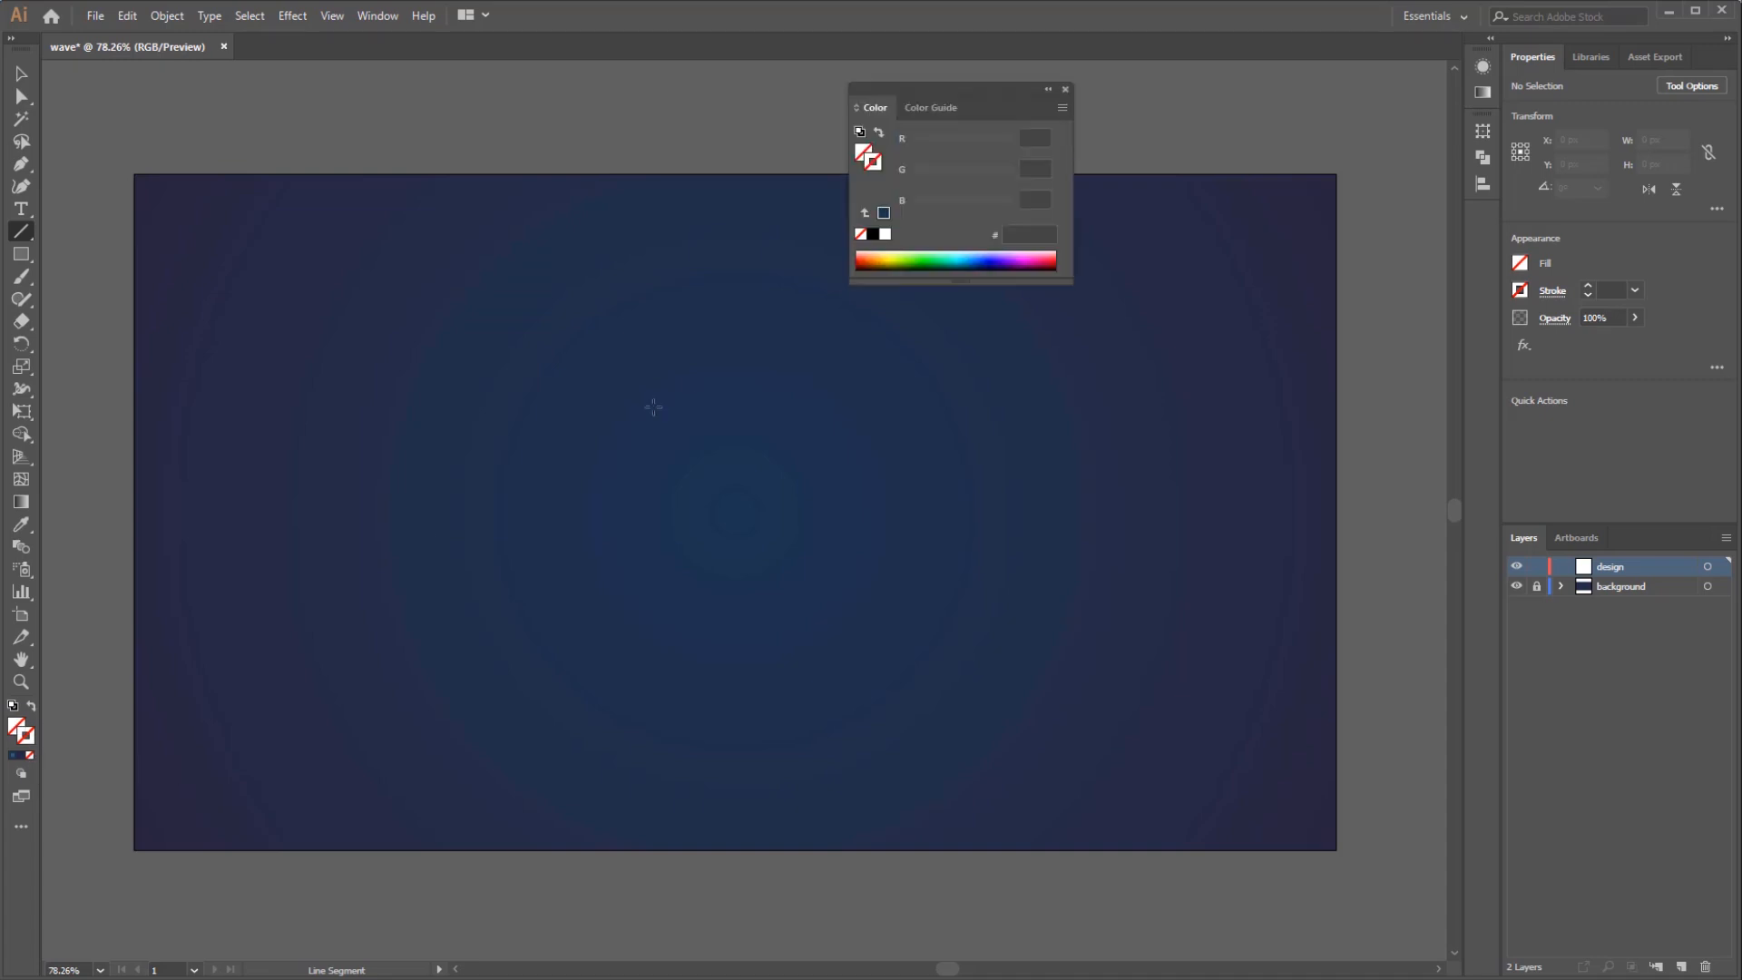
pyautogui.click(885, 233)
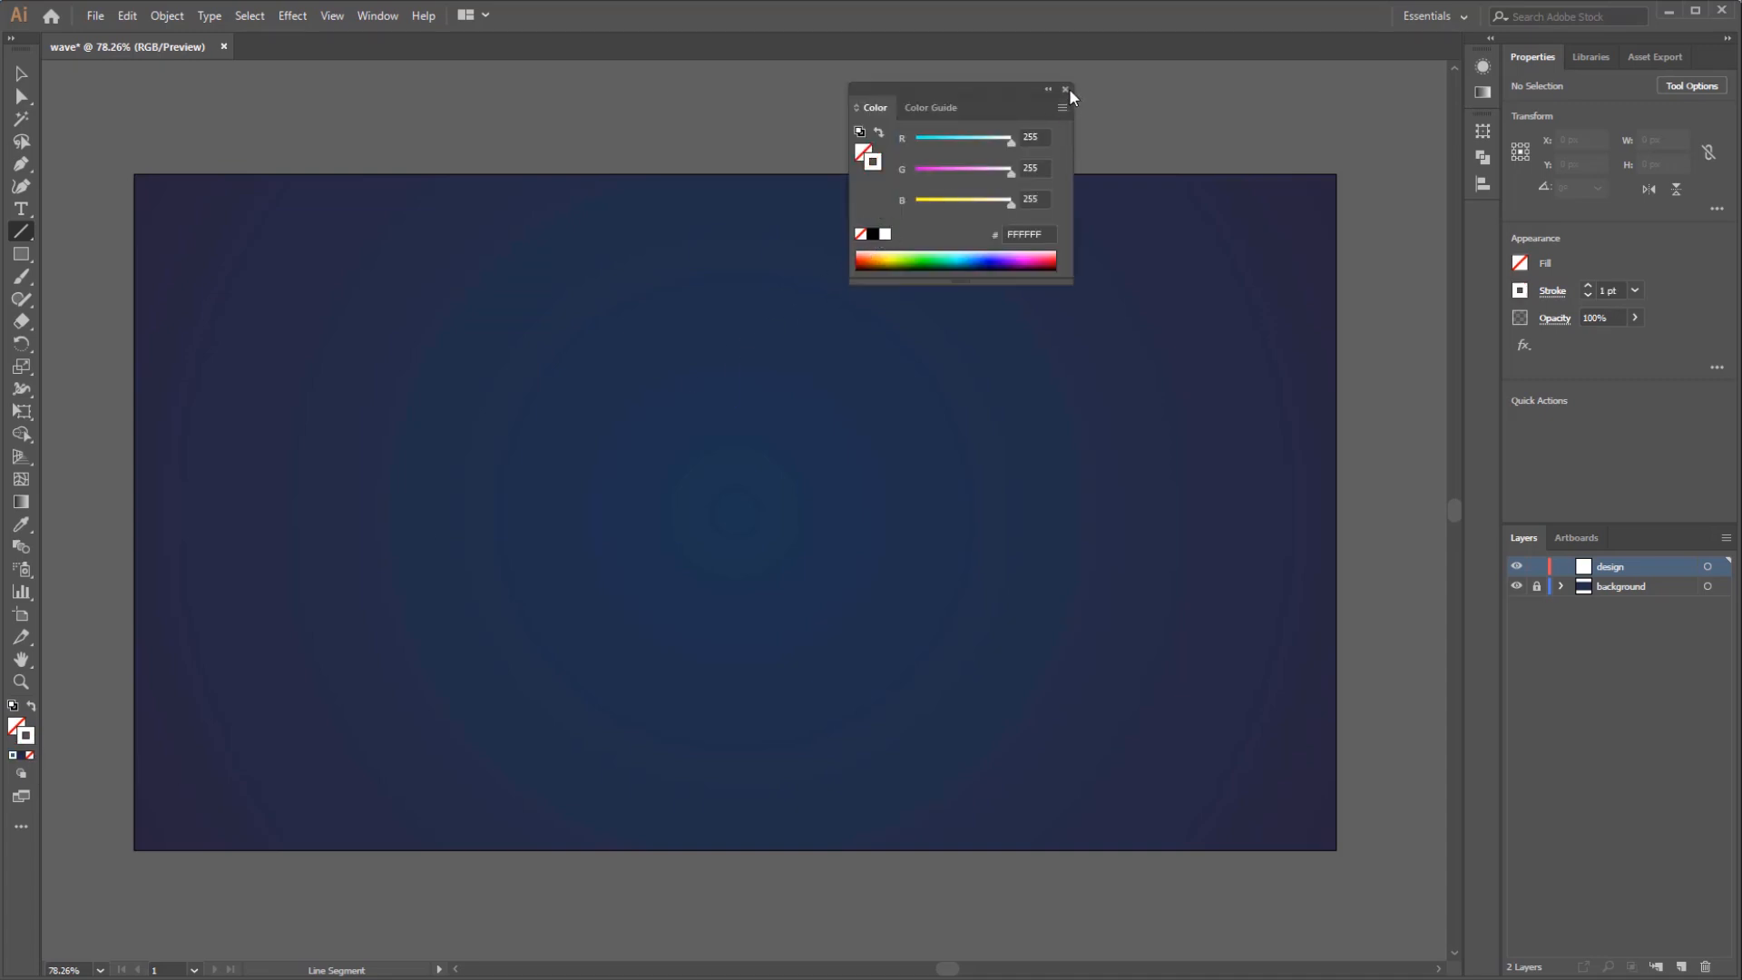
pyautogui.click(1064, 89)
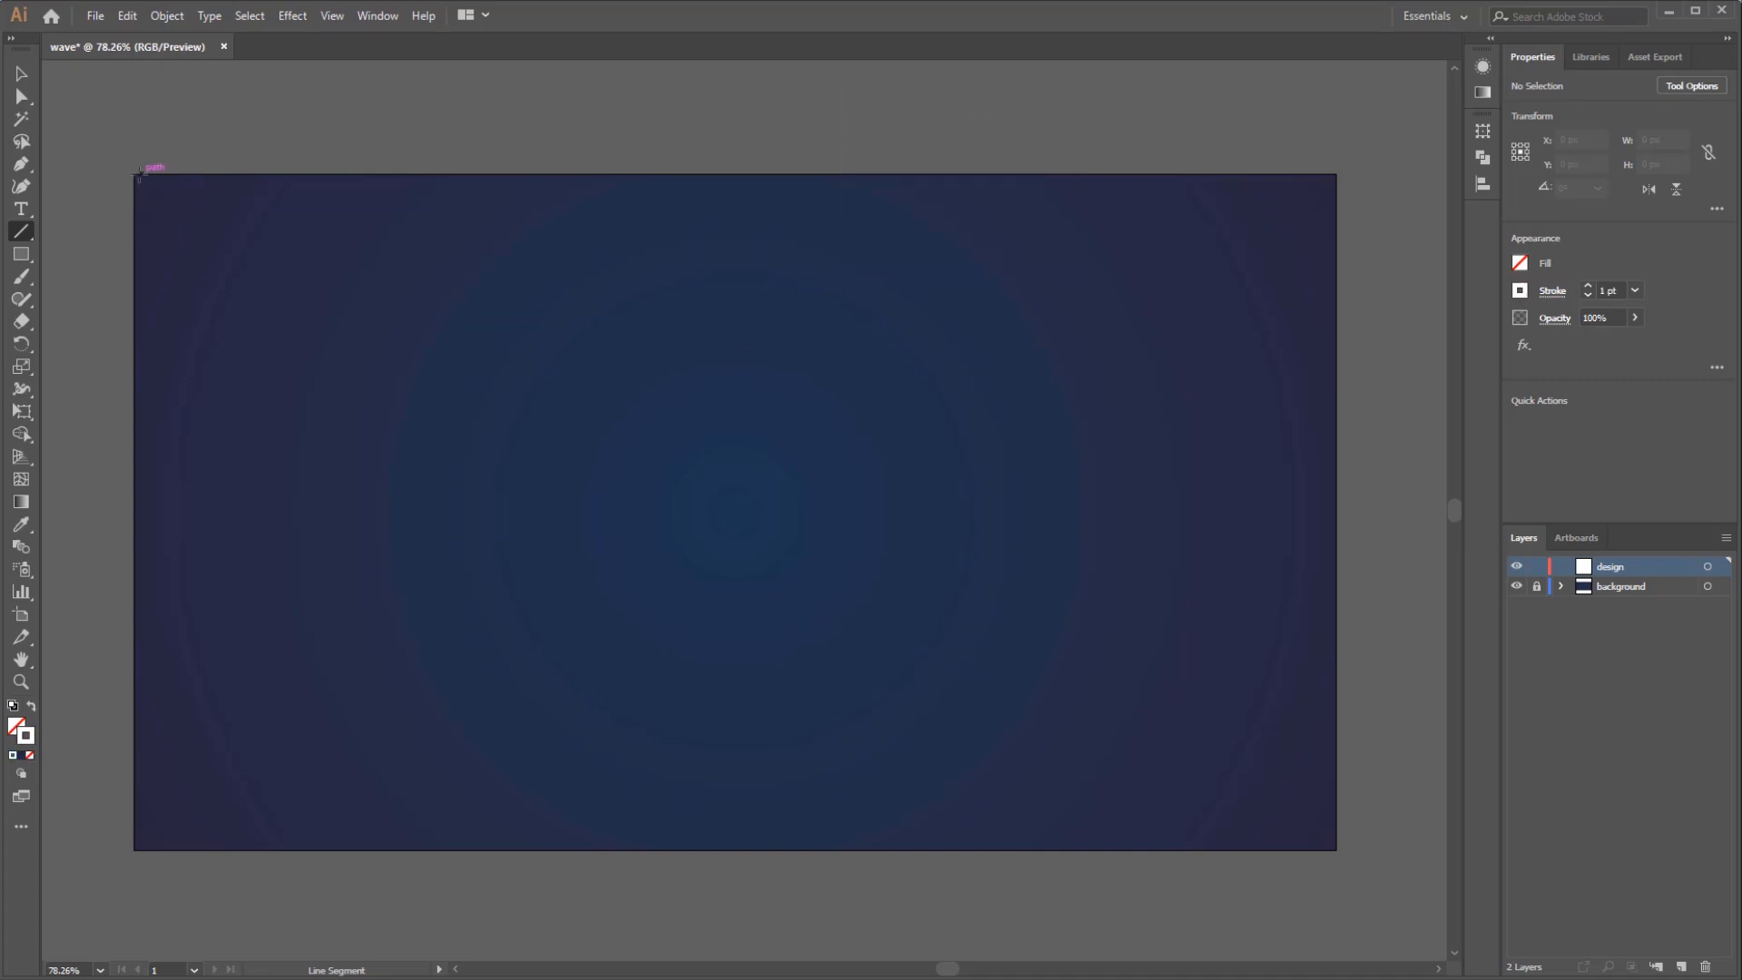
pyautogui.moveTo(143, 178); pyautogui.dragTo(1155, 243)
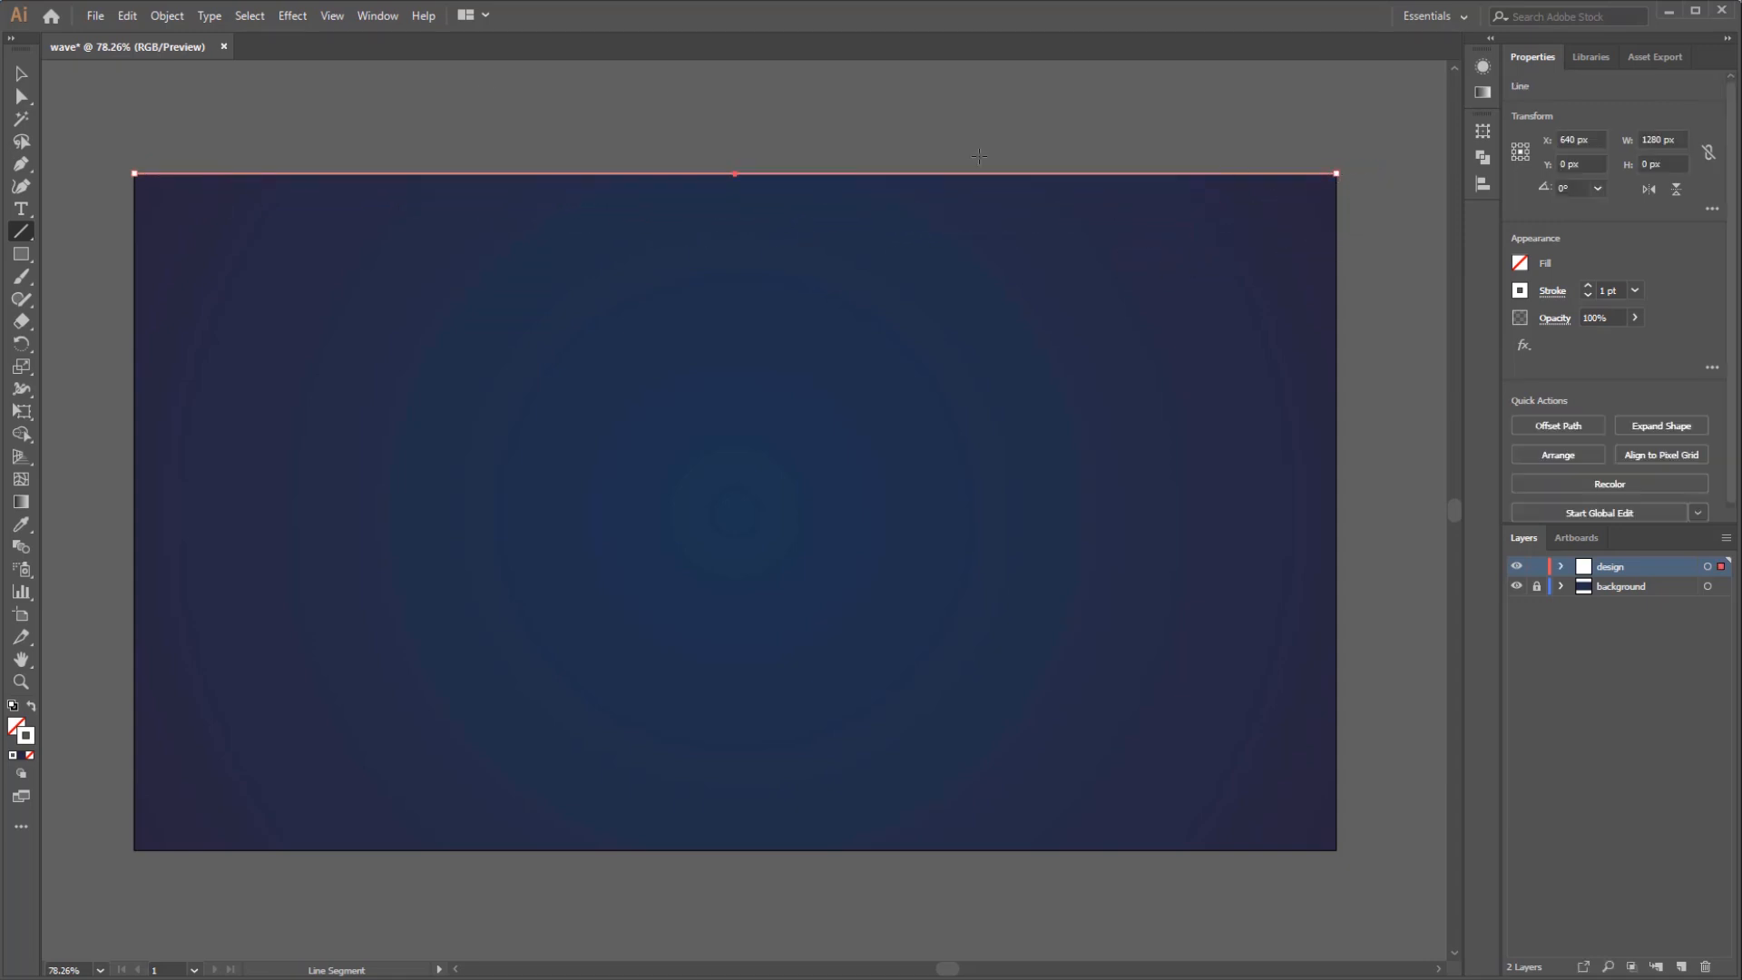
pyautogui.click(20, 74)
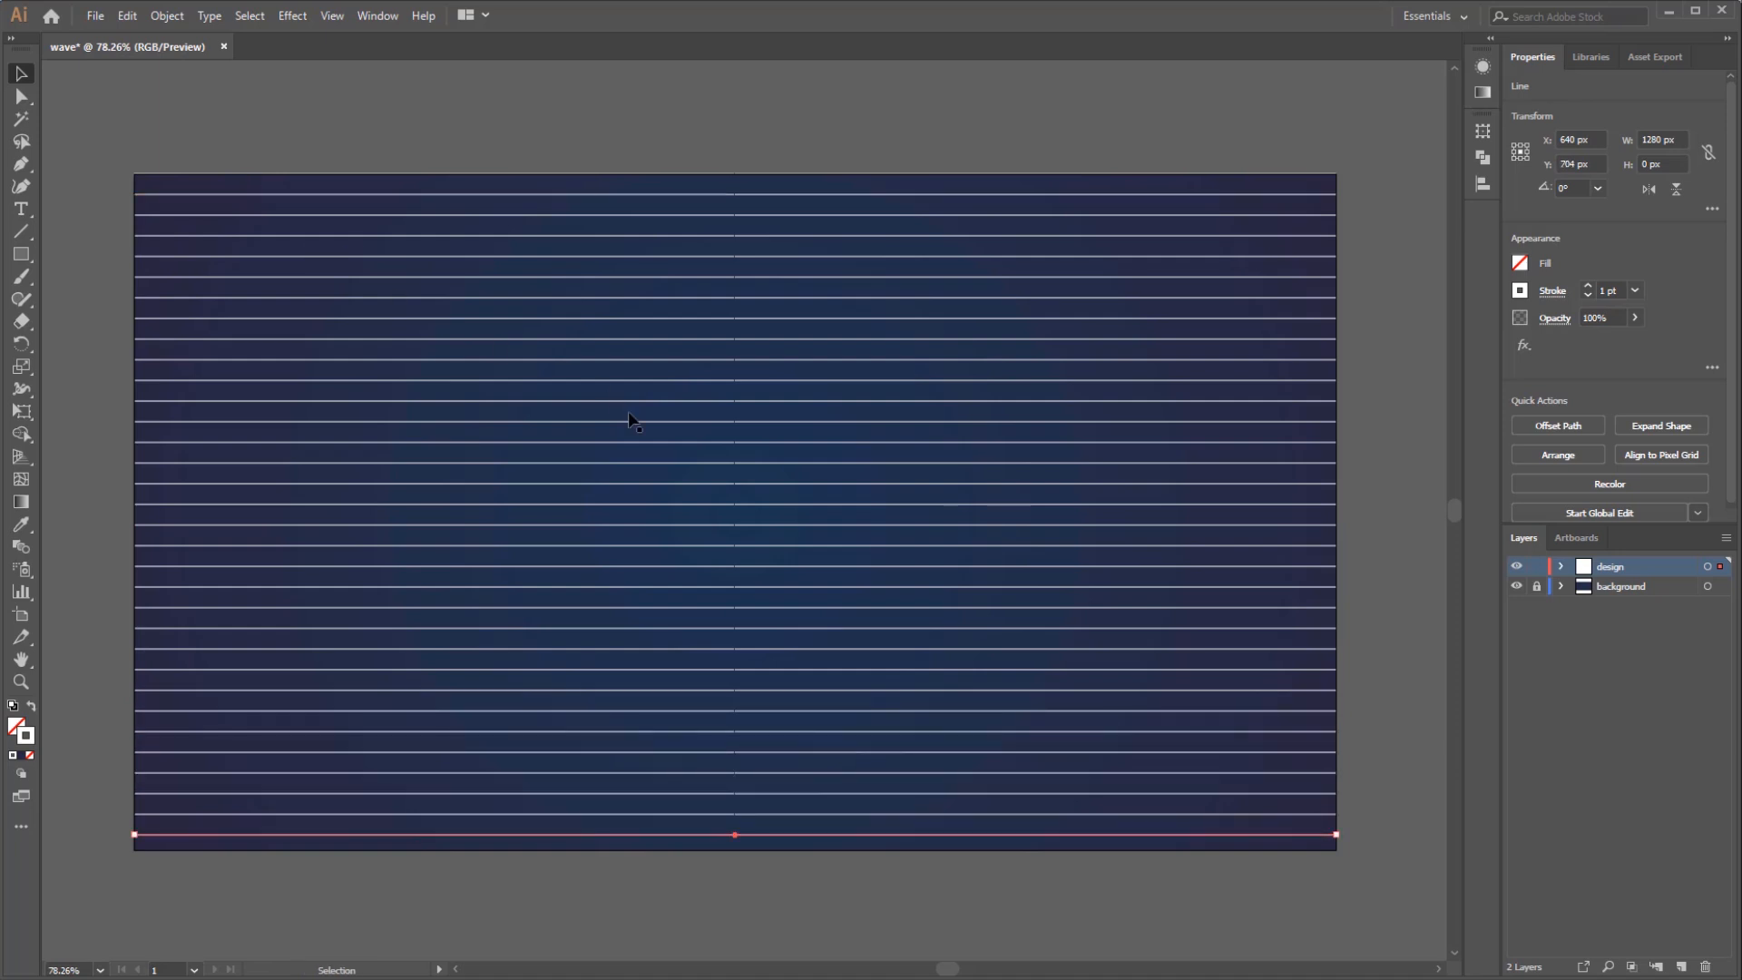
pyautogui.moveTo(772, 207)
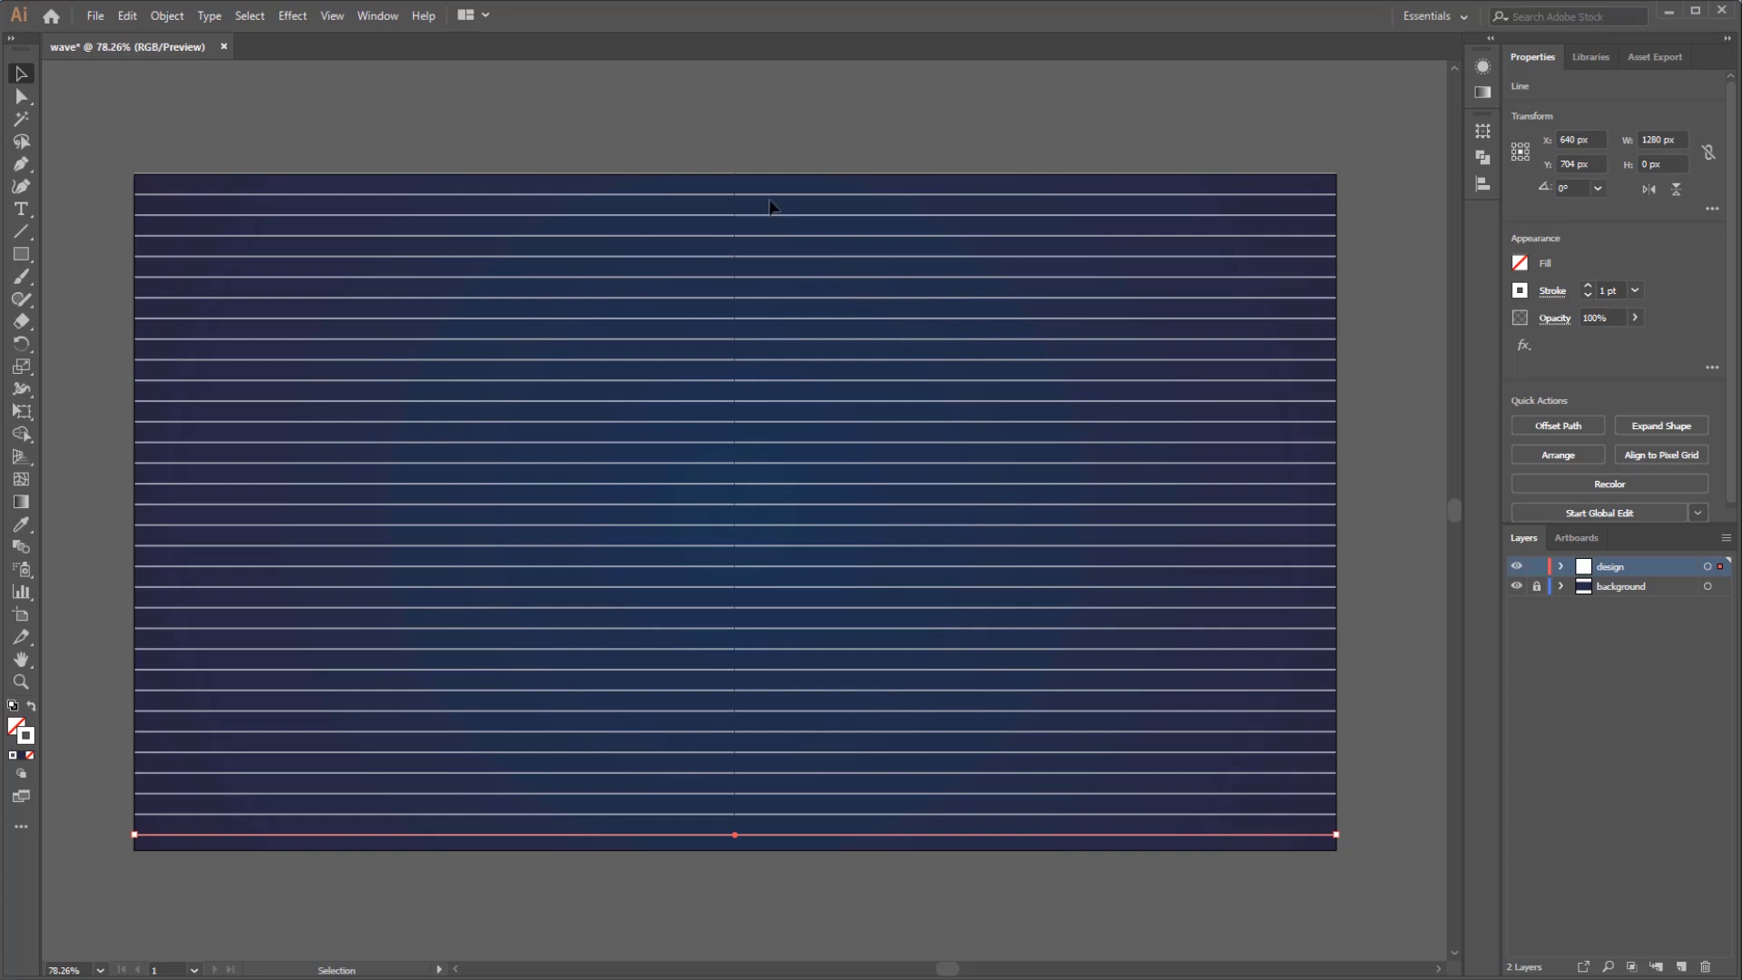
pyautogui.moveTo(783, 665)
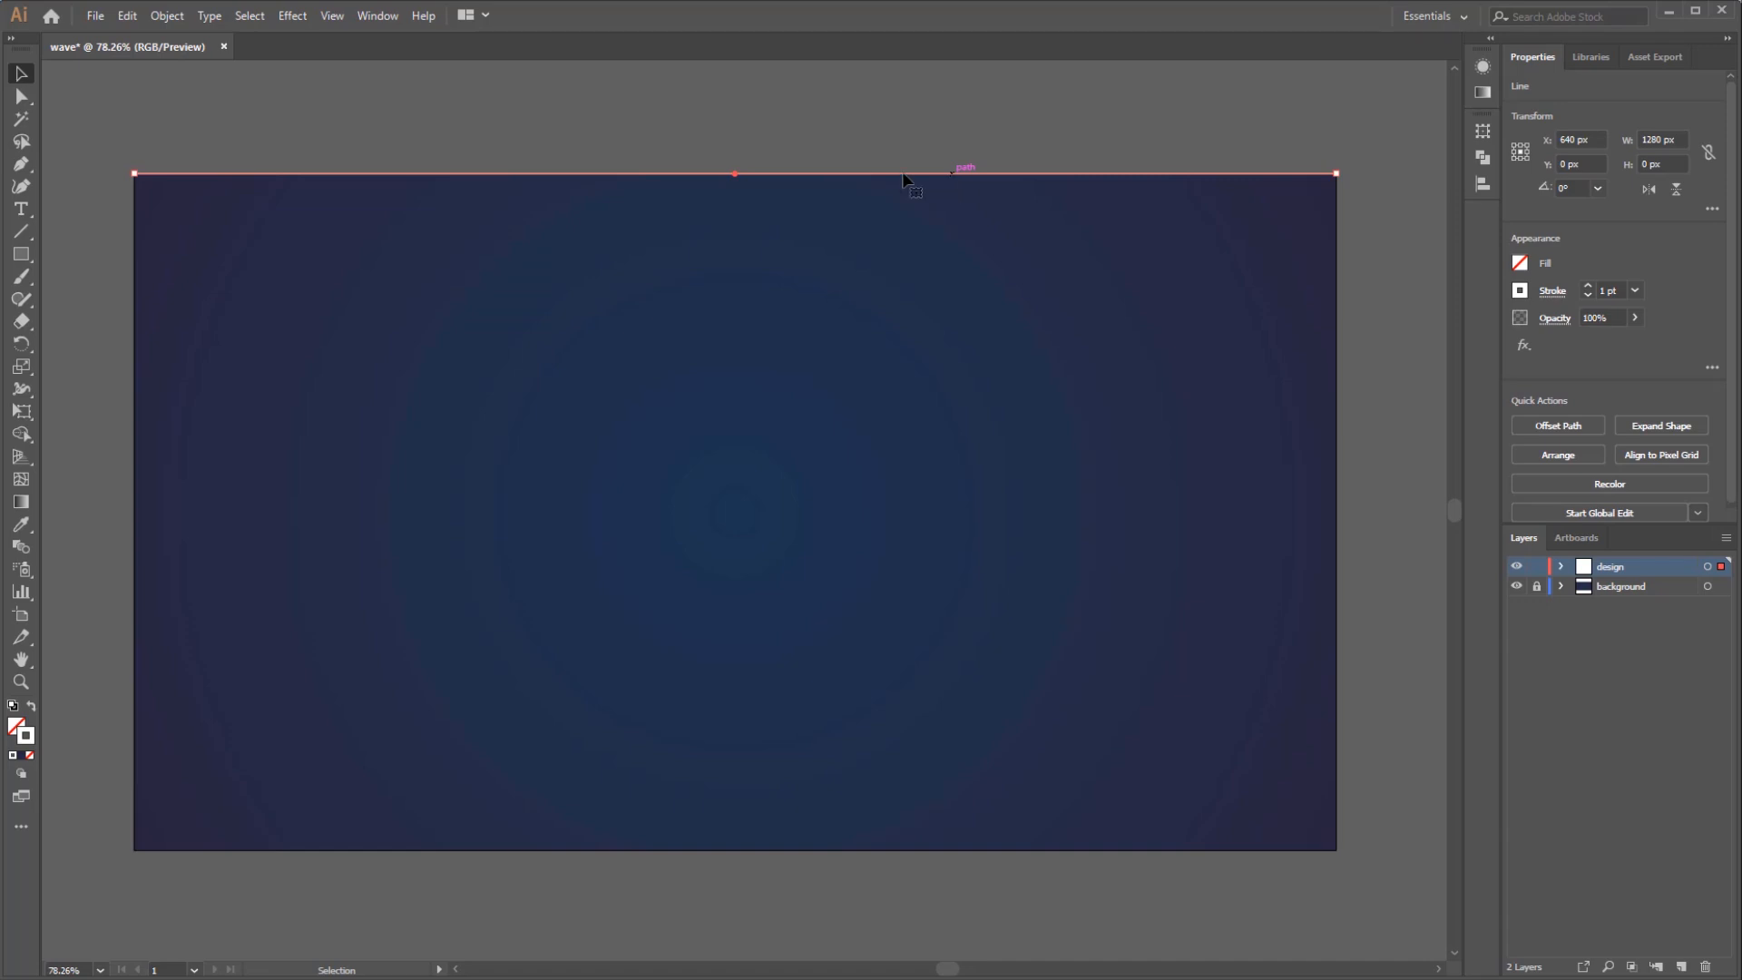
# Apply a Transform effect to the line: 10 px vertical move, 72 copies, with preview
pyautogui.click(291, 15)
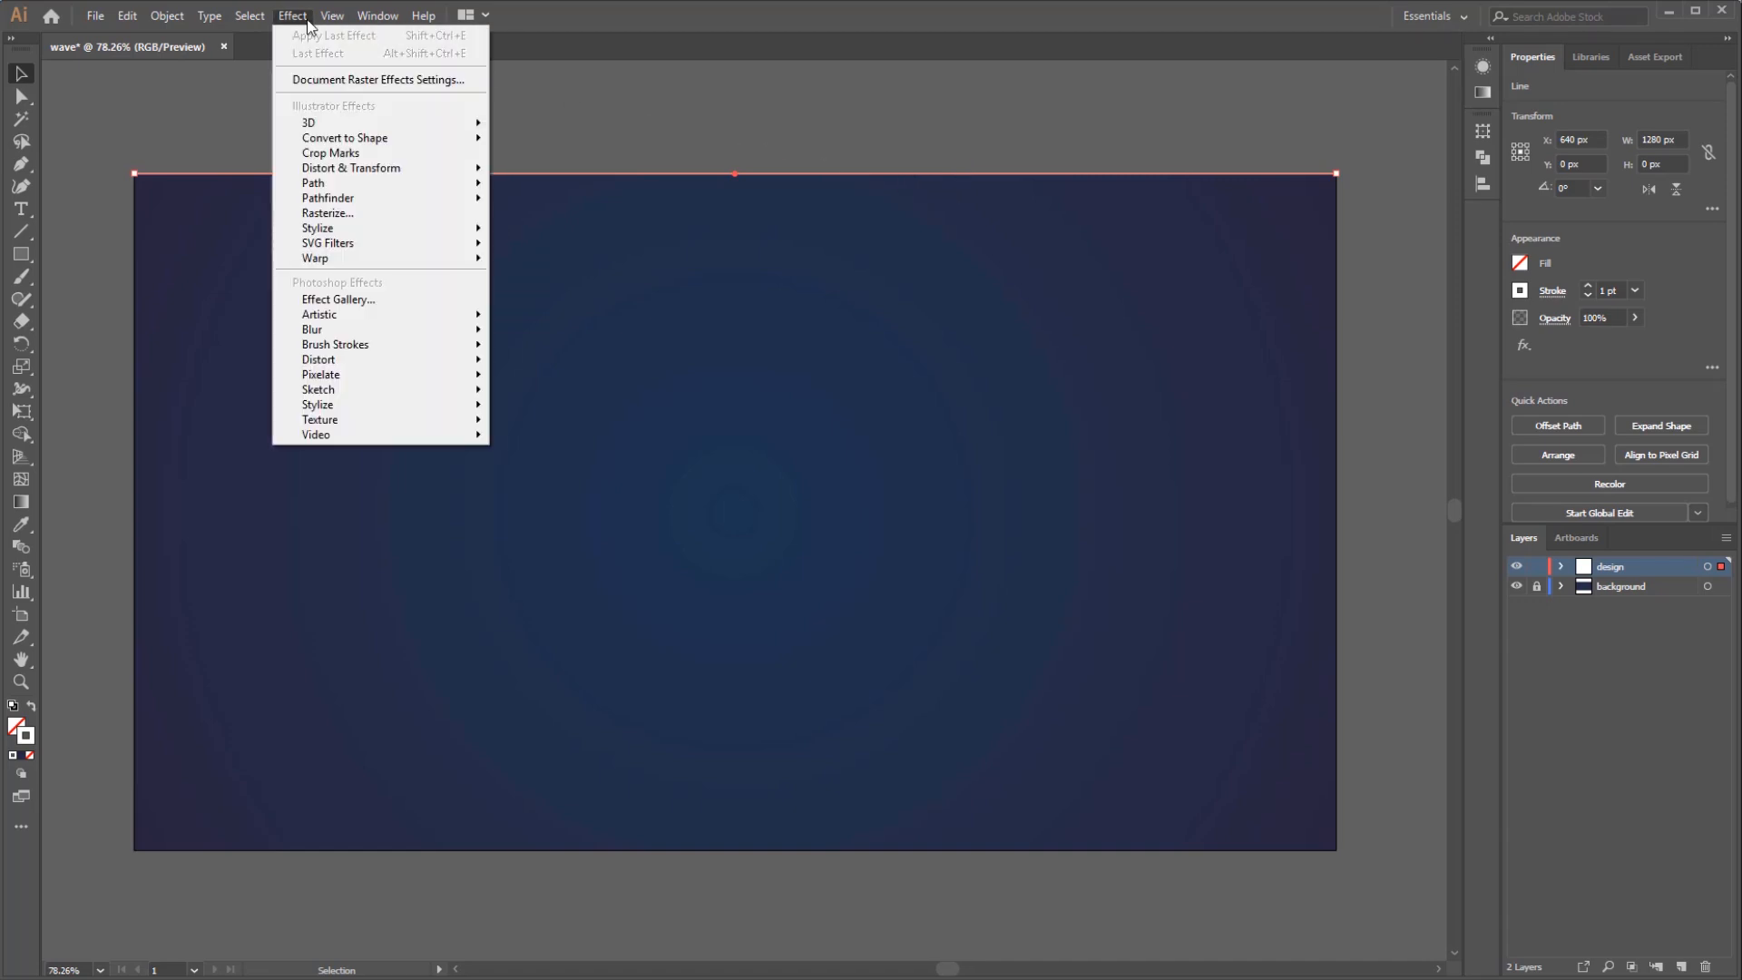
pyautogui.moveTo(350, 168)
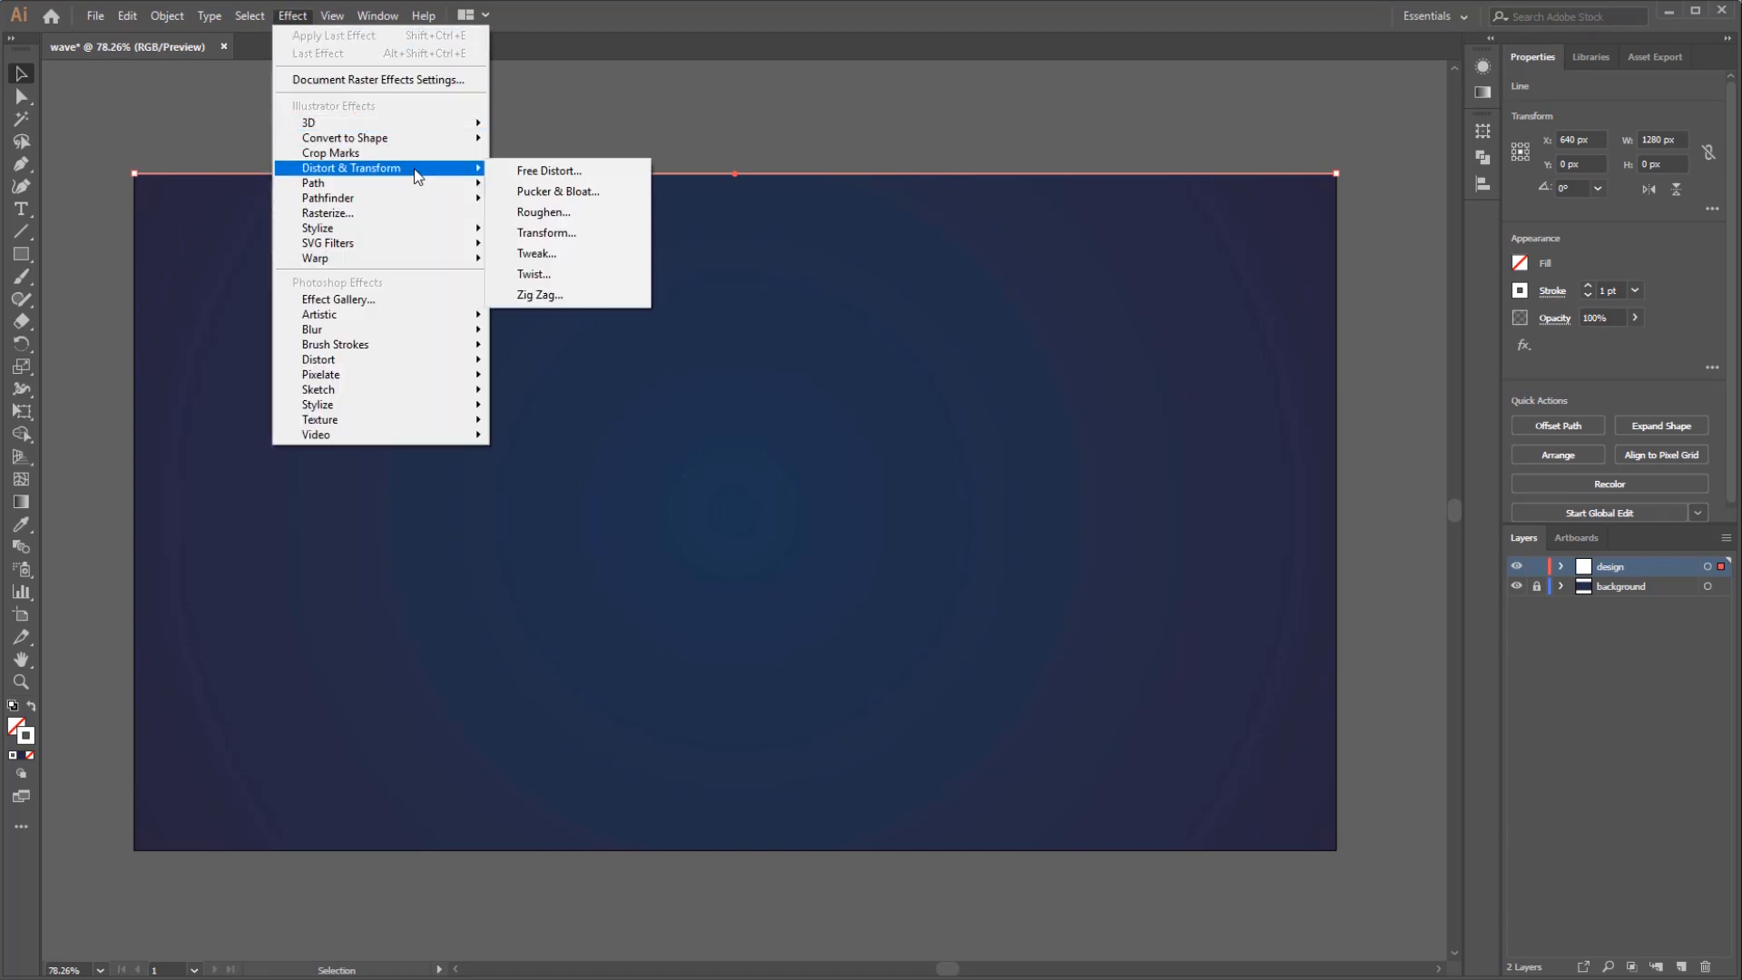
pyautogui.moveTo(569, 233)
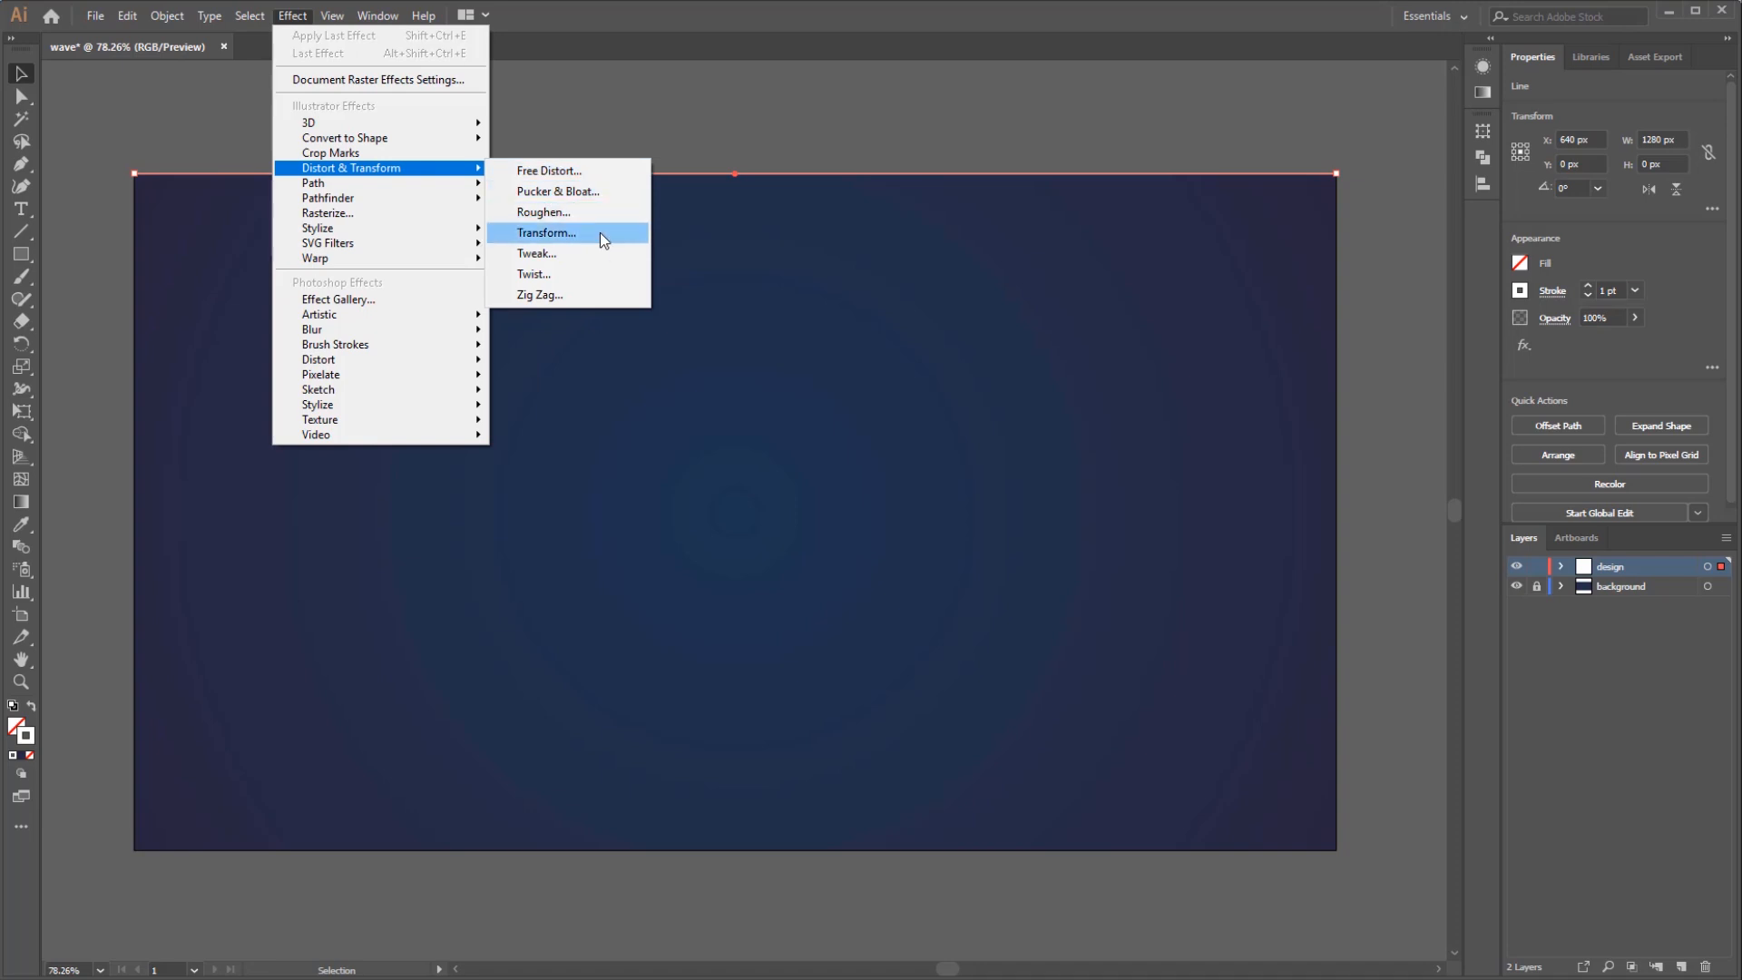
pyautogui.click(545, 232)
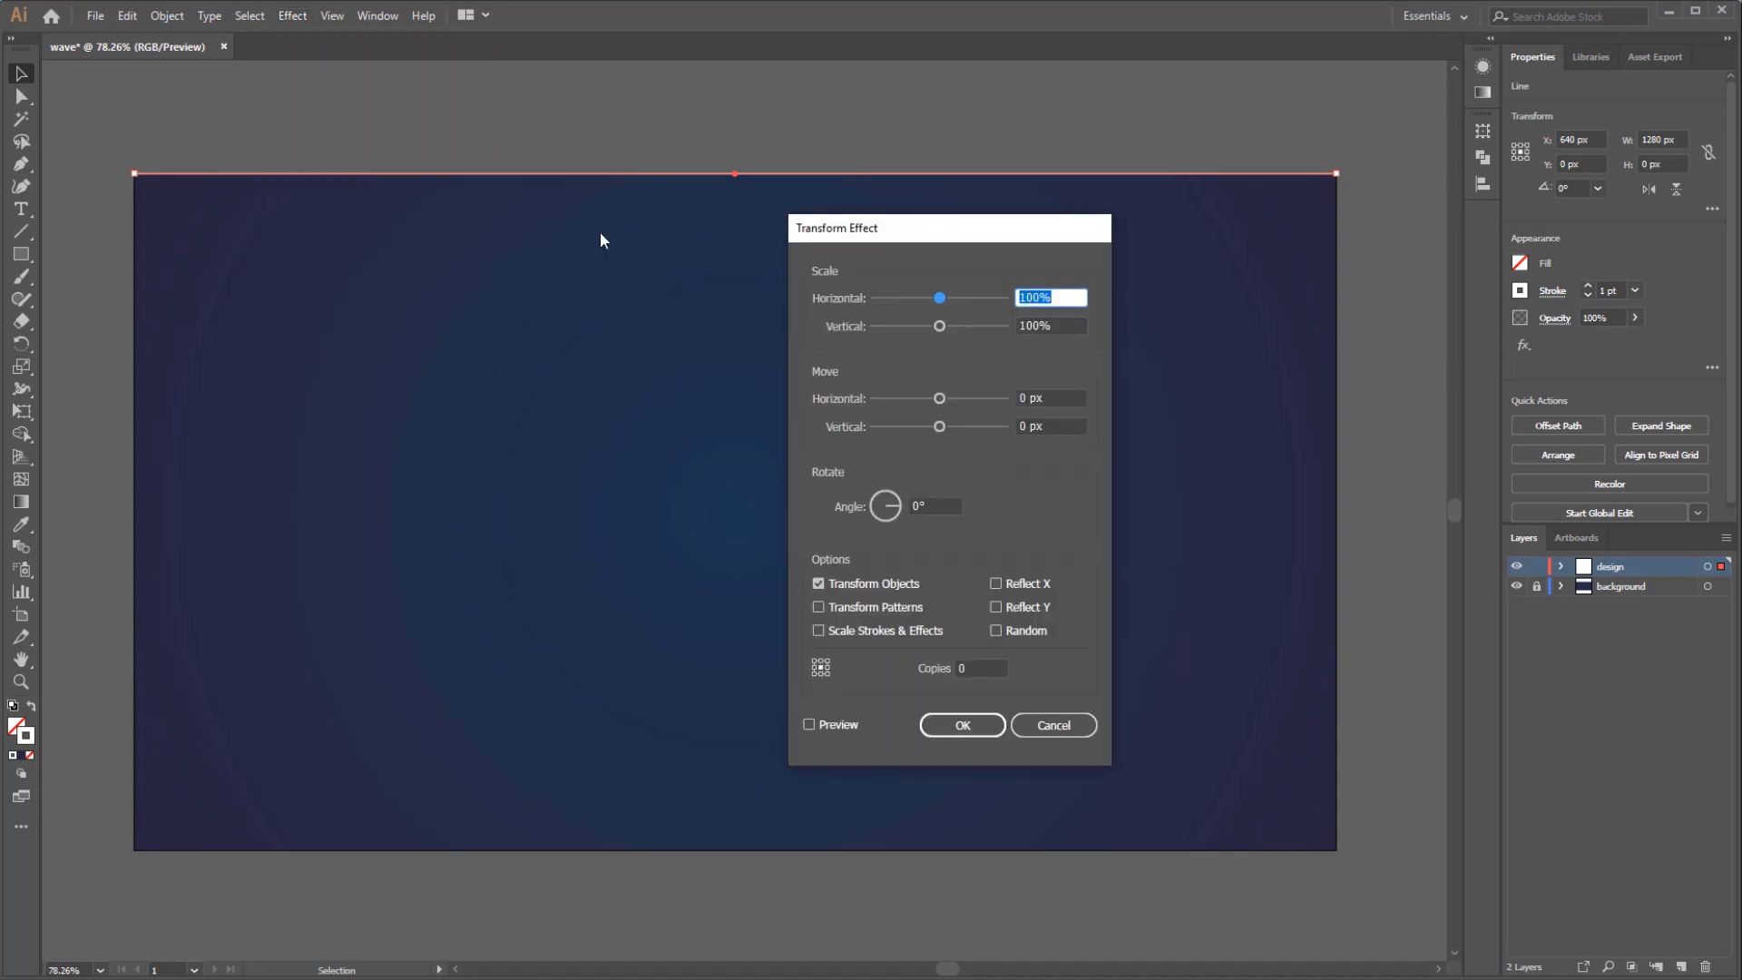
pyautogui.moveTo(609, 242)
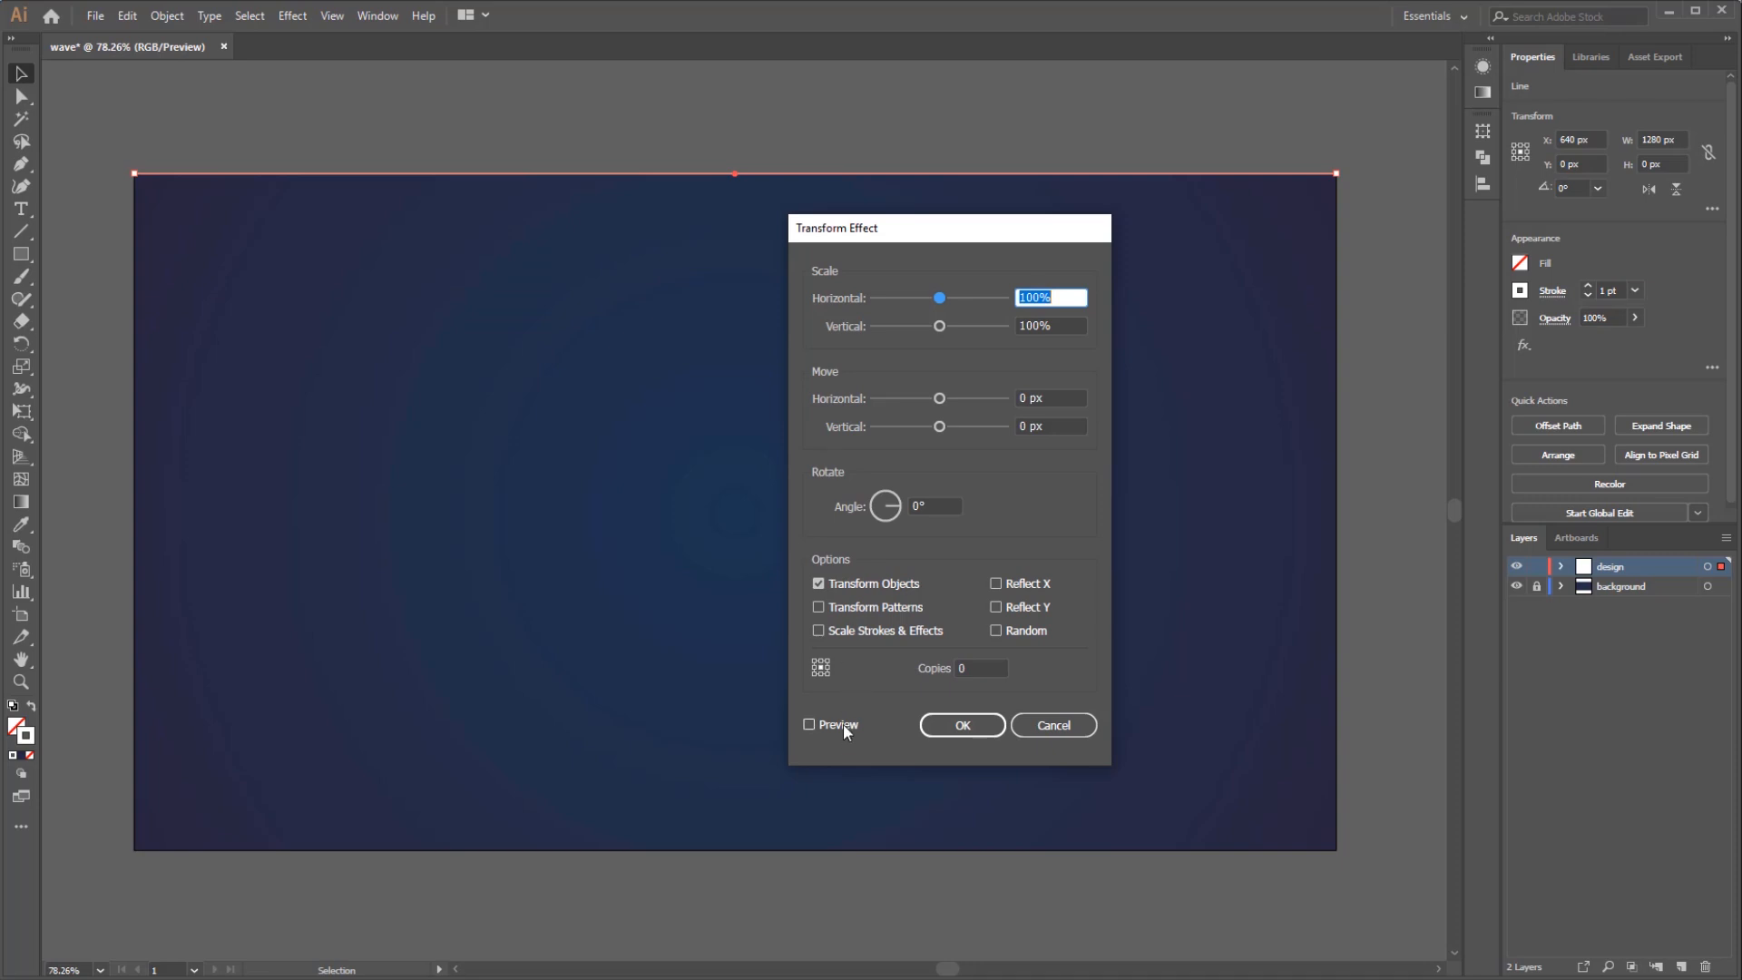
pyautogui.click(811, 724)
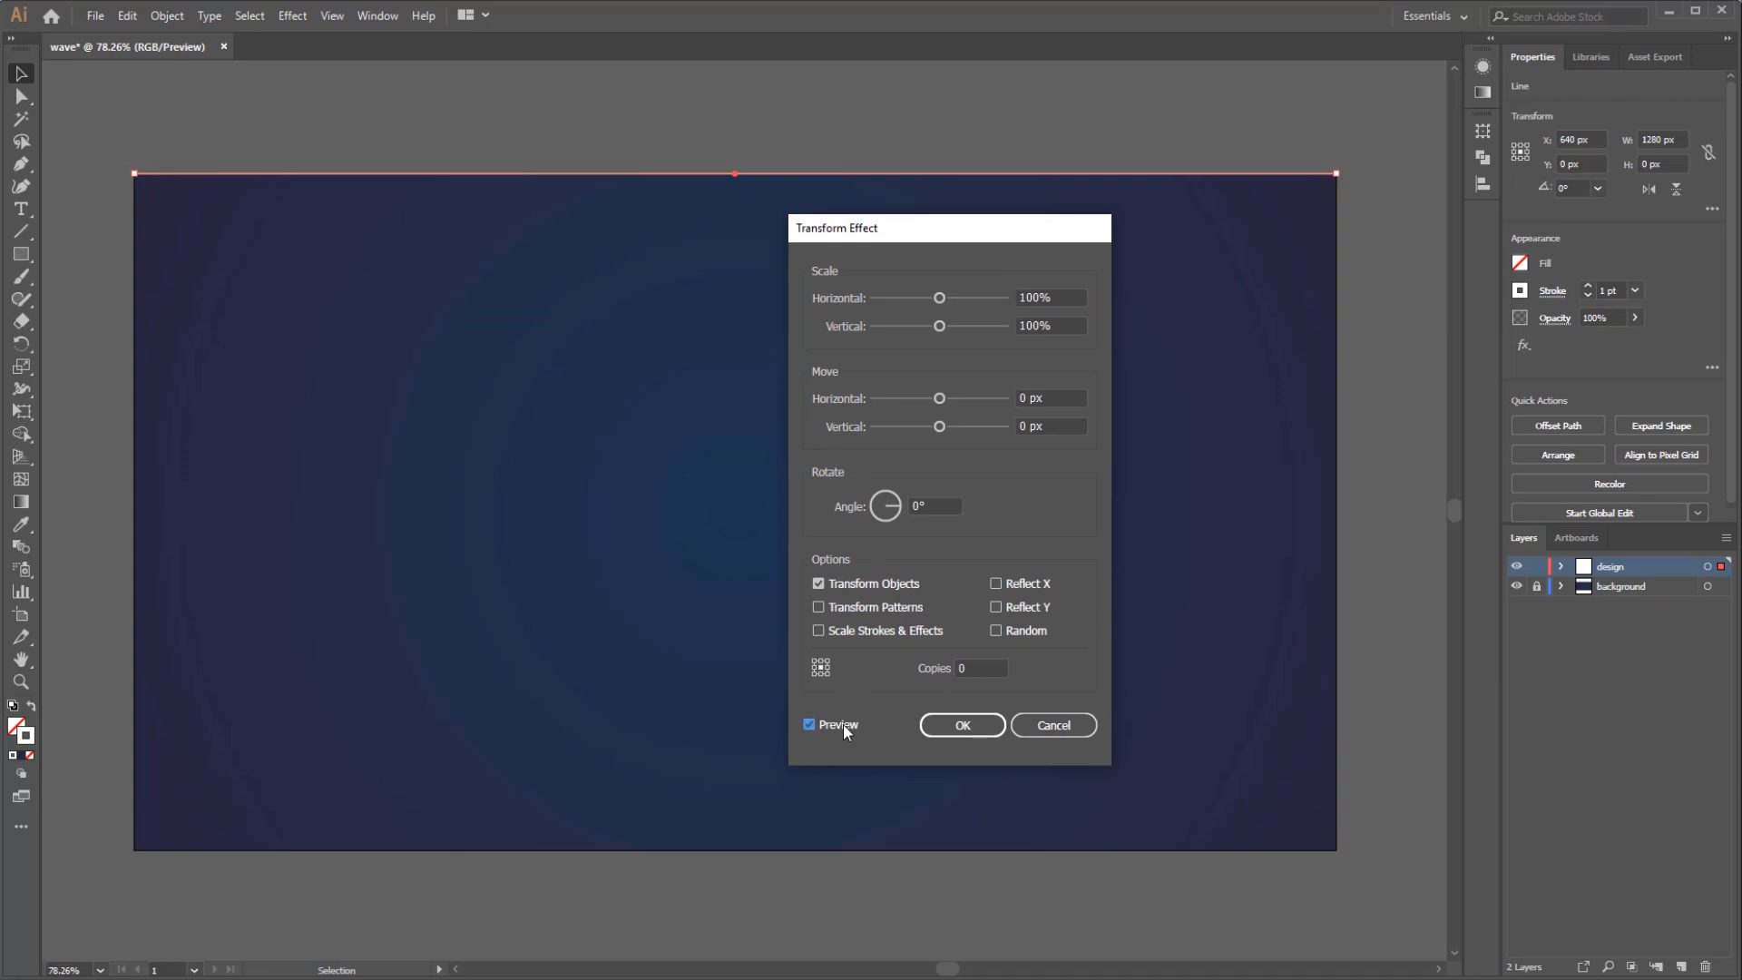
pyautogui.moveTo(857, 694)
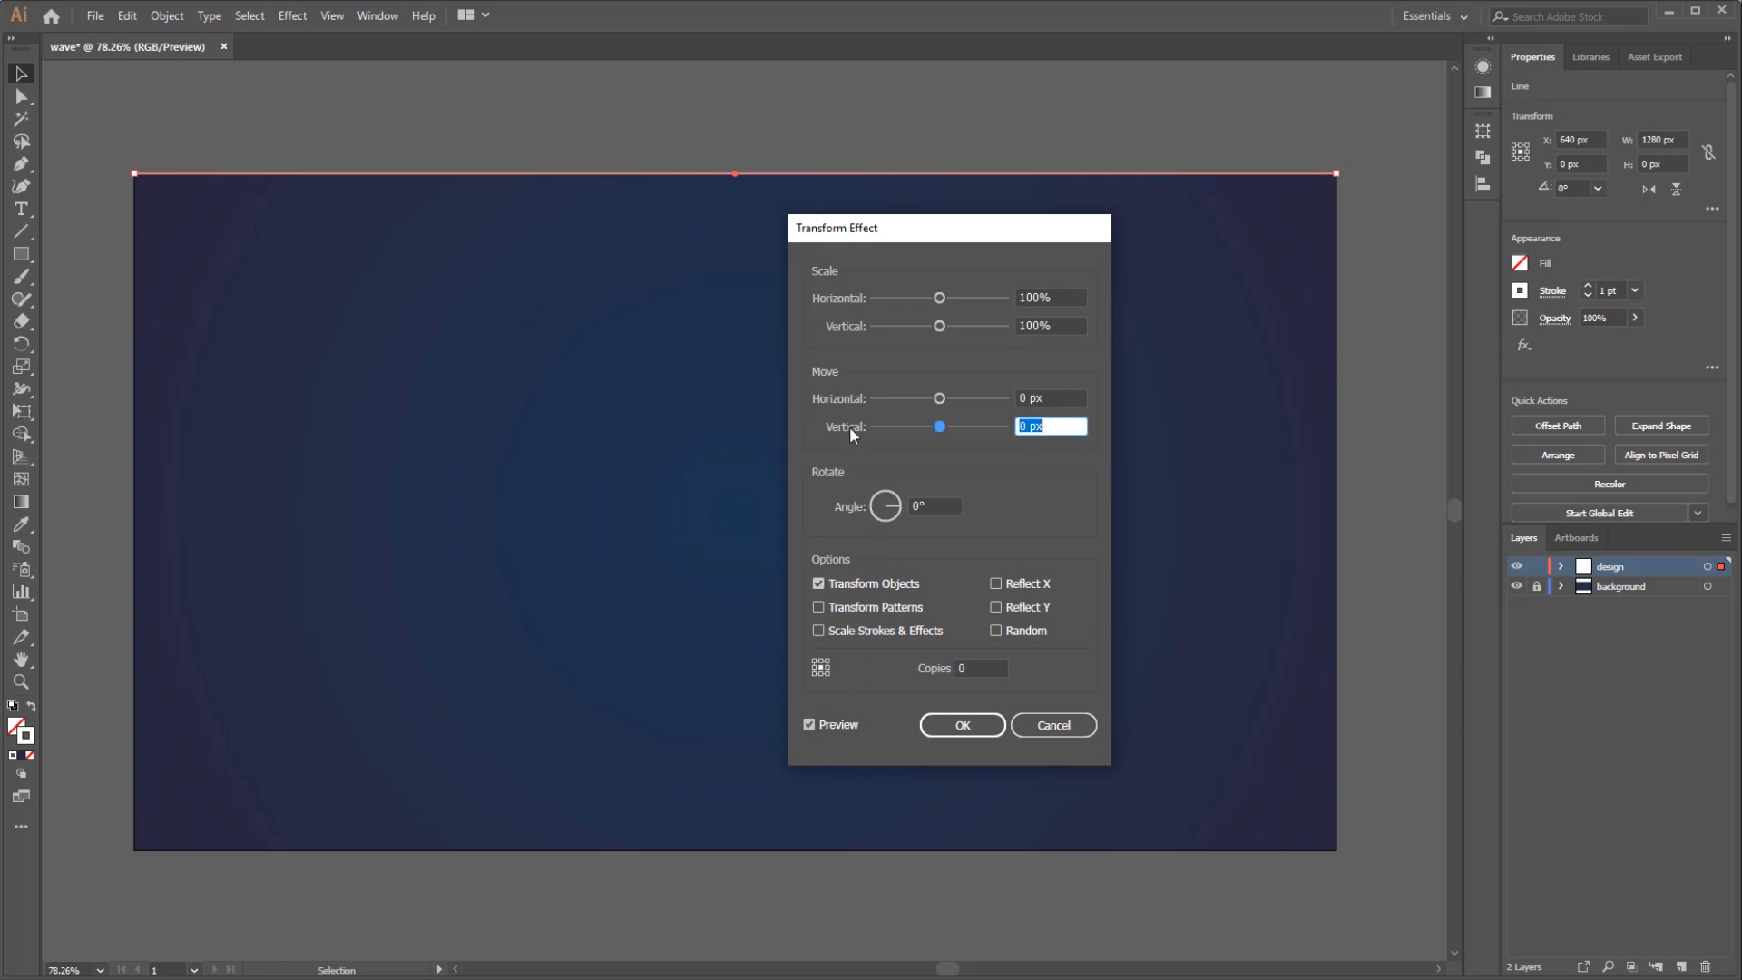
pyautogui.write('10')
pyautogui.click(982, 668)
pyautogui.write('72')
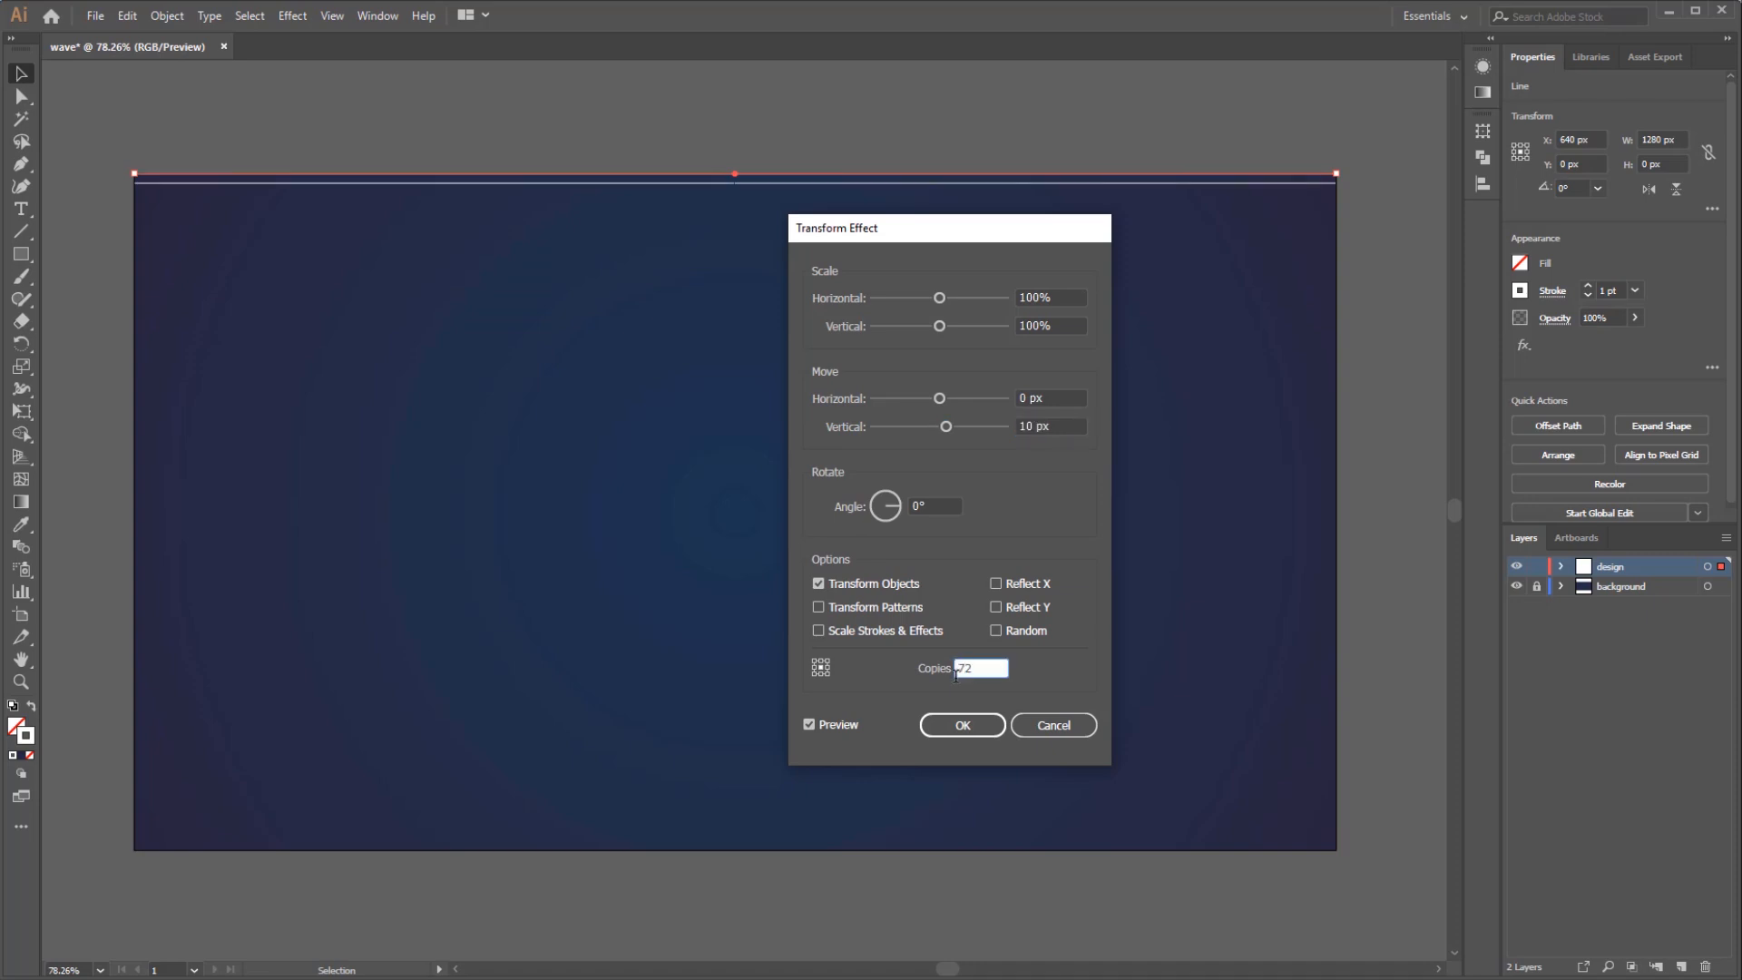
pyautogui.click(961, 724)
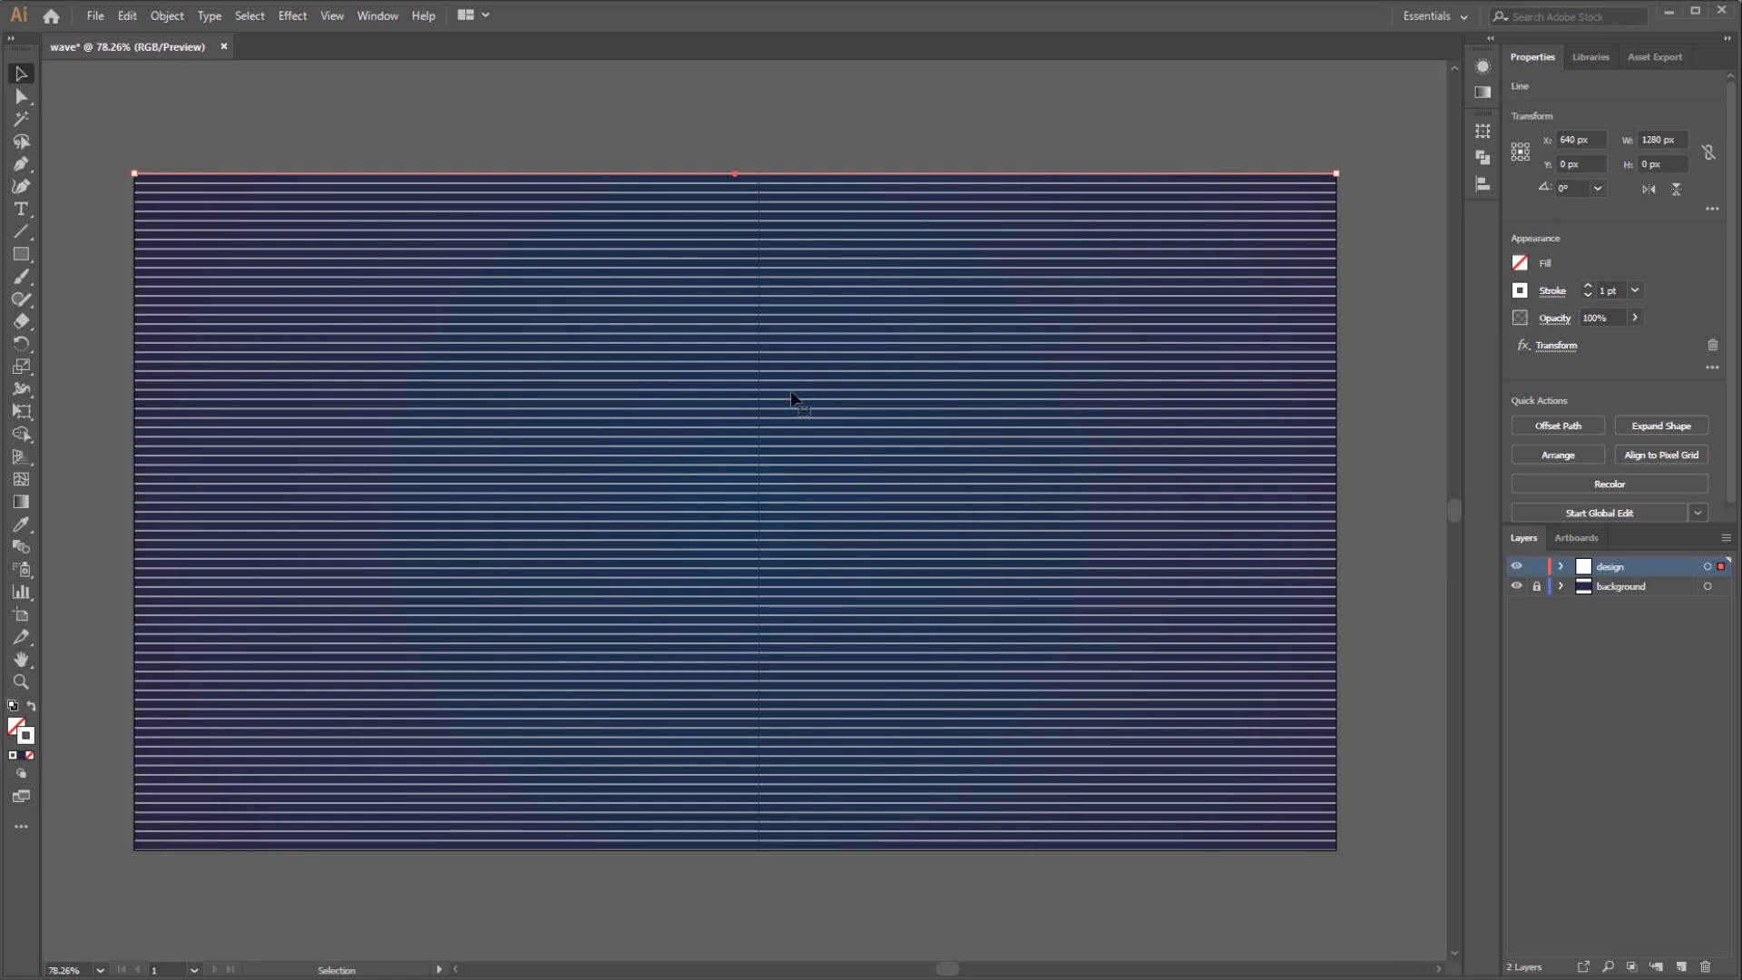
pyautogui.moveTo(758, 400)
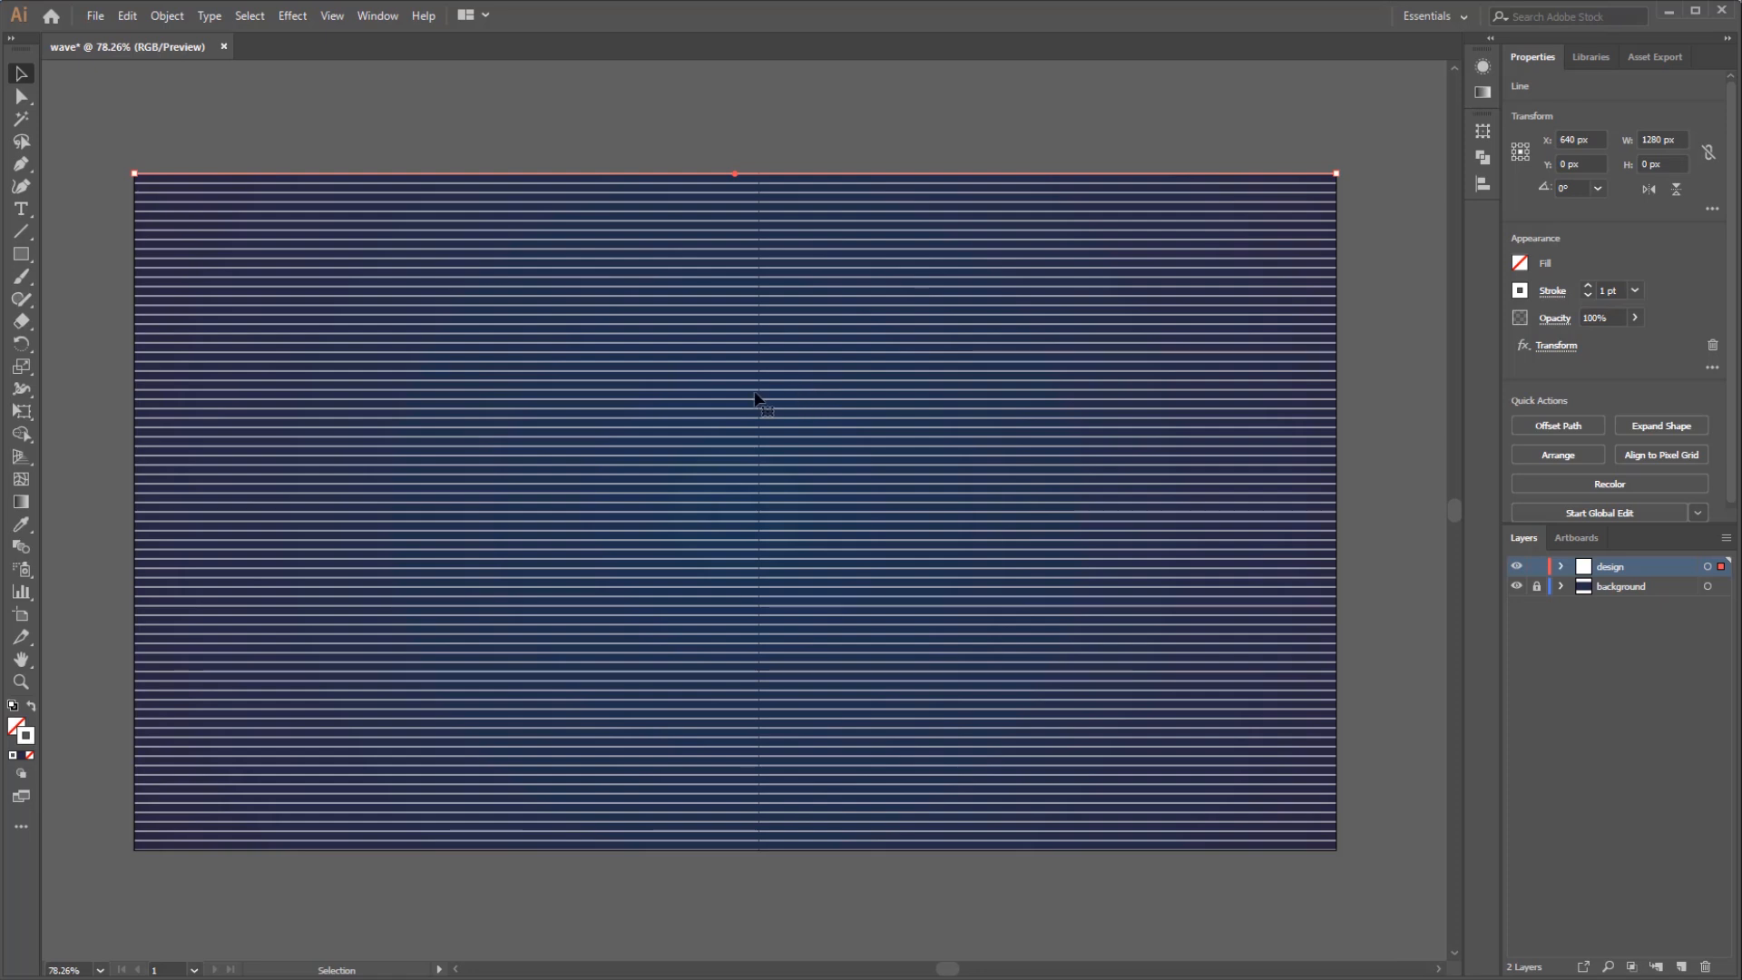
pyautogui.moveTo(826, 369)
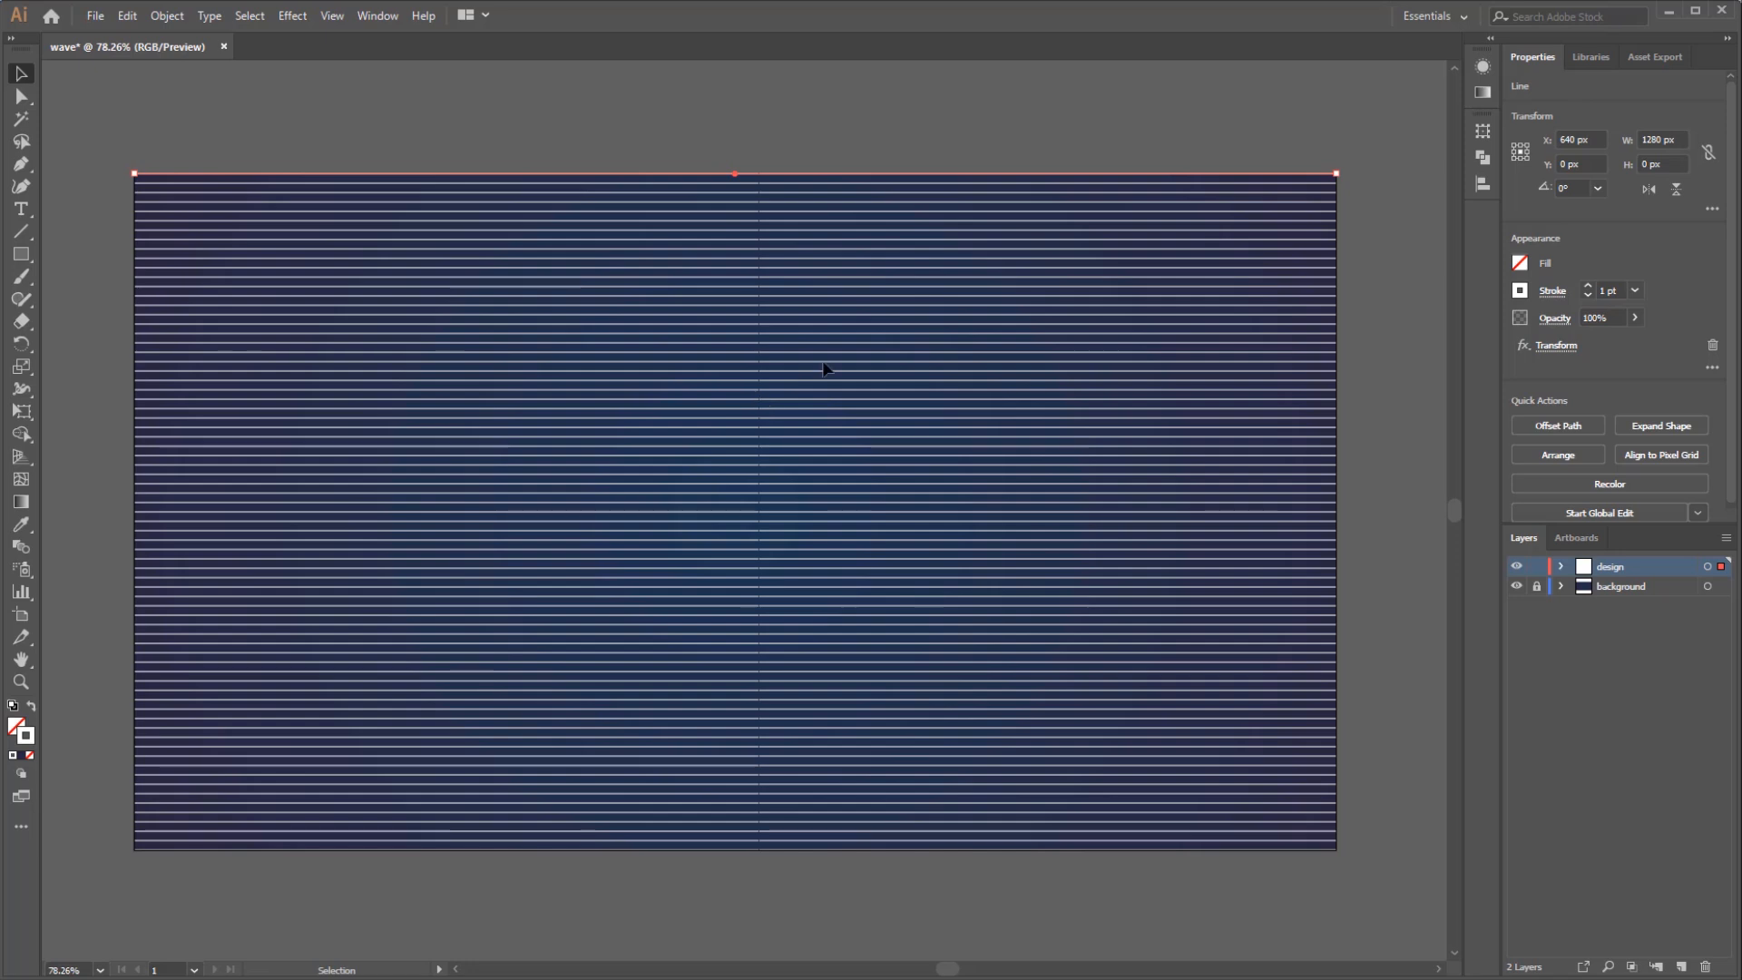
# Open the Appearance panel and select the line's Transform effect entry
pyautogui.click(1481, 65)
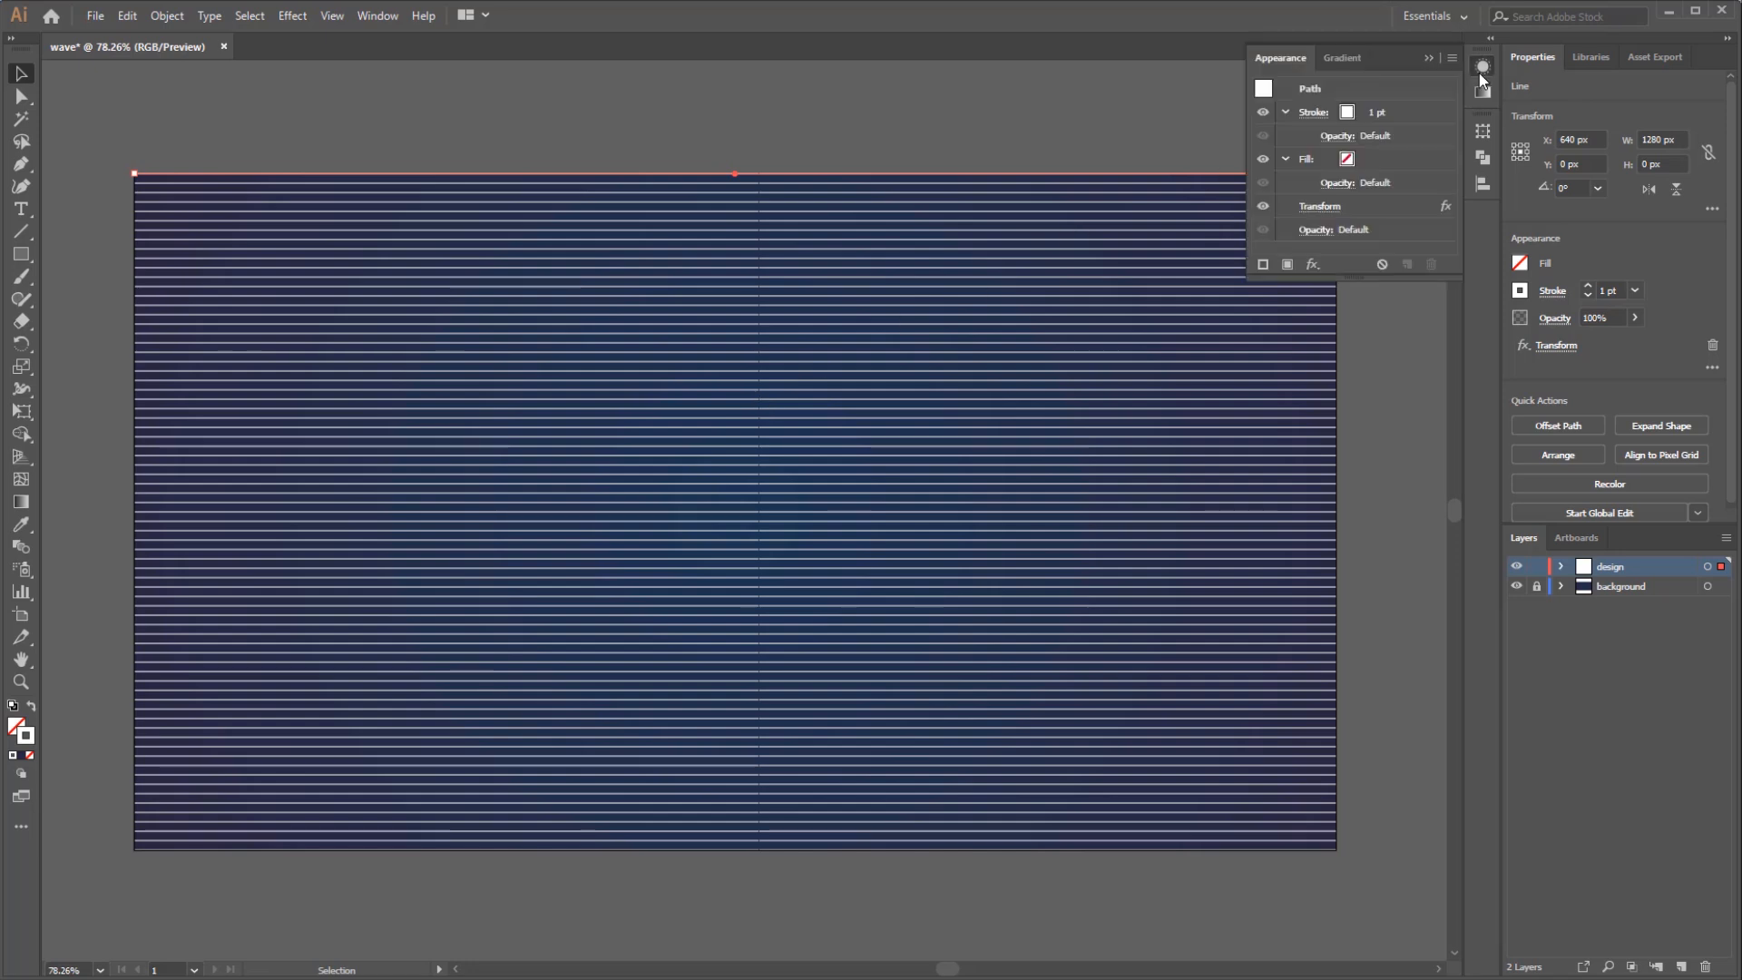
pyautogui.moveTo(1482, 69)
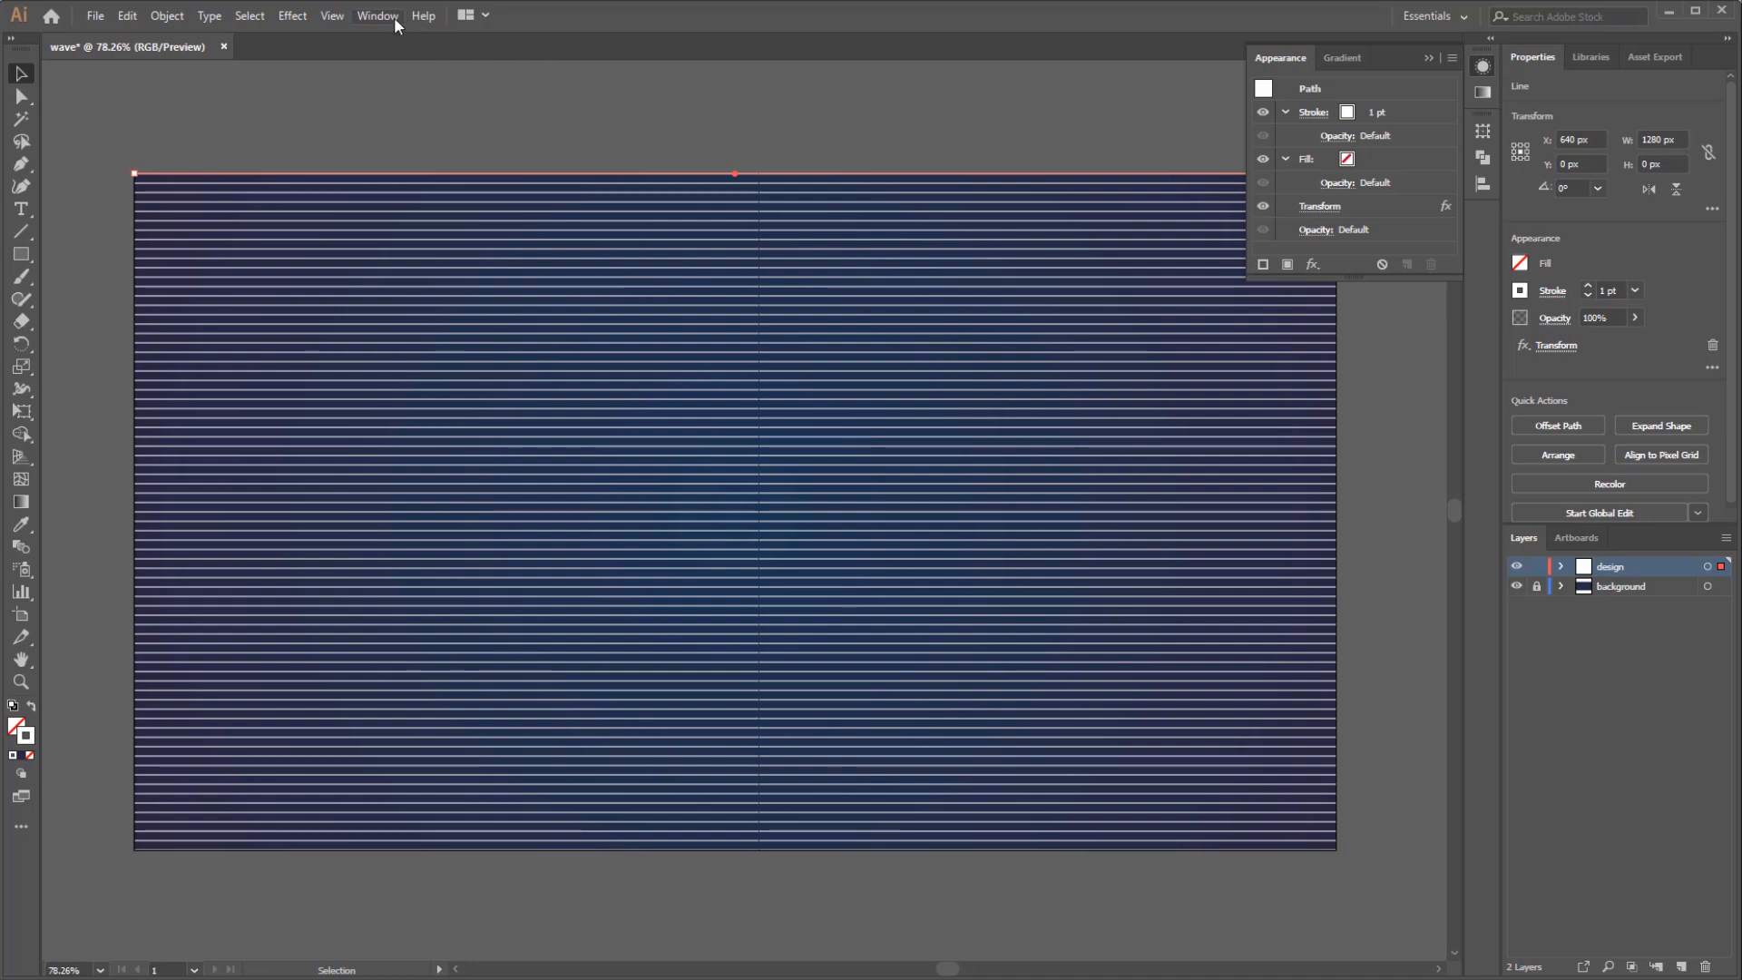
pyautogui.click(376, 15)
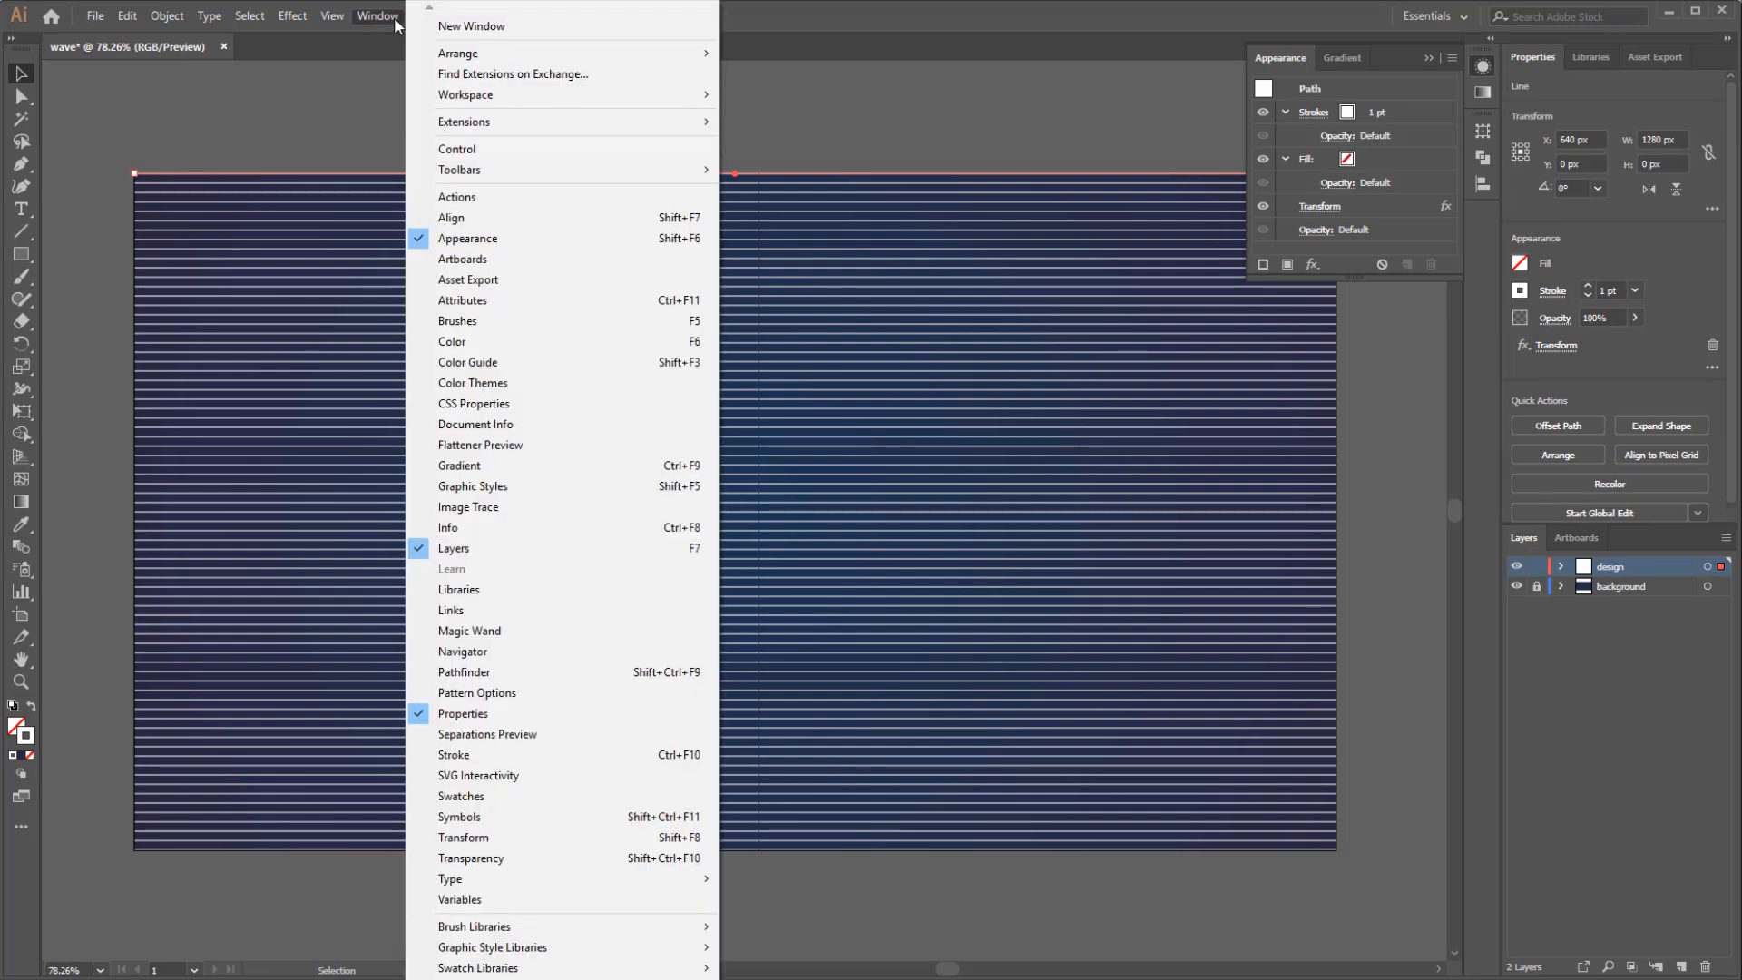
pyautogui.moveTo(545, 242)
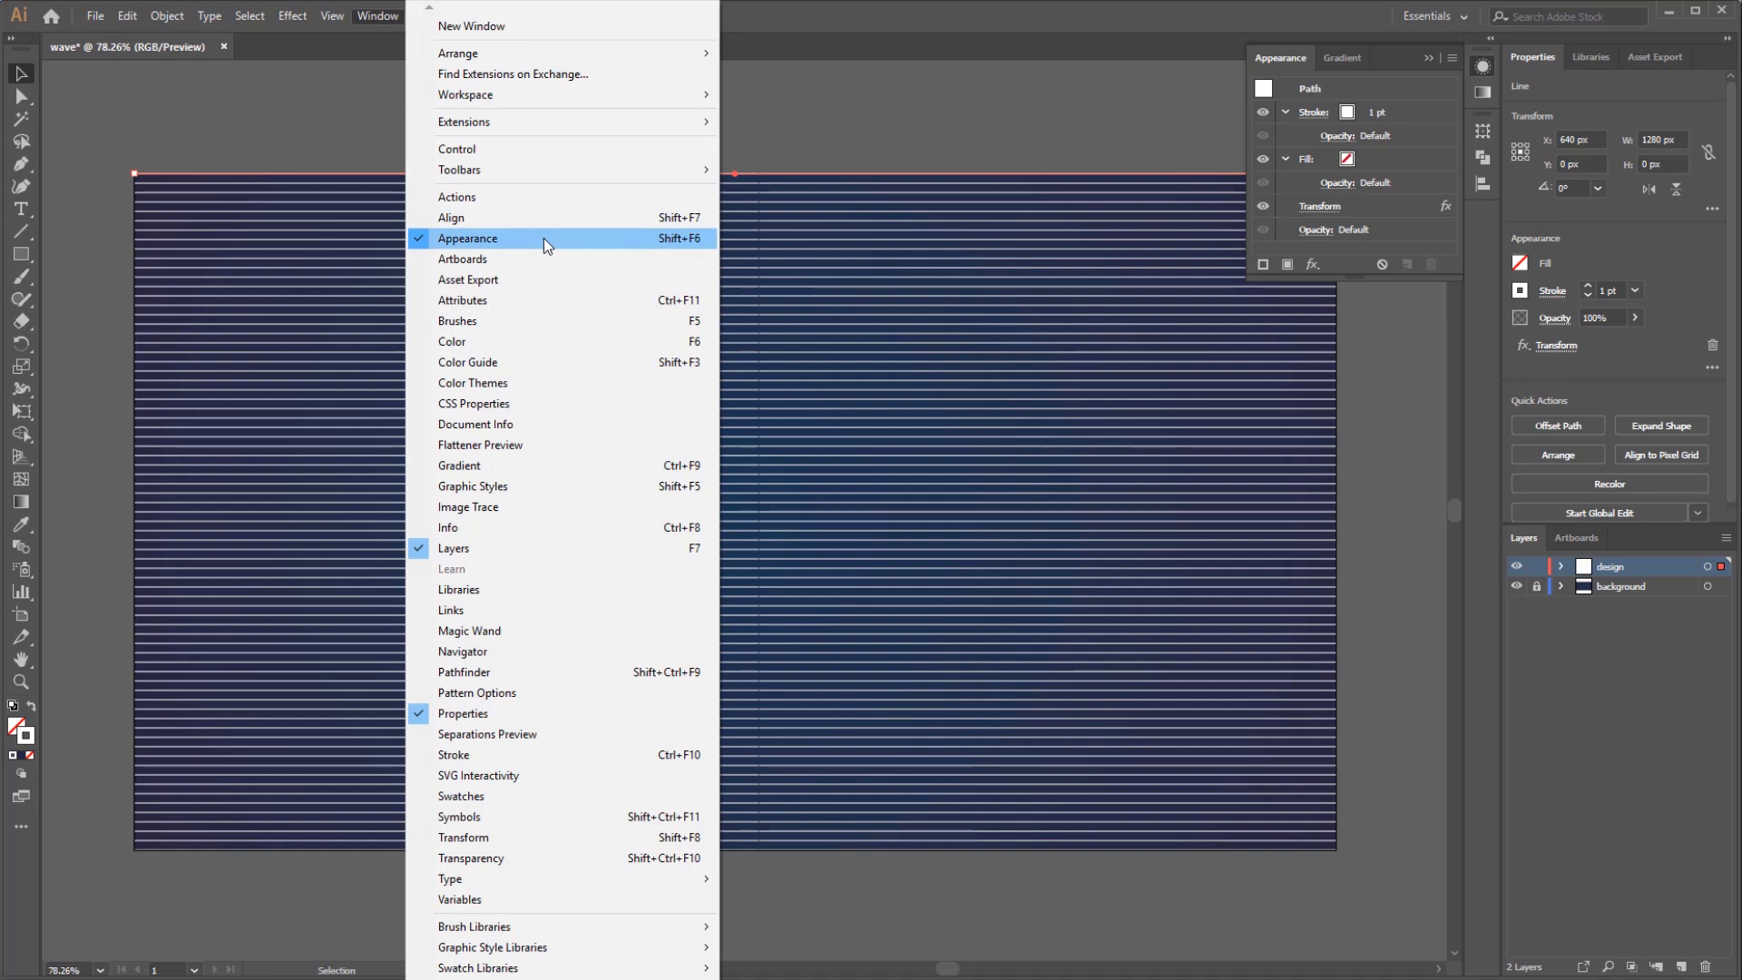
pyautogui.moveTo(1431, 120)
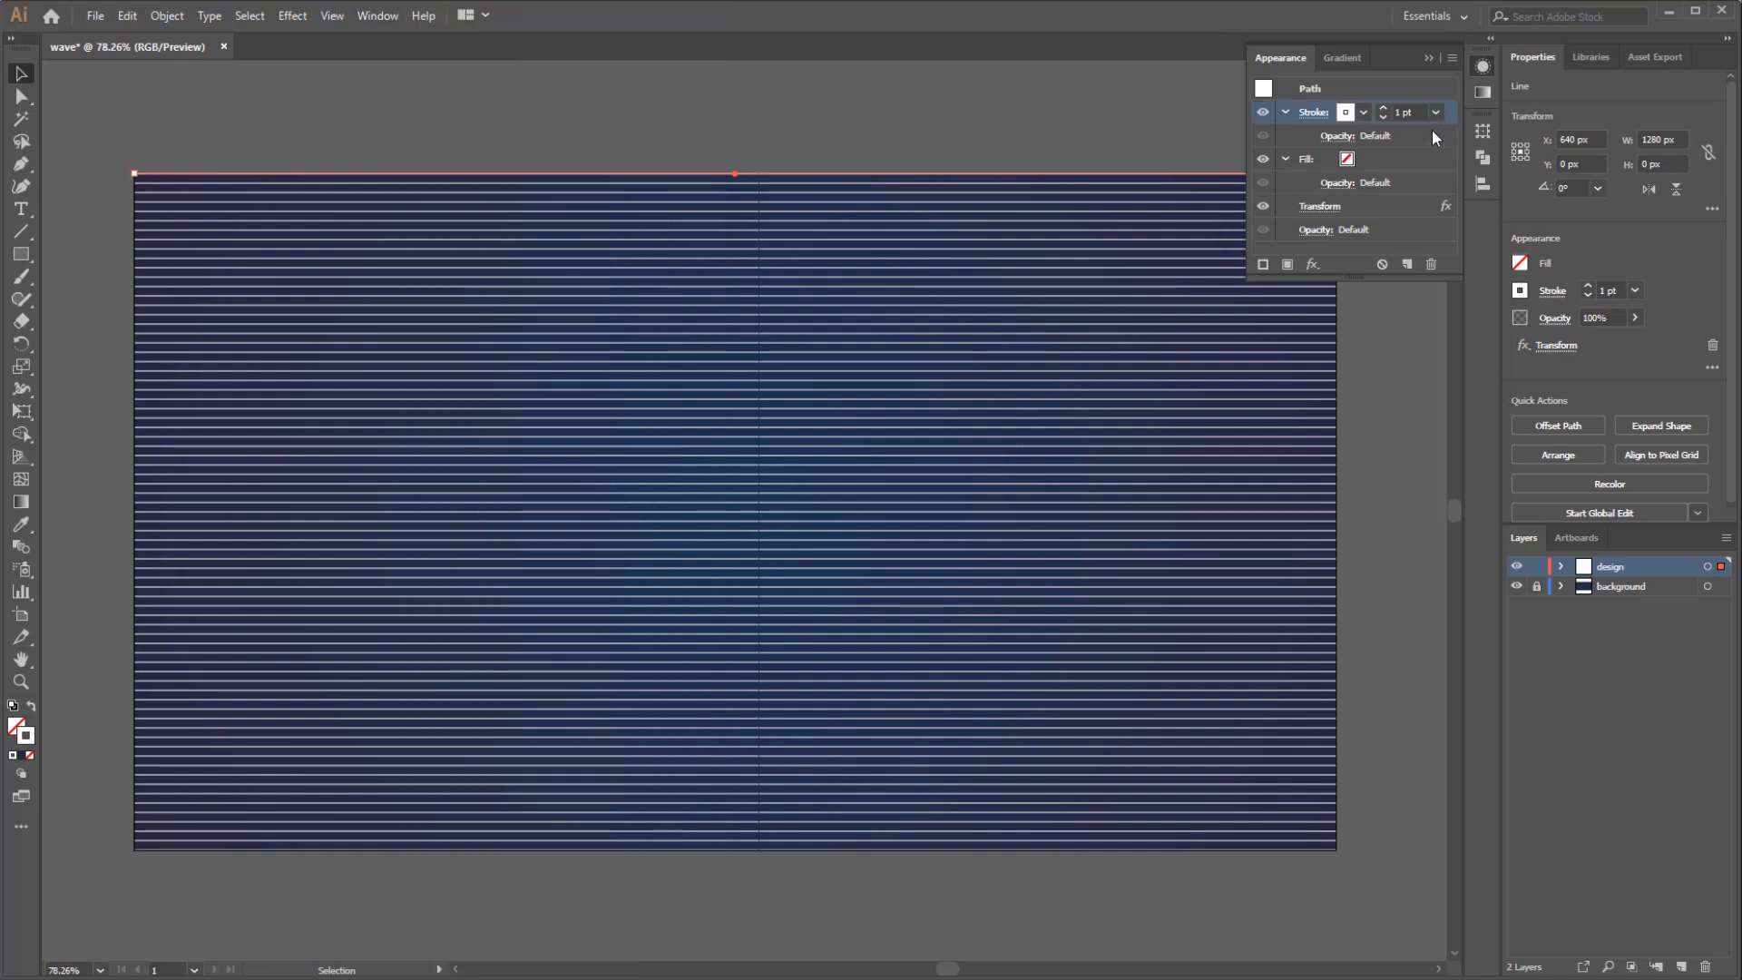
pyautogui.click(1389, 159)
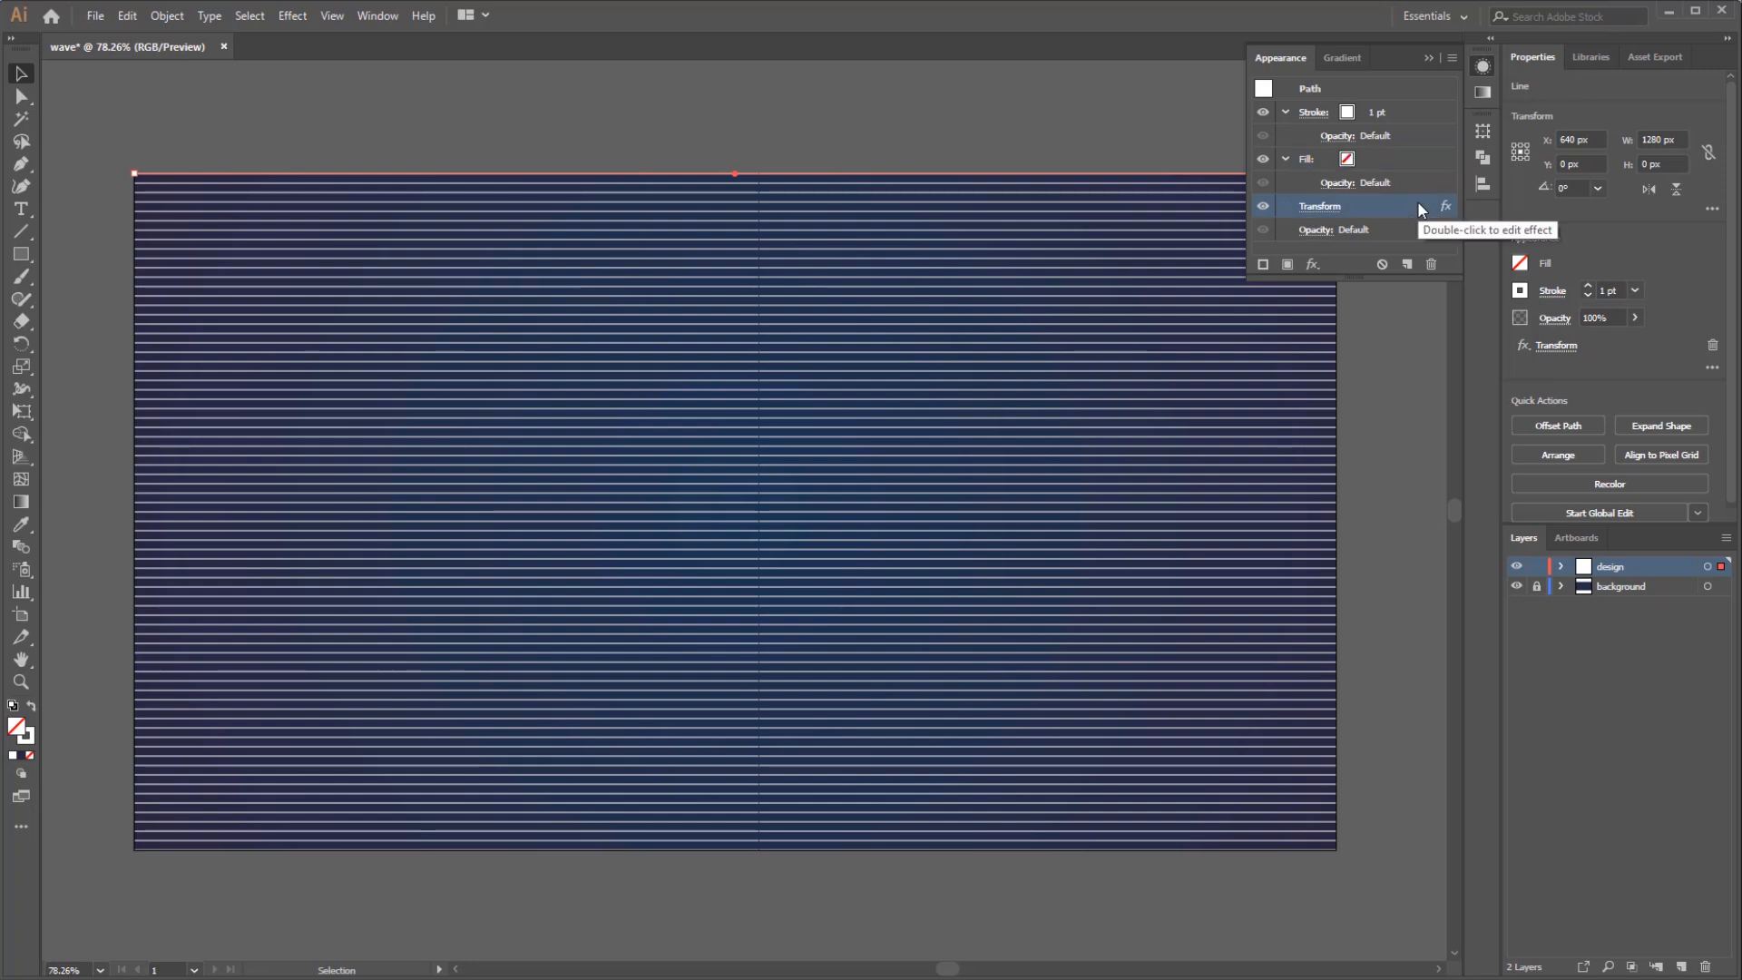
pyautogui.moveTo(1454, 219)
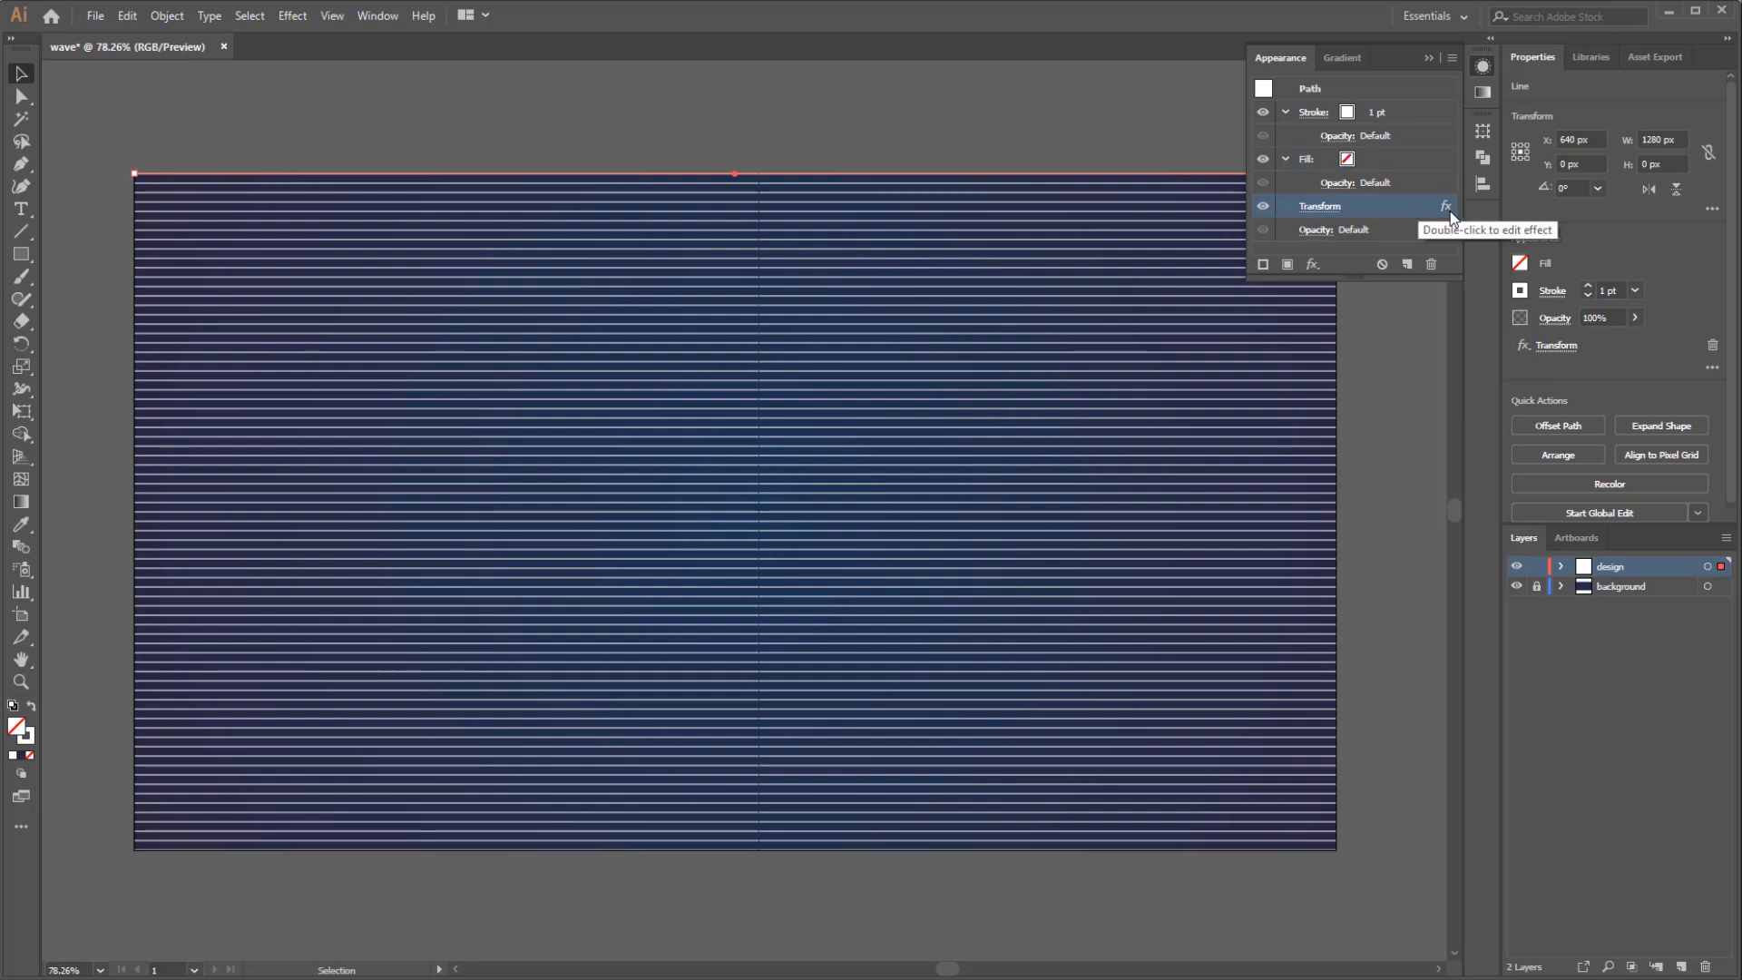
pyautogui.moveTo(1391, 210)
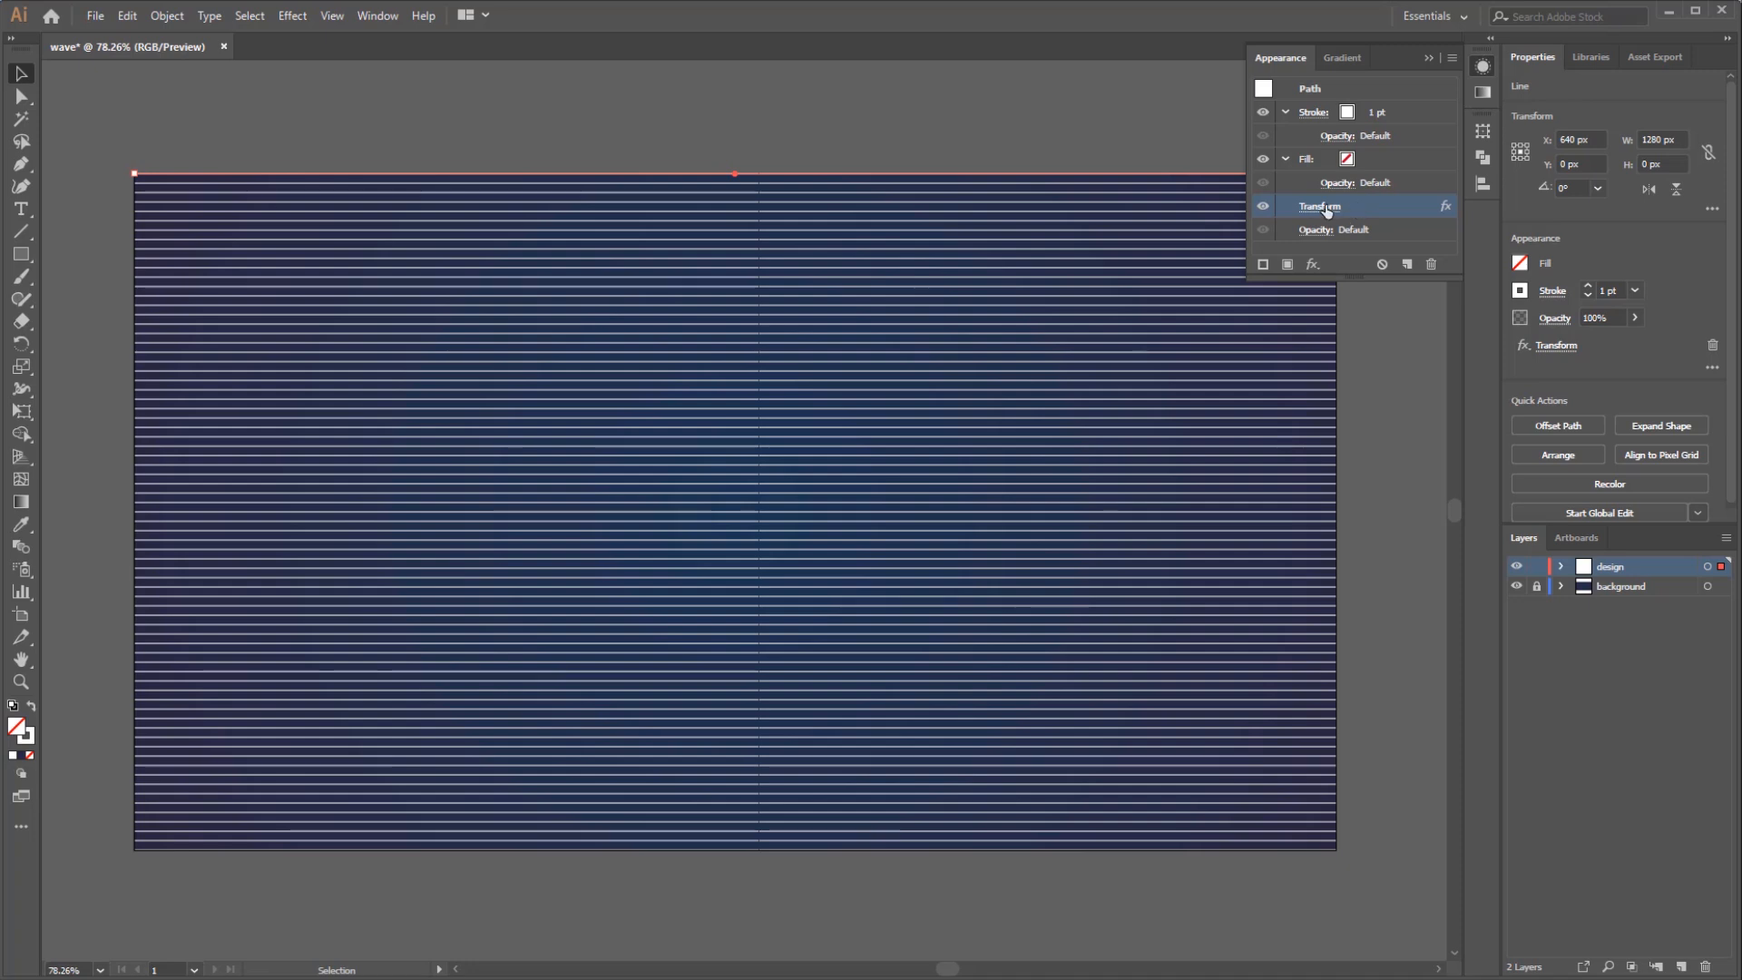
pyautogui.doubleClick(1320, 206)
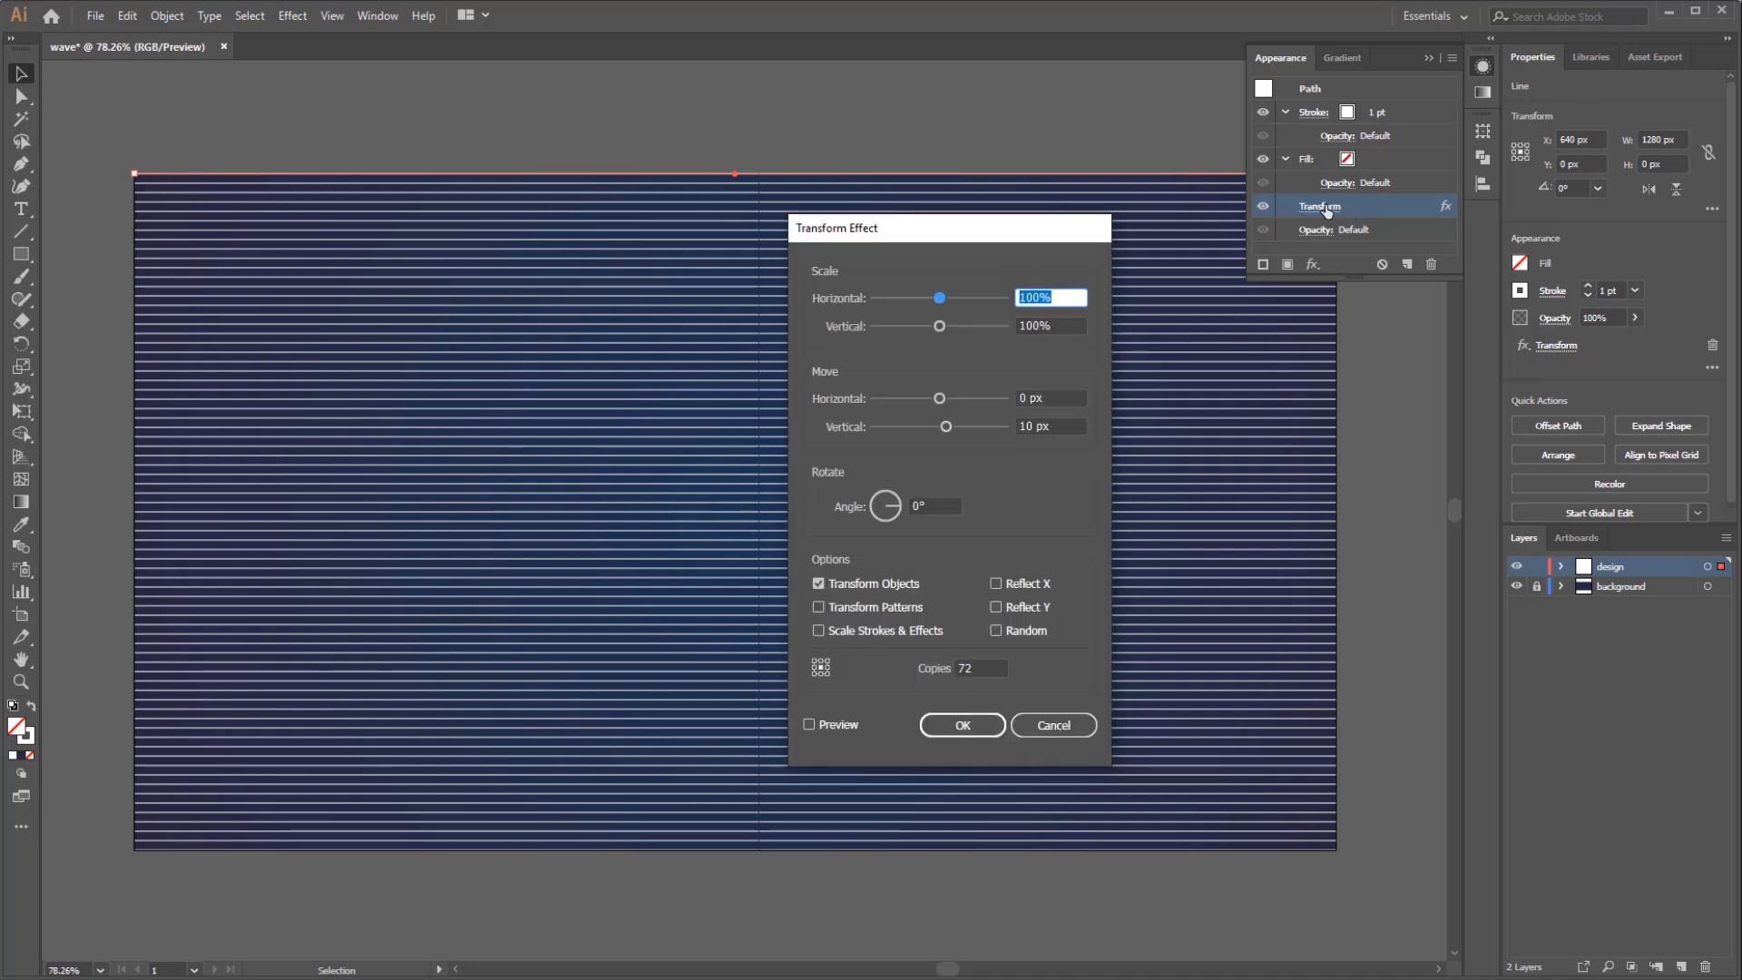
pyautogui.moveTo(1038, 535)
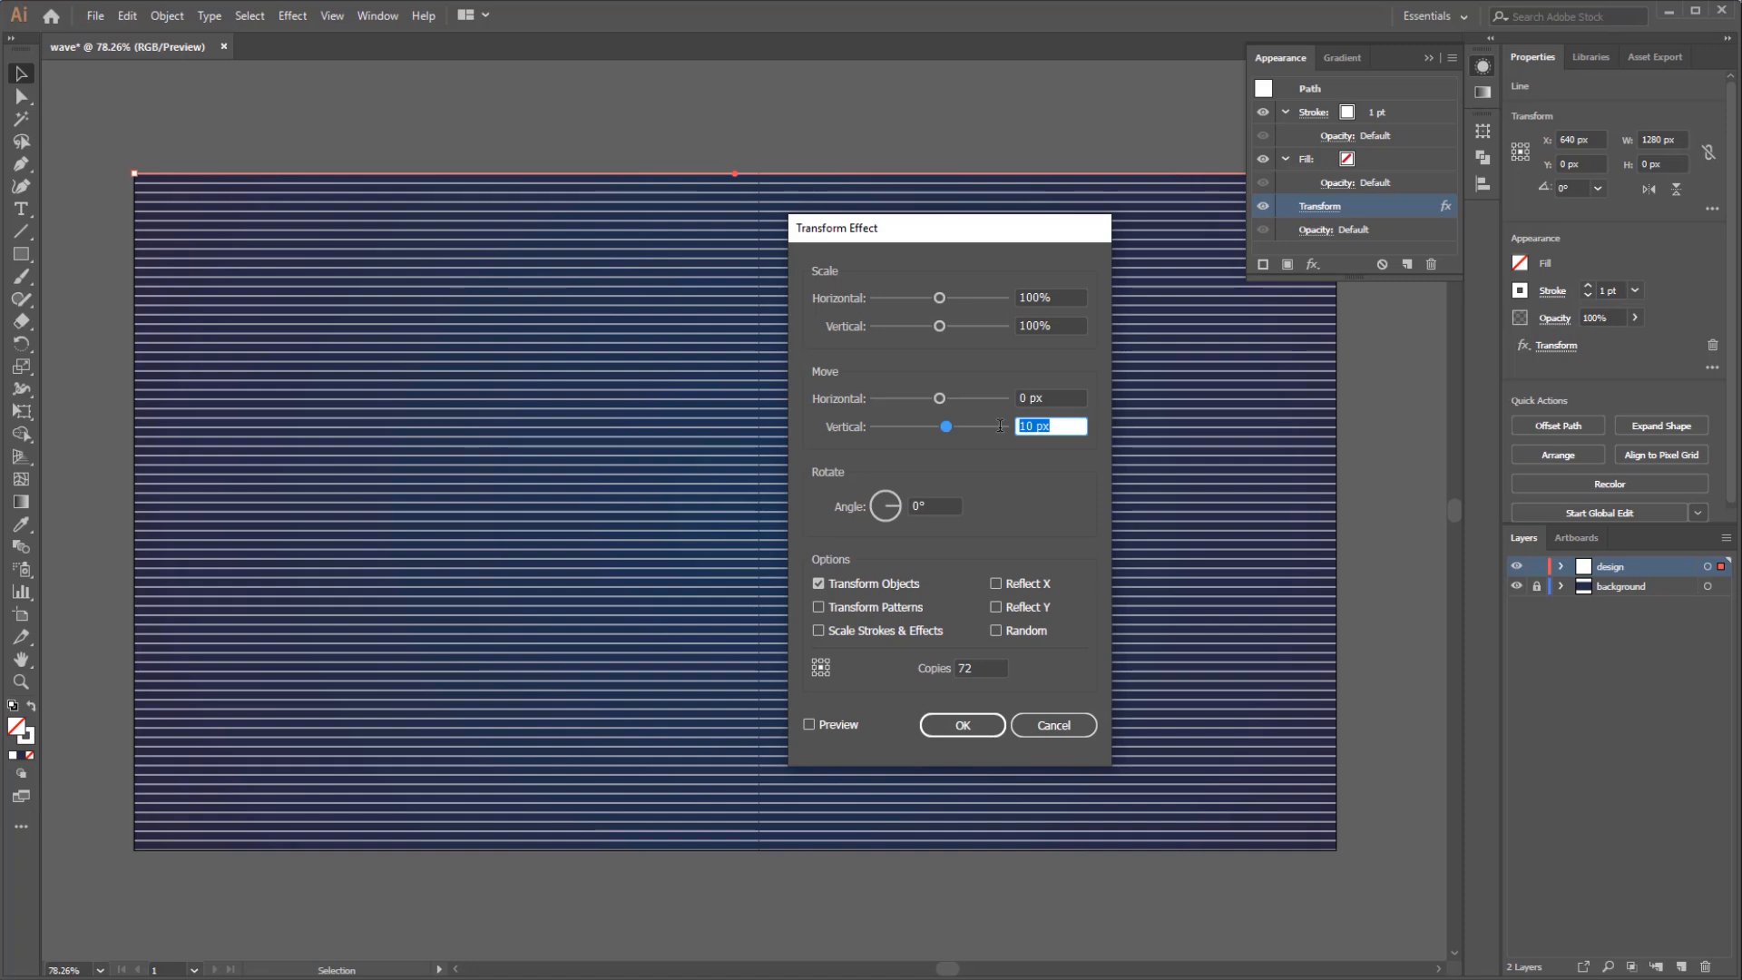
pyautogui.write('2')
pyautogui.click(982, 668)
pyautogui.write('5')
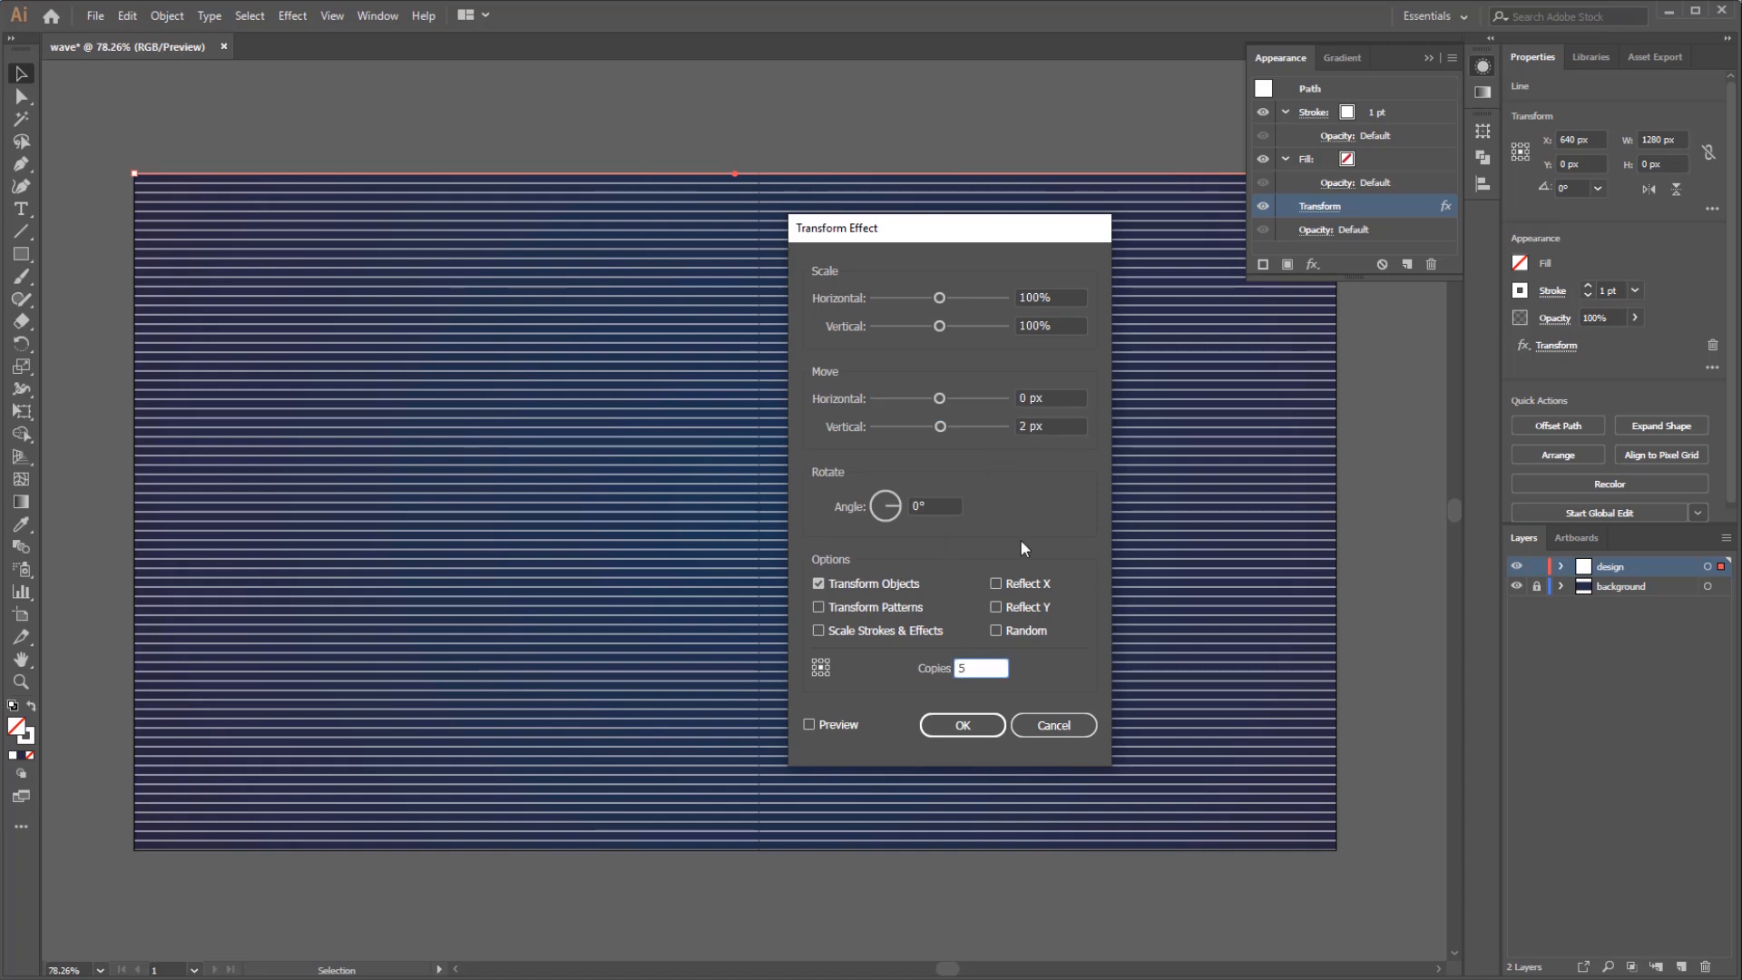
pyautogui.click(1030, 426)
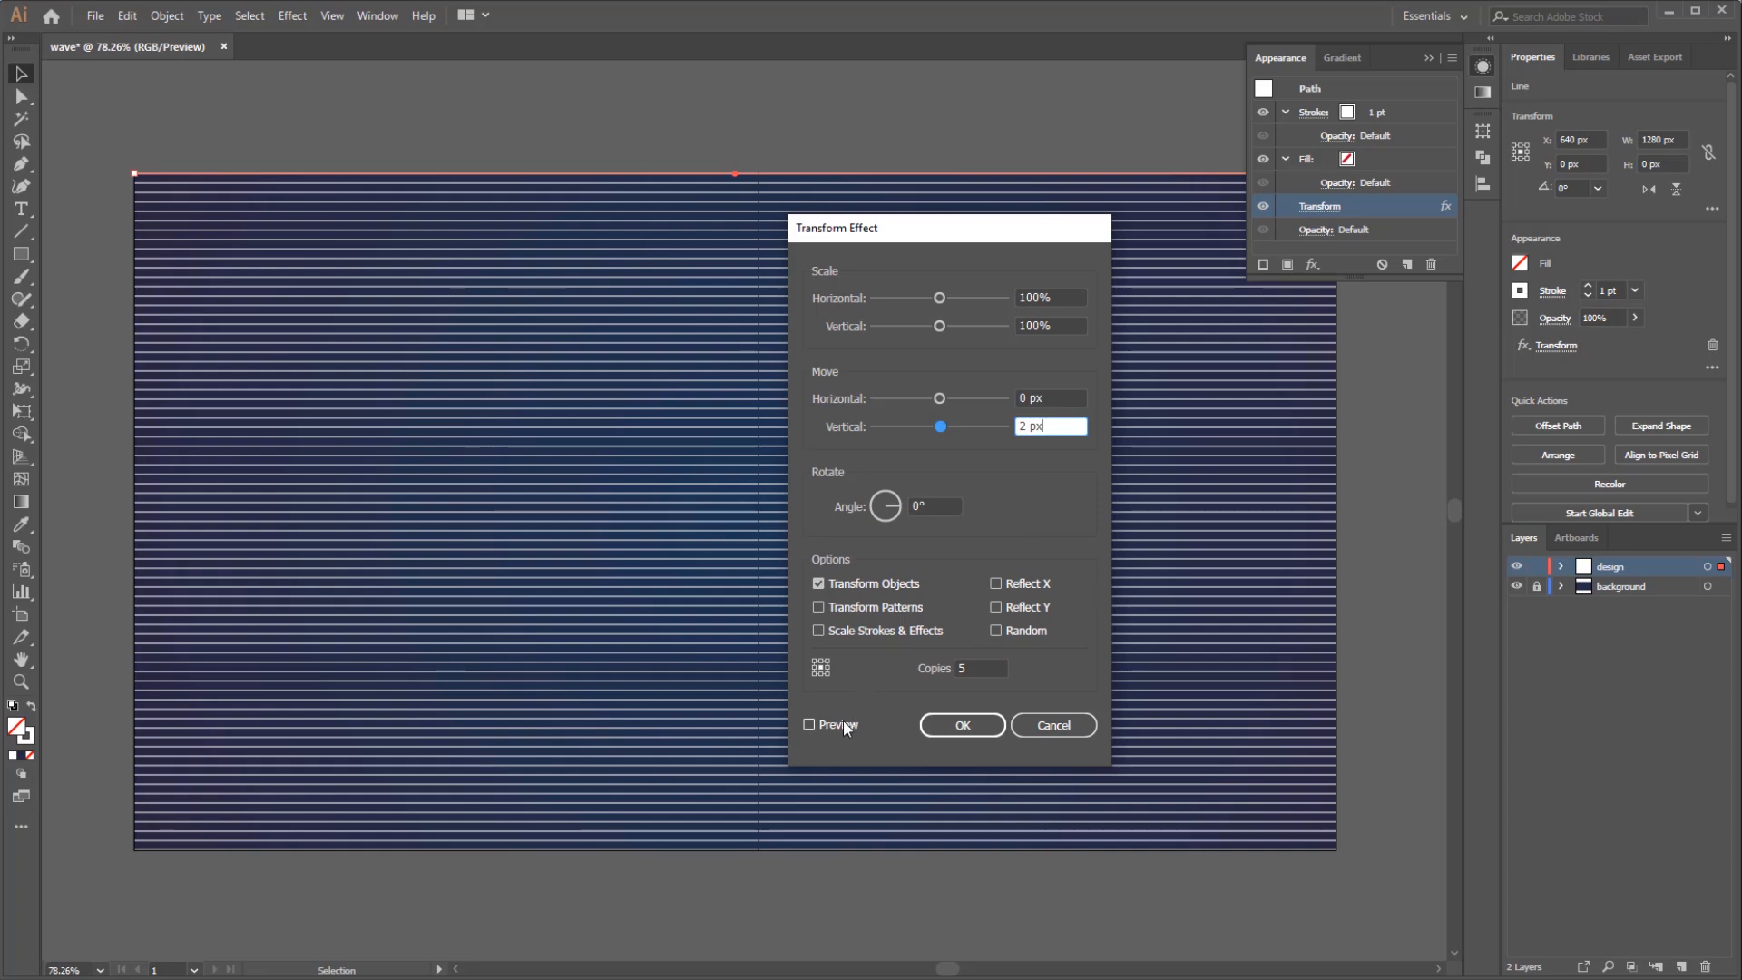
pyautogui.click(811, 724)
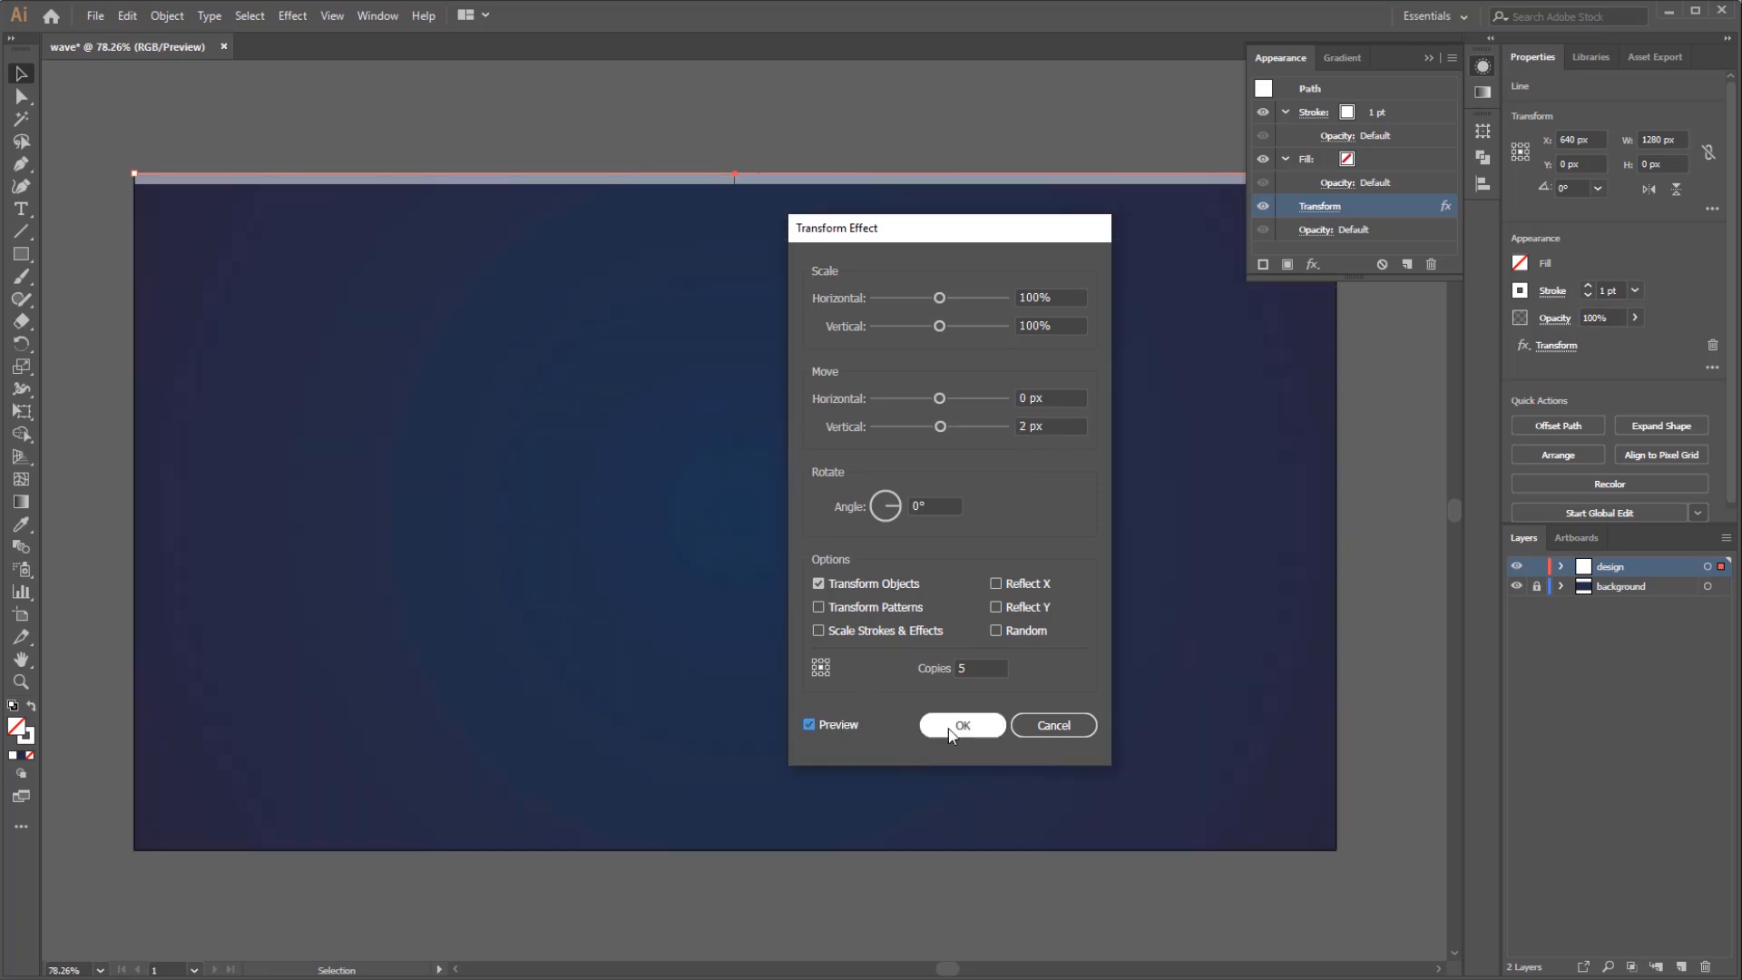
pyautogui.click(961, 724)
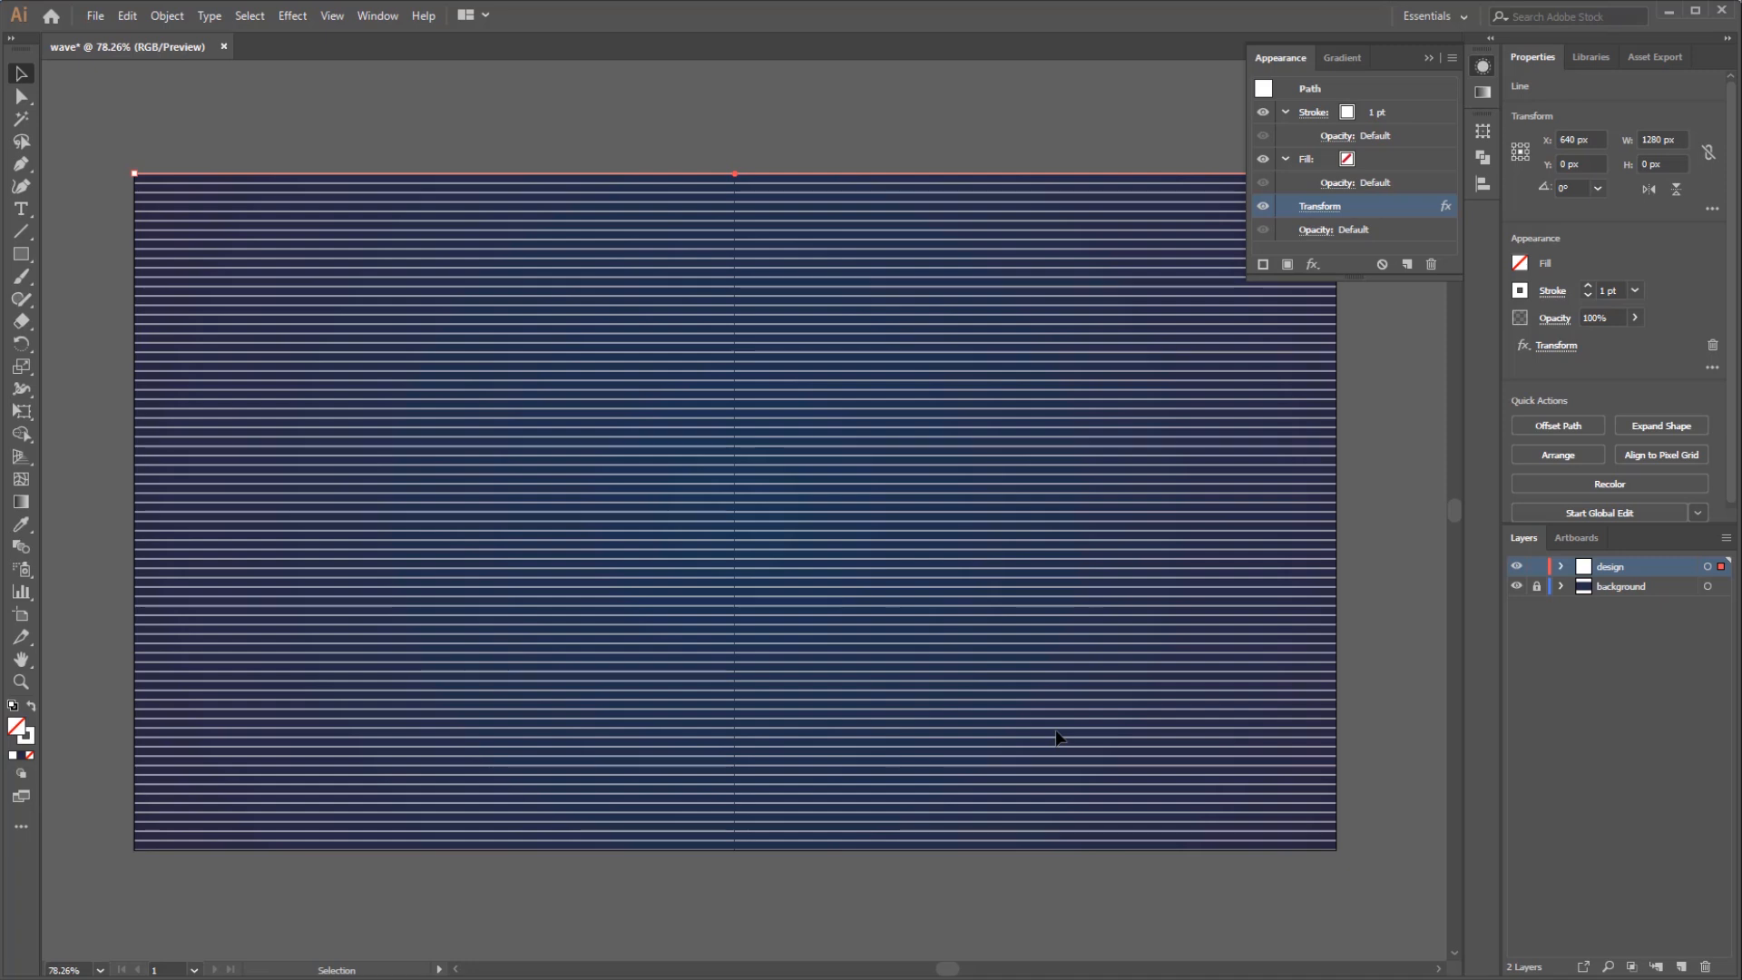
pyautogui.moveTo(743, 495)
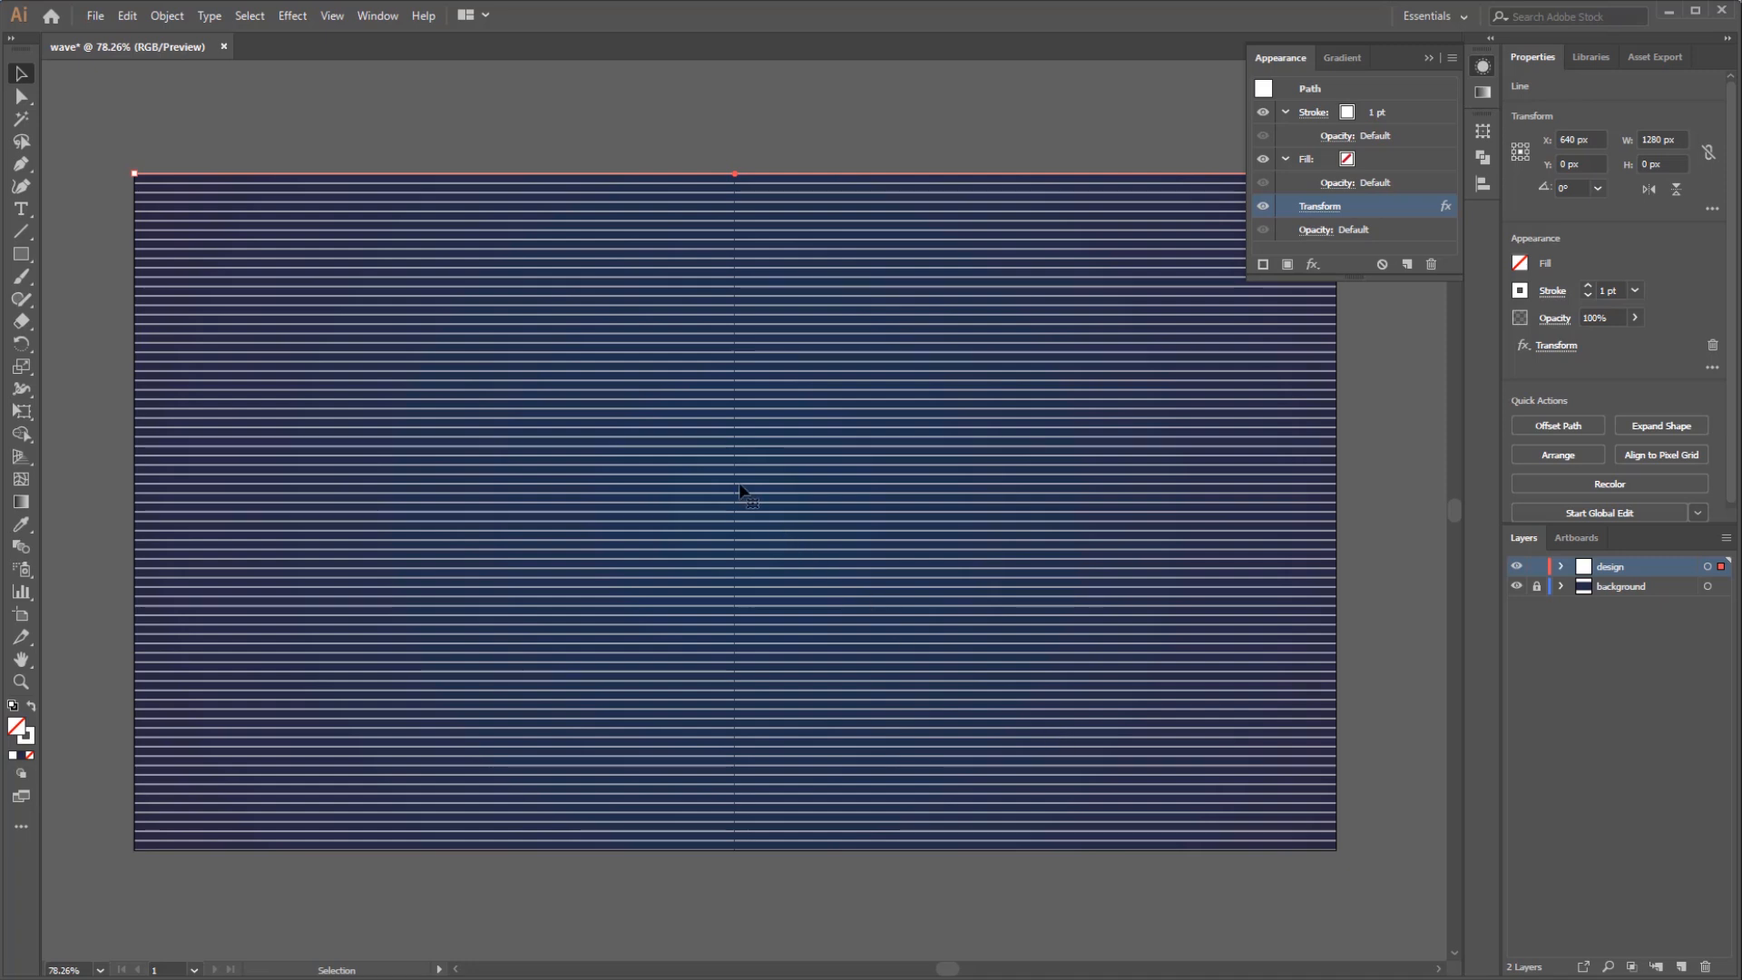
pyautogui.moveTo(236, 137)
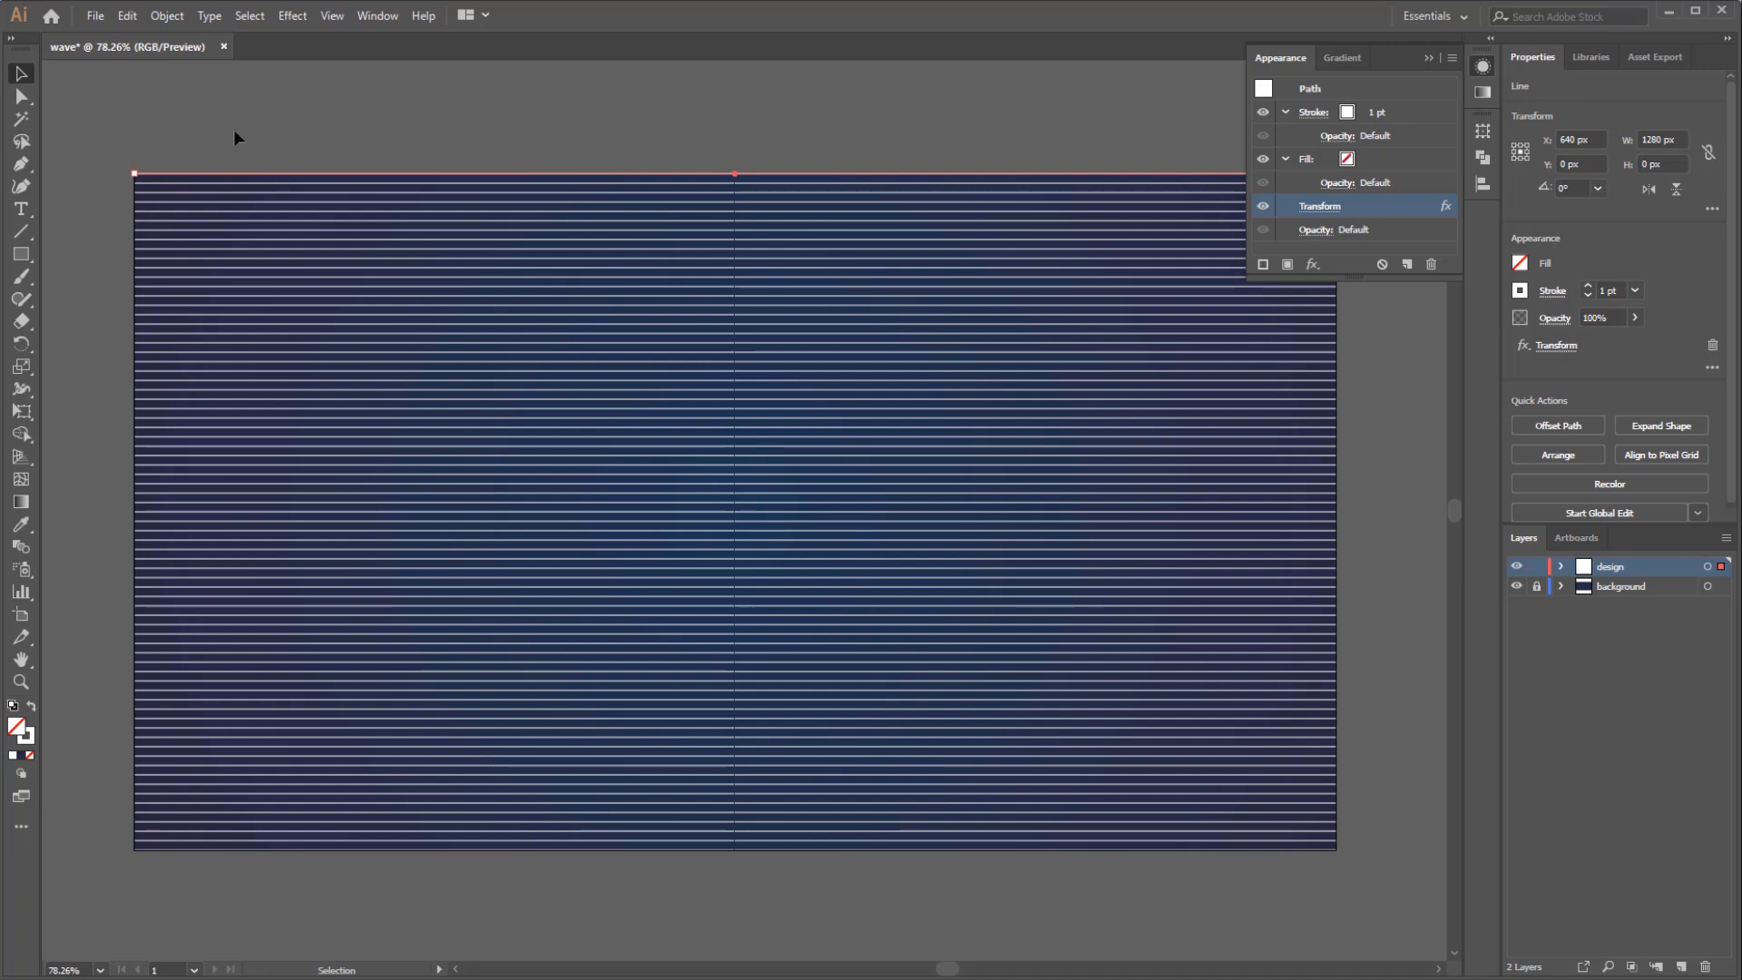
# Wrap the stripes in a 4×4 envelope mesh and drag a point on the upper grid line
pyautogui.click(167, 16)
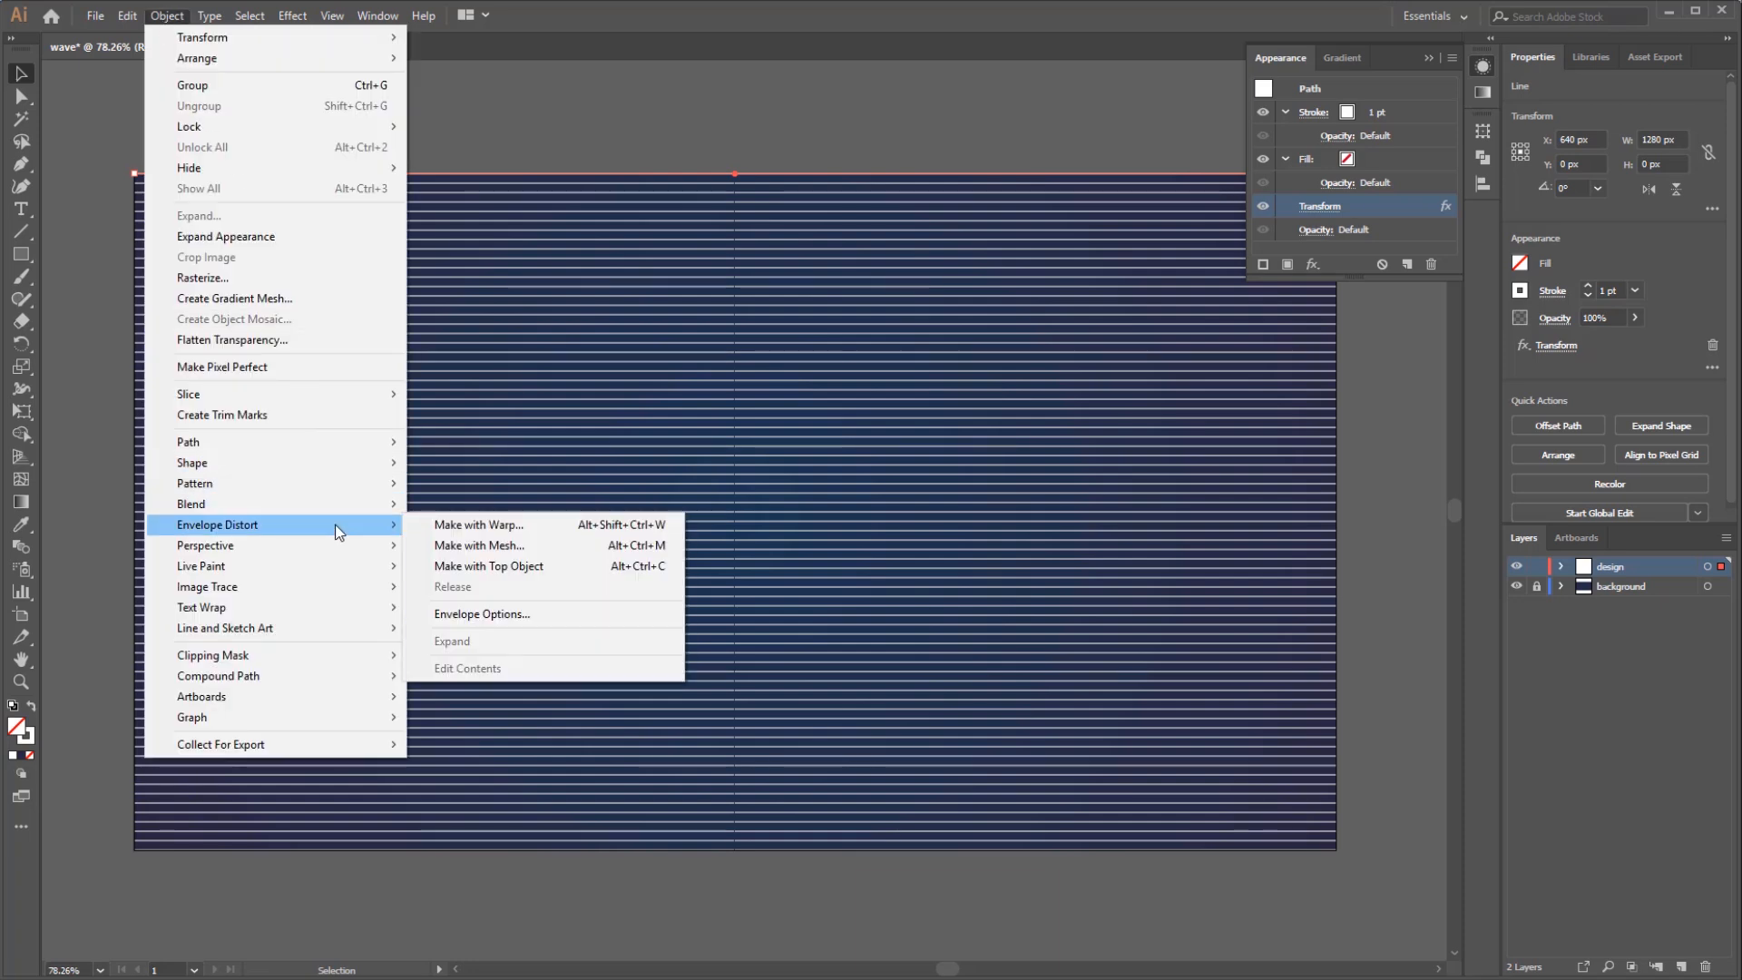
pyautogui.moveTo(544, 546)
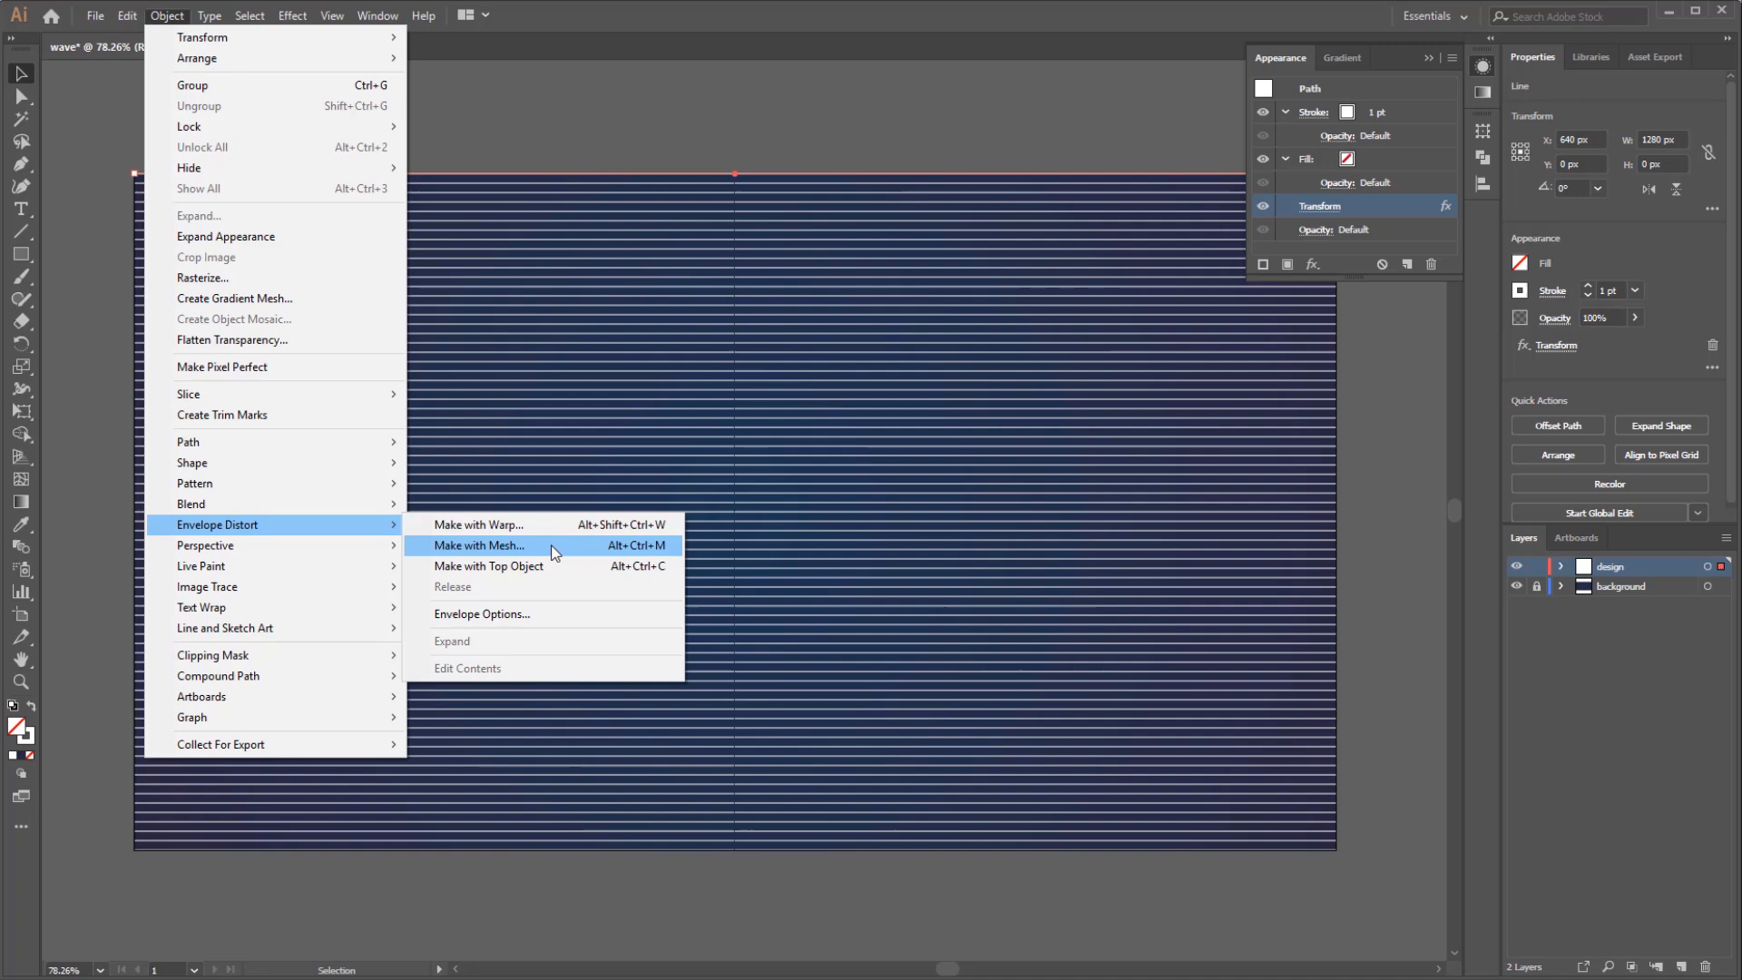
pyautogui.click(479, 545)
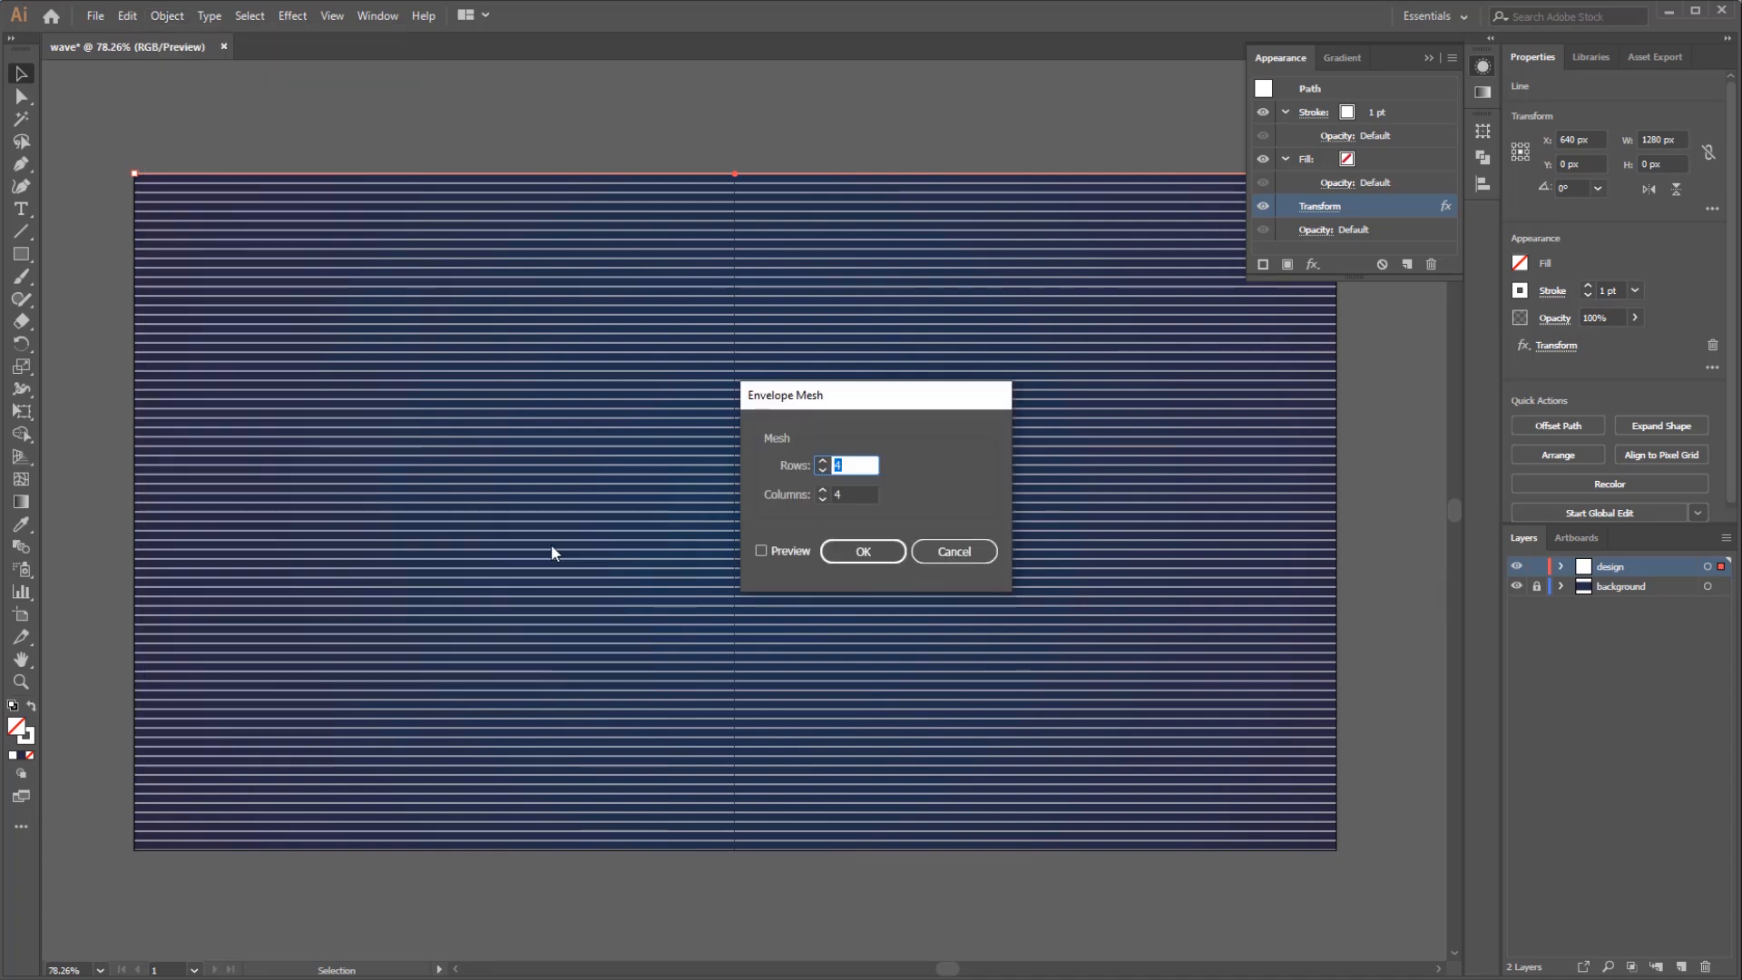
pyautogui.click(863, 551)
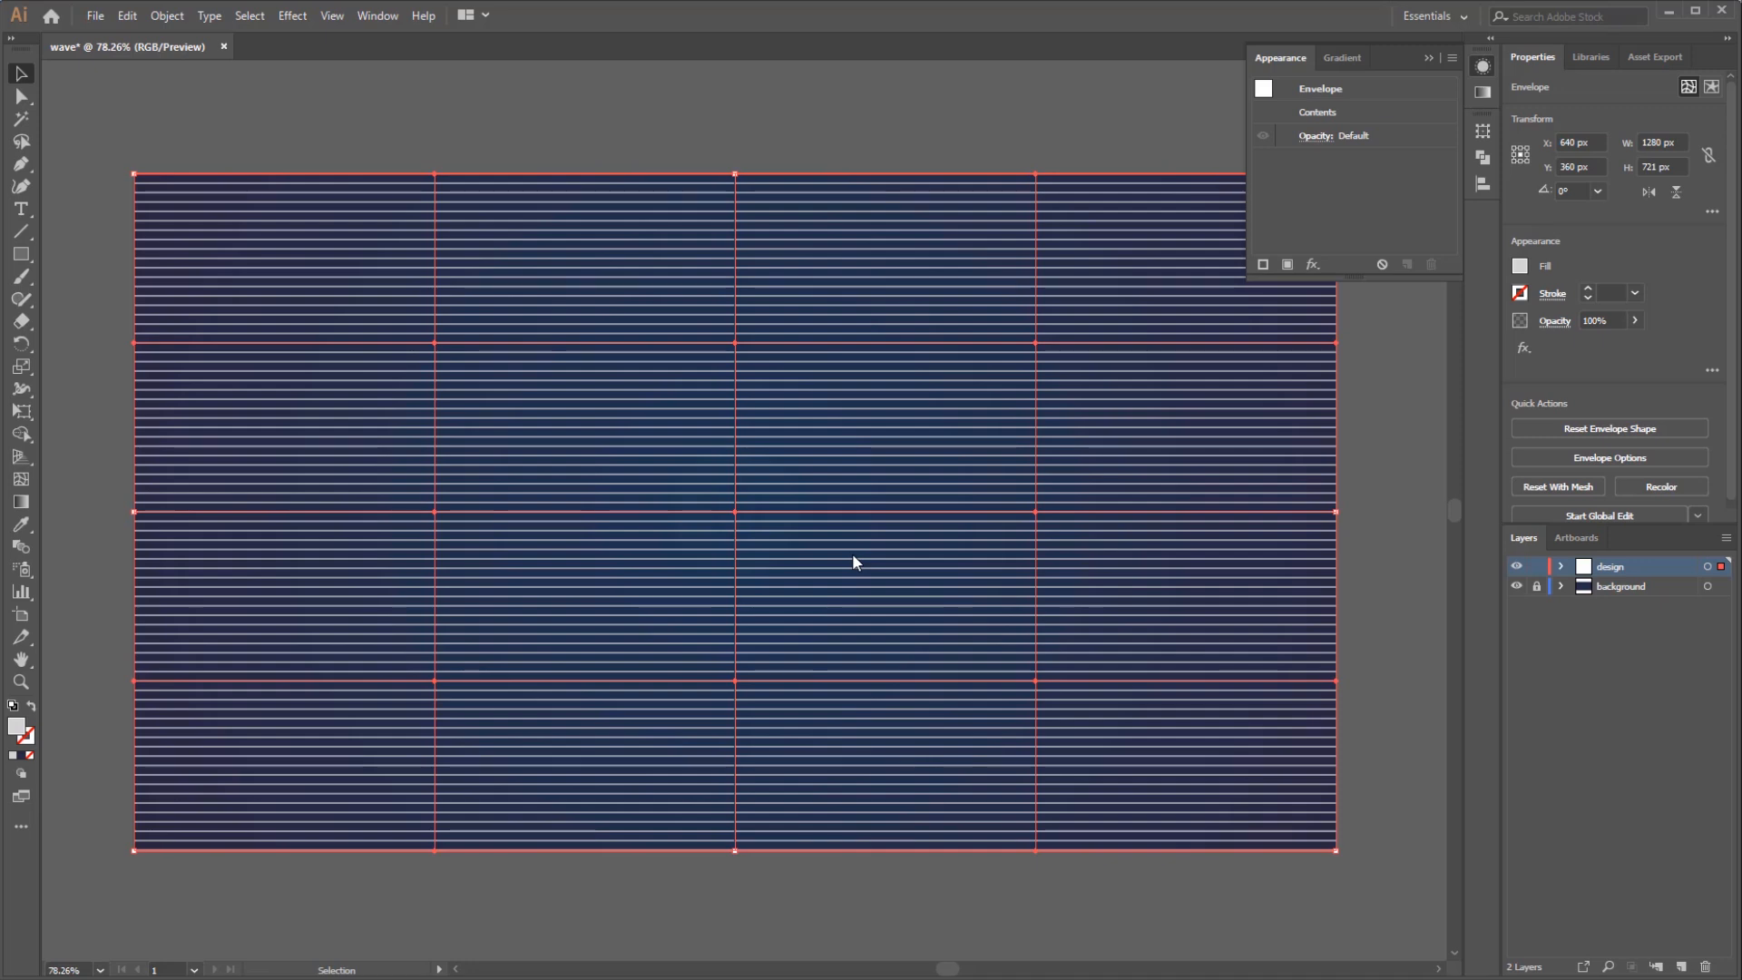
pyautogui.click(20, 97)
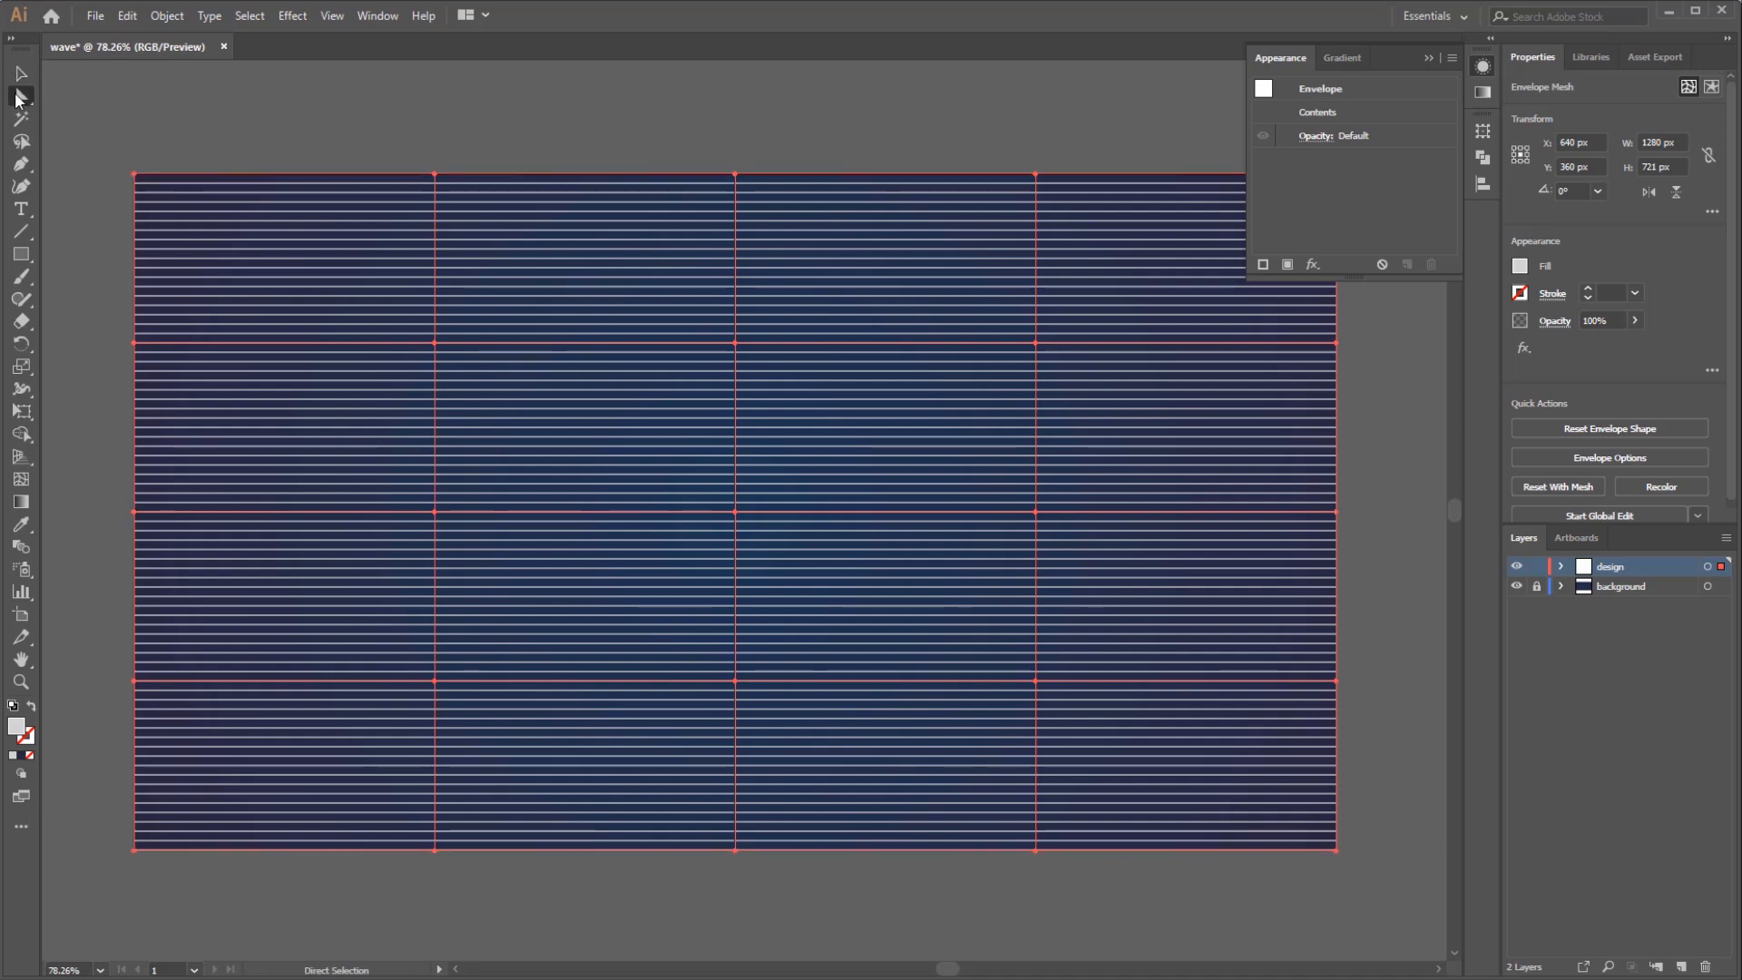
pyautogui.moveTo(435, 355)
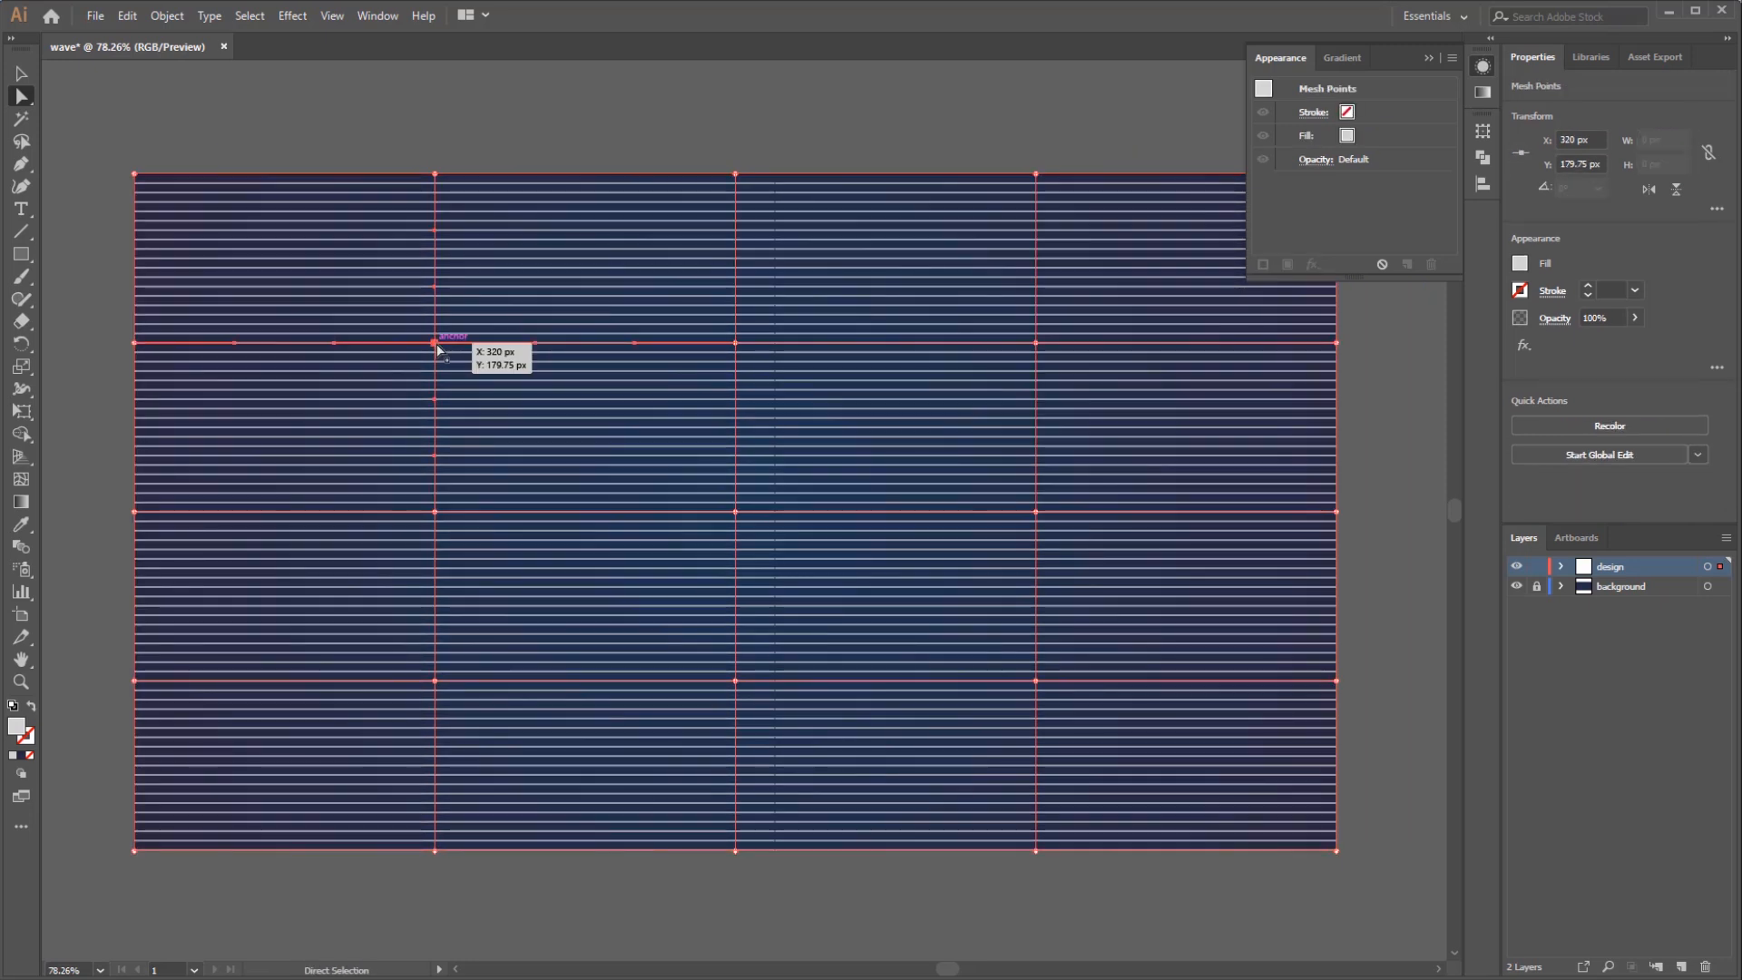
pyautogui.moveTo(433, 342); pyautogui.dragTo(451, 306)
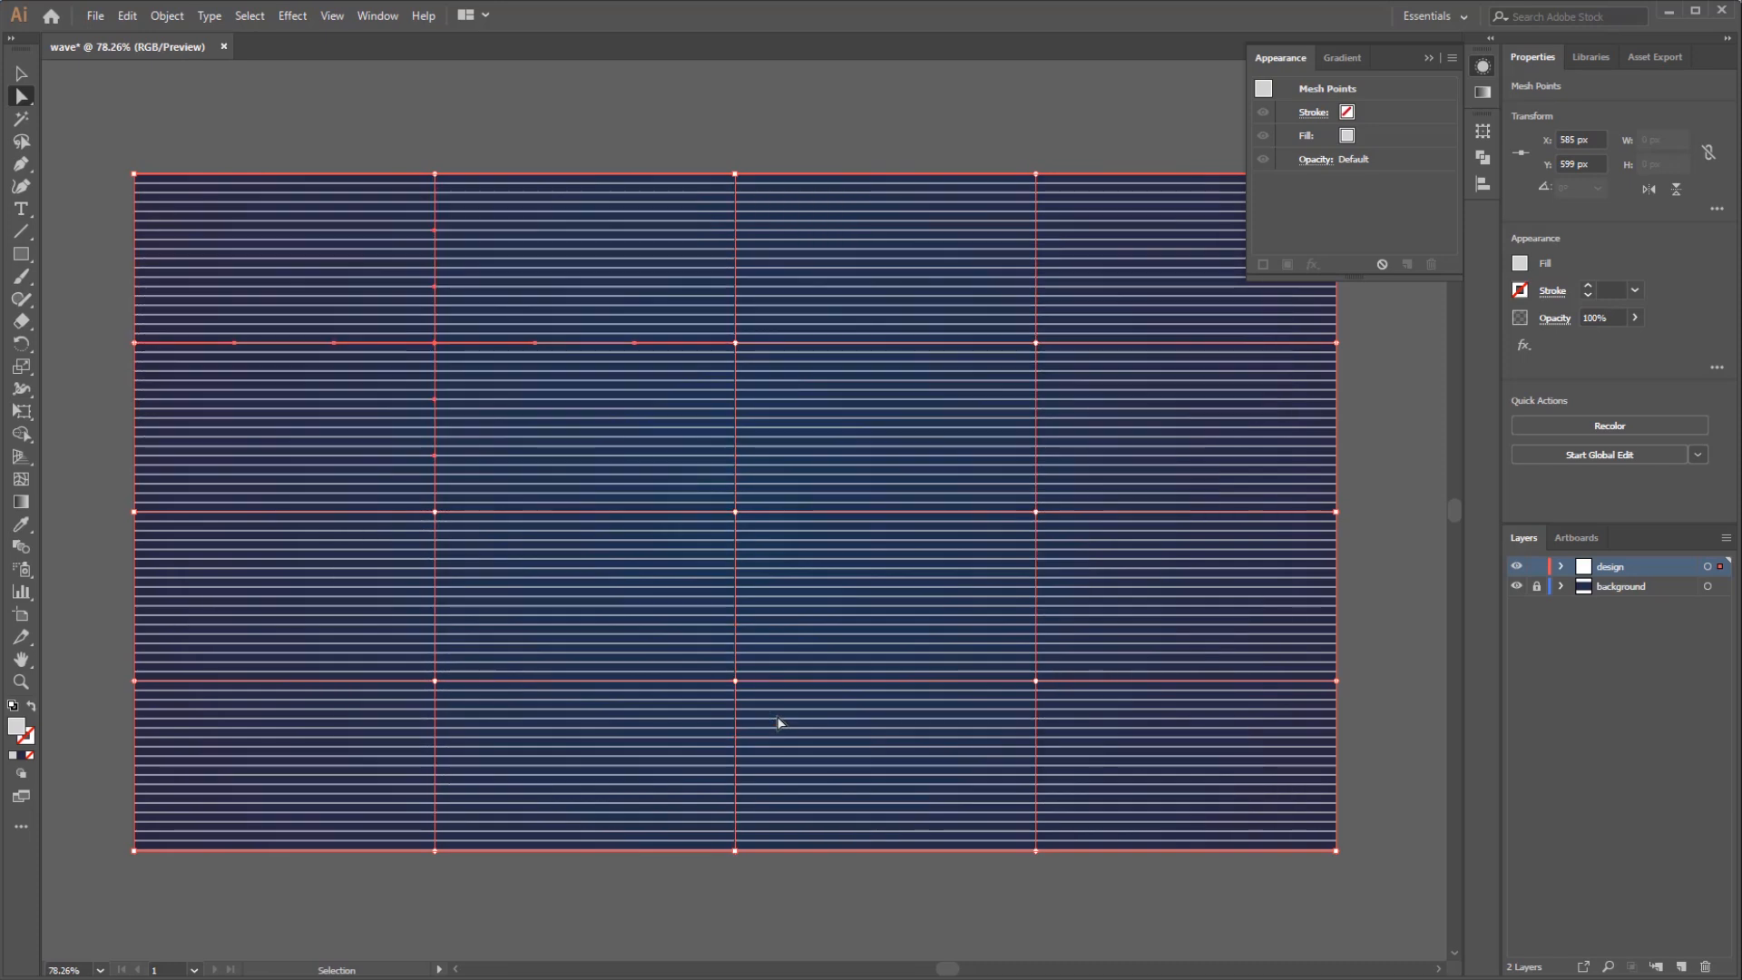
# Re-apply the envelope mesh and select its top edge anchor points
pyautogui.click(167, 16)
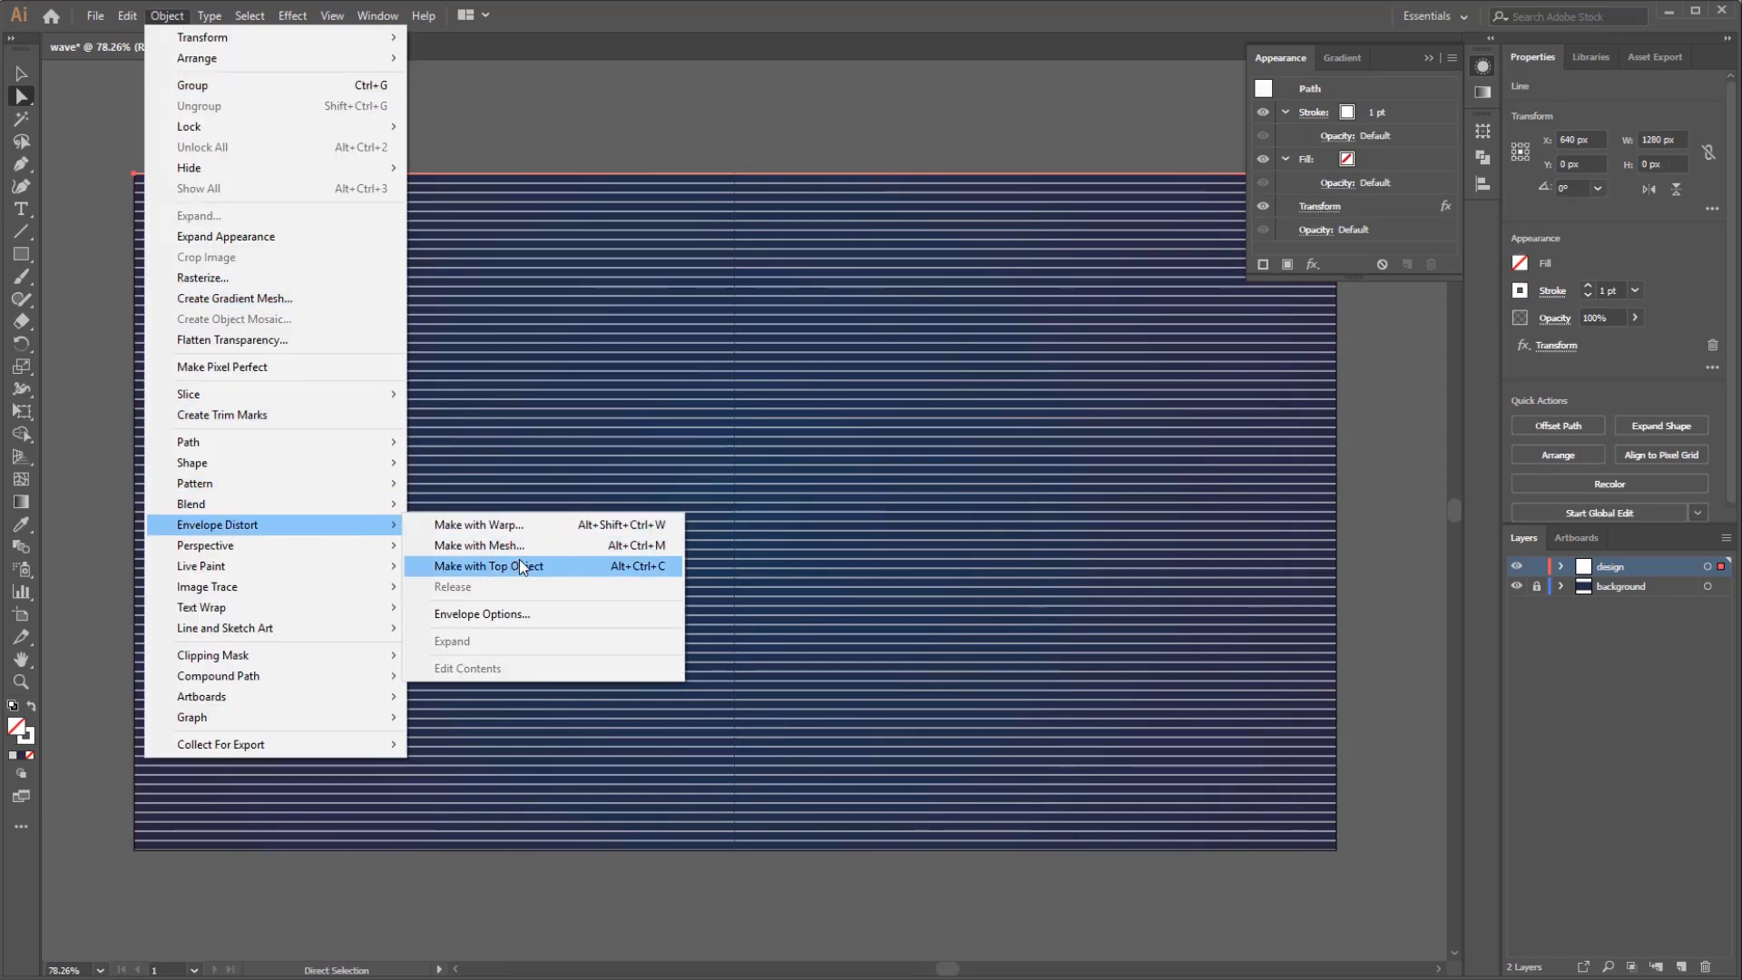
pyautogui.click(479, 544)
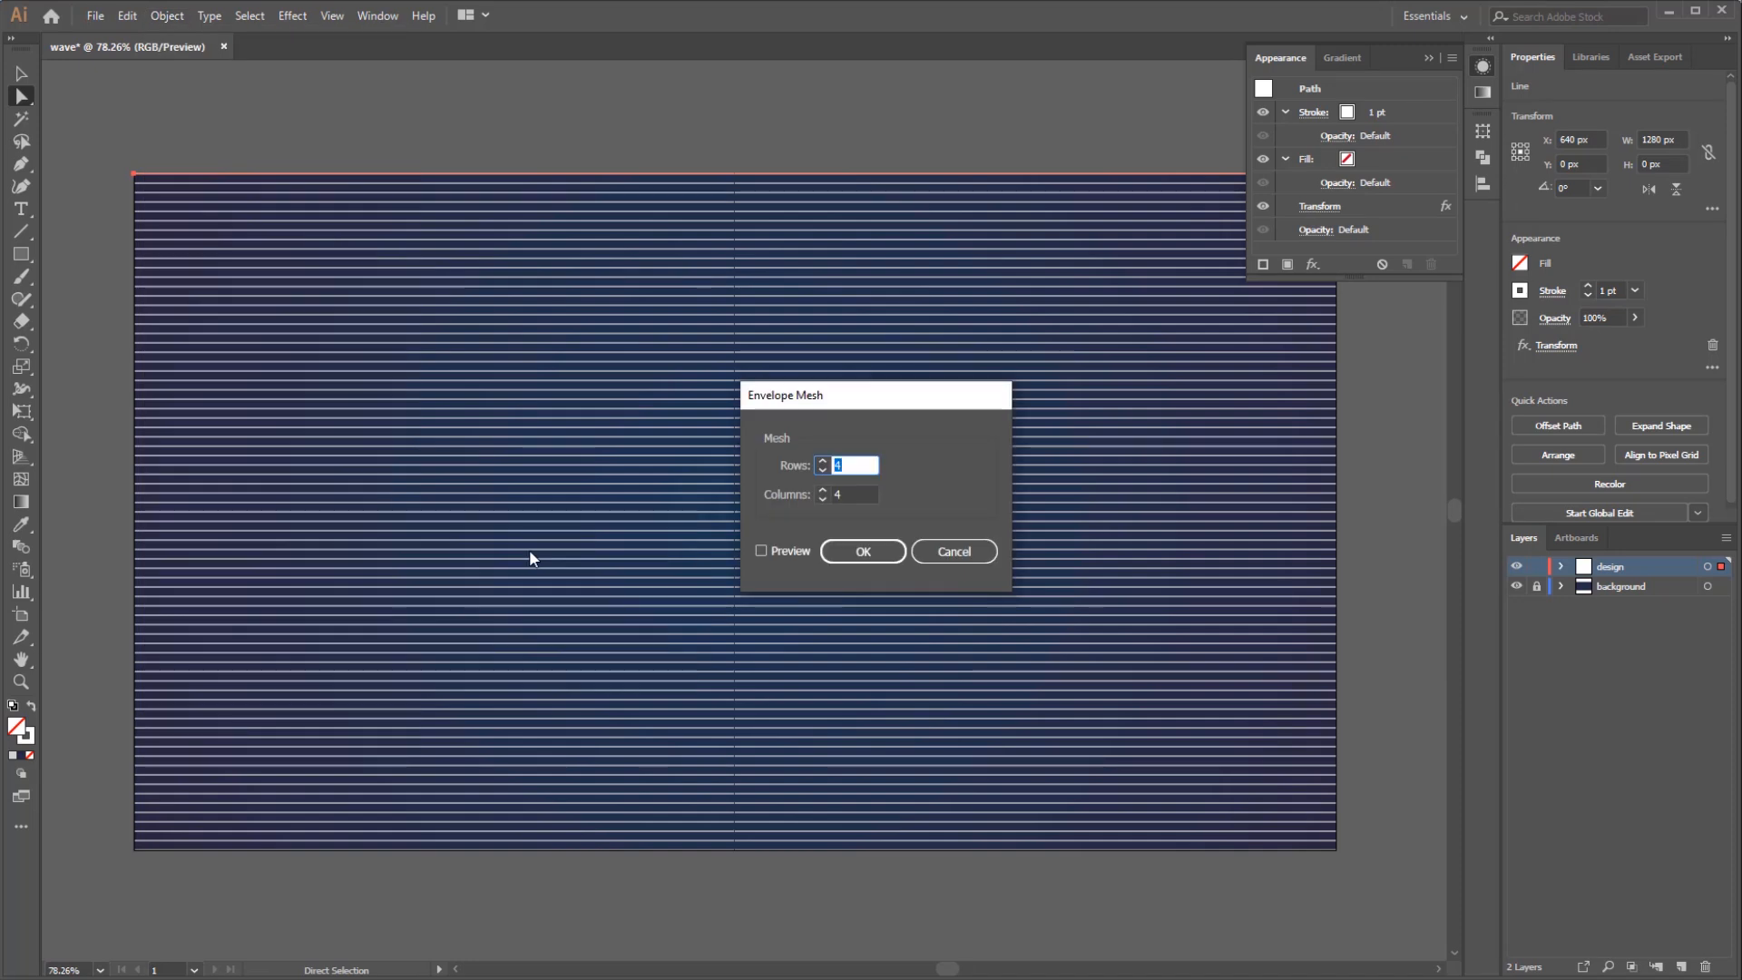
pyautogui.click(863, 551)
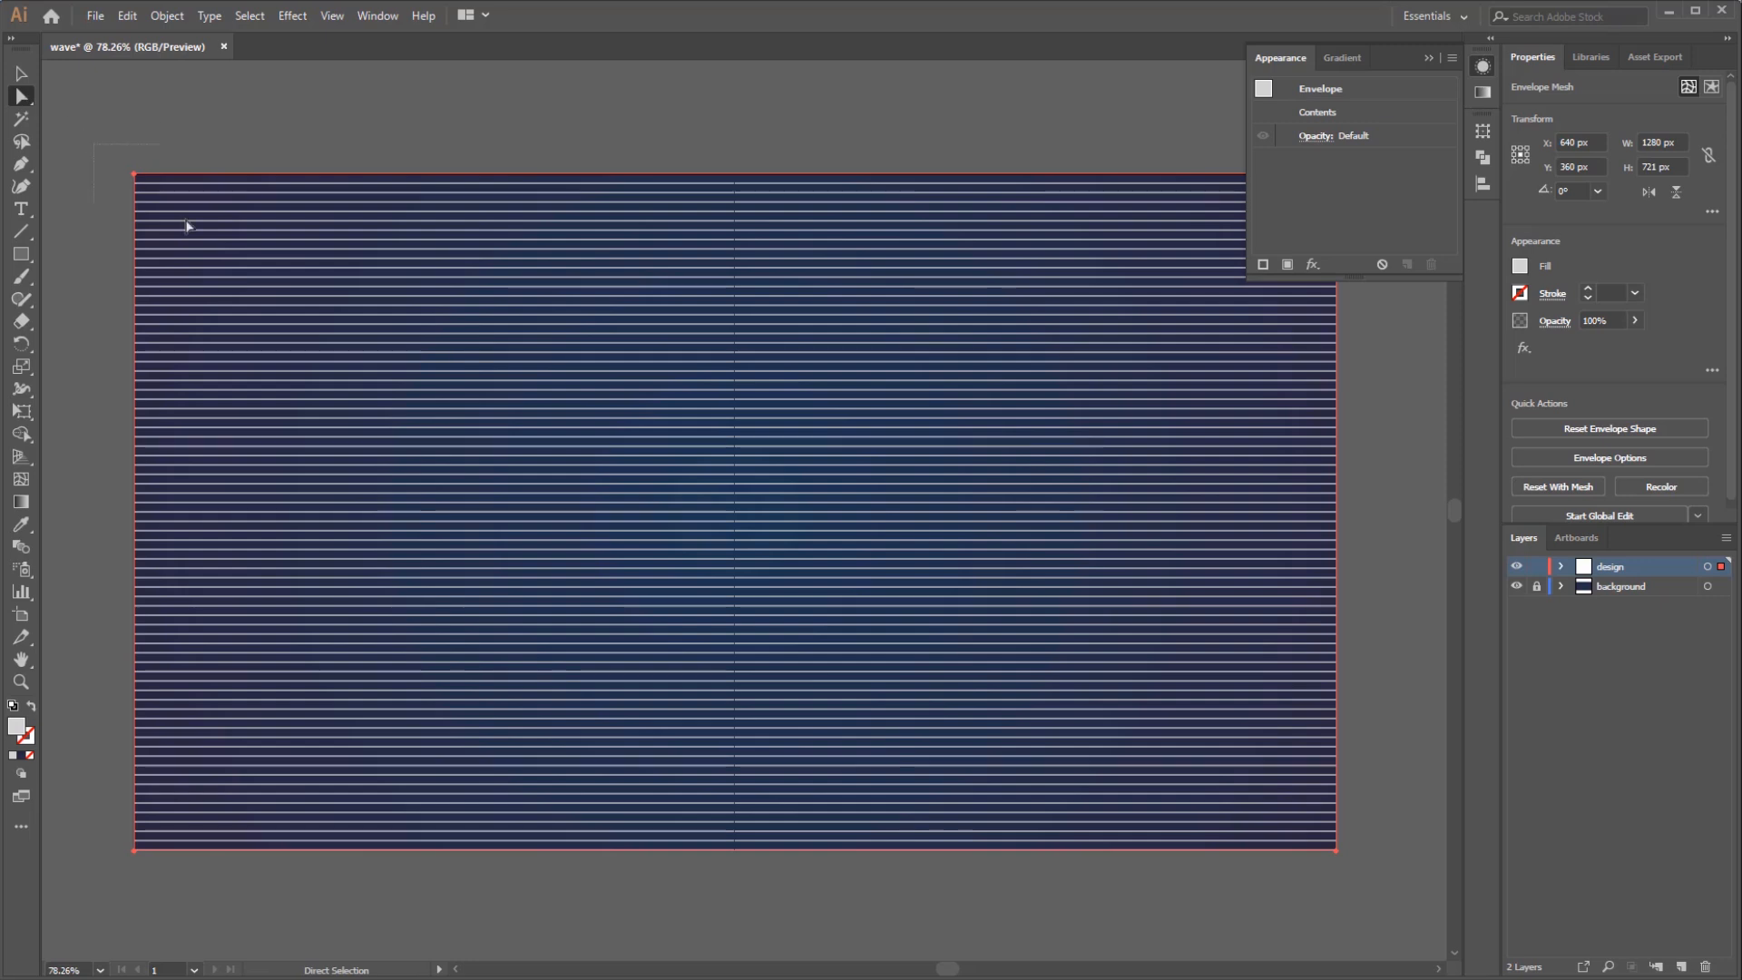
pyautogui.click(137, 408)
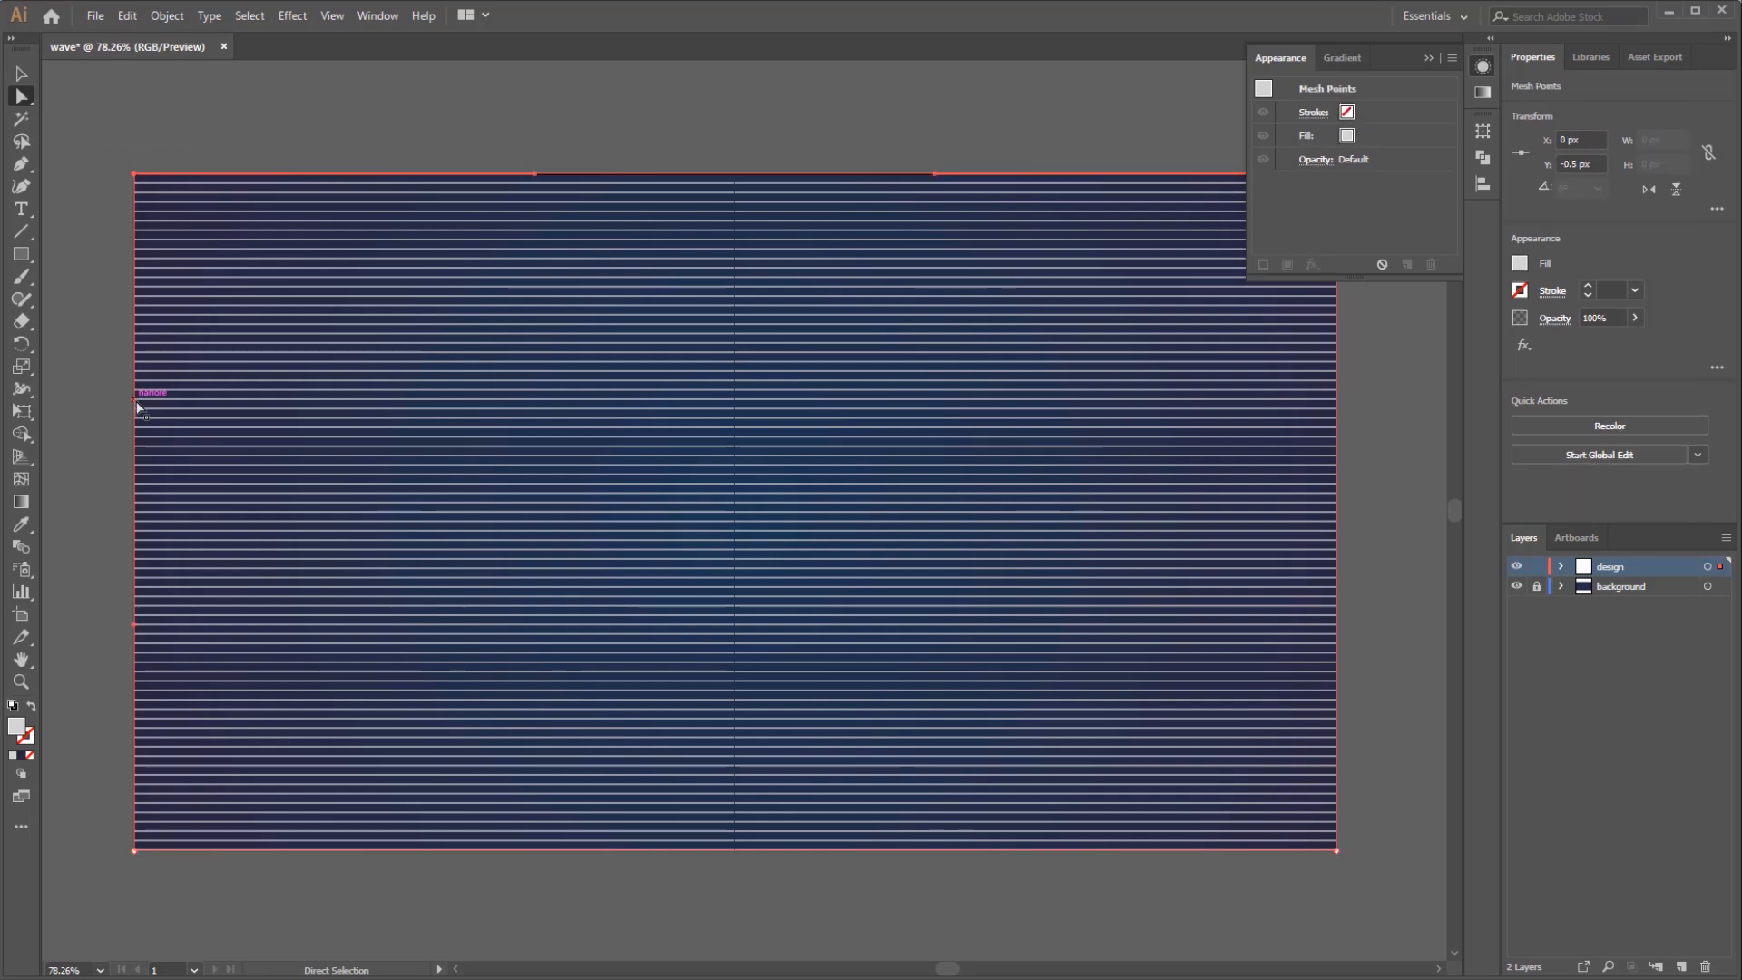
pyautogui.moveTo(137, 405); pyautogui.dragTo(134, 178)
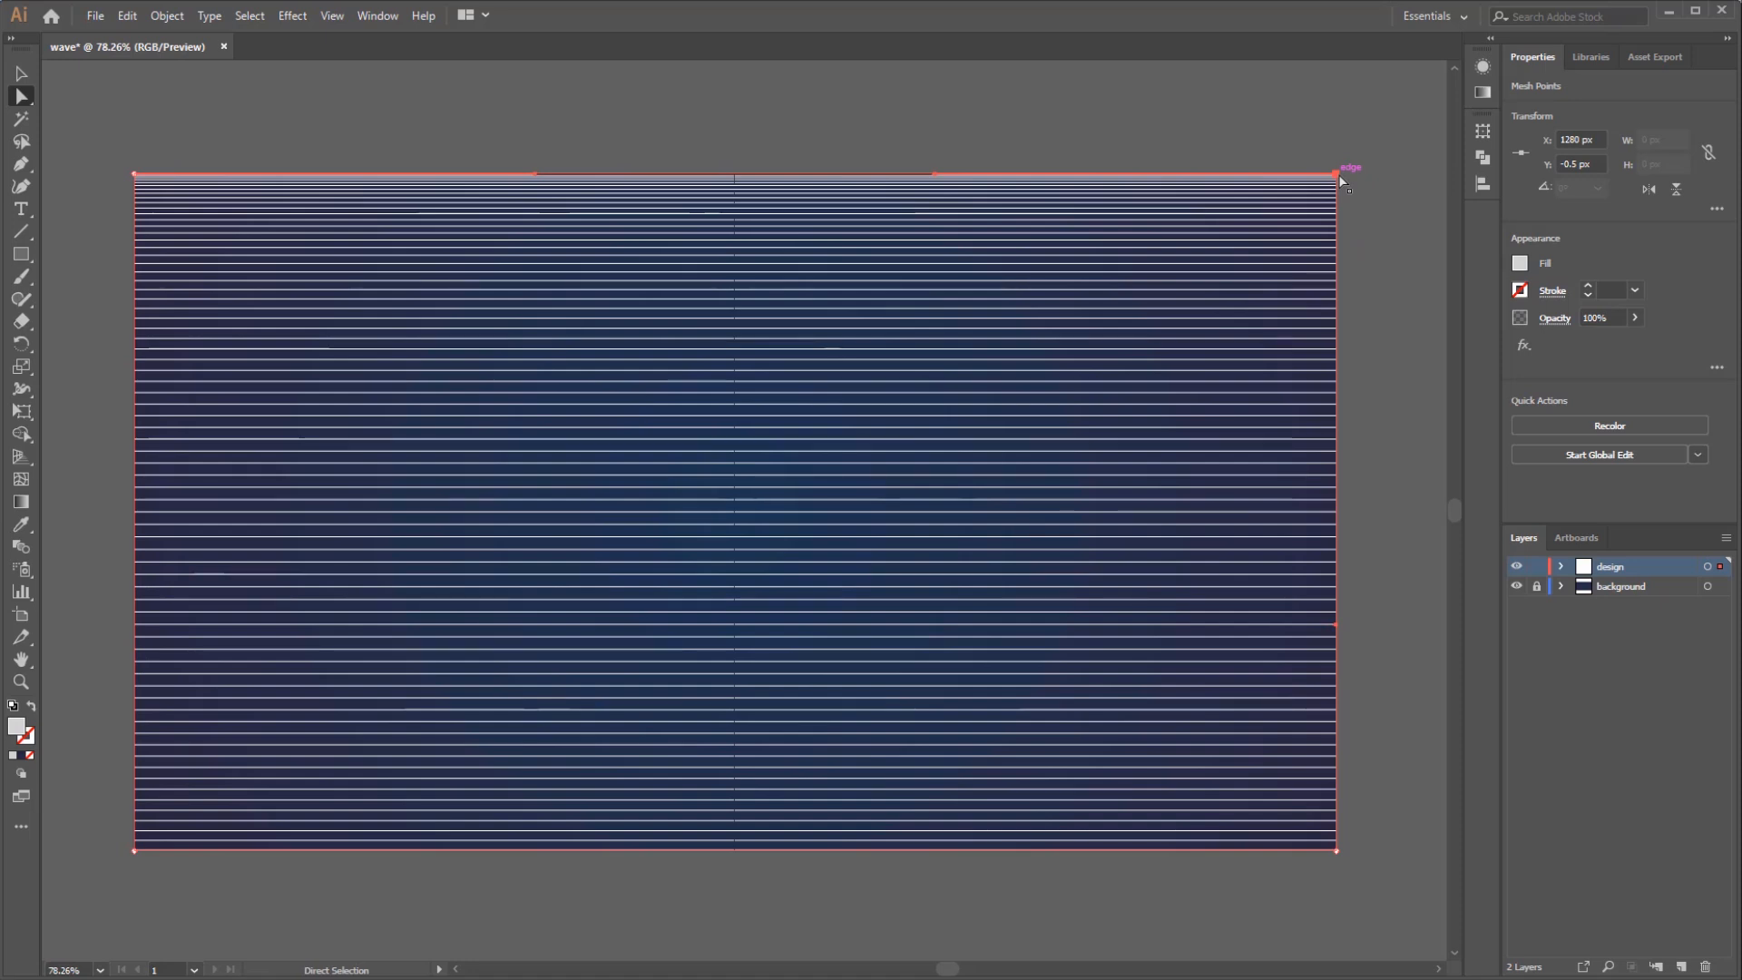
pyautogui.moveTo(1220, 202)
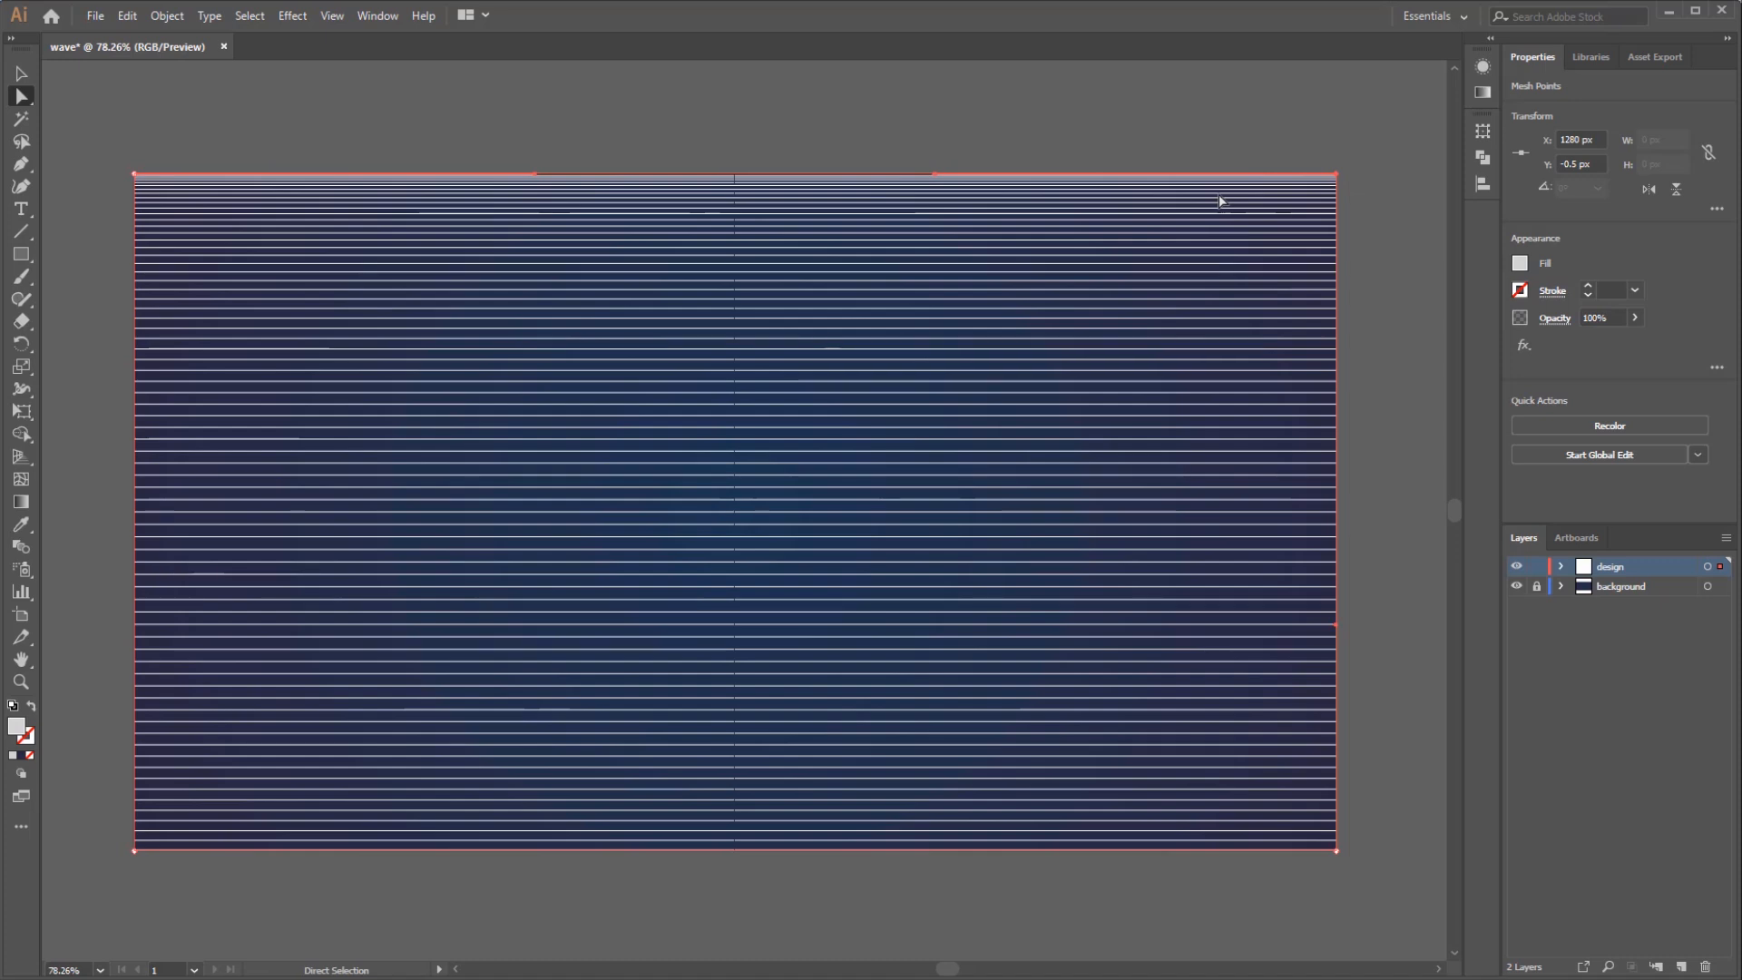
pyautogui.moveTo(337, 219)
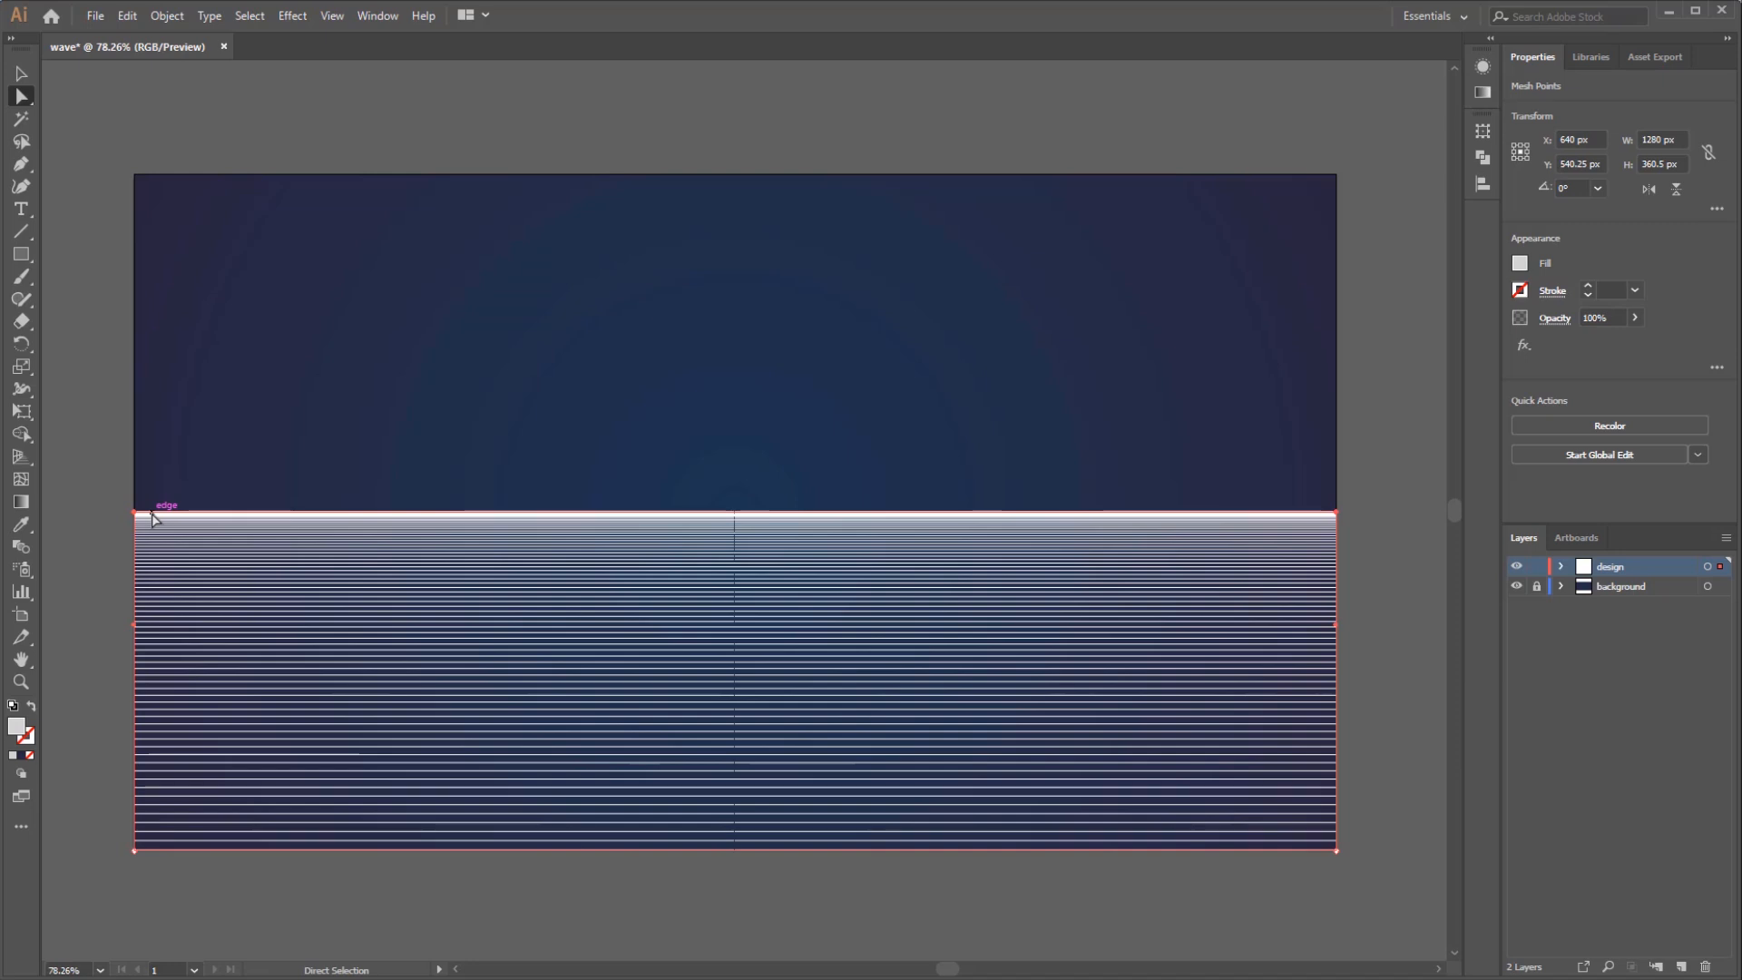
pyautogui.moveTo(75, 516)
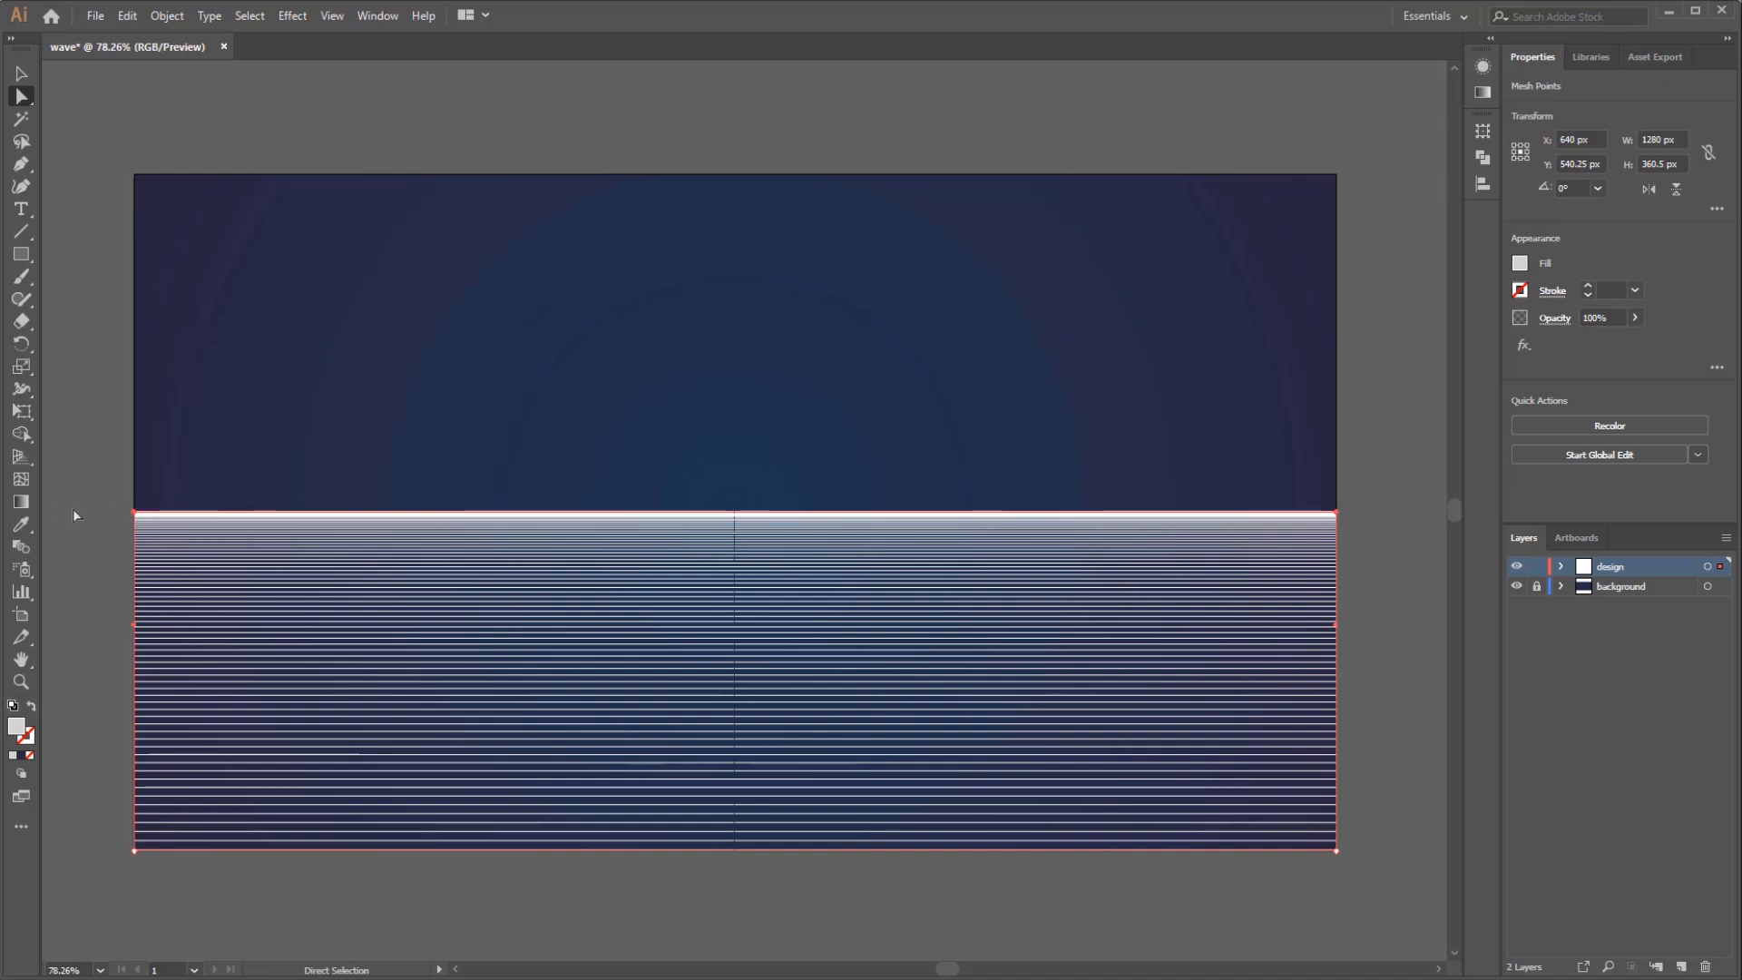
# Add mesh lines through the stripes' middle, then select crest and interior points to reshape
pyautogui.click(20, 480)
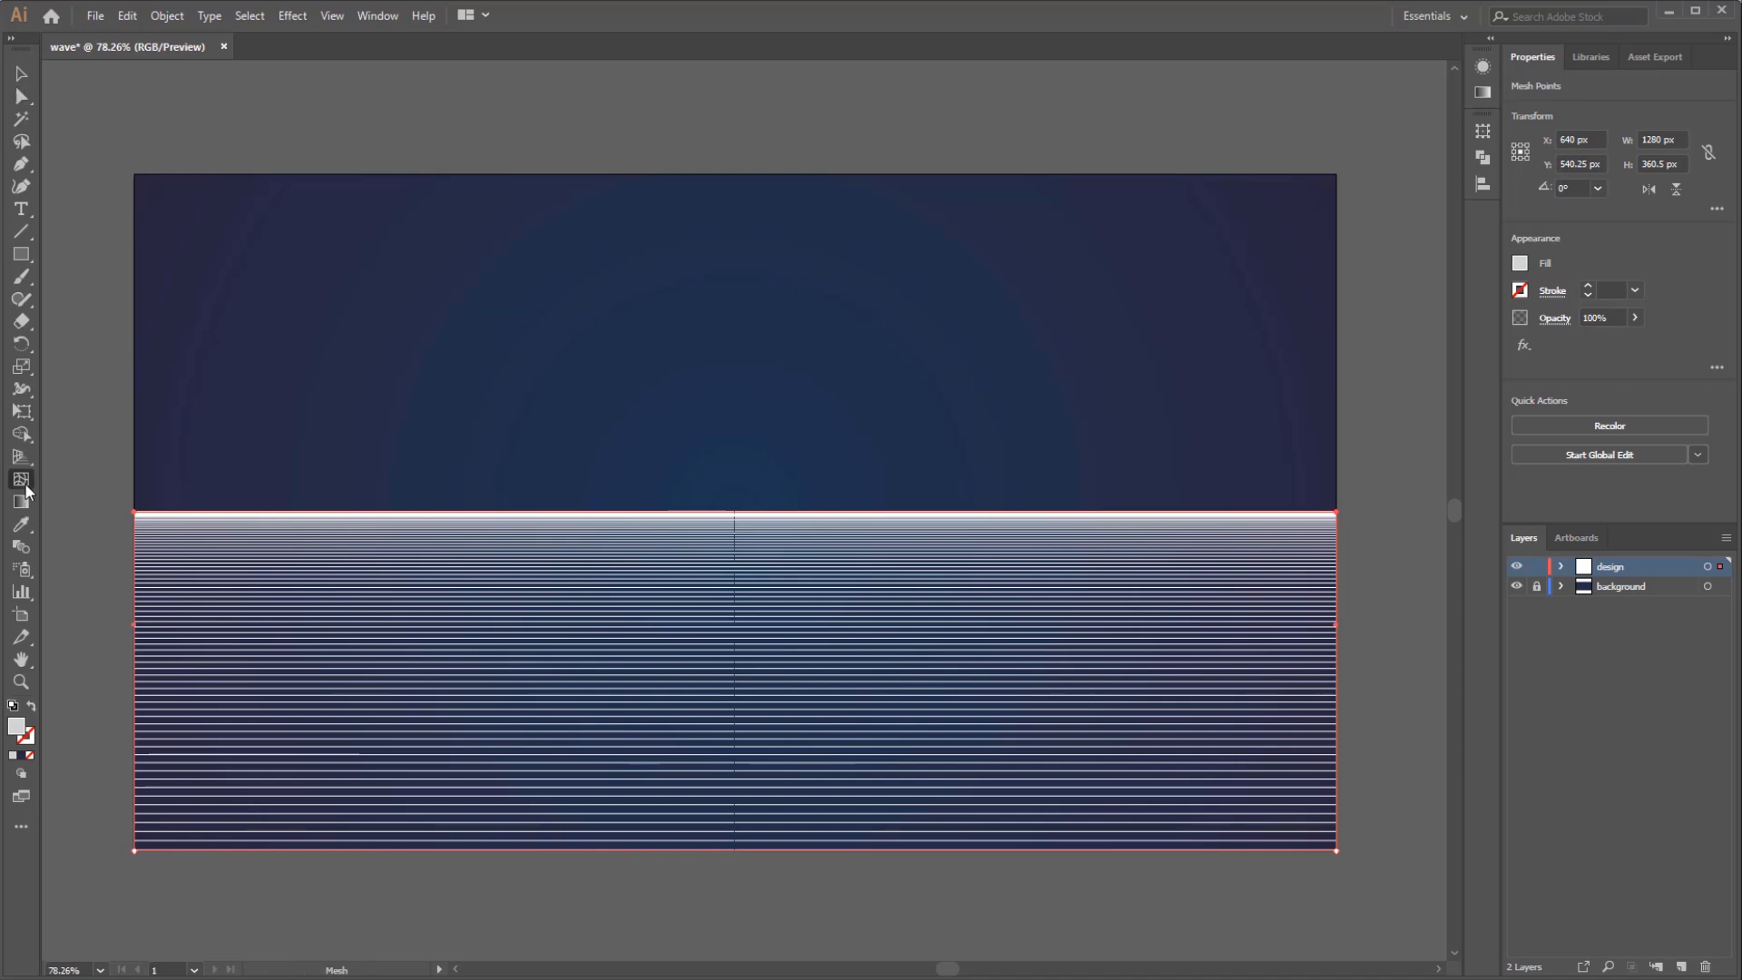
pyautogui.moveTo(740, 629)
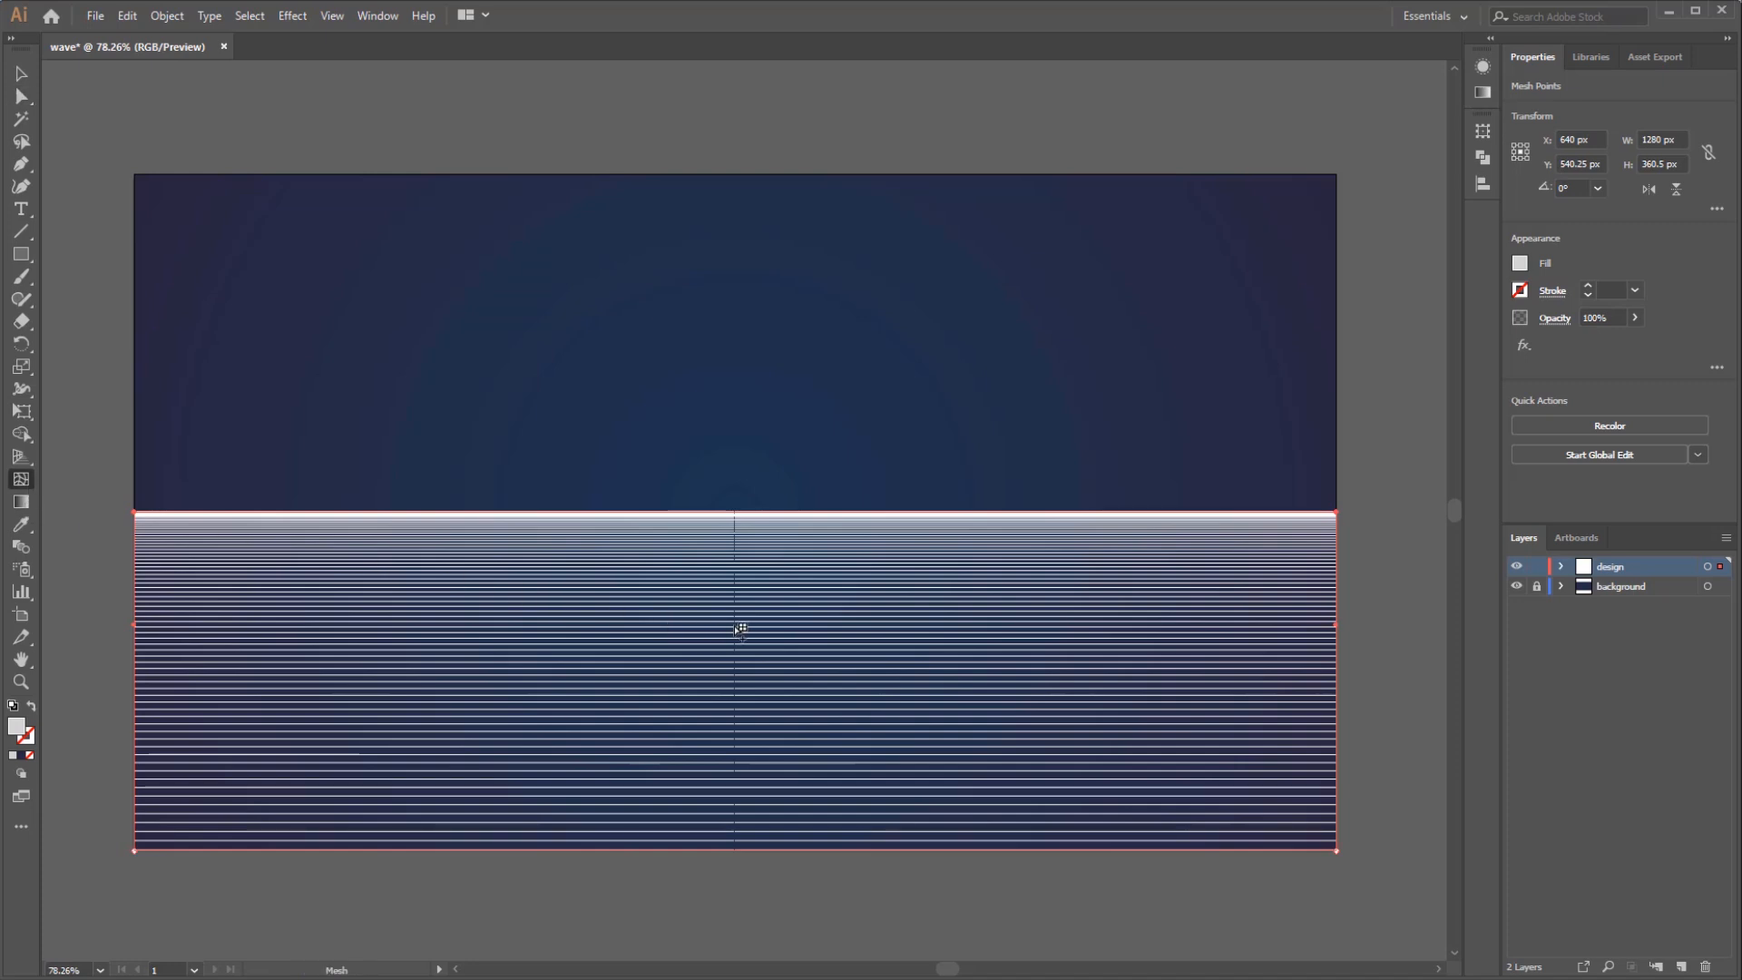
pyautogui.click(733, 617)
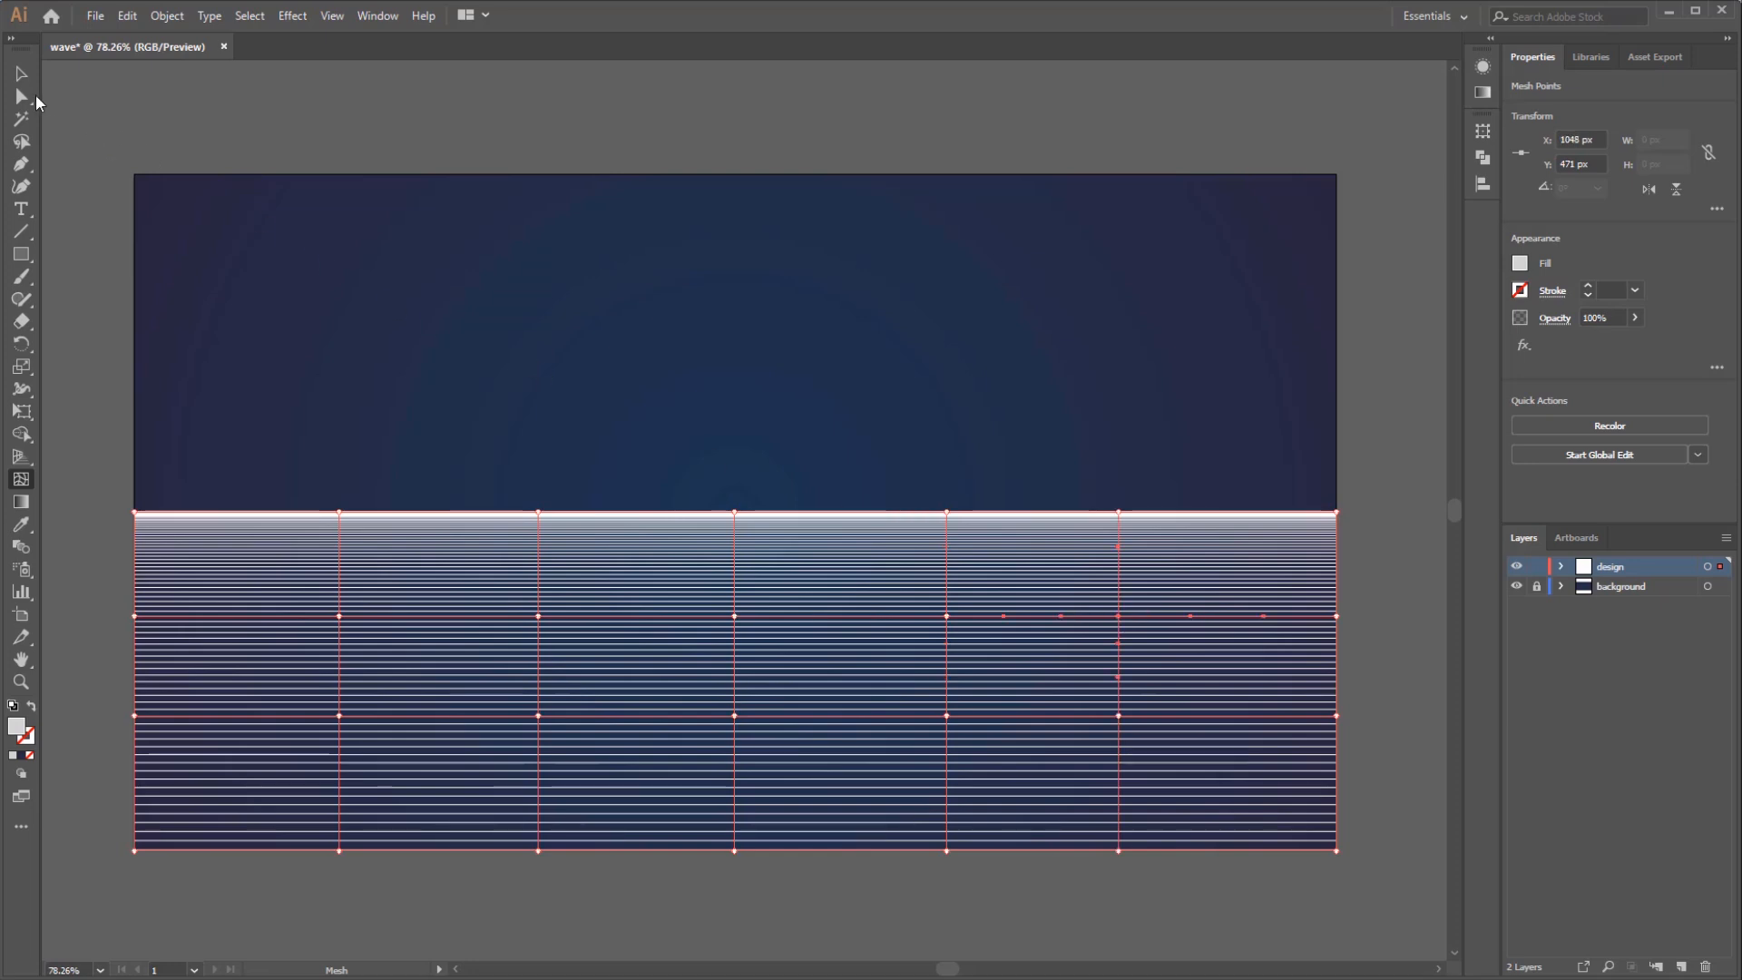
pyautogui.click(20, 95)
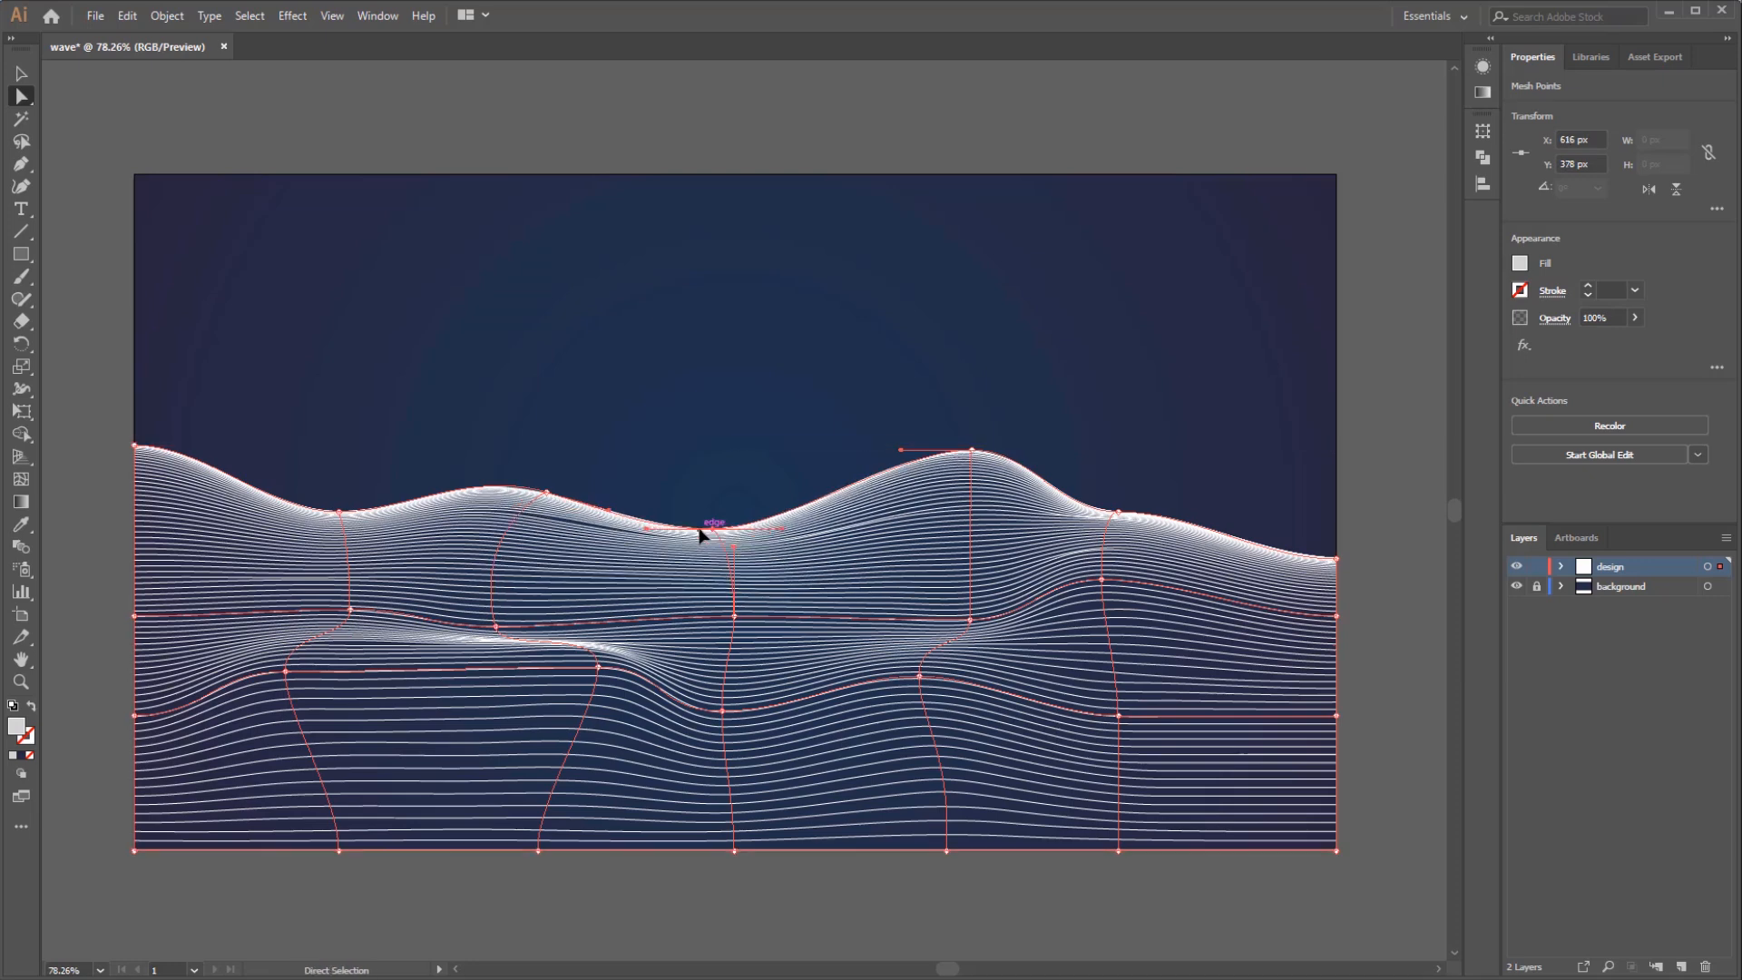
pyautogui.click(714, 323)
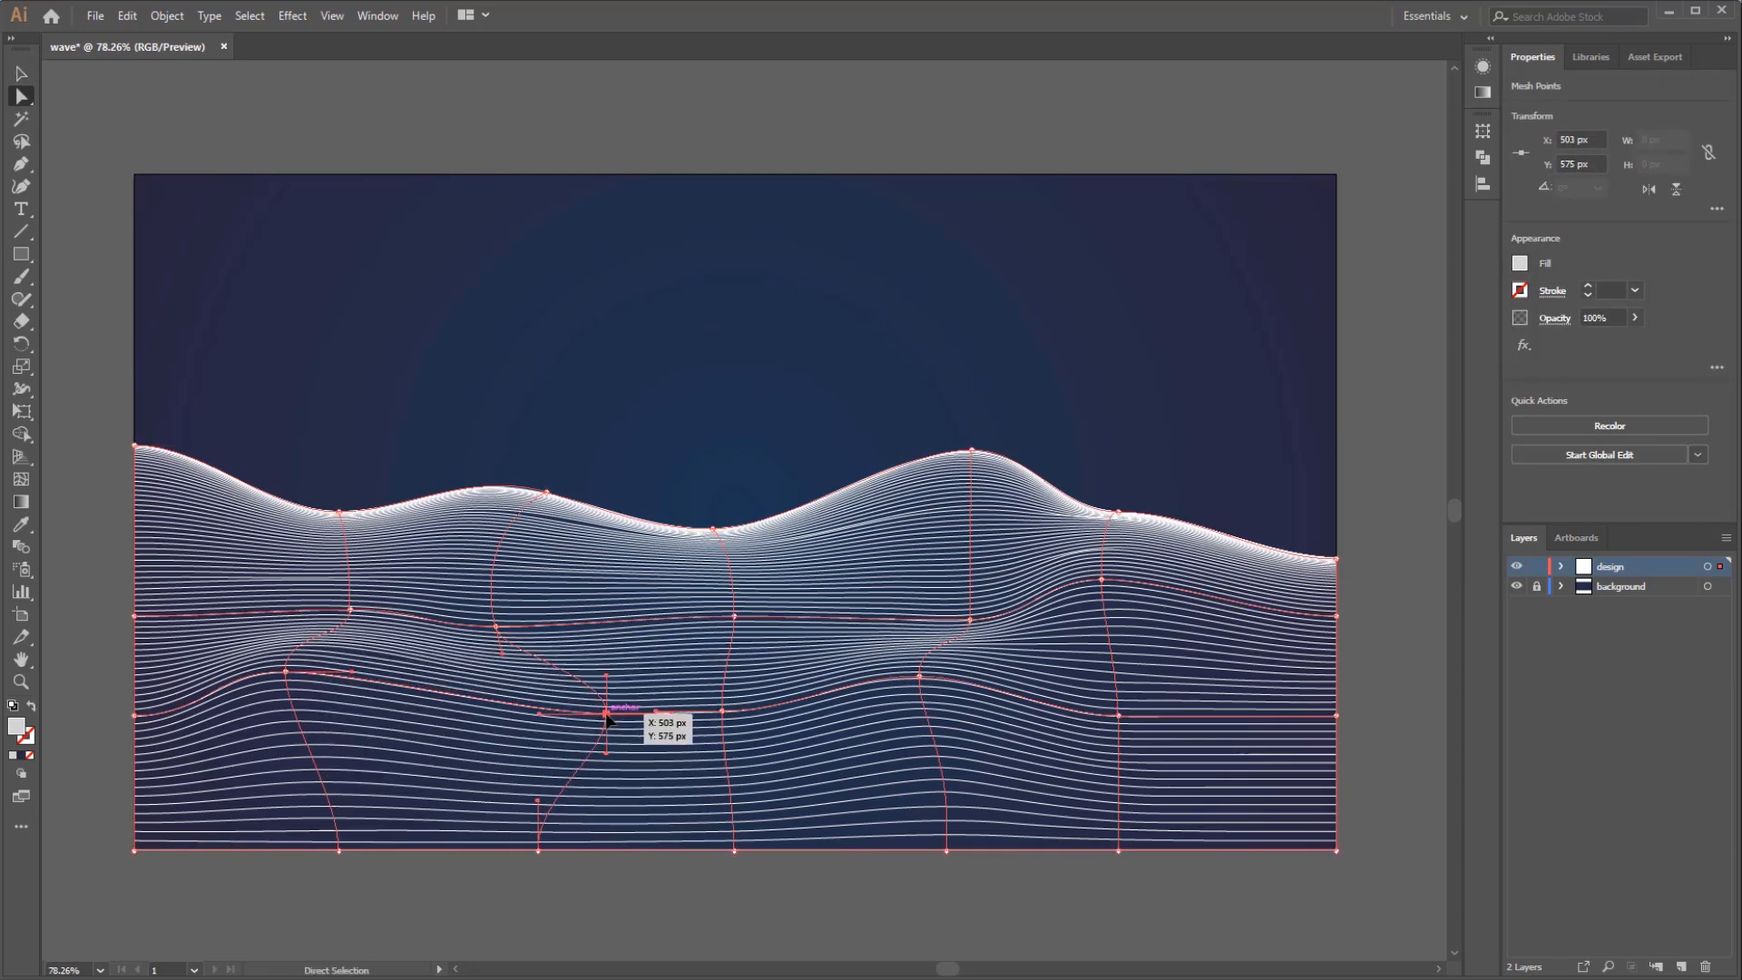
pyautogui.click(717, 367)
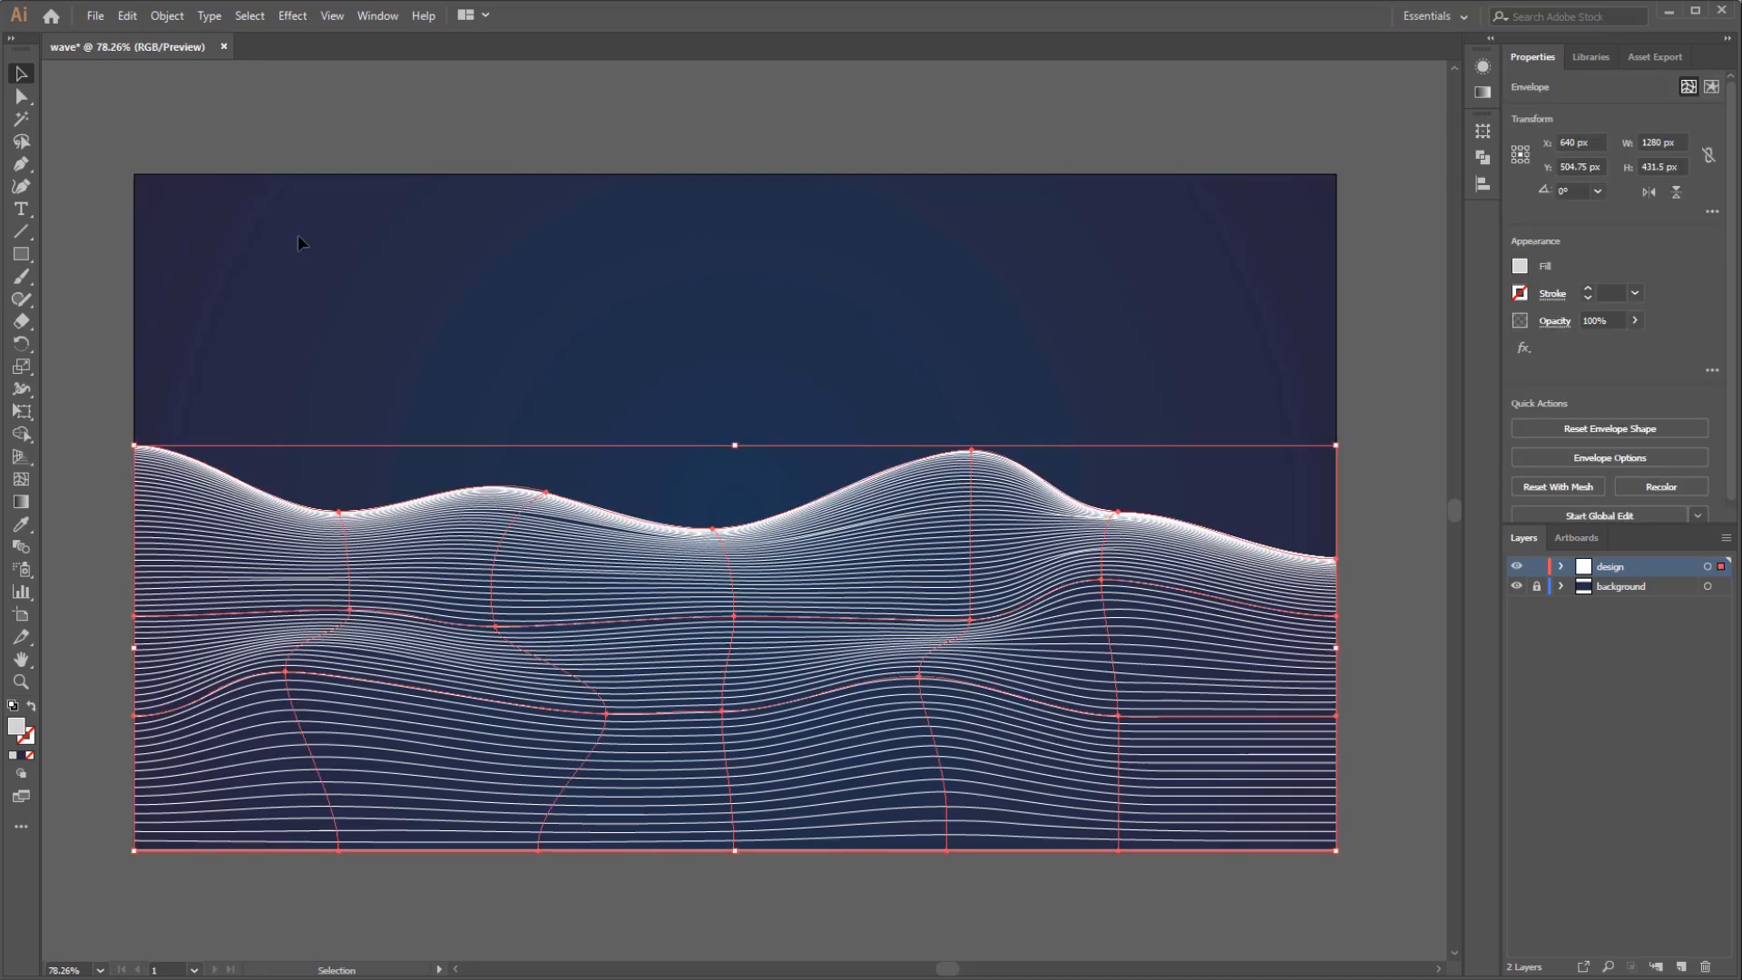
# Expand the envelope via Object > Expand, then deselect the resulting wavy lines
pyautogui.click(167, 16)
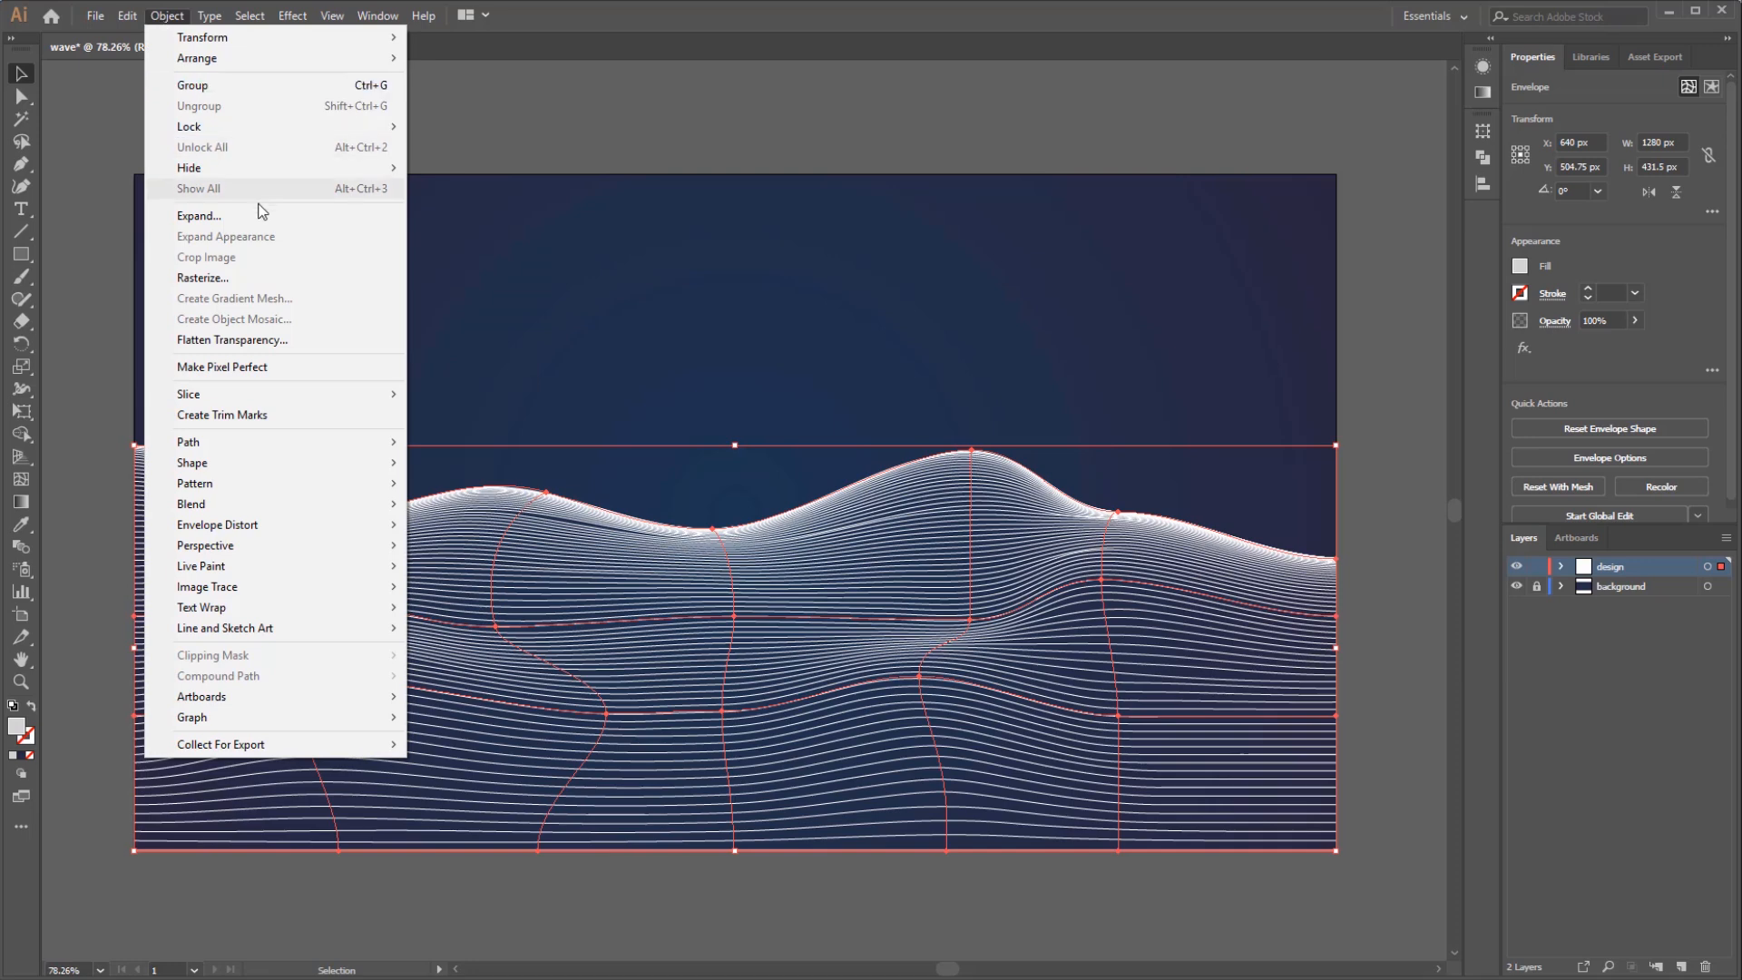
pyautogui.click(199, 216)
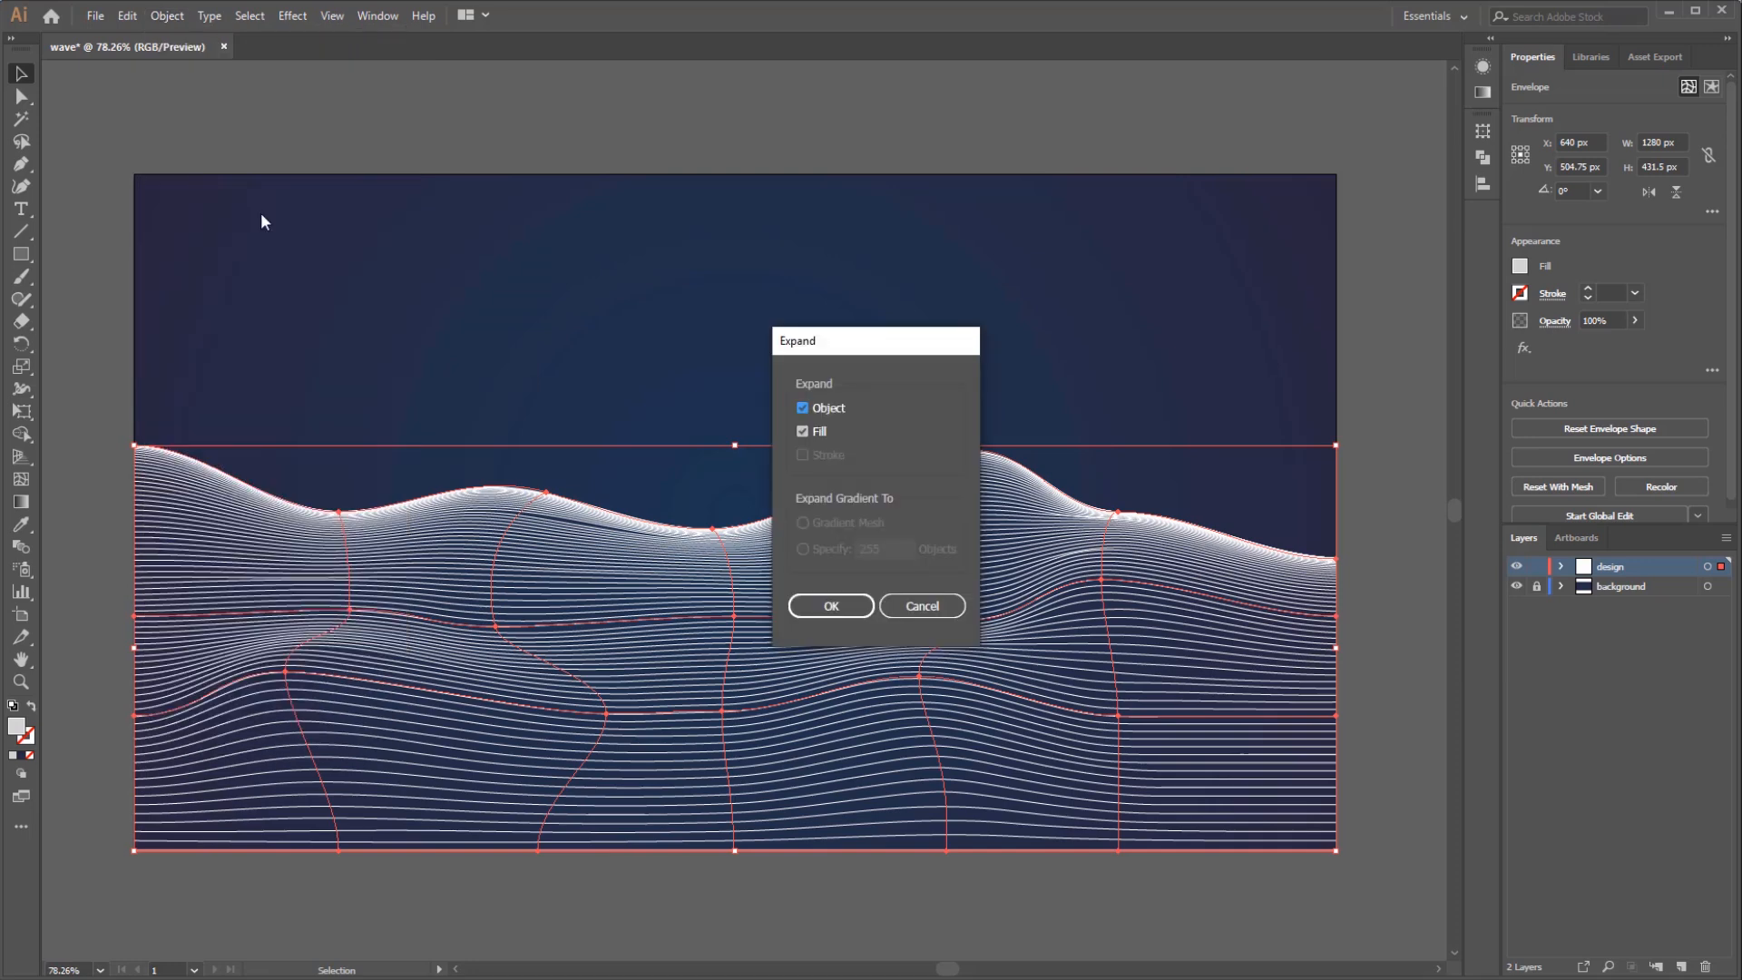
pyautogui.moveTo(872, 422)
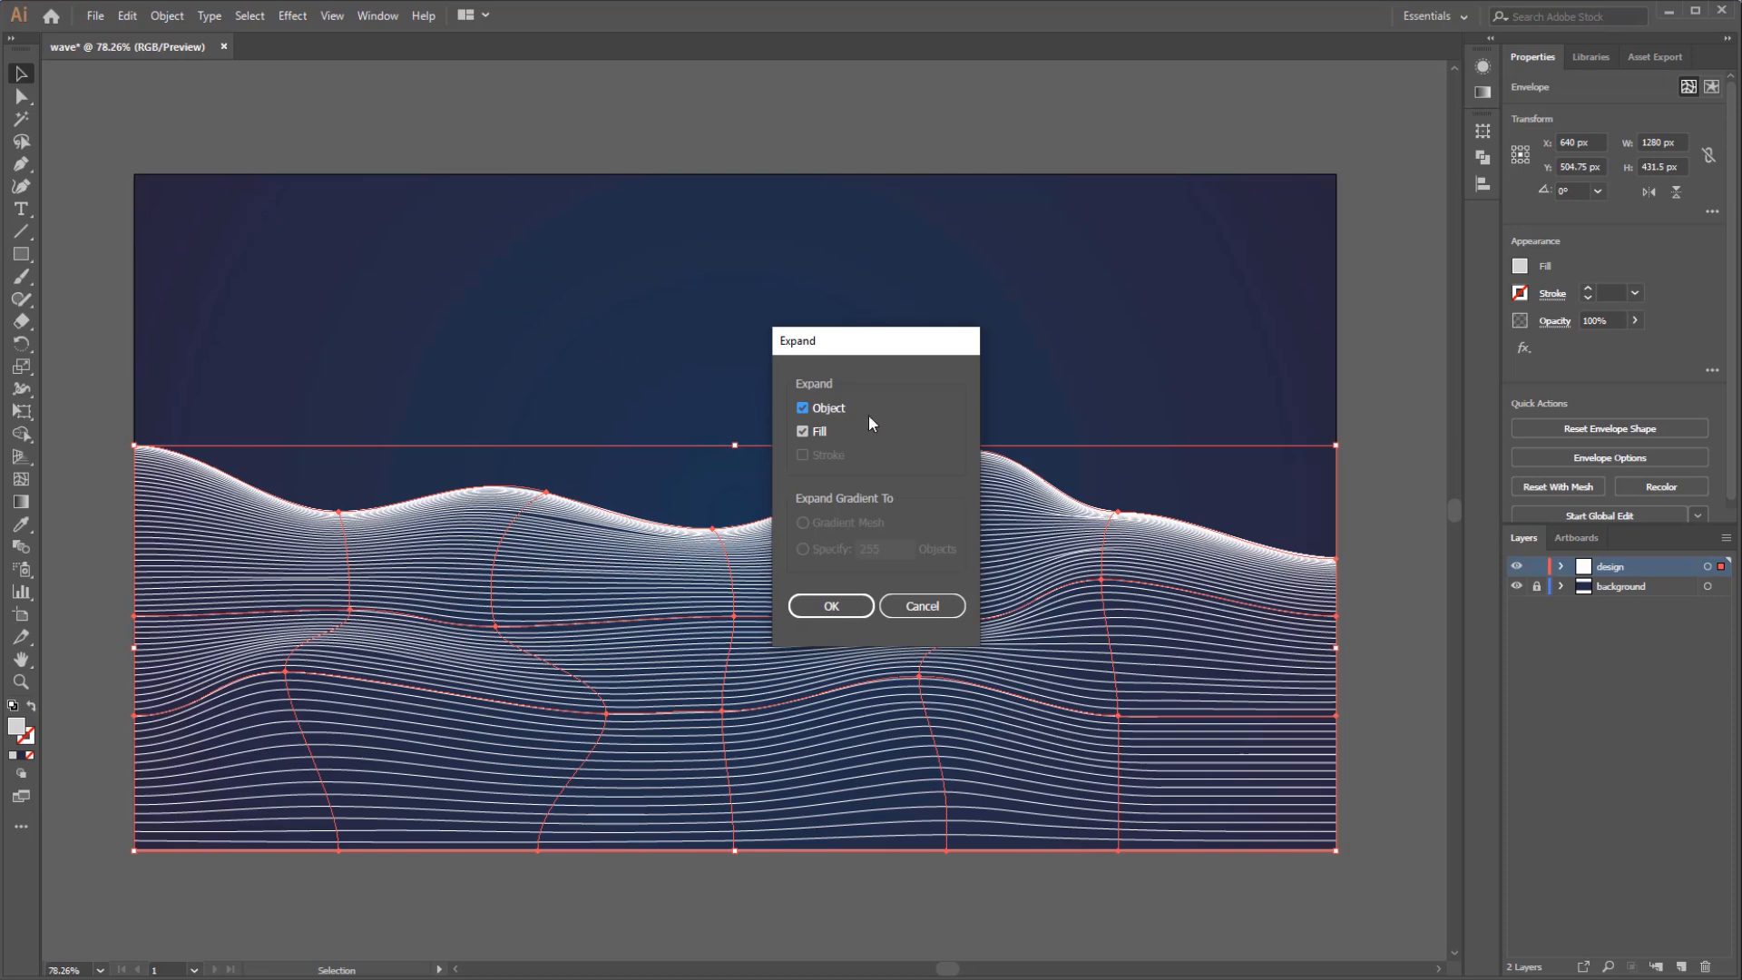
pyautogui.moveTo(831, 449)
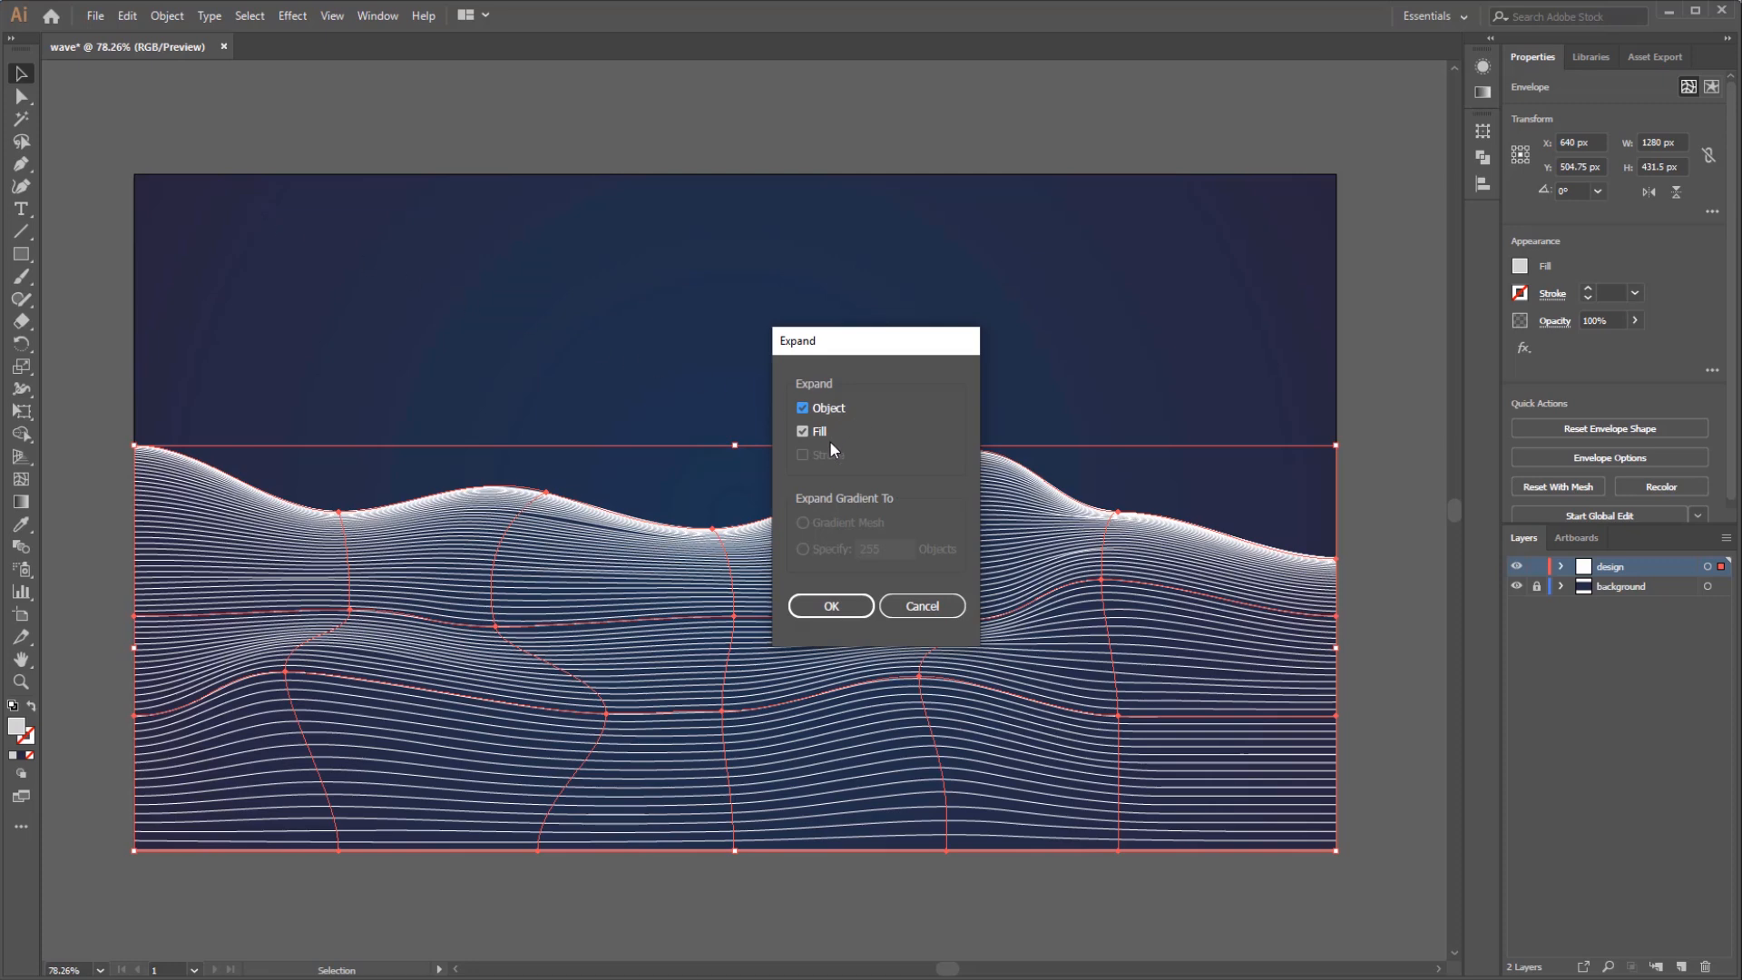
pyautogui.click(830, 605)
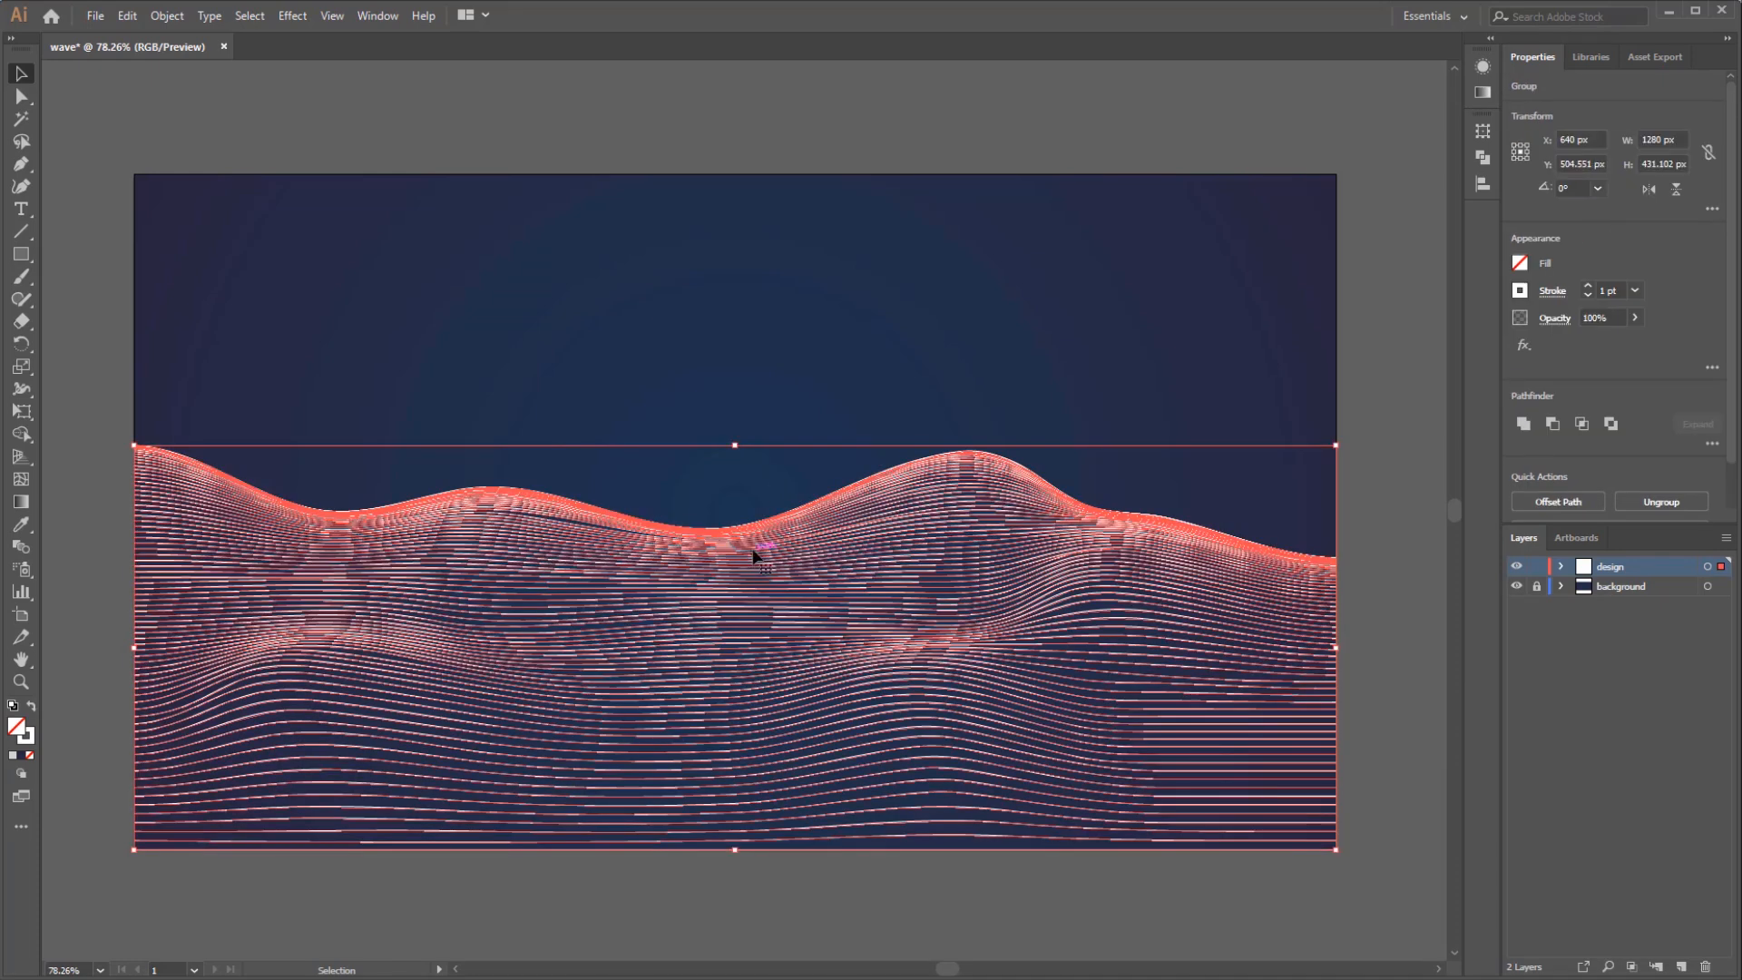
pyautogui.click(746, 431)
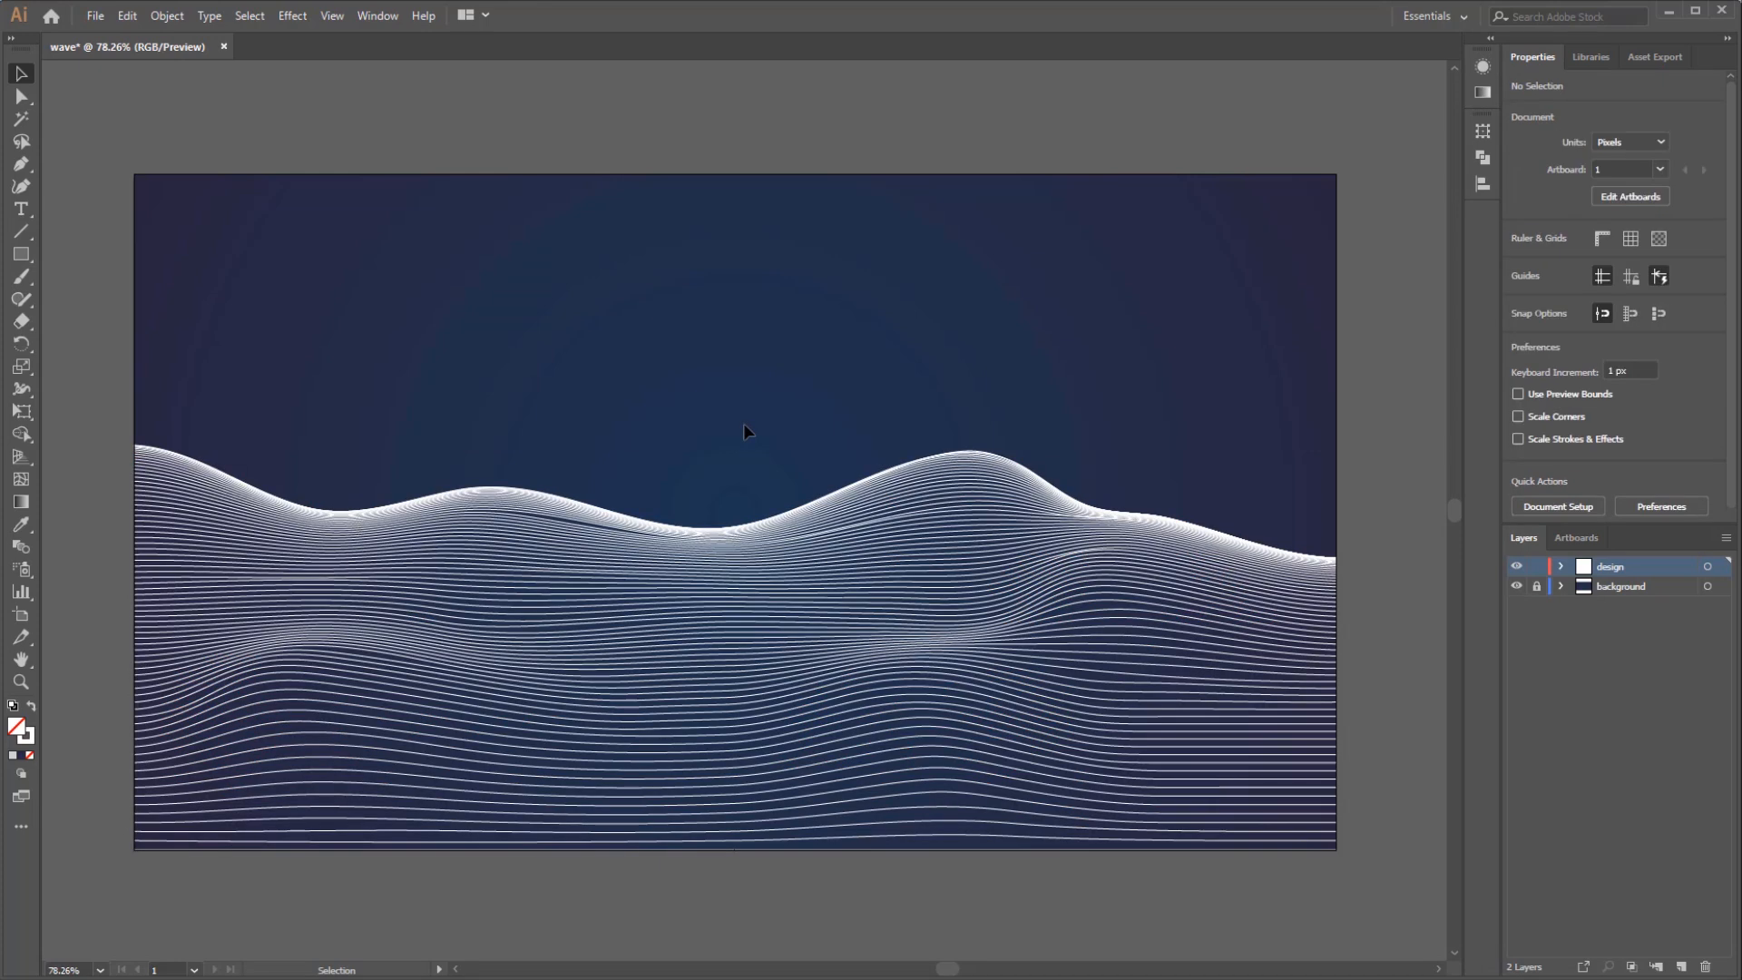
pyautogui.moveTo(726, 524)
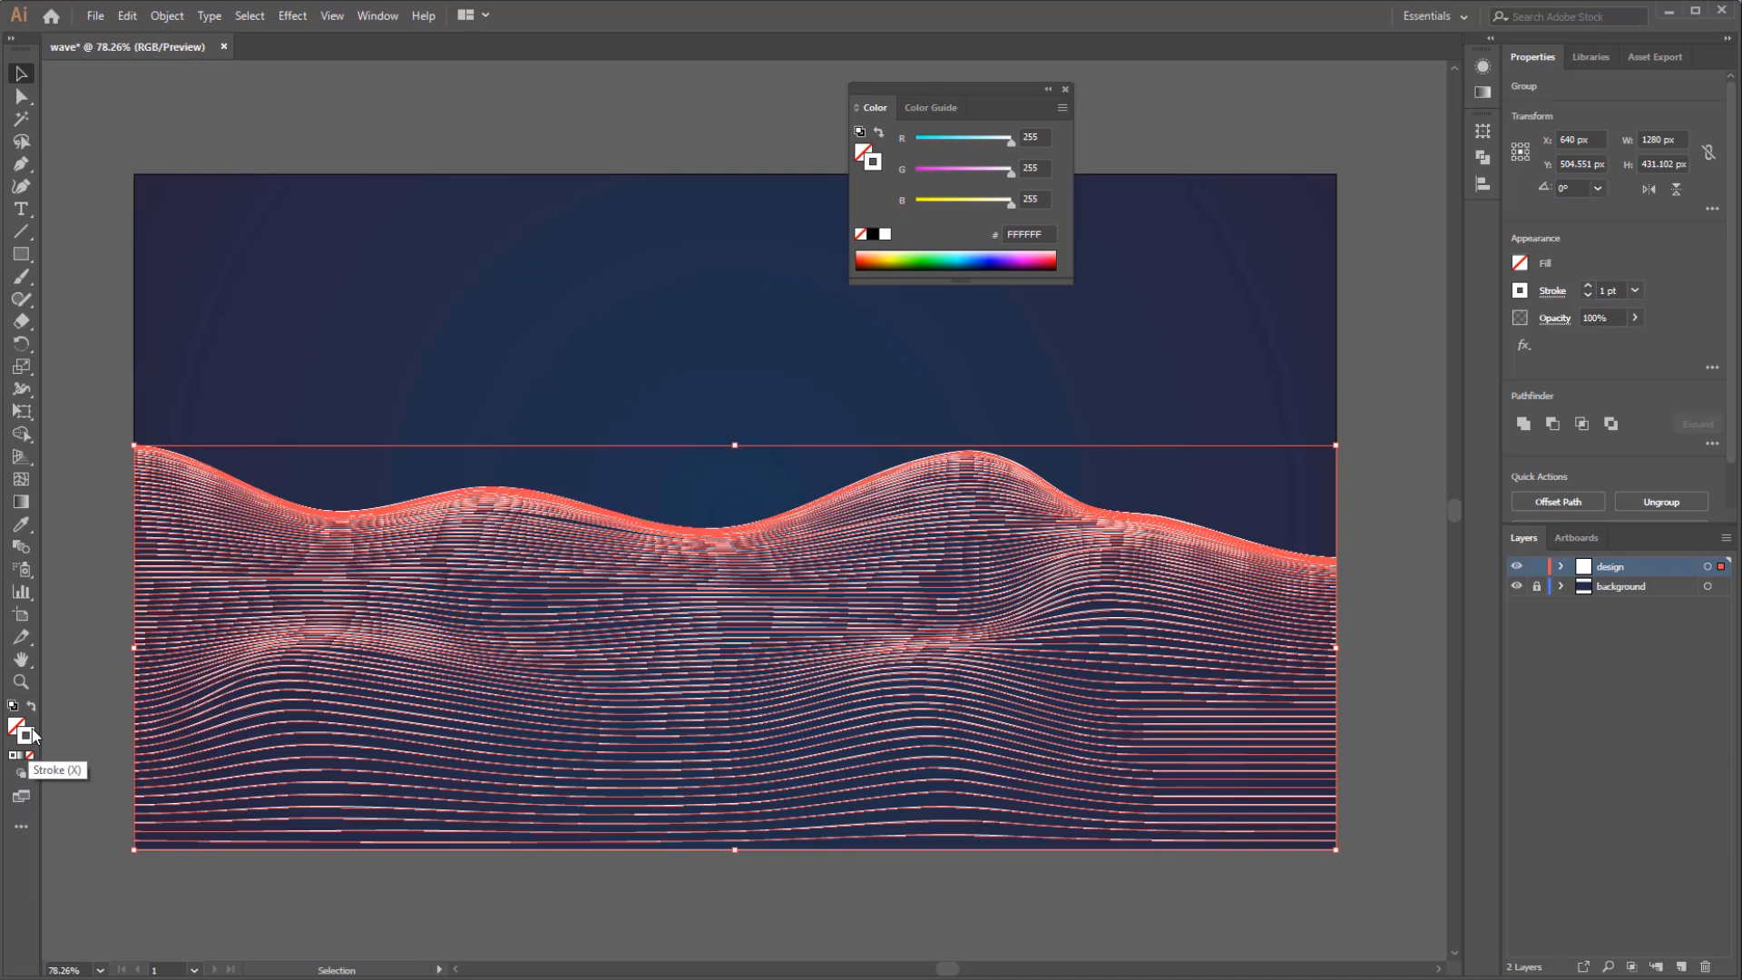
pyautogui.moveTo(1063, 95)
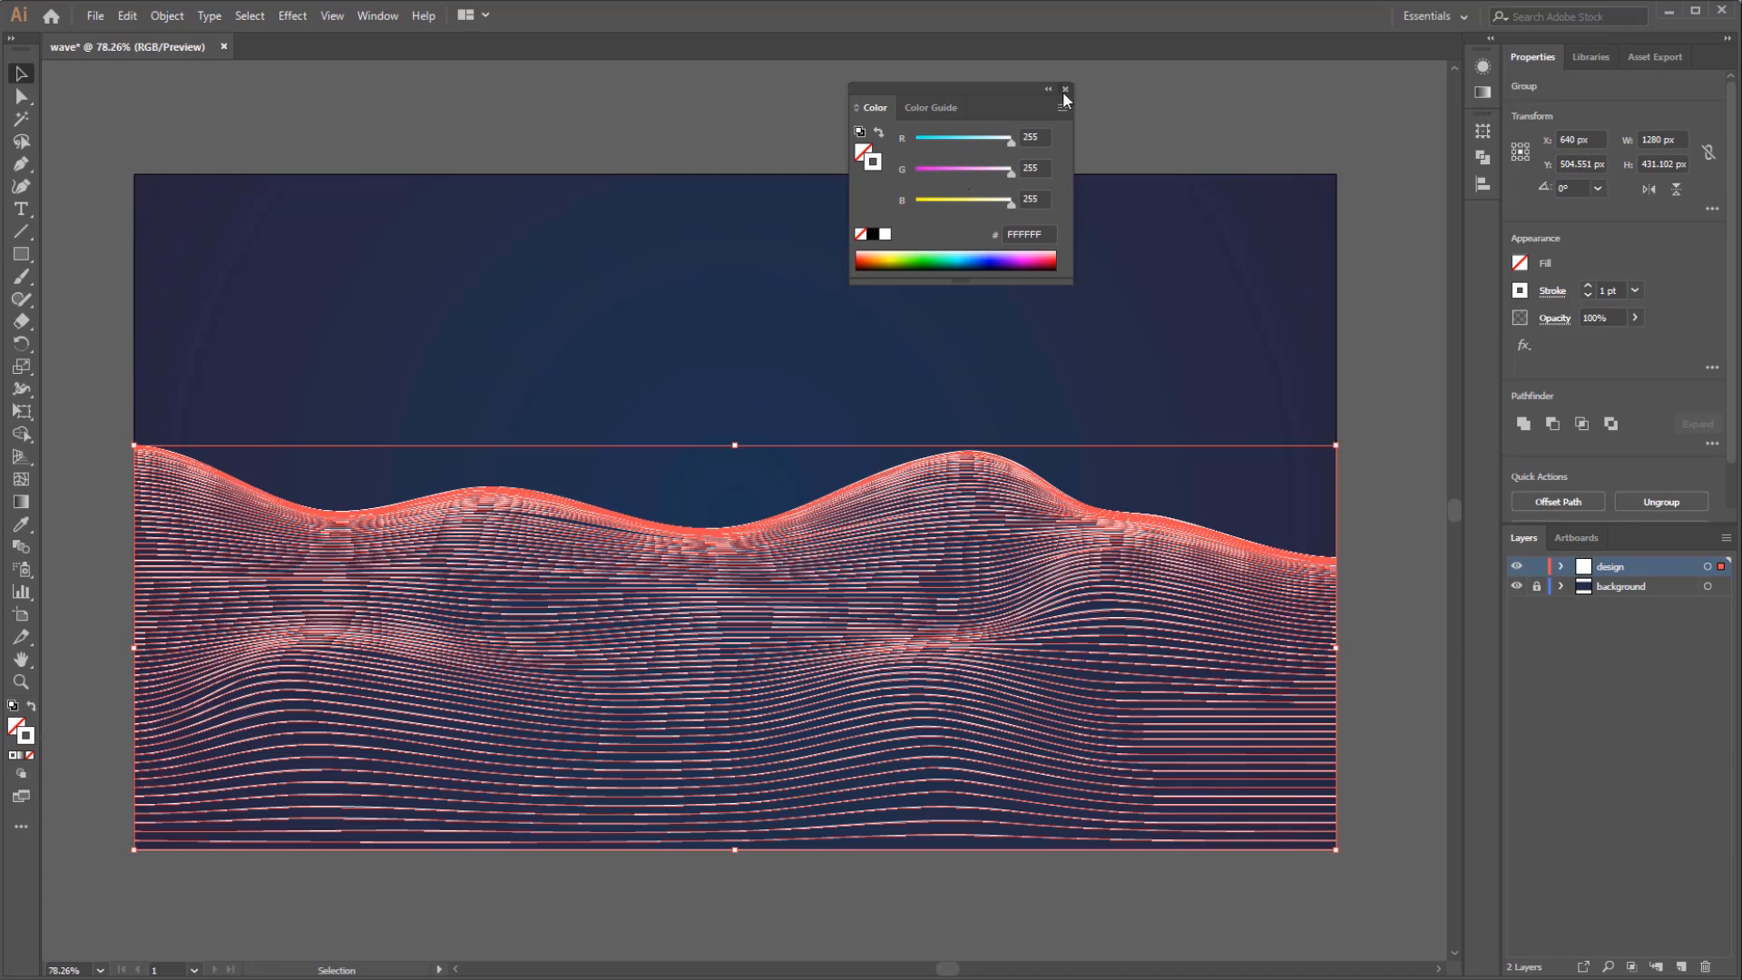
# Stroke the lines with a 90° pink-to-red RGB gradient, then reselect the landscape lines
pyautogui.click(1064, 89)
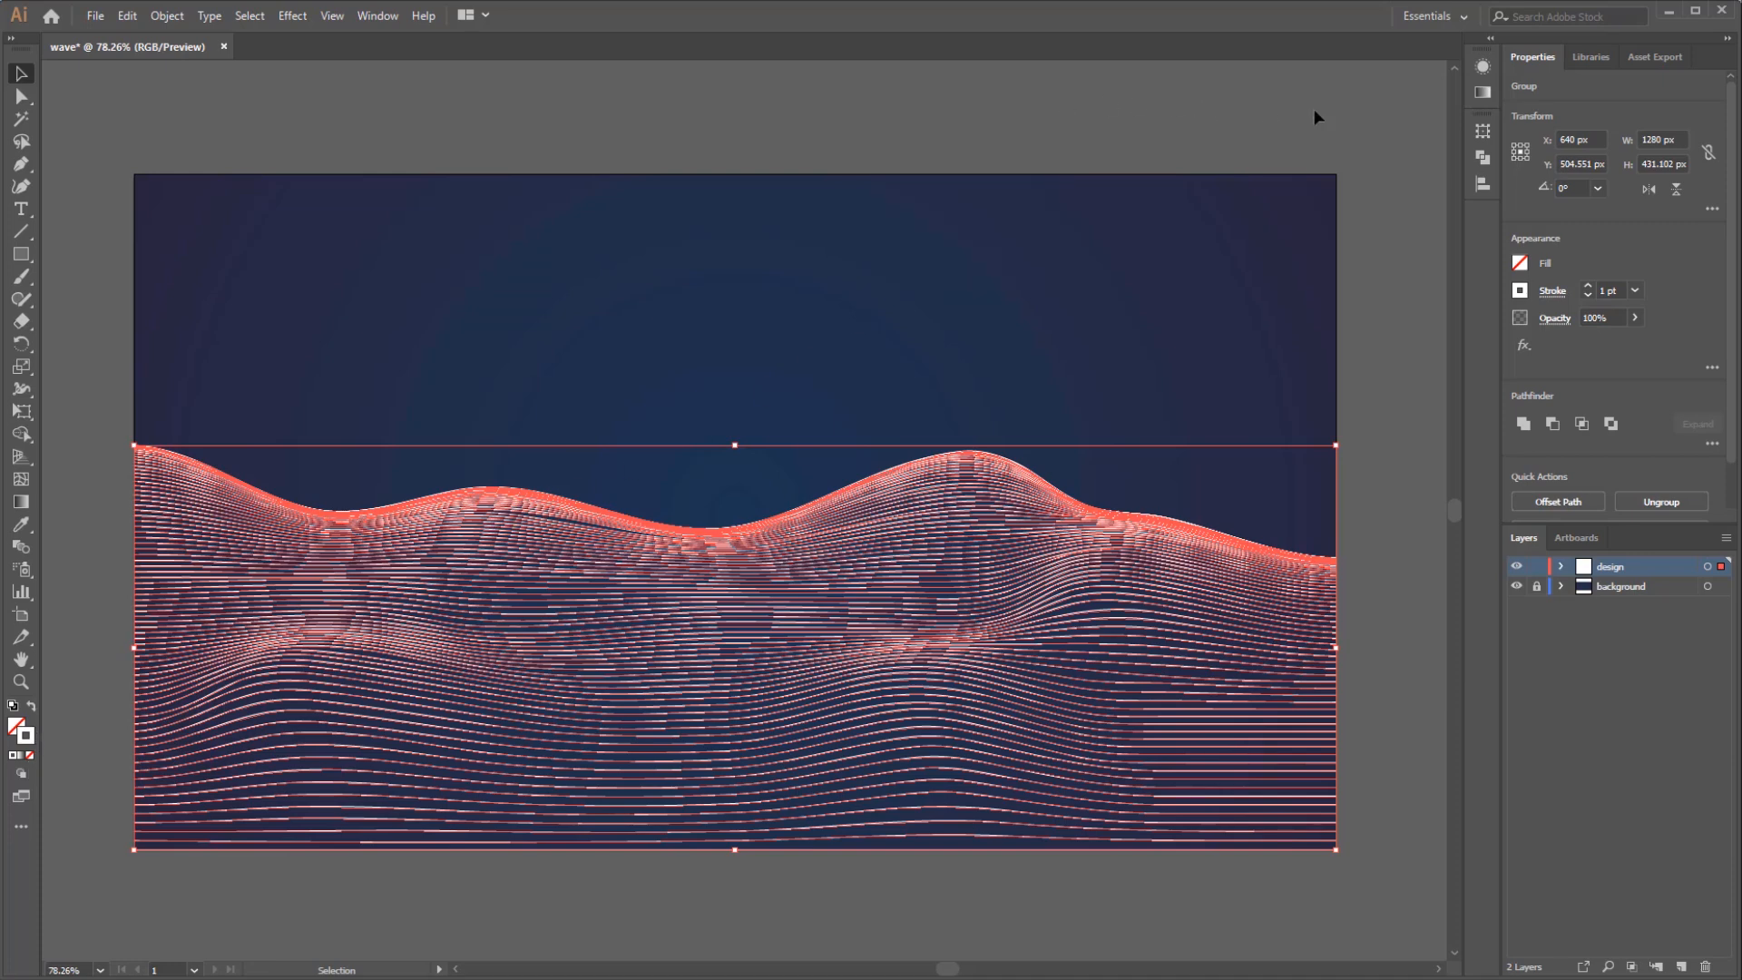
pyautogui.click(1482, 93)
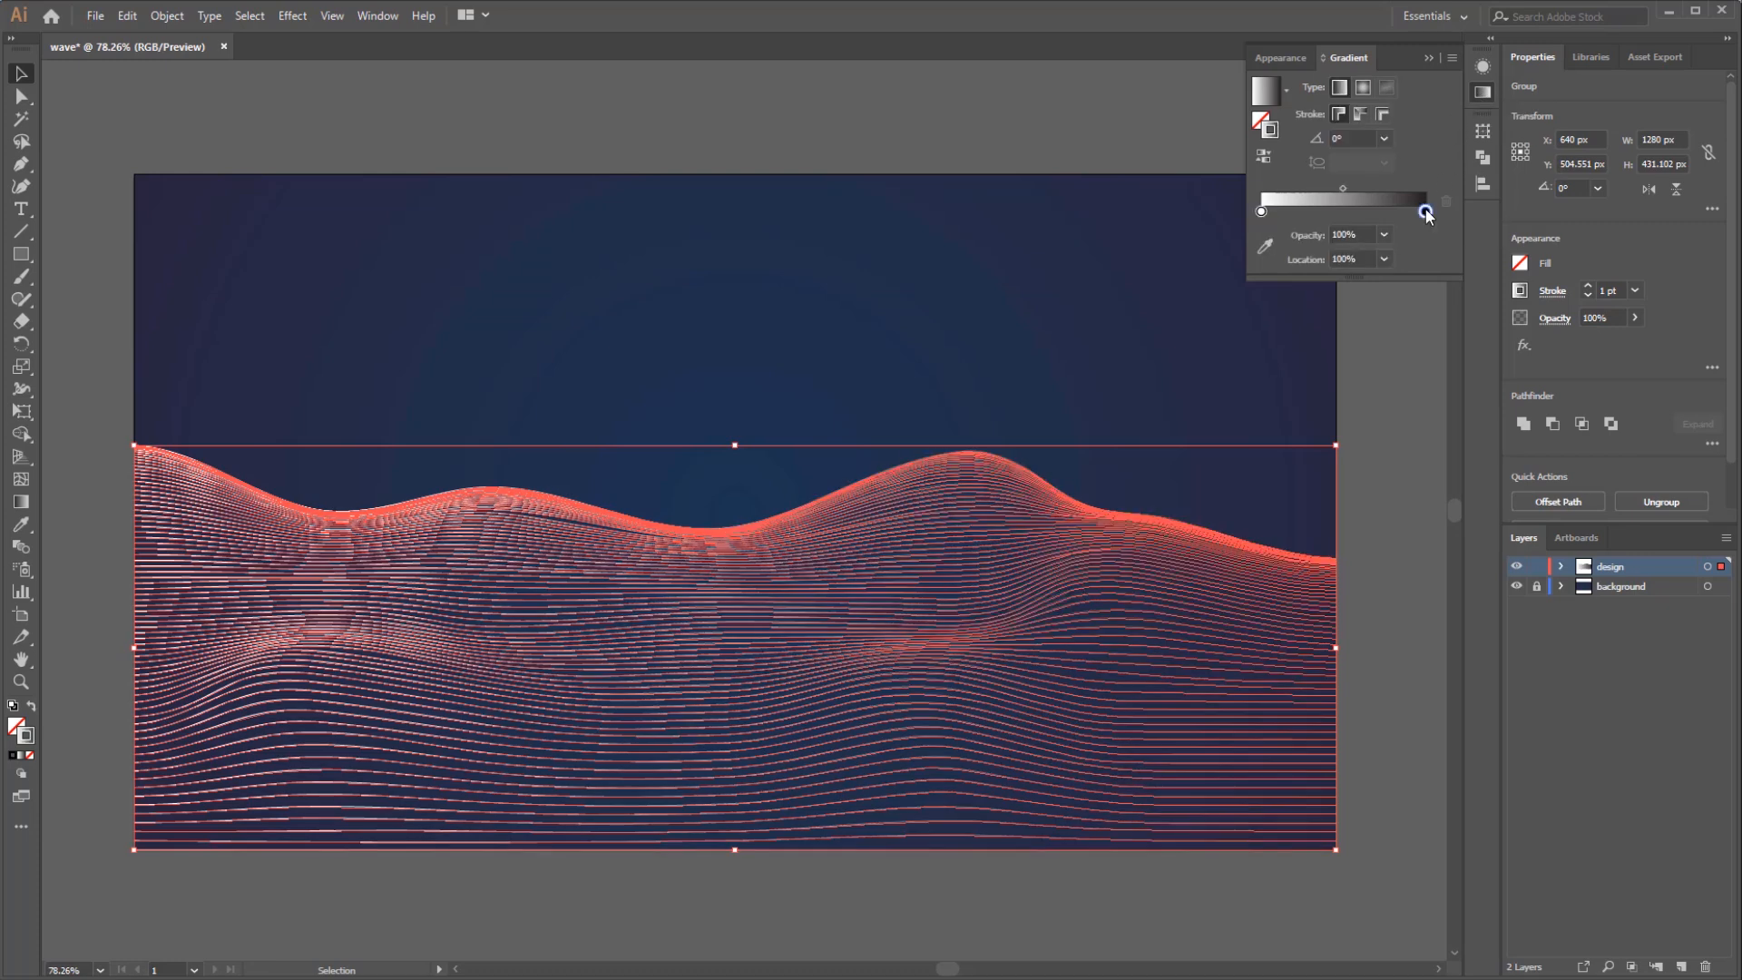
pyautogui.click(1425, 231)
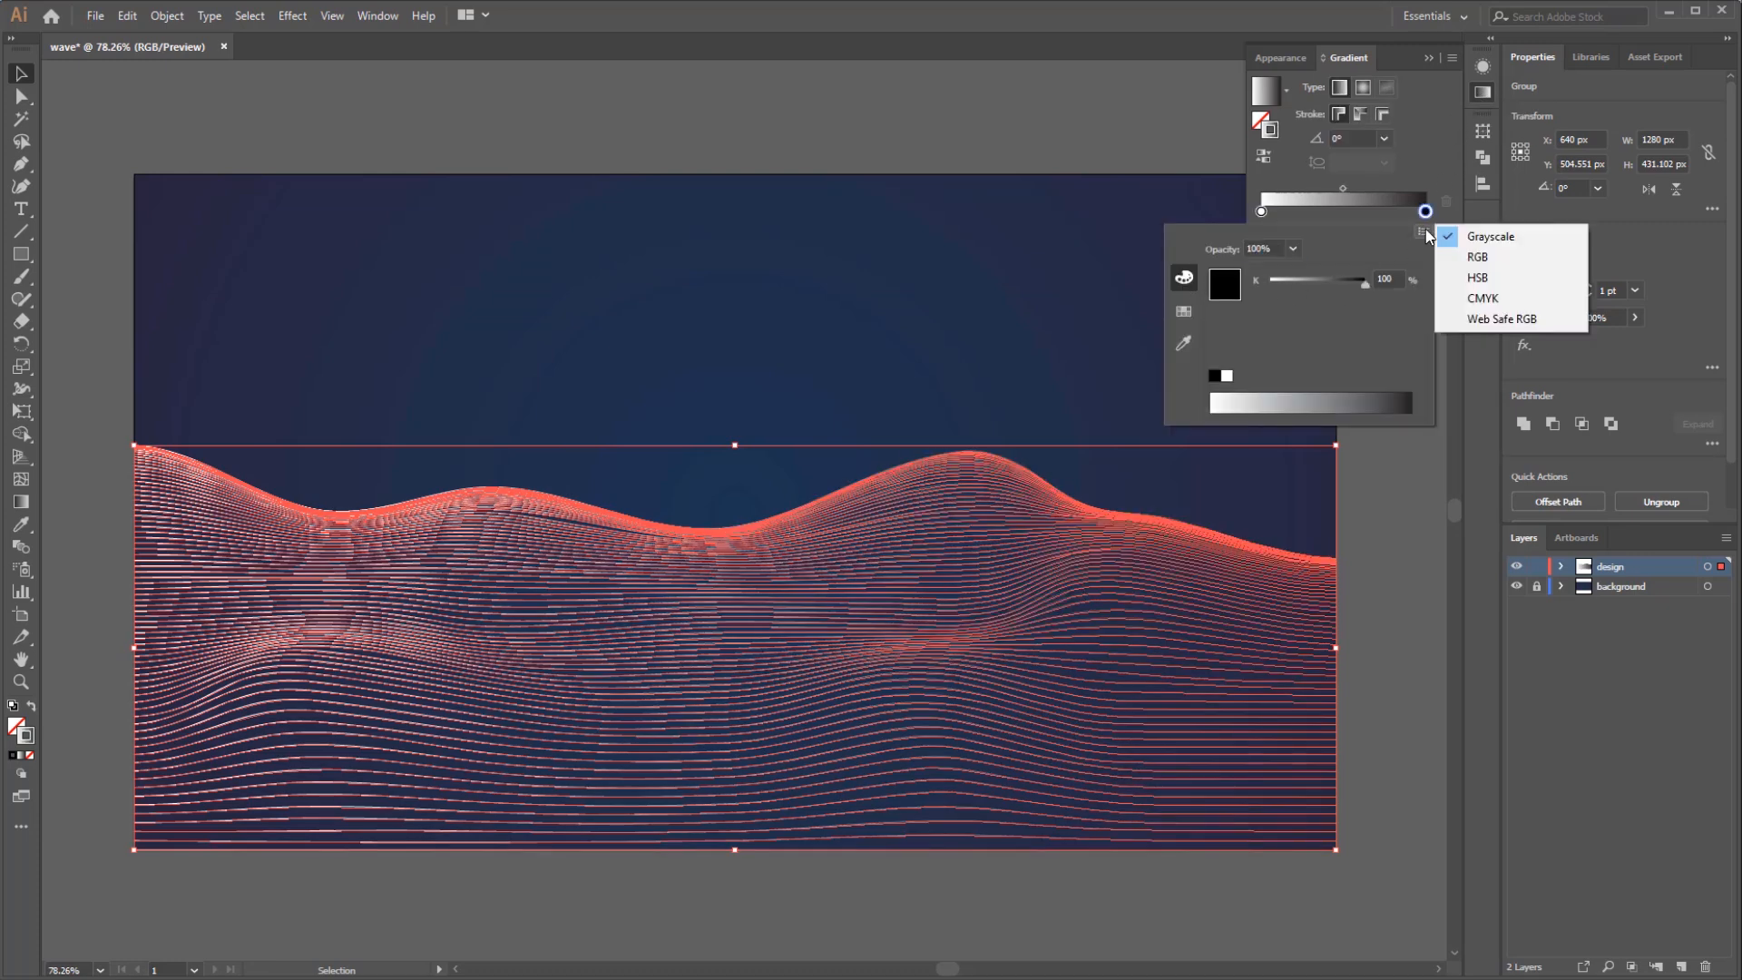
pyautogui.click(1478, 257)
pyautogui.write('128')
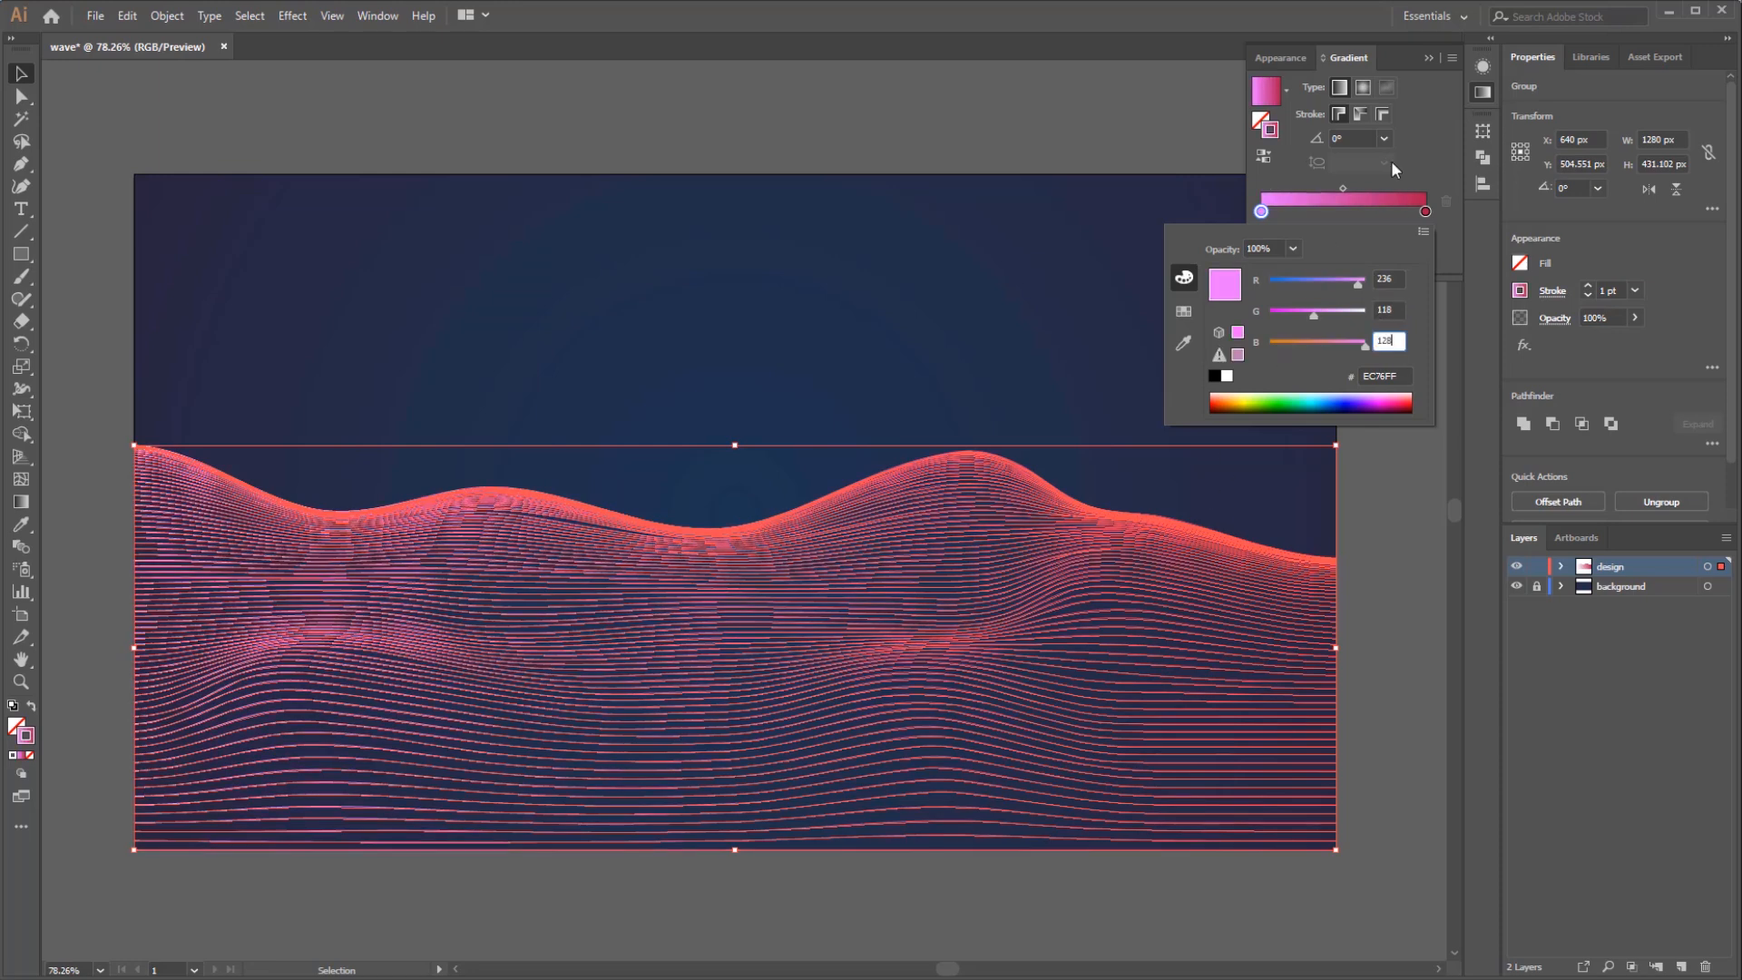
pyautogui.moveTo(1351, 110)
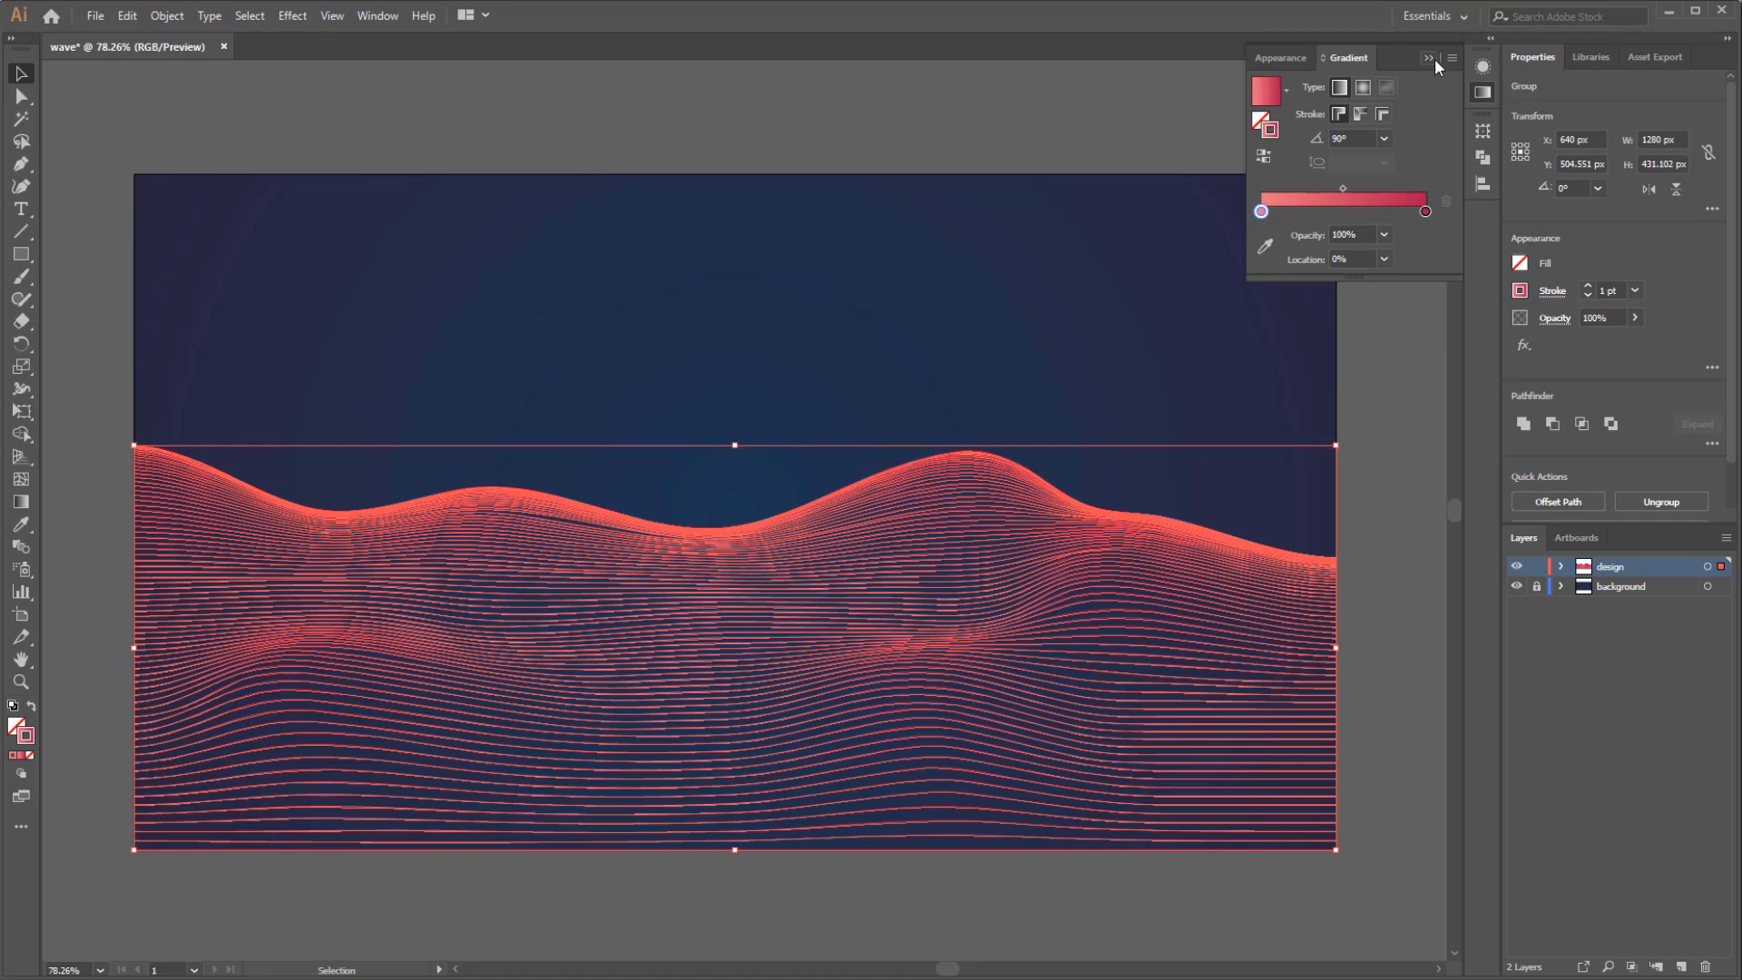
pyautogui.click(1430, 59)
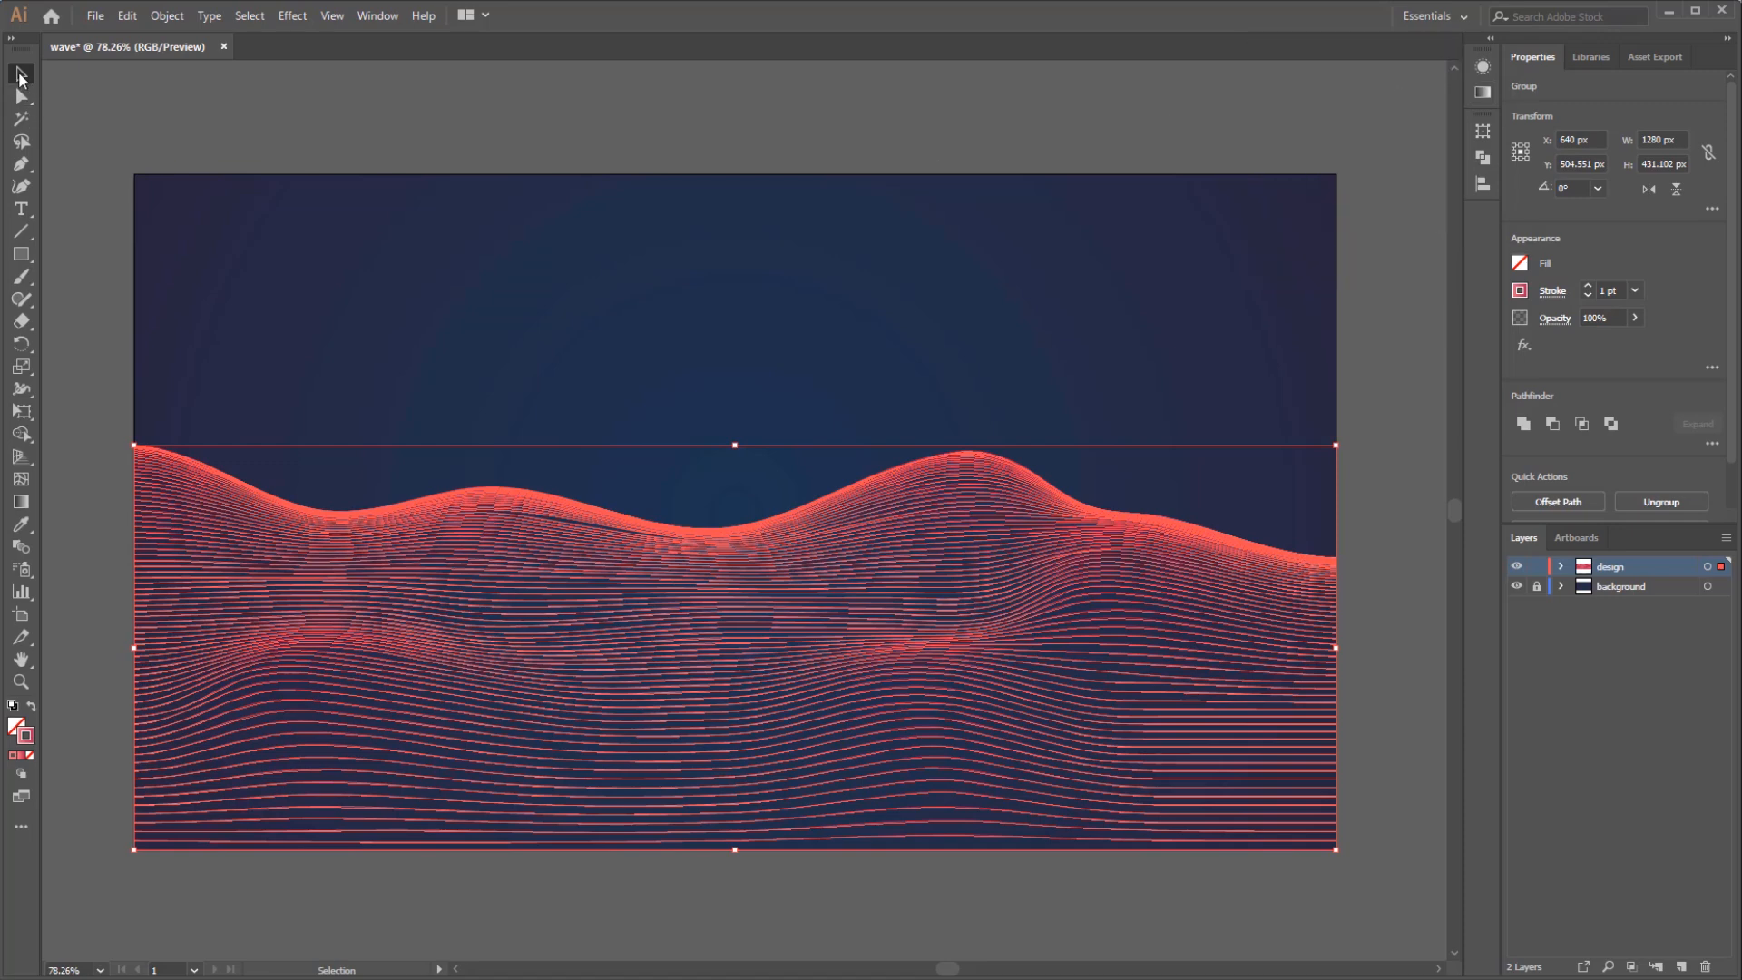
pyautogui.click(741, 359)
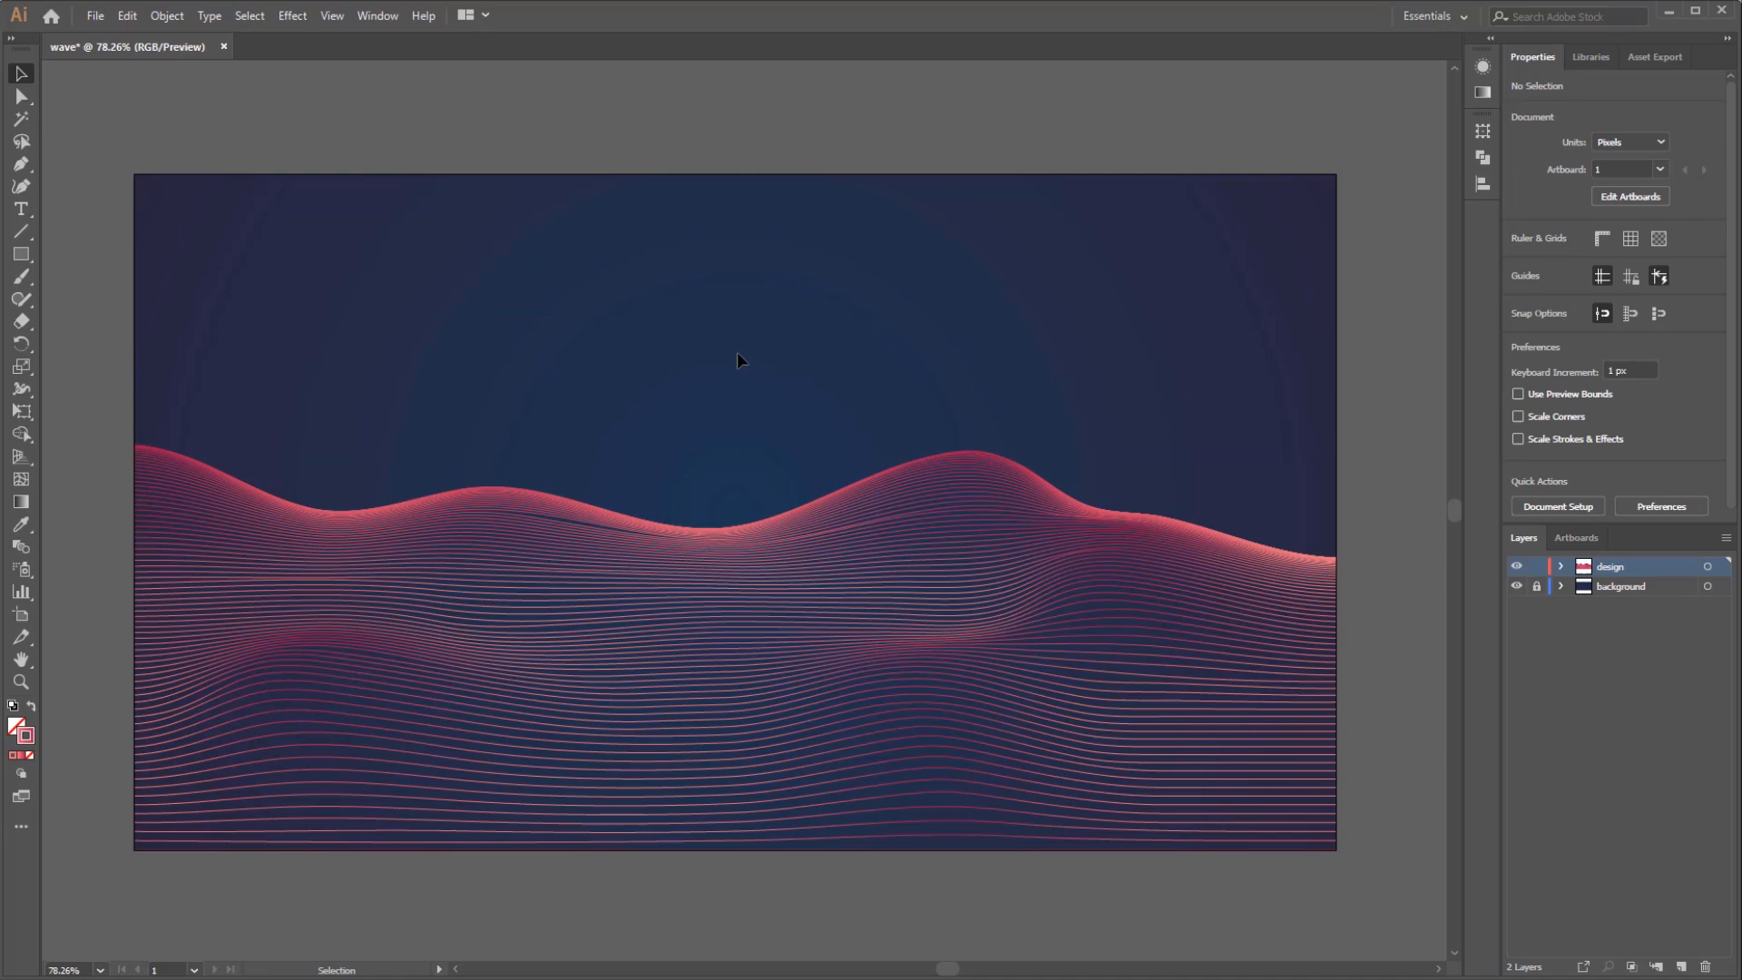
pyautogui.moveTo(683, 480)
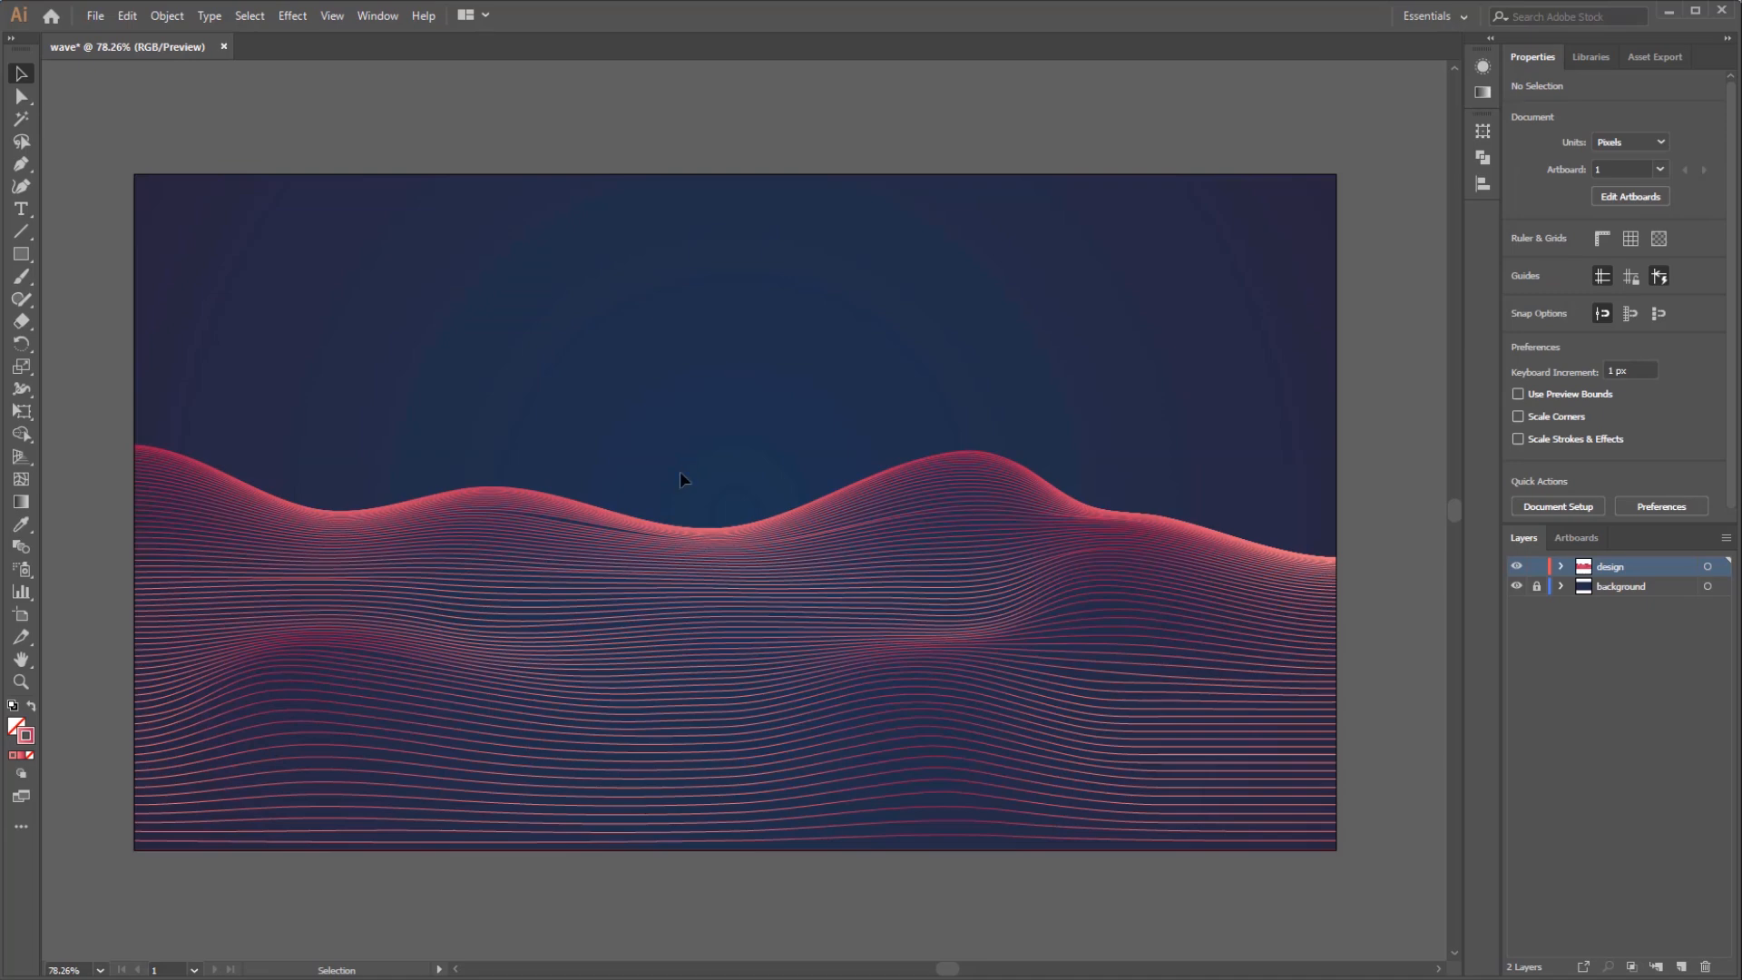
pyautogui.click(667, 545)
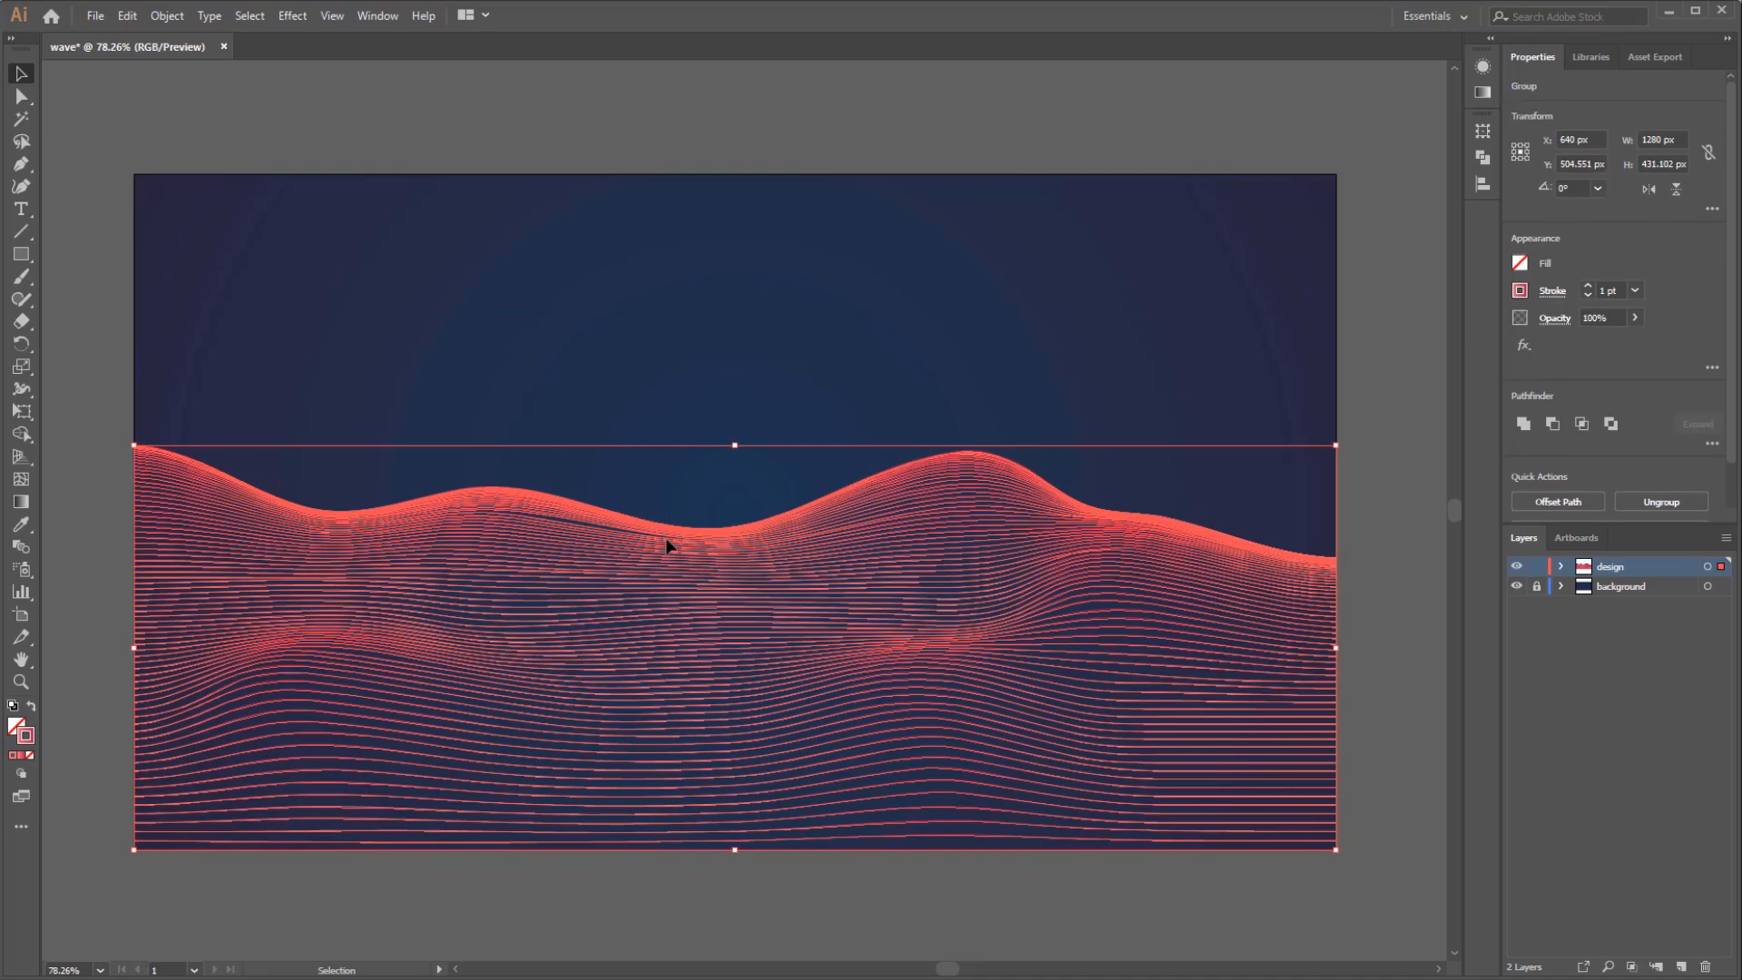
pyautogui.moveTo(258, 887)
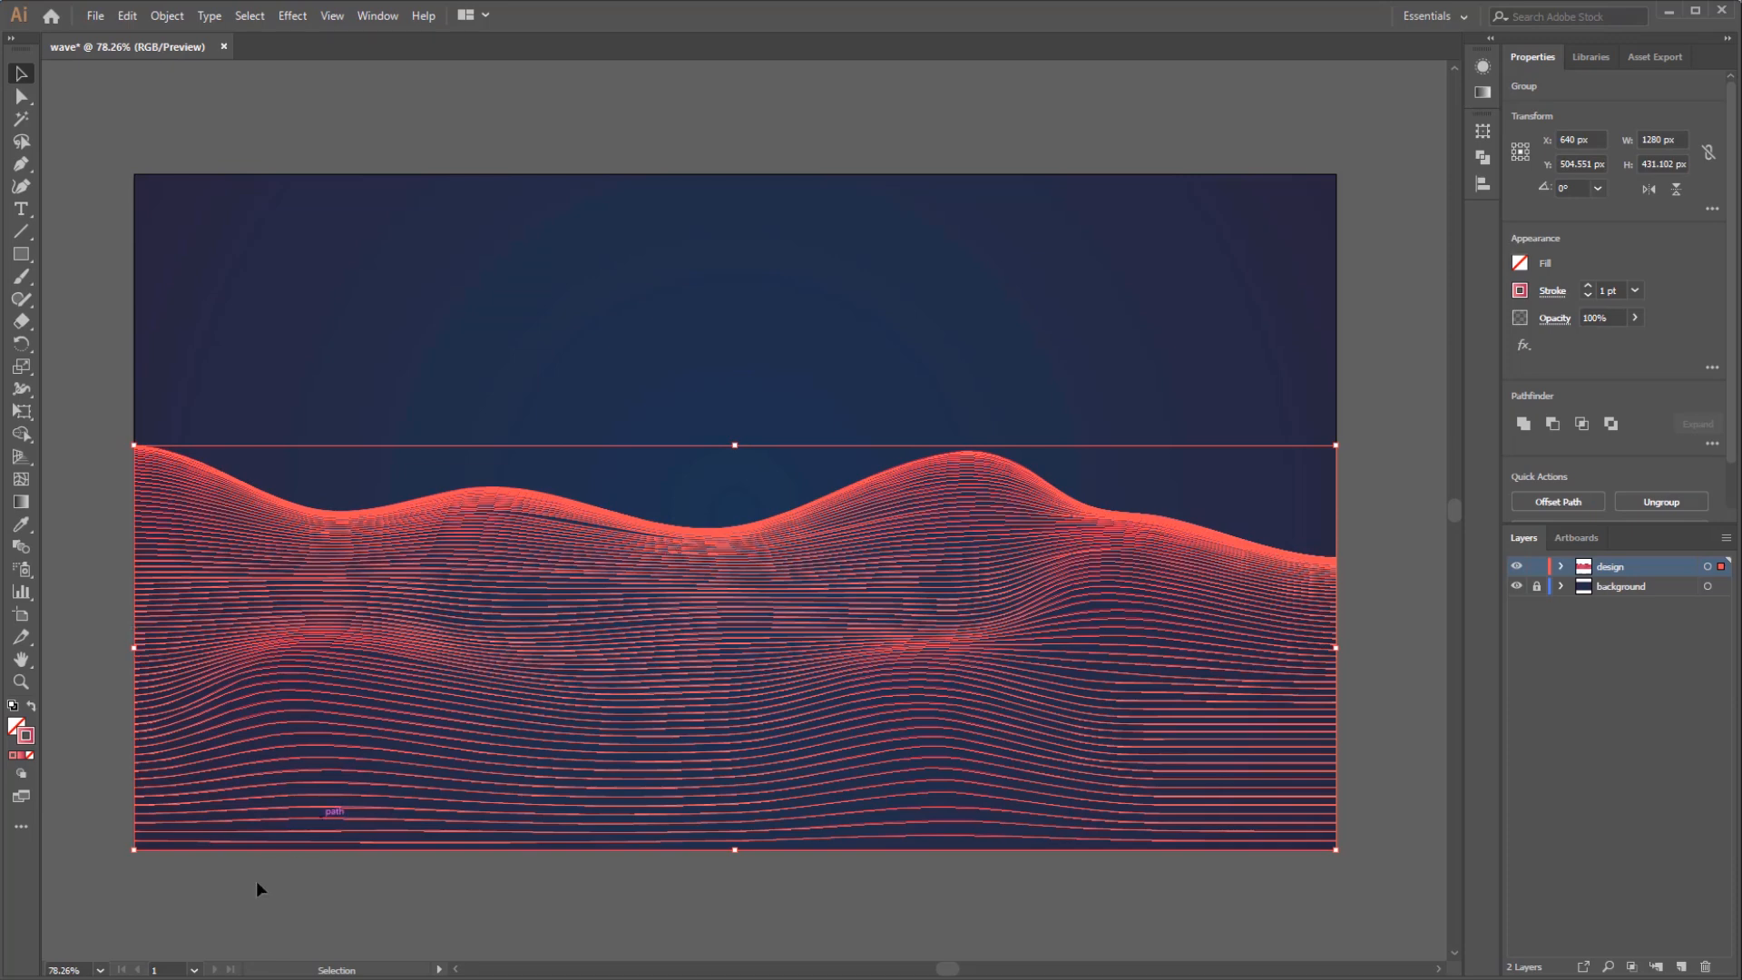